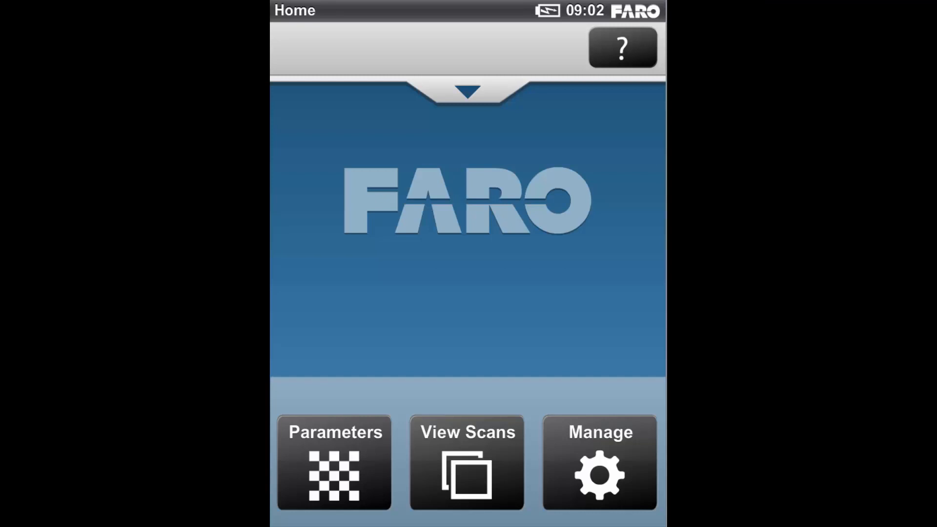
{"action": "mouse_move", "coordinate": [579, 301]}
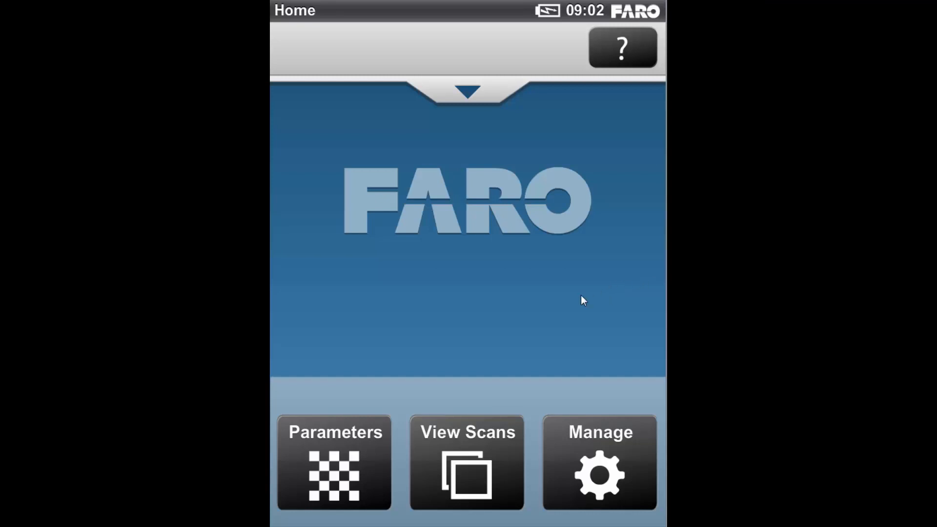
{"action": "mouse_move", "coordinate": [564, 325]}
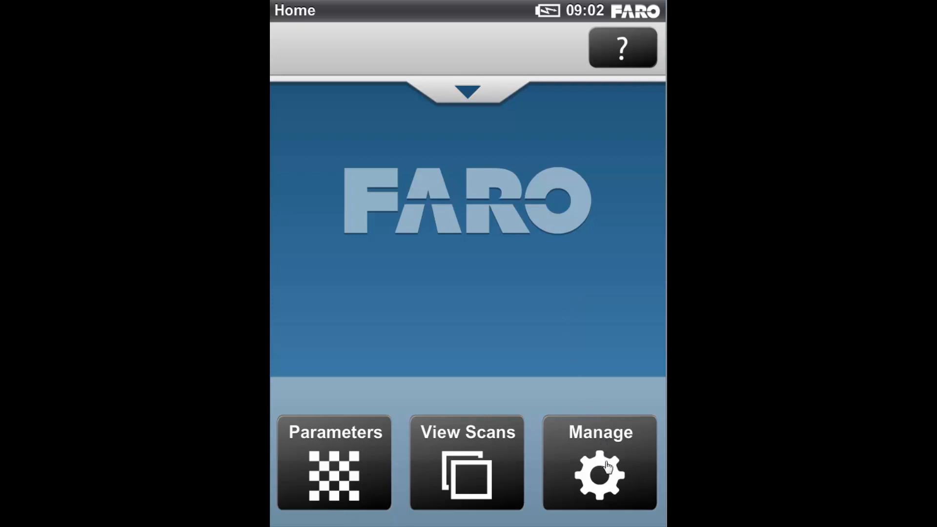
{"action": "mouse_move", "coordinate": [482, 479]}
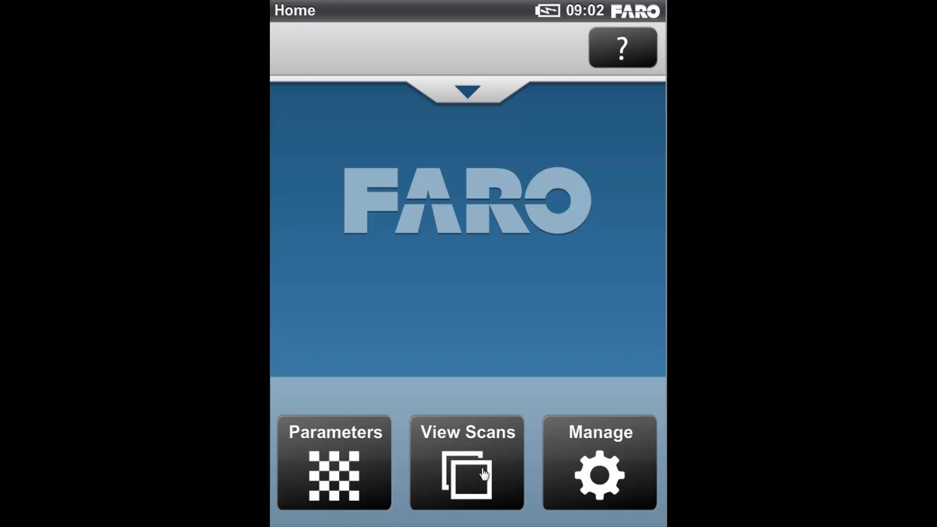
{"action": "mouse_move", "coordinate": [352, 457]}
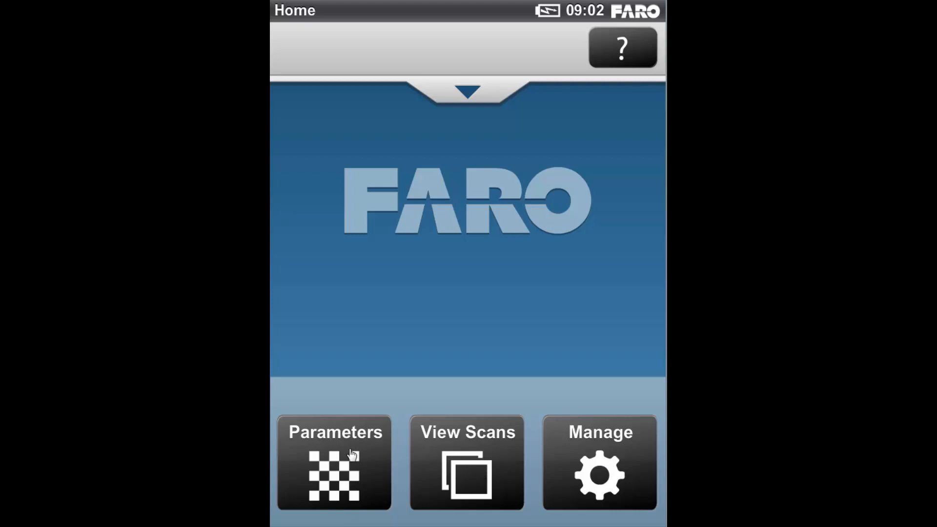
{"action": "mouse_move", "coordinate": [610, 473]}
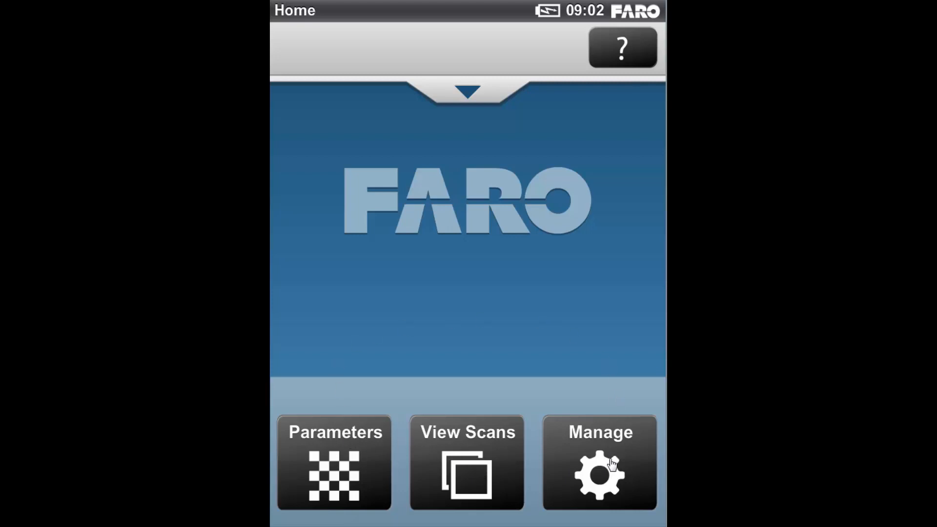
Enter the Manage menu and scroll through its list of device options
{"action": "left_click", "coordinate": [593, 472]}
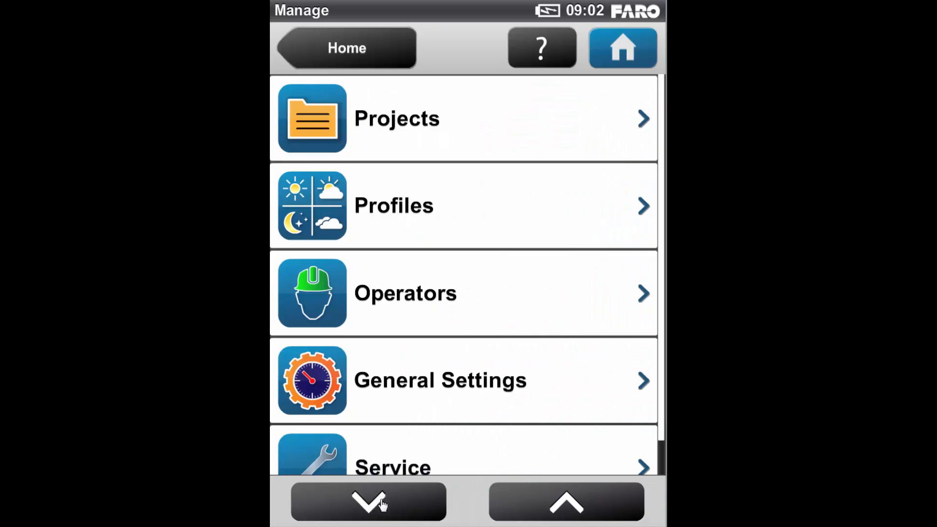
{"action": "left_click", "coordinate": [568, 506]}
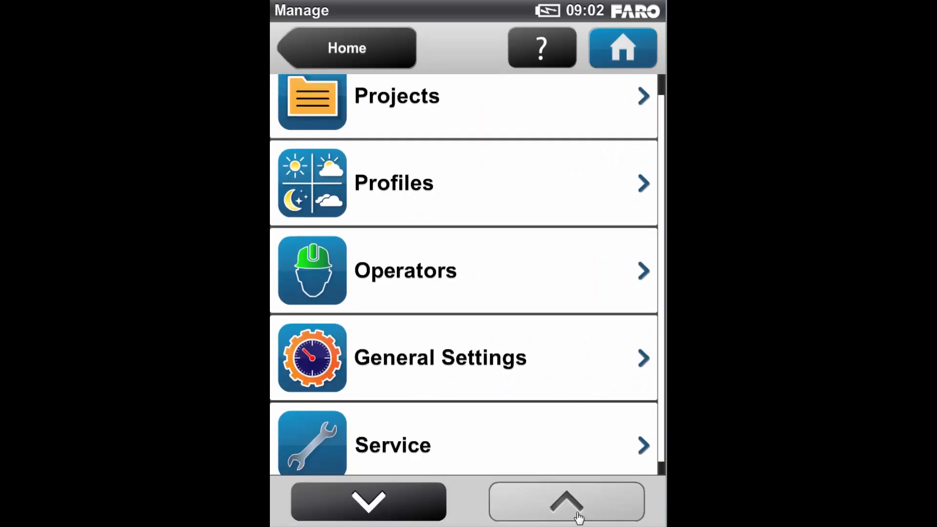
{"action": "left_click", "coordinate": [566, 502]}
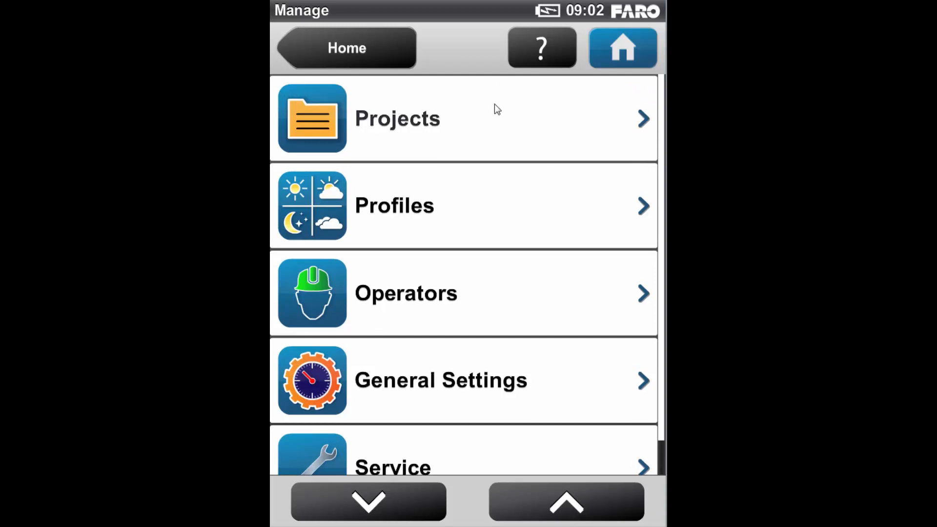
{"action": "mouse_move", "coordinate": [496, 136]}
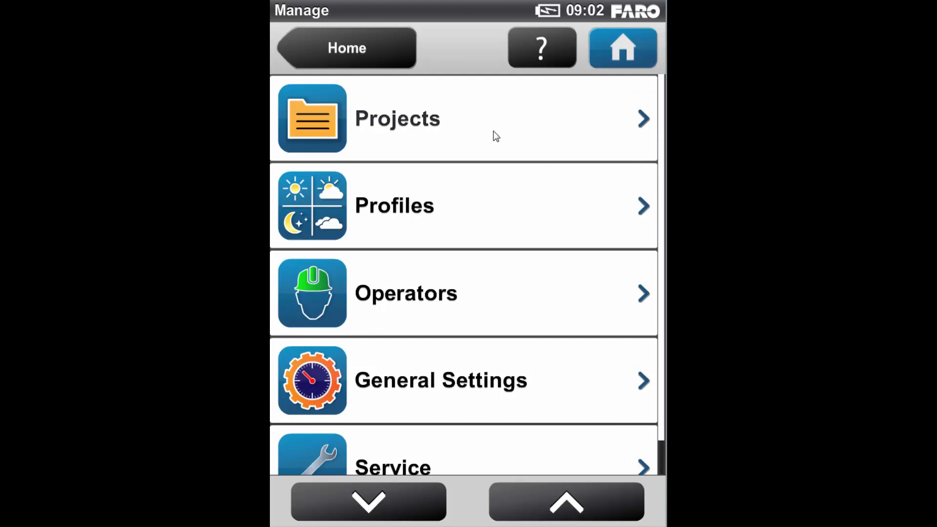
{"action": "mouse_move", "coordinate": [475, 345]}
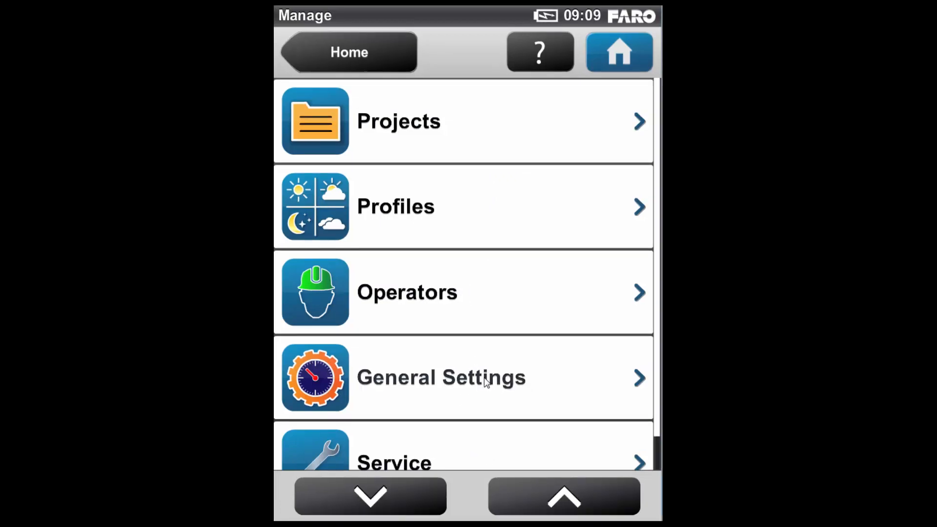
Bring up General Settings listing Sounds, Power Management, Date & Time, Language and Units
{"action": "left_click", "coordinate": [440, 377]}
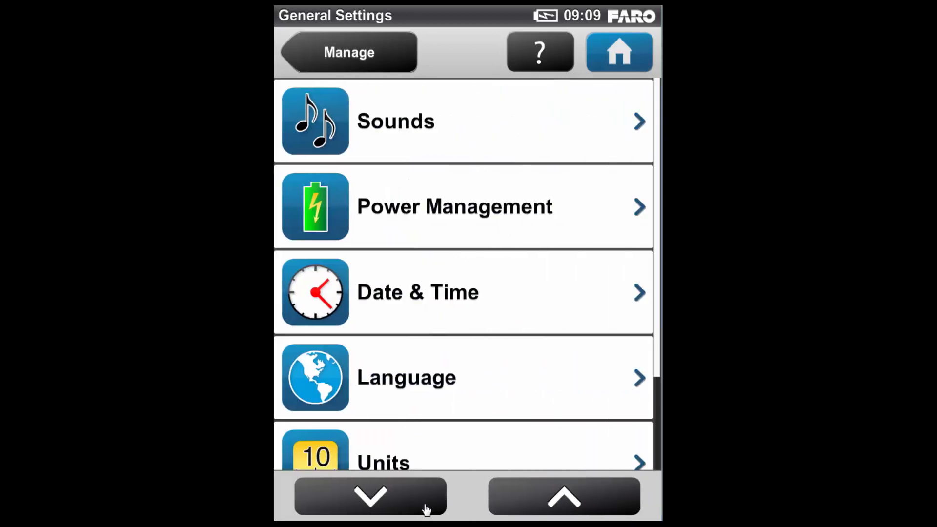
{"action": "left_click", "coordinate": [369, 501]}
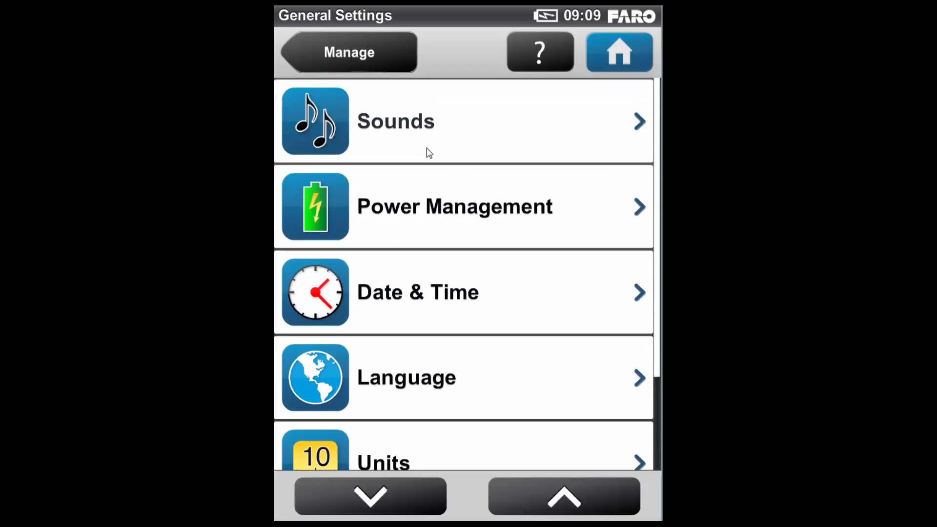
{"action": "left_click", "coordinate": [396, 121]}
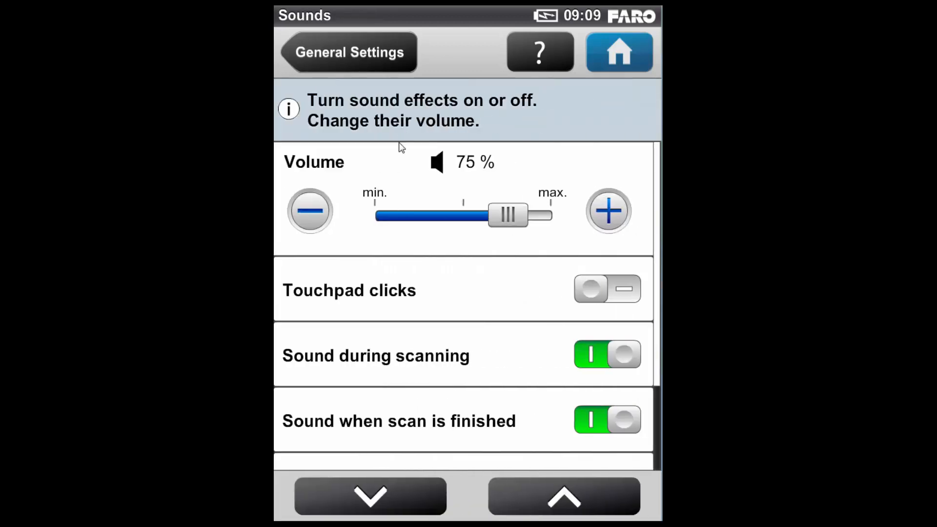
{"action": "mouse_move", "coordinate": [371, 219]}
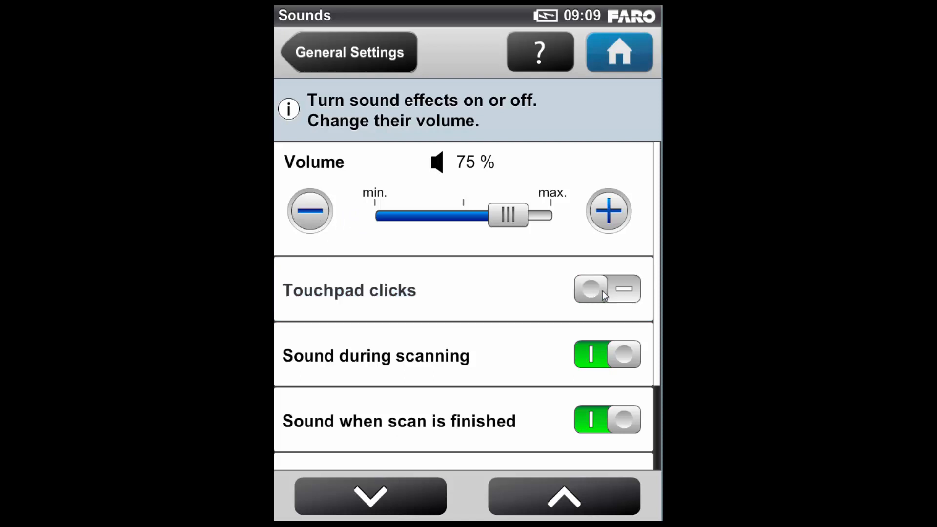
{"action": "left_click", "coordinate": [369, 501]}
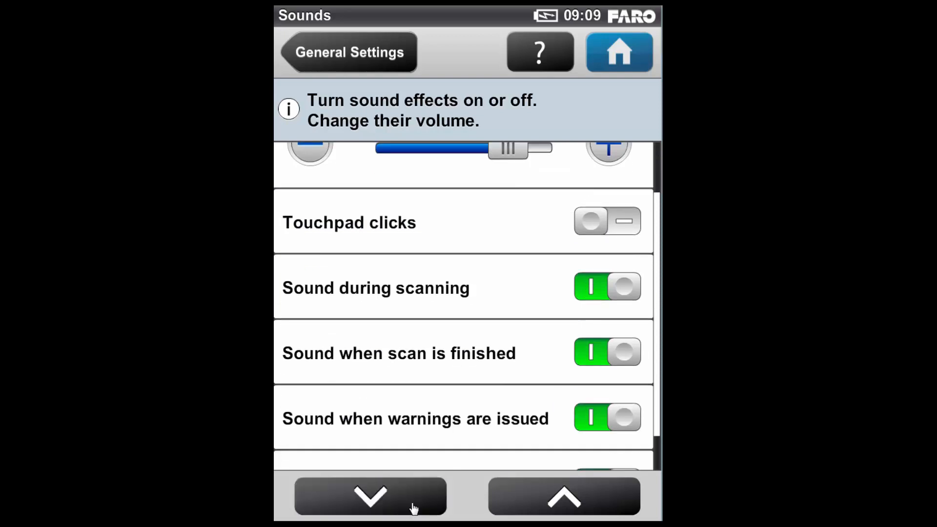
{"action": "left_click", "coordinate": [368, 500]}
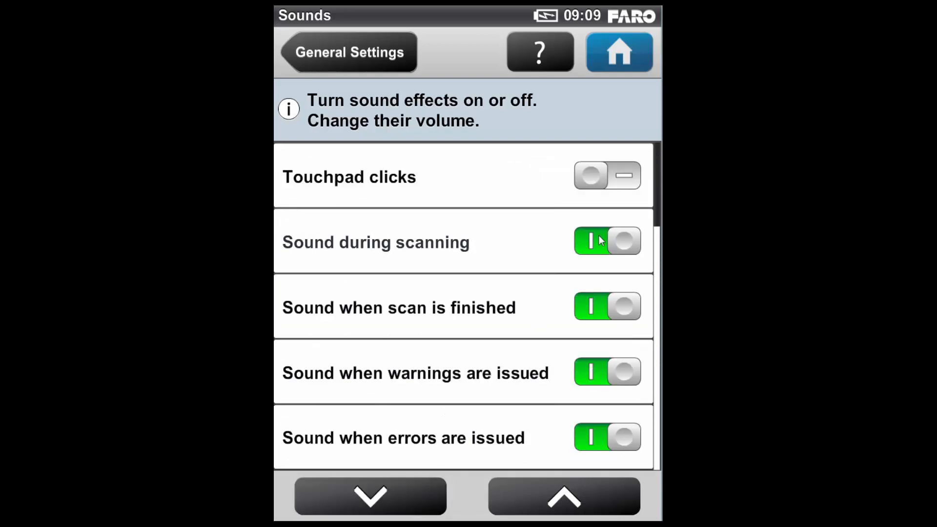
{"action": "left_click", "coordinate": [606, 241]}
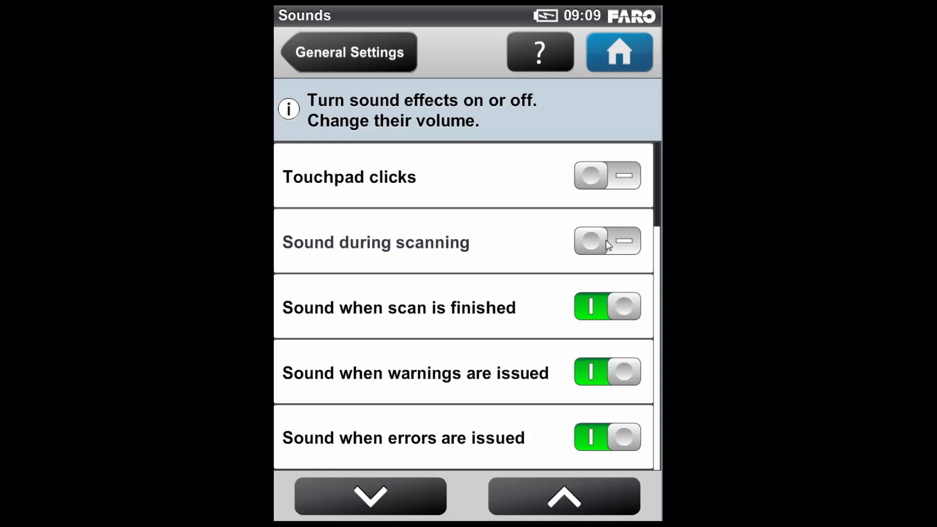
{"action": "left_click", "coordinate": [608, 241]}
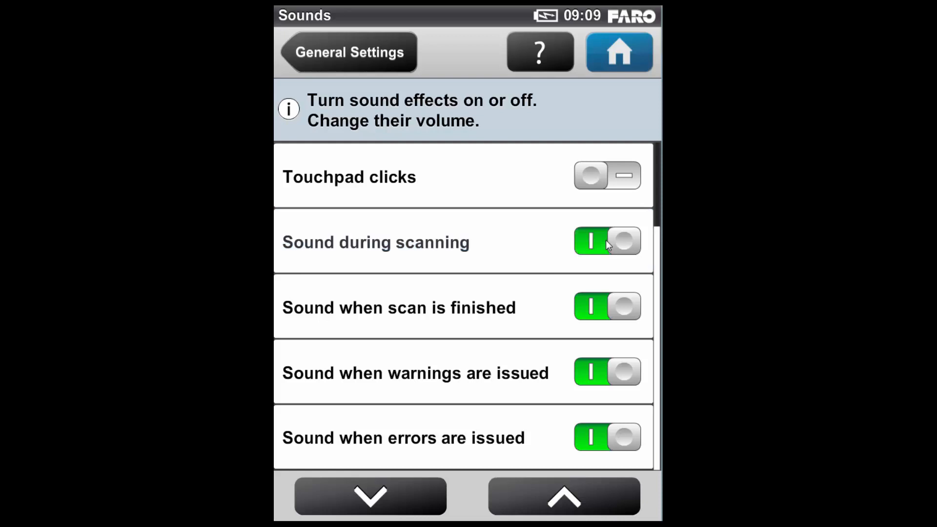
{"action": "mouse_move", "coordinate": [608, 312]}
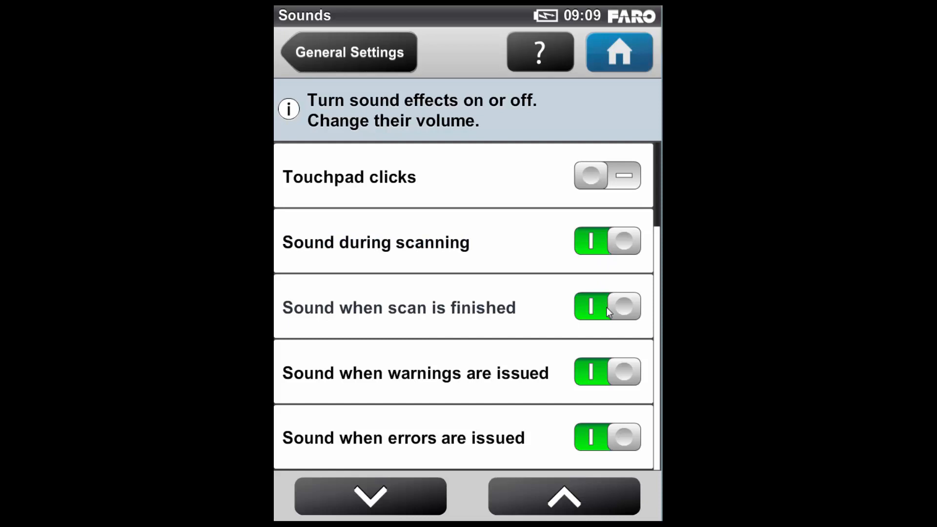
{"action": "mouse_move", "coordinate": [611, 376]}
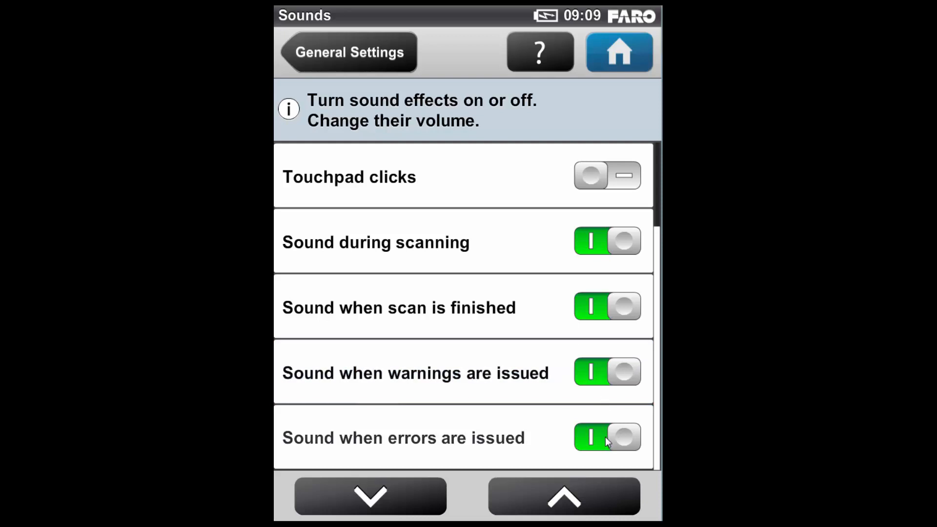
{"action": "left_click", "coordinate": [607, 437]}
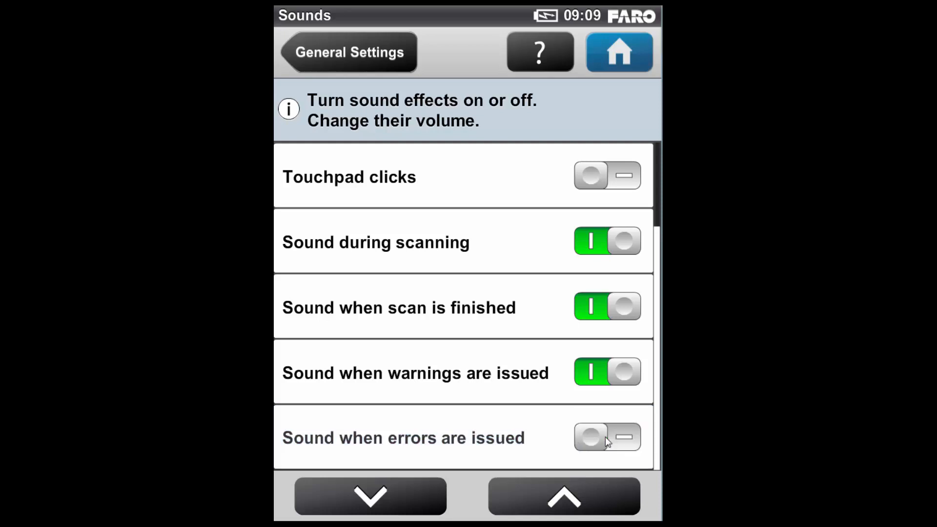
{"action": "left_click", "coordinate": [607, 437]}
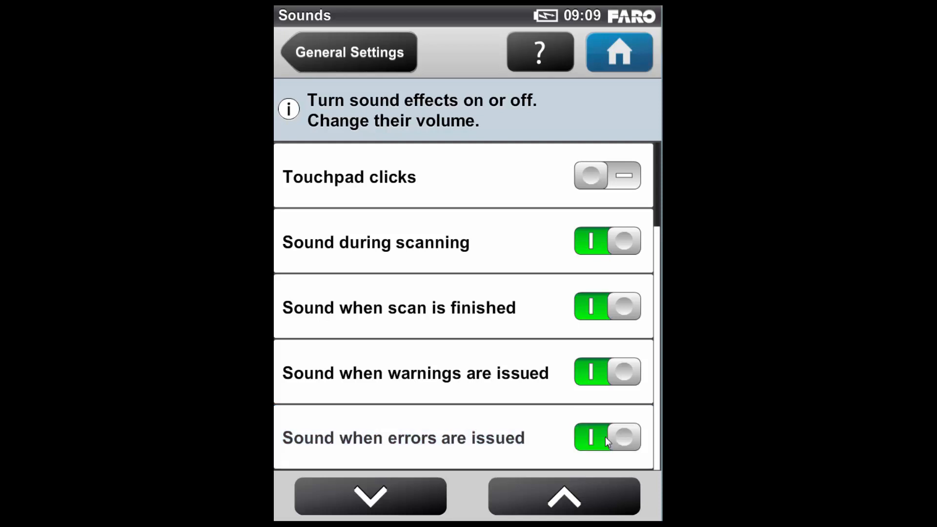
{"action": "left_click", "coordinate": [564, 498]}
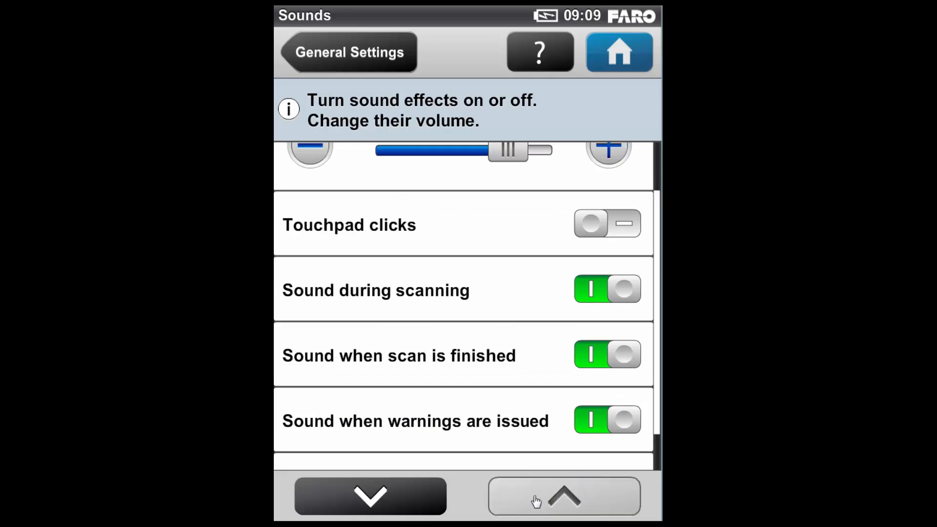
{"action": "left_click", "coordinate": [564, 498]}
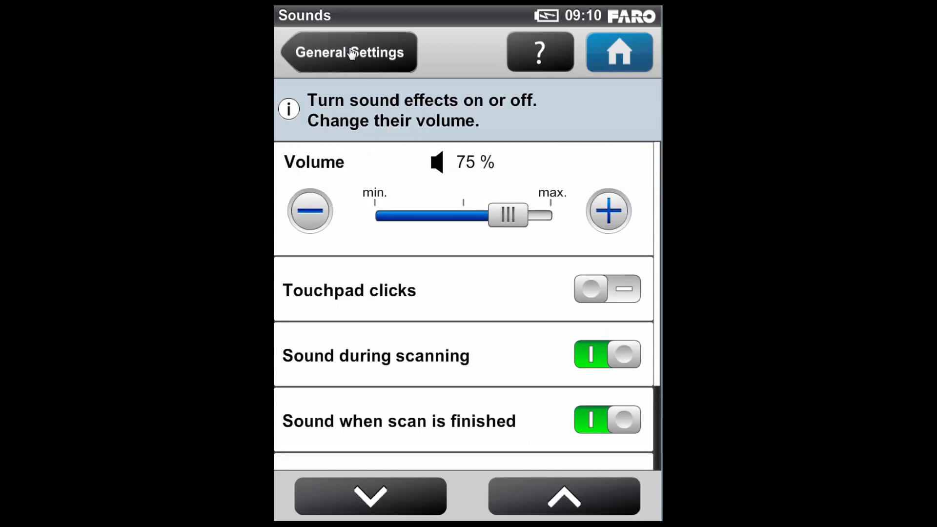
{"action": "left_click", "coordinate": [350, 51]}
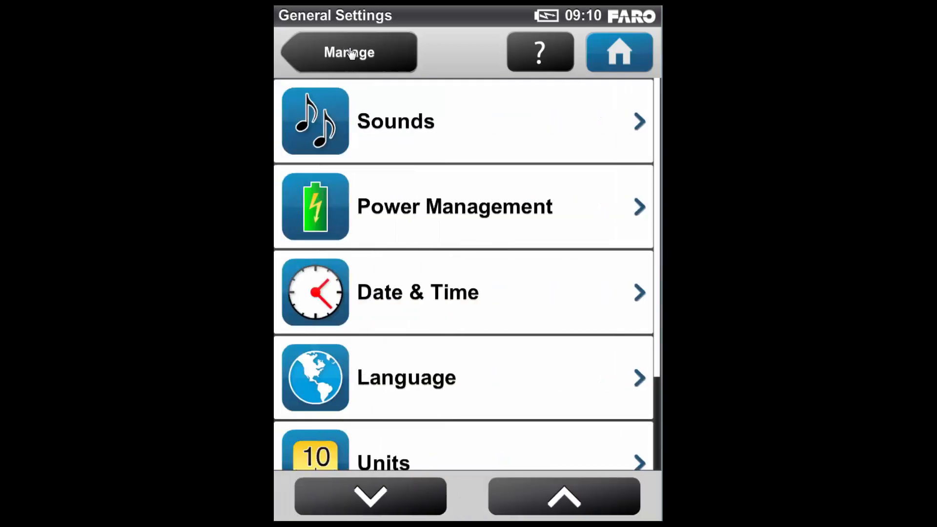
In Power Management, set the screen saver to 30 minutes and enable Dim Display during Scanning
{"action": "left_click", "coordinate": [454, 206]}
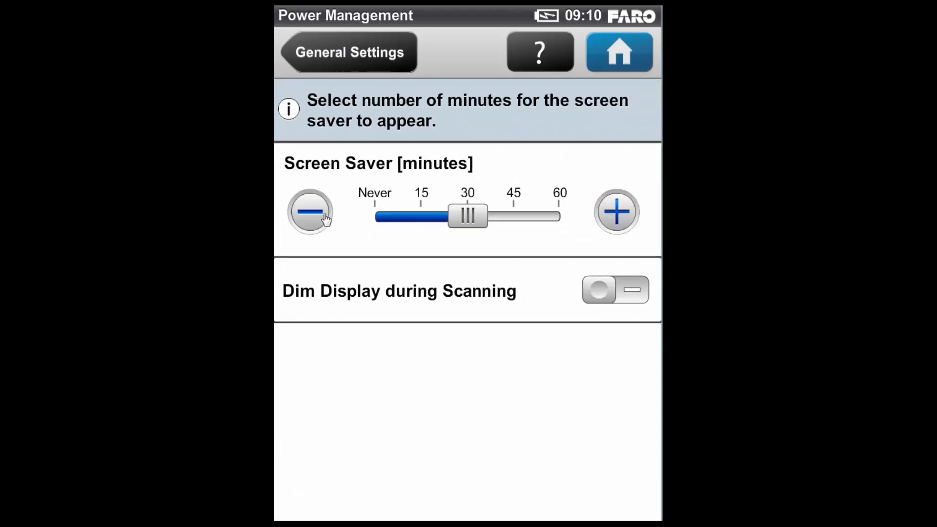
{"action": "left_click", "coordinate": [311, 213]}
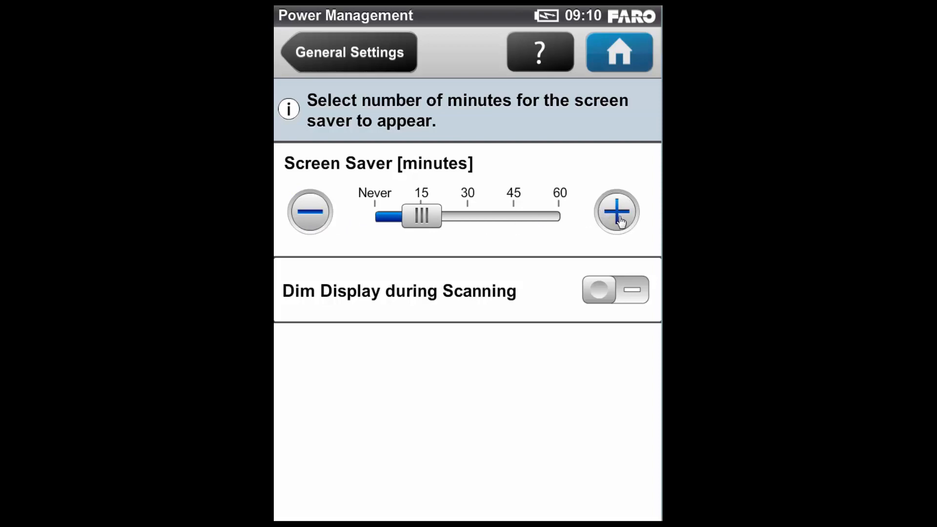
{"action": "left_click", "coordinate": [616, 211]}
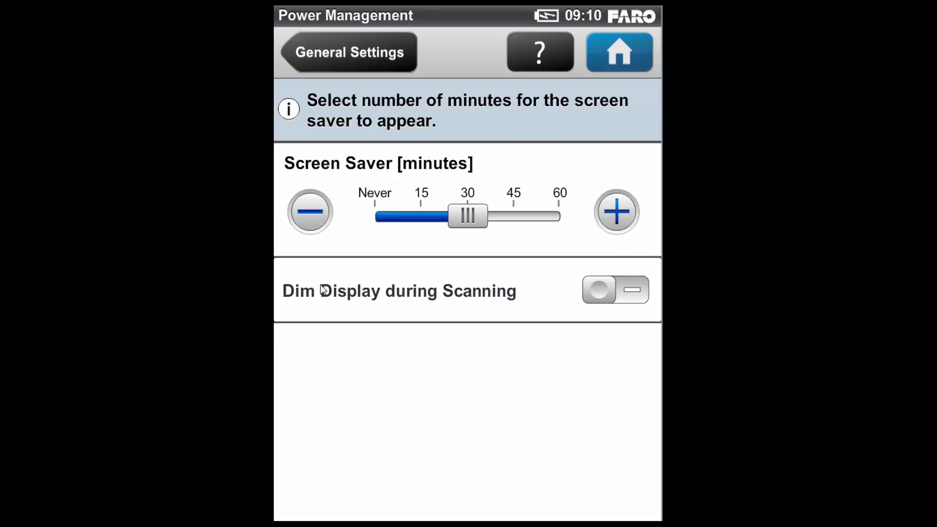
{"action": "left_click", "coordinate": [615, 291]}
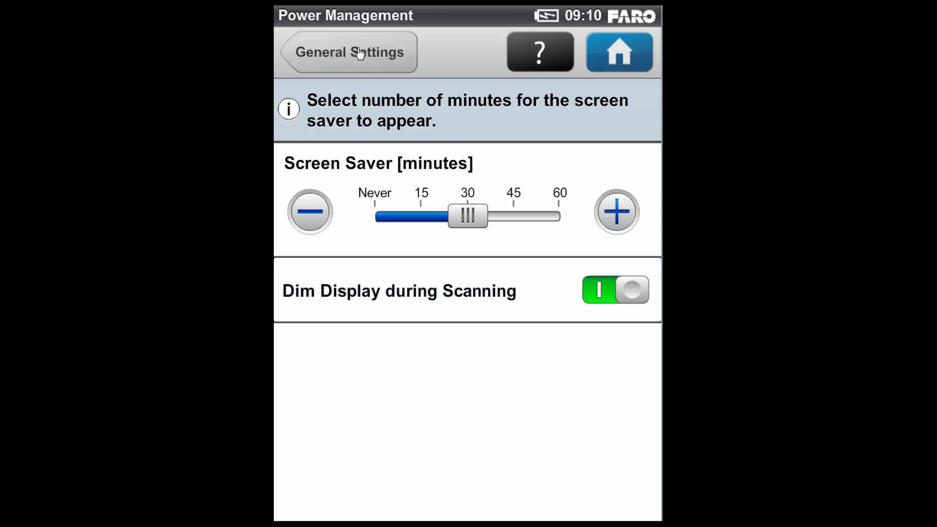
Review Date & Time with the 24-hour clock and bring up the date format choices
{"action": "left_click", "coordinate": [347, 52]}
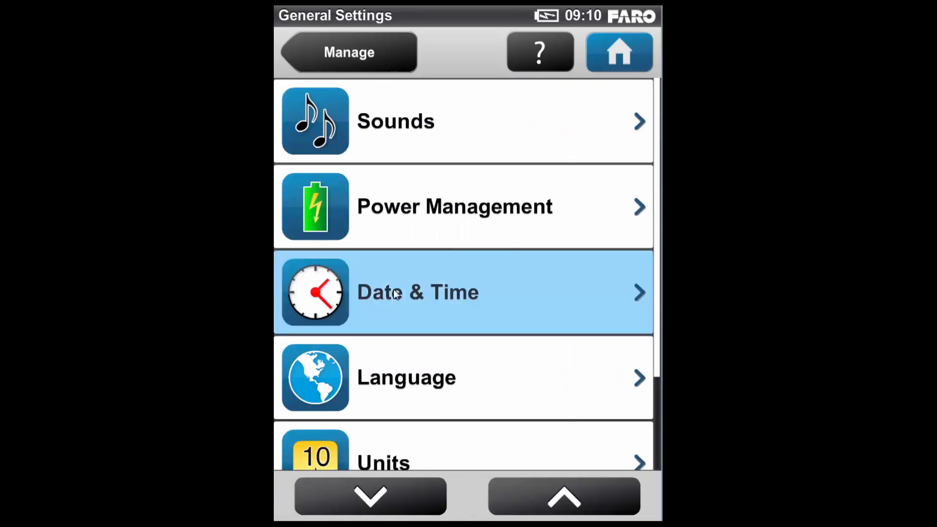
{"action": "left_click", "coordinate": [397, 293]}
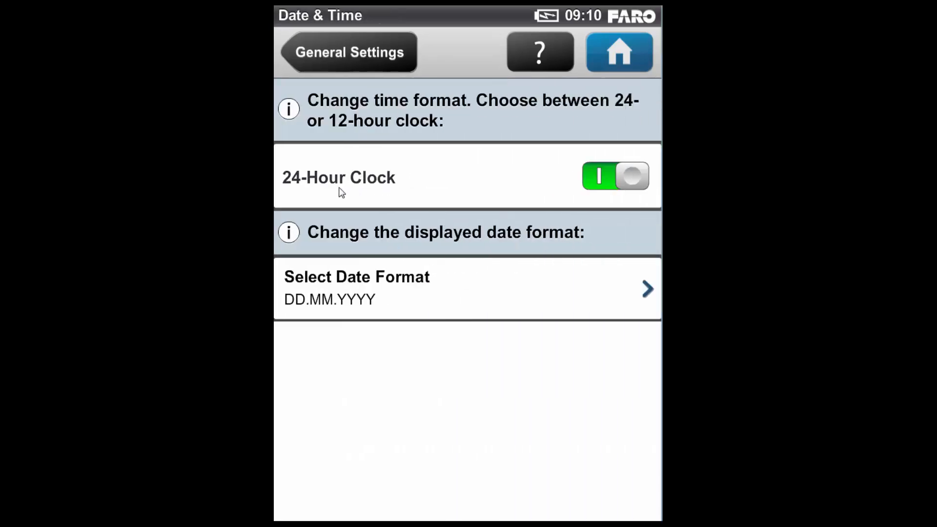
{"action": "mouse_move", "coordinate": [384, 291]}
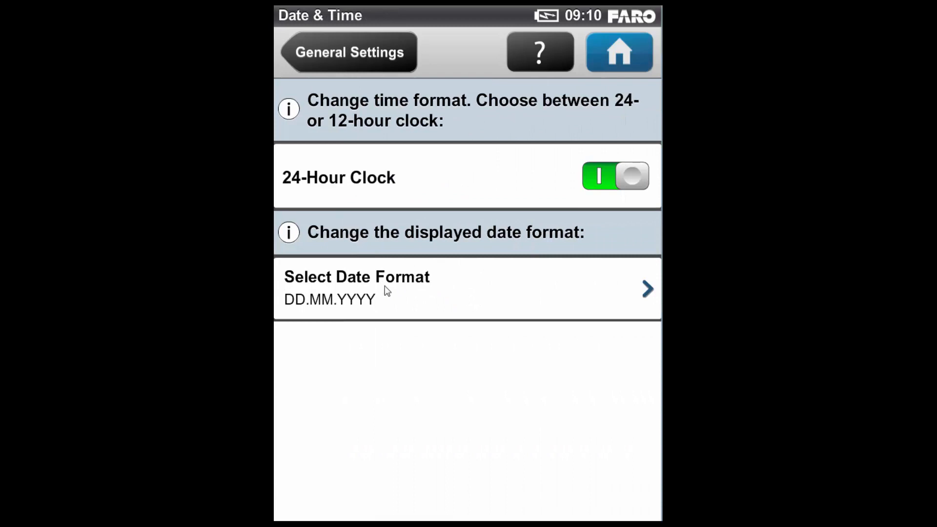
{"action": "left_click", "coordinate": [615, 176]}
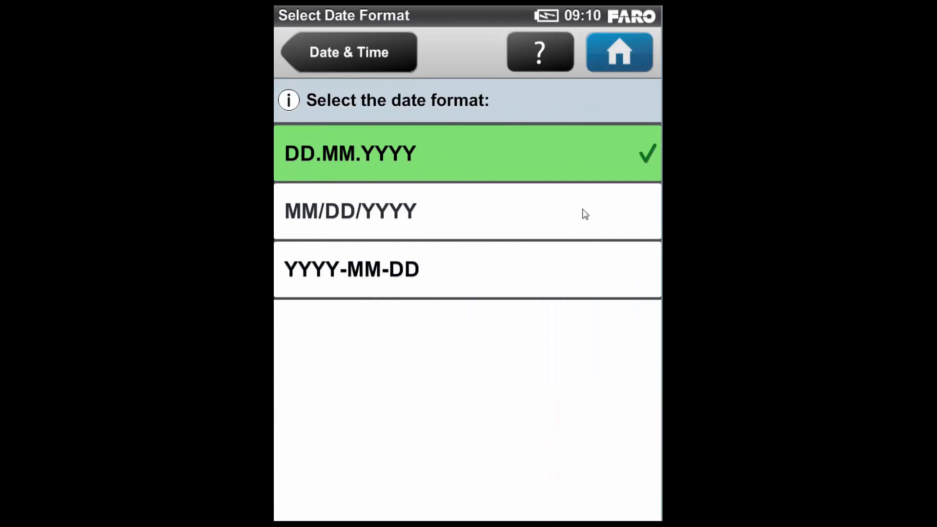
{"action": "mouse_move", "coordinate": [592, 230]}
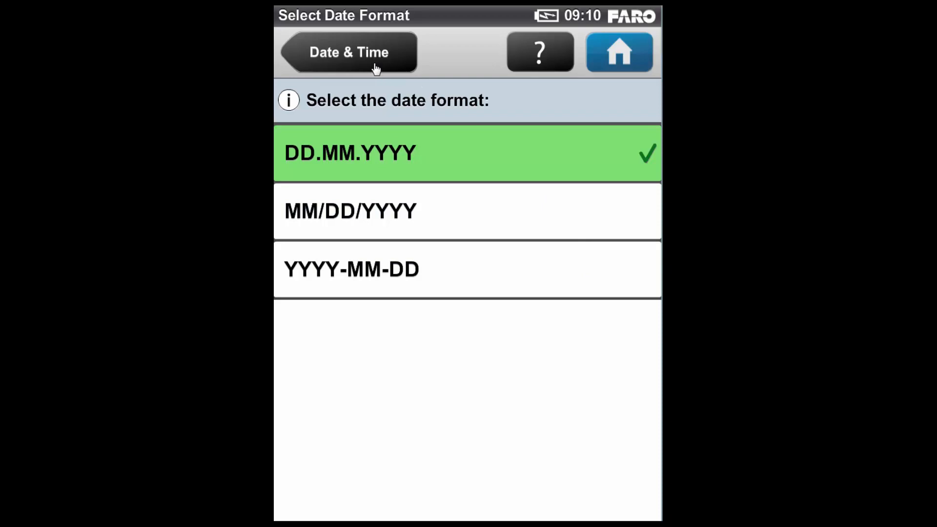
Try MM/DD/YYYY, keep DD.MM.YYYY and return to the general settings list
{"action": "left_click", "coordinate": [369, 211]}
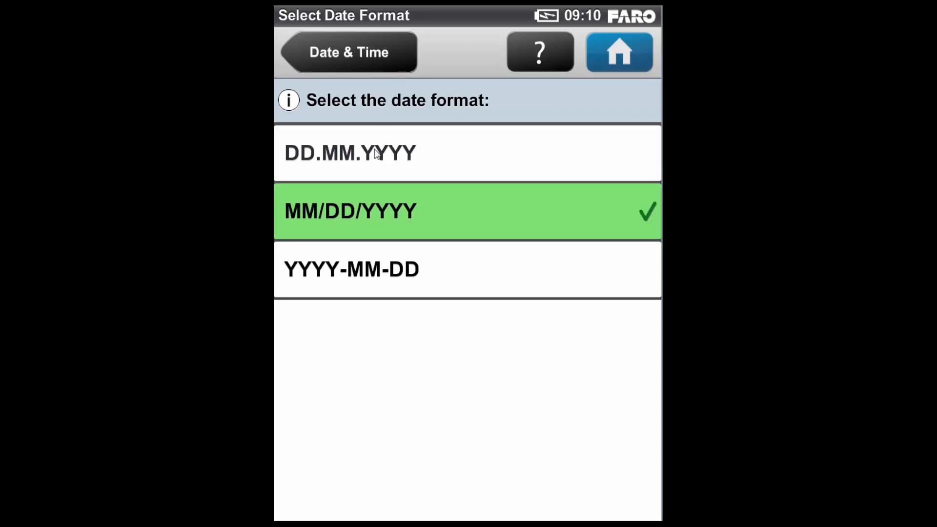
{"action": "left_click", "coordinate": [374, 152]}
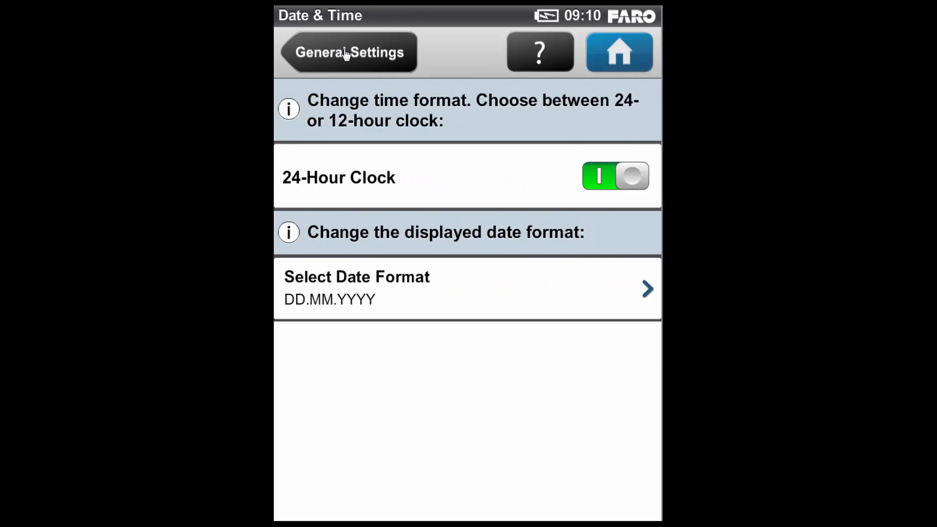
{"action": "left_click", "coordinate": [348, 51]}
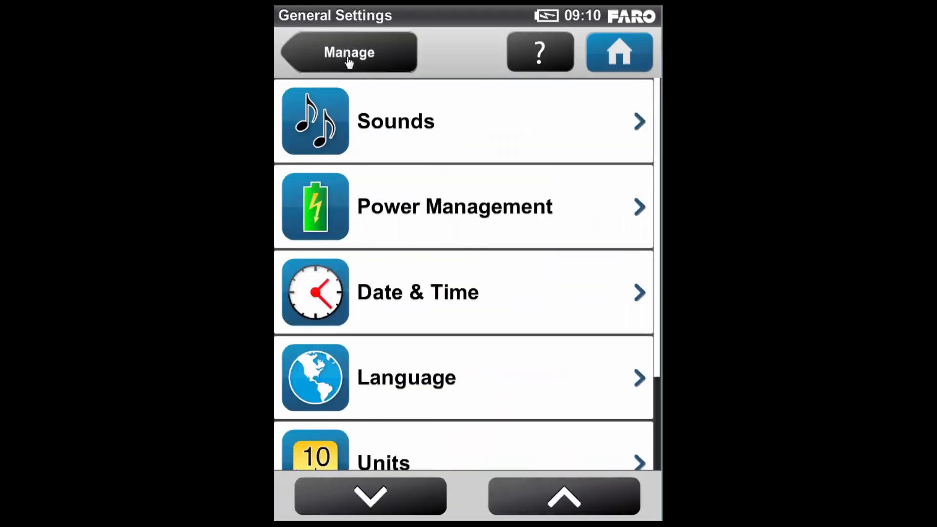
Review the Language settings, keeping English, and return to general settings
{"action": "left_click", "coordinate": [369, 507]}
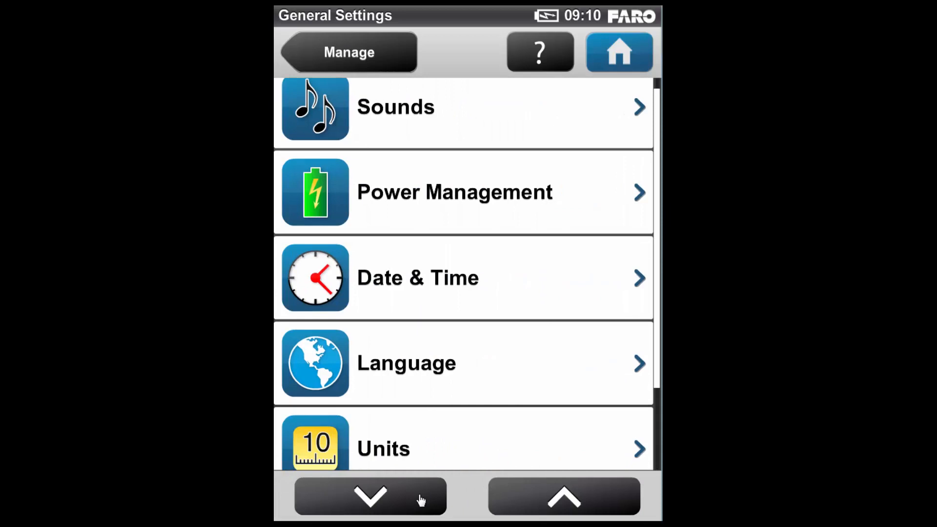
{"action": "left_click", "coordinate": [370, 503]}
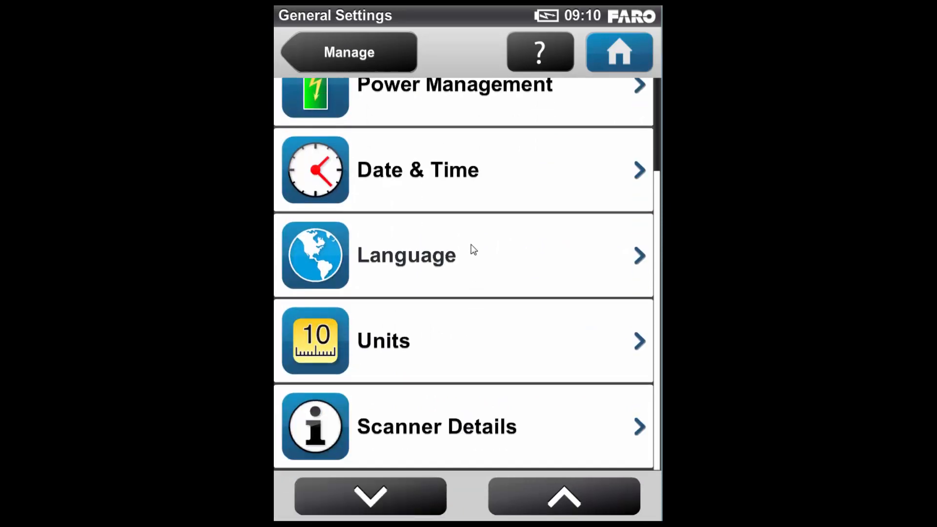
{"action": "left_click", "coordinate": [406, 255]}
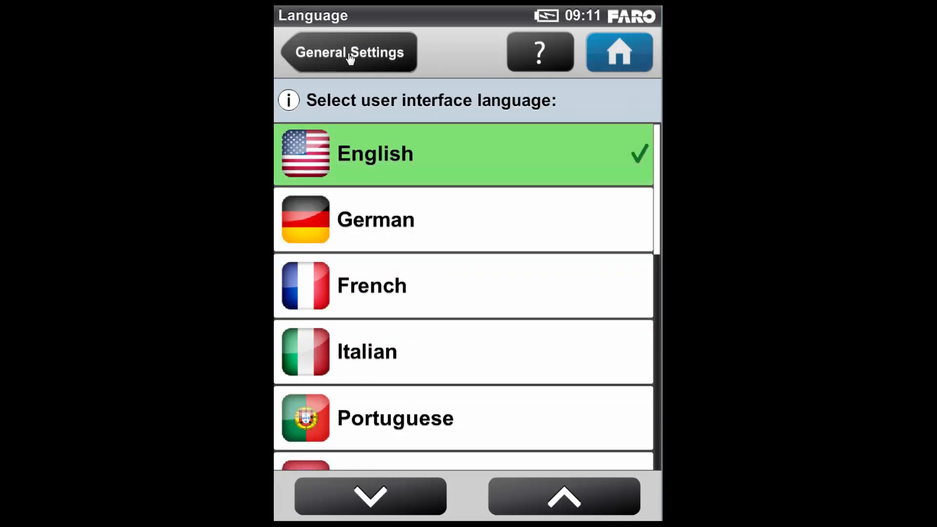
{"action": "left_click", "coordinate": [348, 53]}
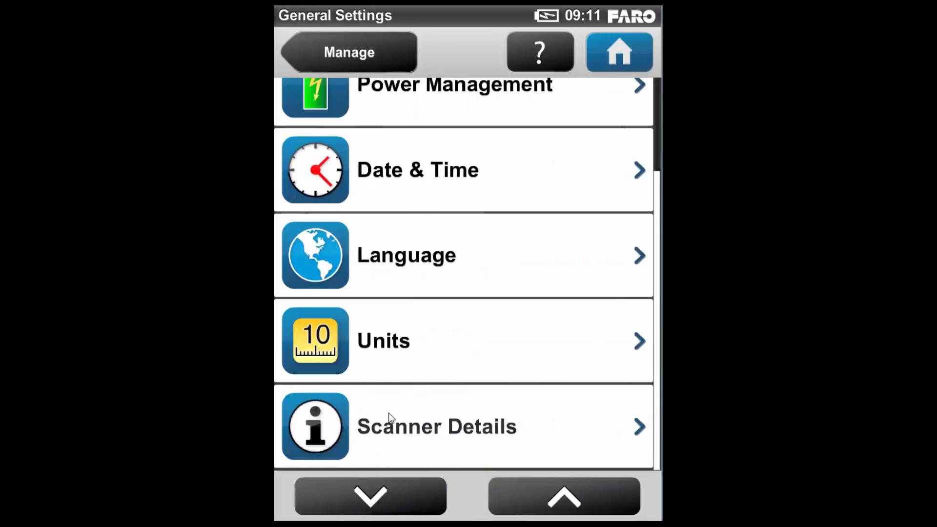
{"action": "mouse_move", "coordinate": [394, 359]}
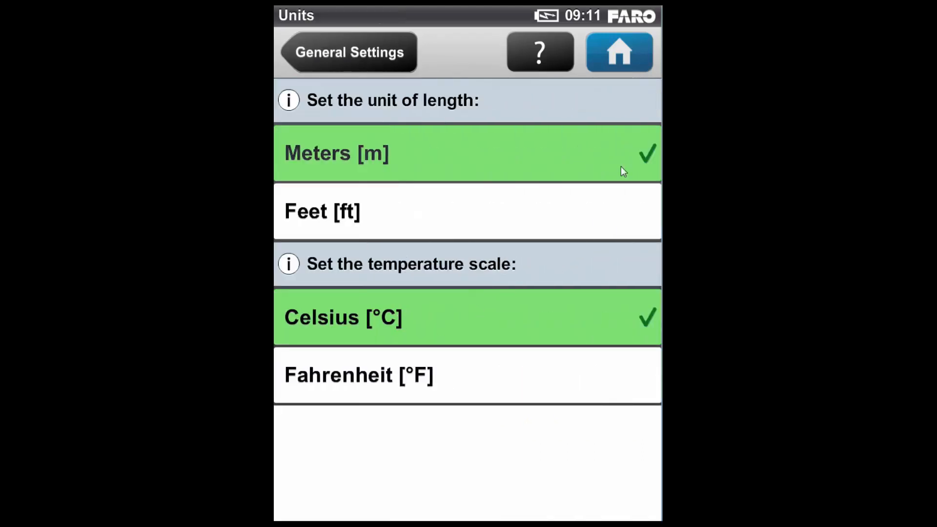
{"action": "mouse_move", "coordinate": [619, 216]}
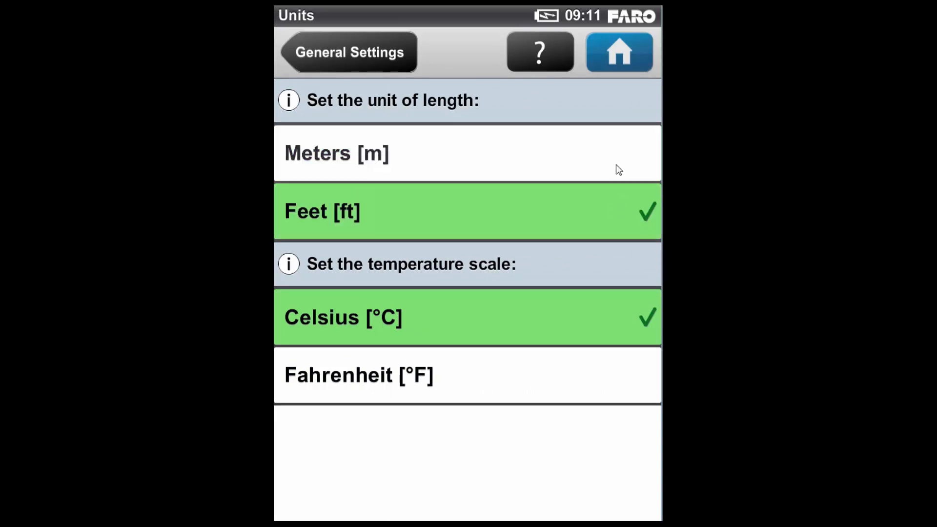
Keep metres and Celsius as the units and return to general settings
{"action": "left_click", "coordinate": [336, 154]}
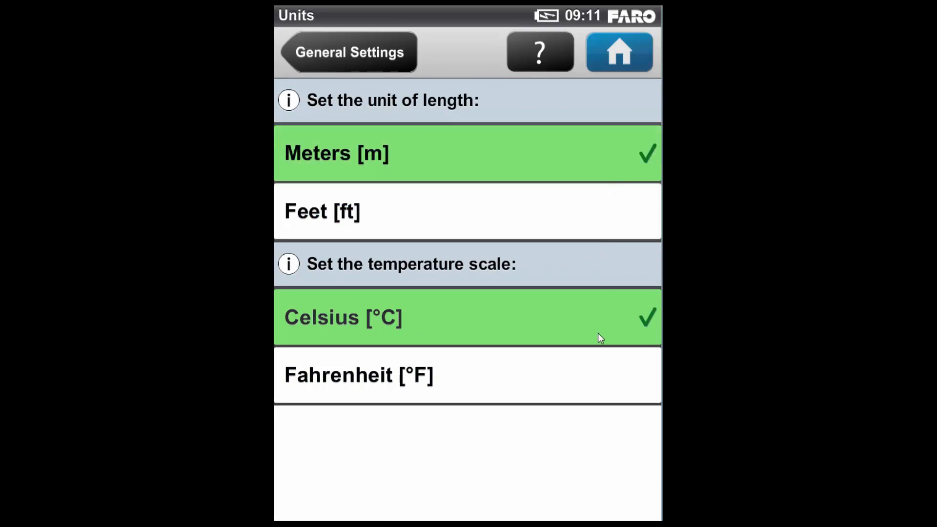
{"action": "left_click", "coordinate": [358, 375]}
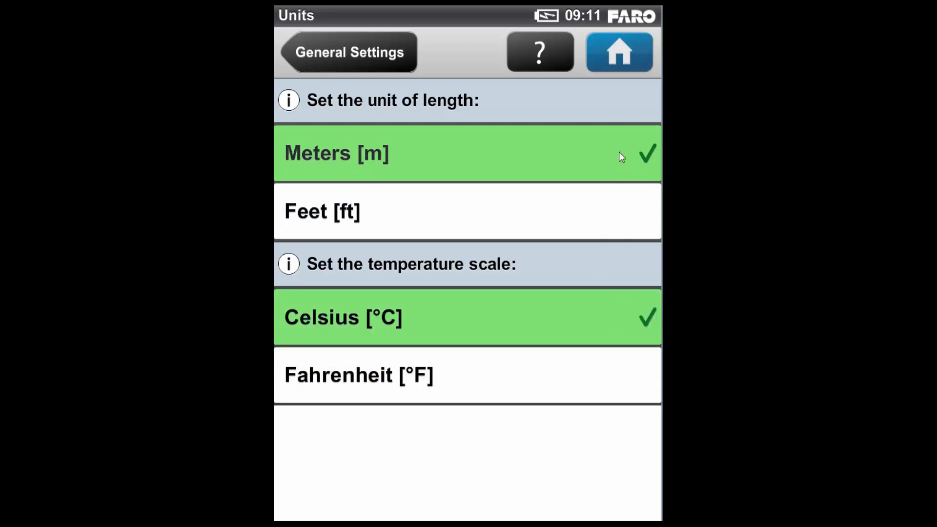
{"action": "left_click", "coordinate": [347, 52]}
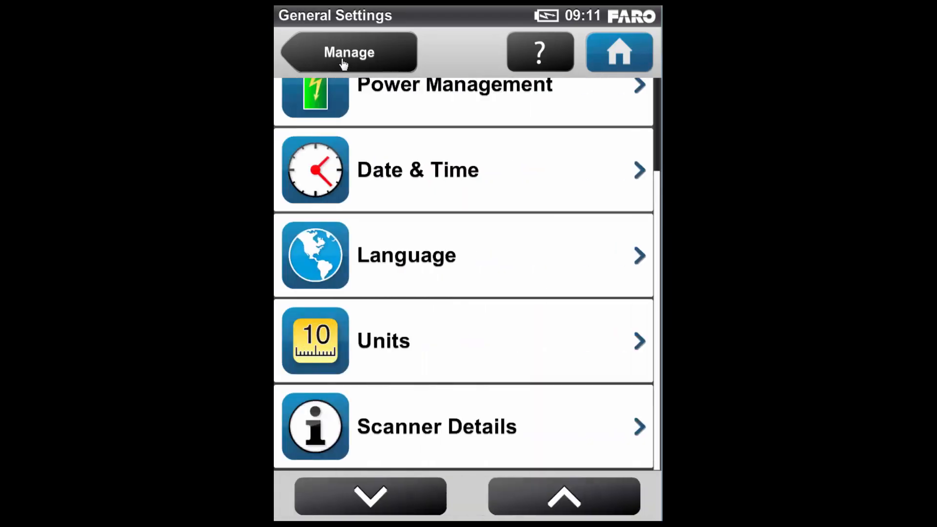
In Scanner Details, set the scanner owner name to Faro
{"action": "left_click", "coordinate": [435, 428]}
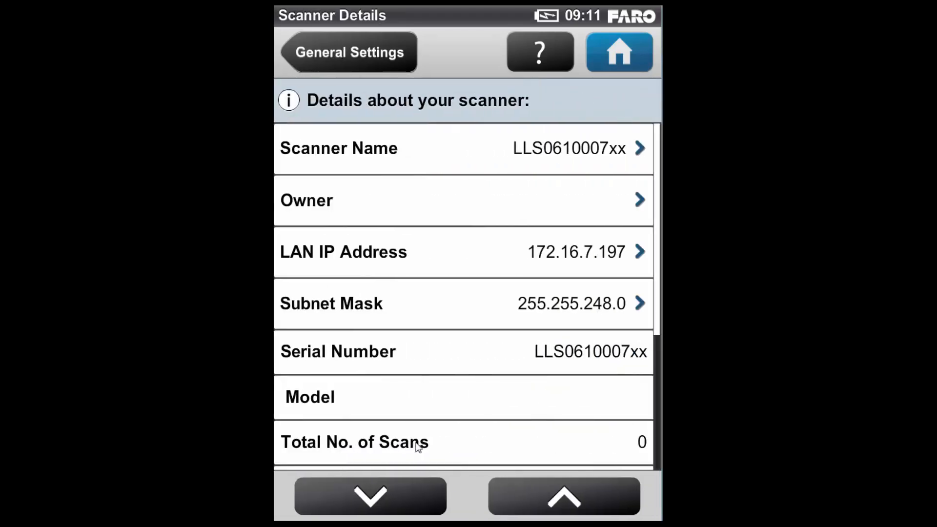
{"action": "mouse_move", "coordinate": [614, 165]}
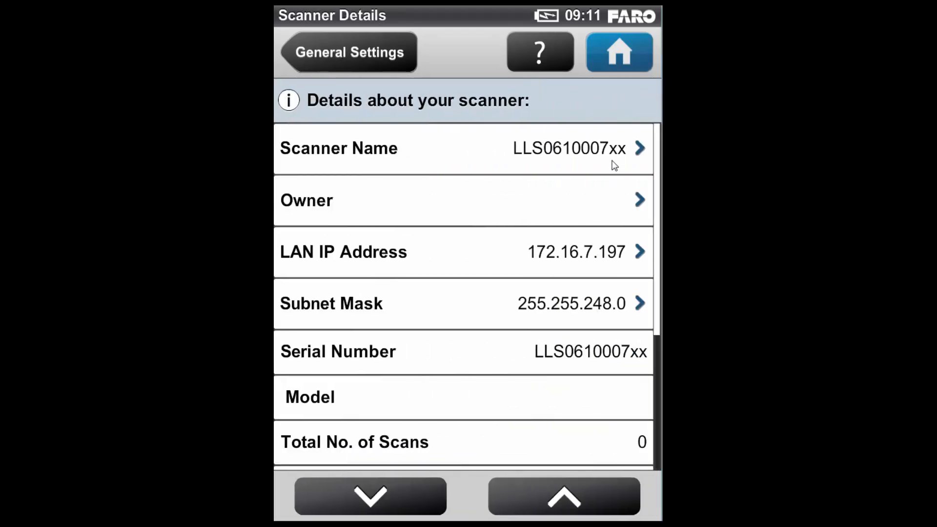
{"action": "left_click", "coordinate": [458, 200]}
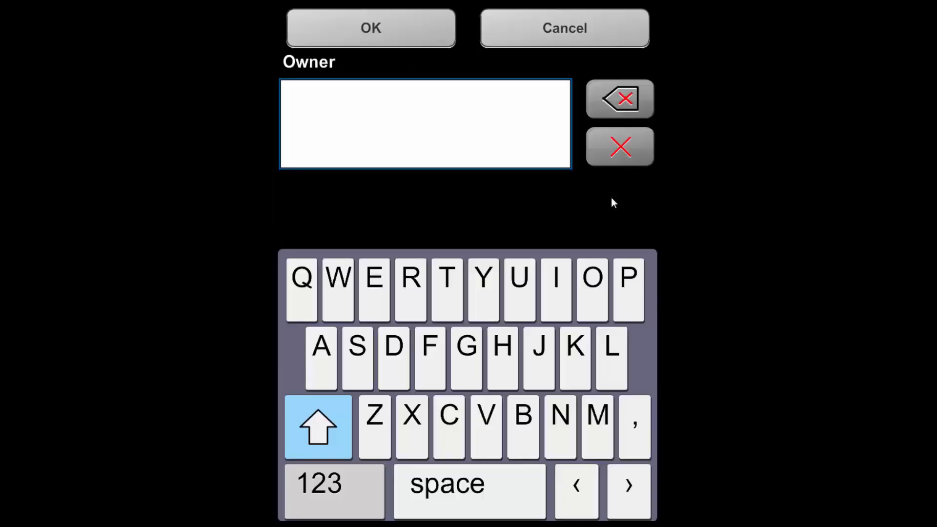
{"action": "left_click", "coordinate": [430, 359]}
{"action": "type", "text": "Faro"}
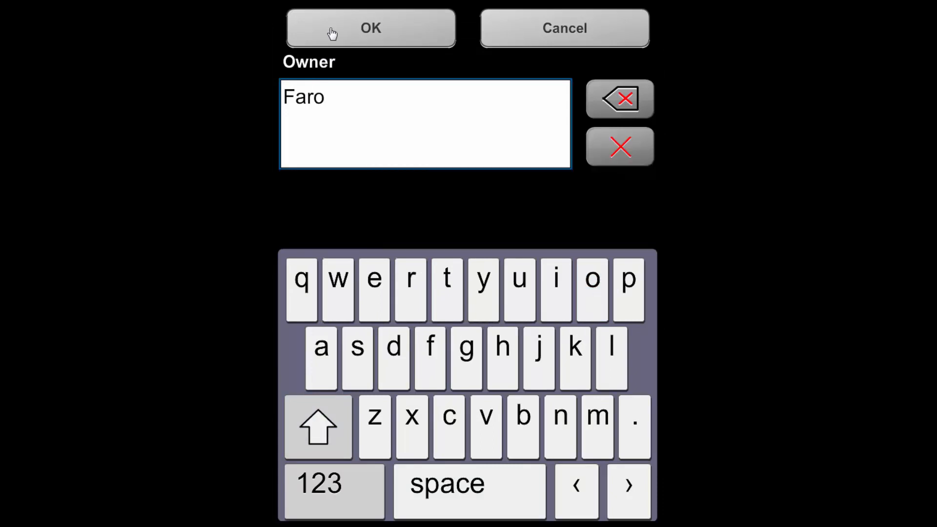
{"action": "left_click", "coordinate": [369, 28]}
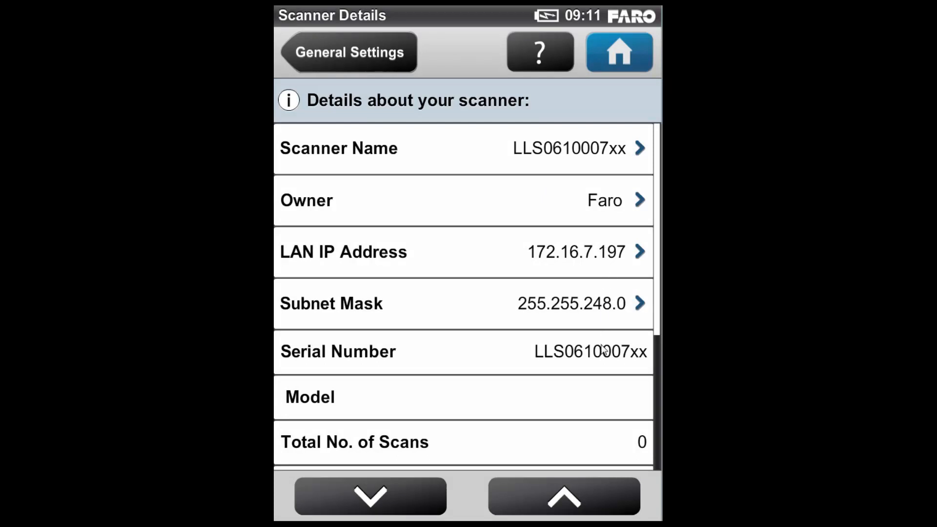
{"action": "mouse_move", "coordinate": [499, 501]}
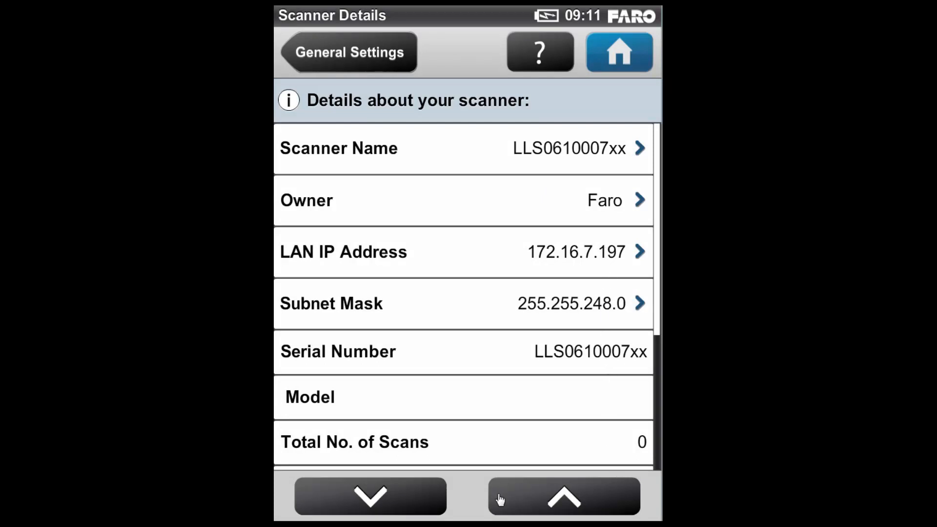
Page down through all the scanner details and back to the top
{"action": "left_click", "coordinate": [367, 496]}
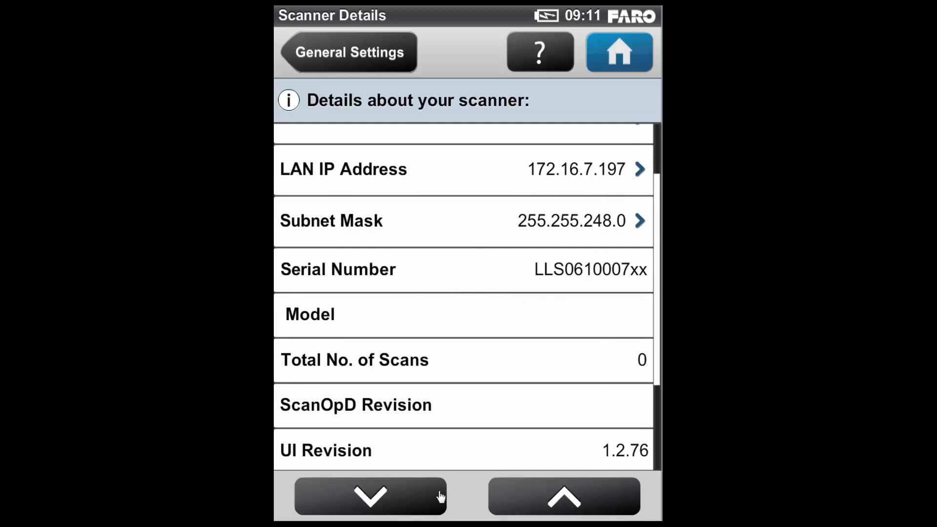
{"action": "left_click", "coordinate": [368, 504]}
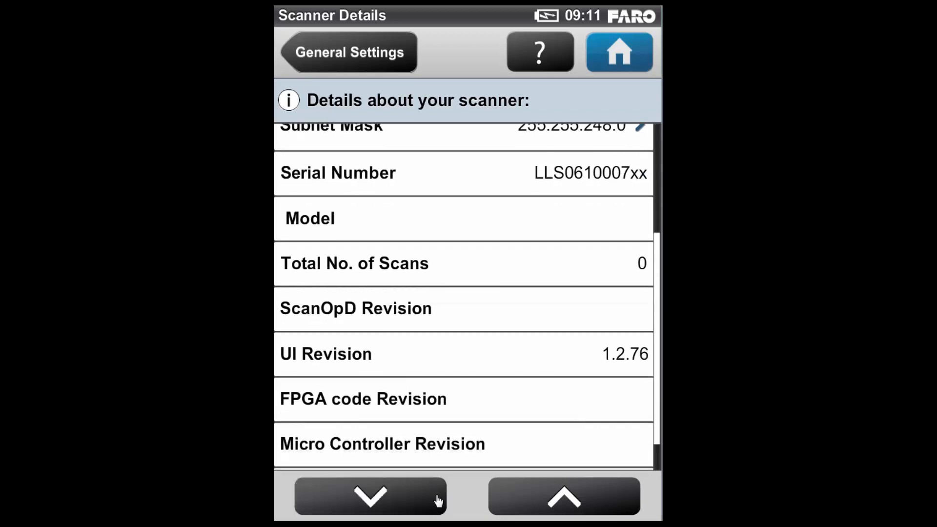
{"action": "left_click", "coordinate": [367, 500]}
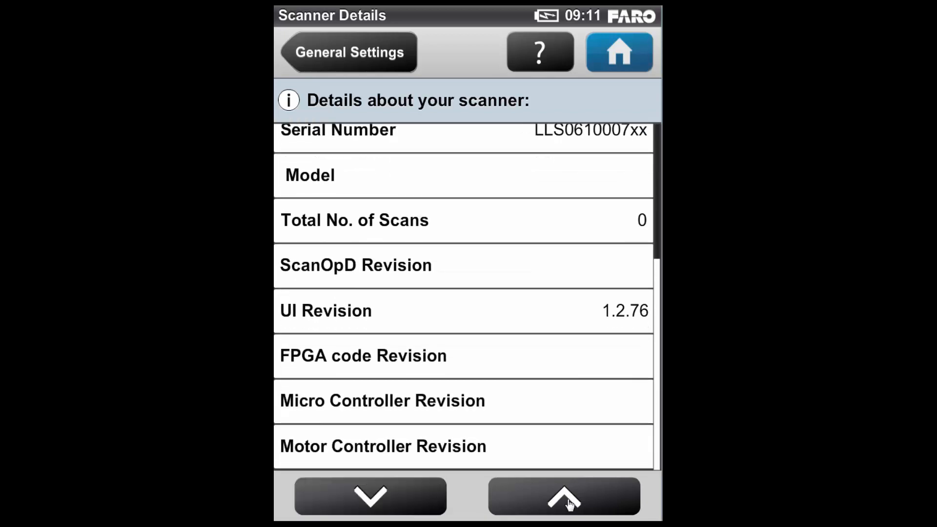
{"action": "left_click", "coordinate": [564, 503]}
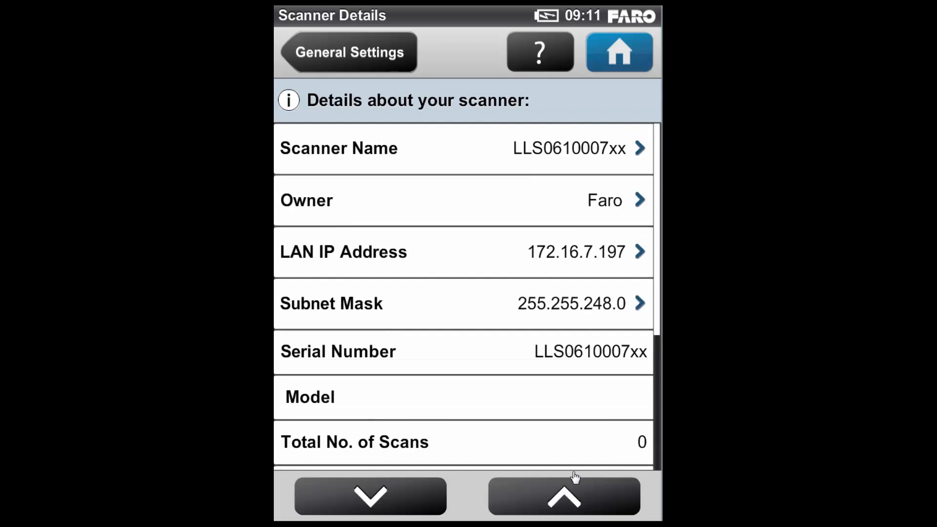
{"action": "mouse_move", "coordinate": [334, 61]}
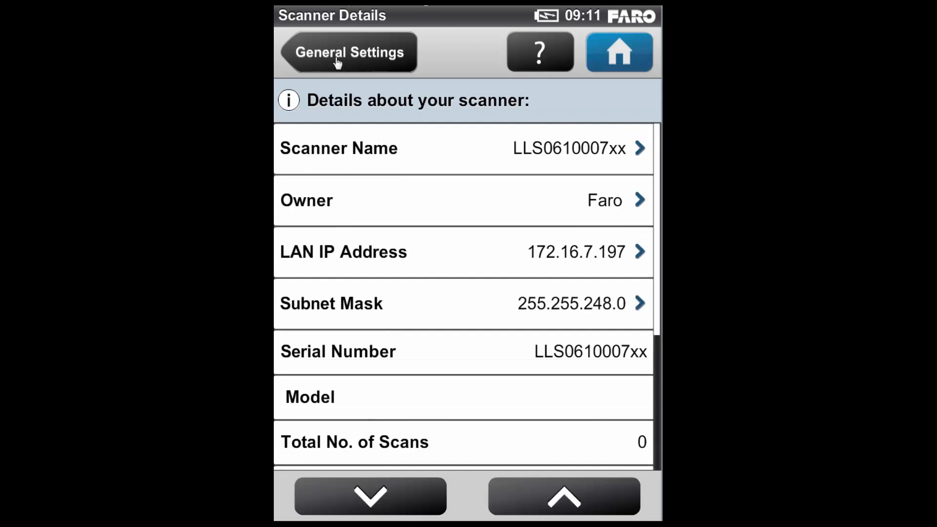
Go back to Manage and bring up the Service page with errors, backup, restore and support
{"action": "left_click", "coordinate": [348, 52]}
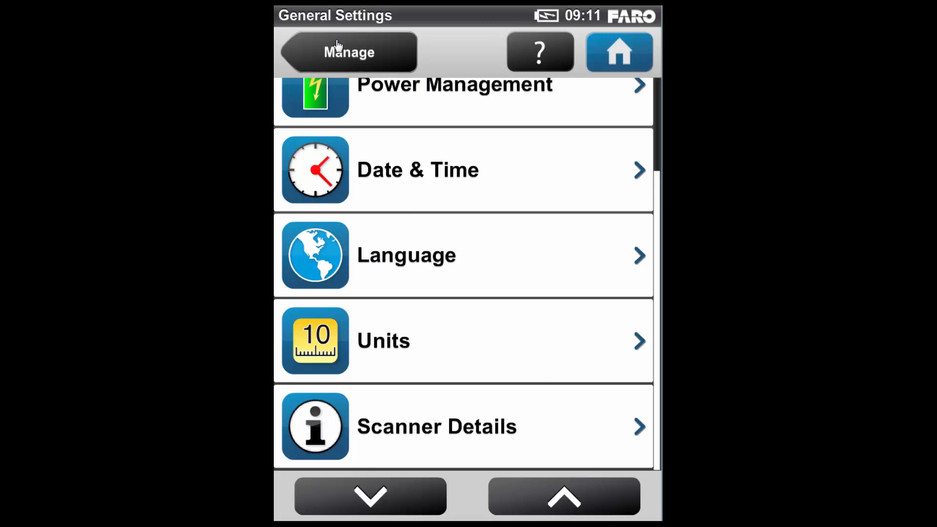
{"action": "left_click", "coordinate": [348, 51]}
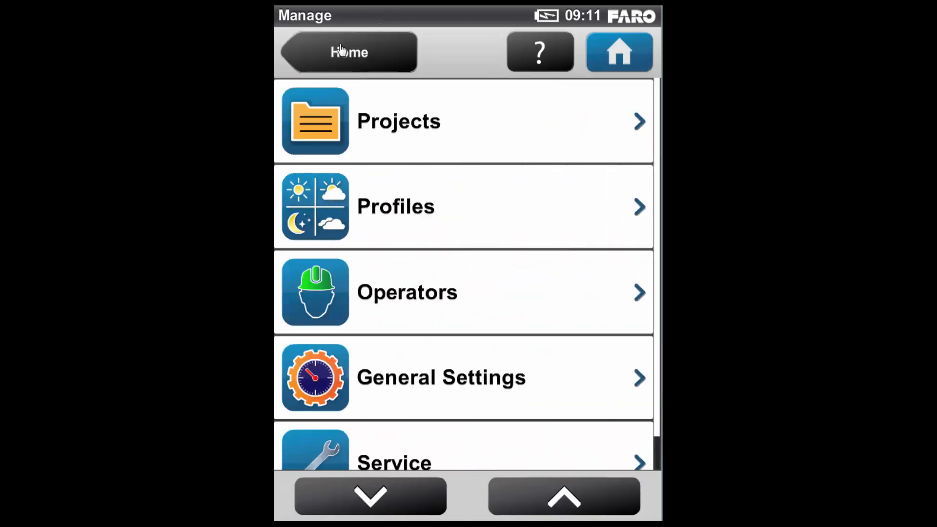
{"action": "mouse_move", "coordinate": [402, 504]}
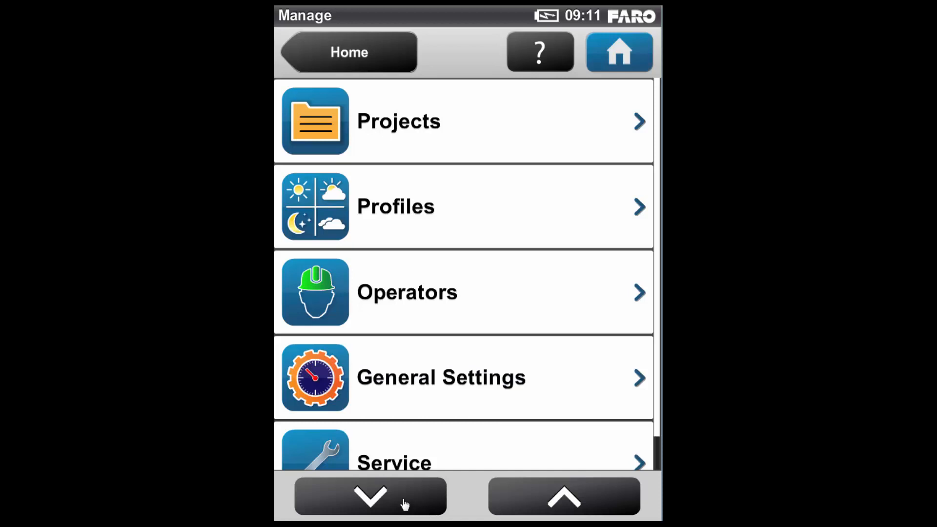
{"action": "left_click", "coordinate": [368, 505]}
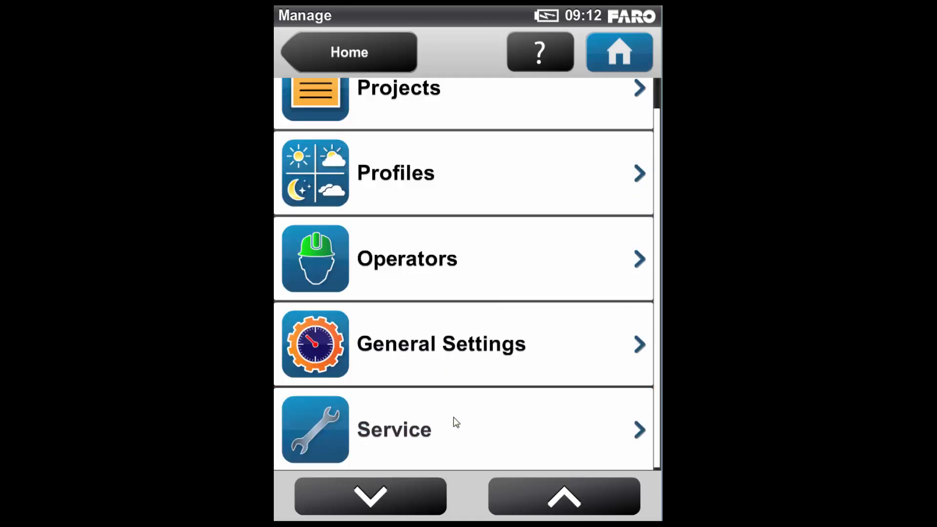
{"action": "left_click", "coordinate": [395, 429]}
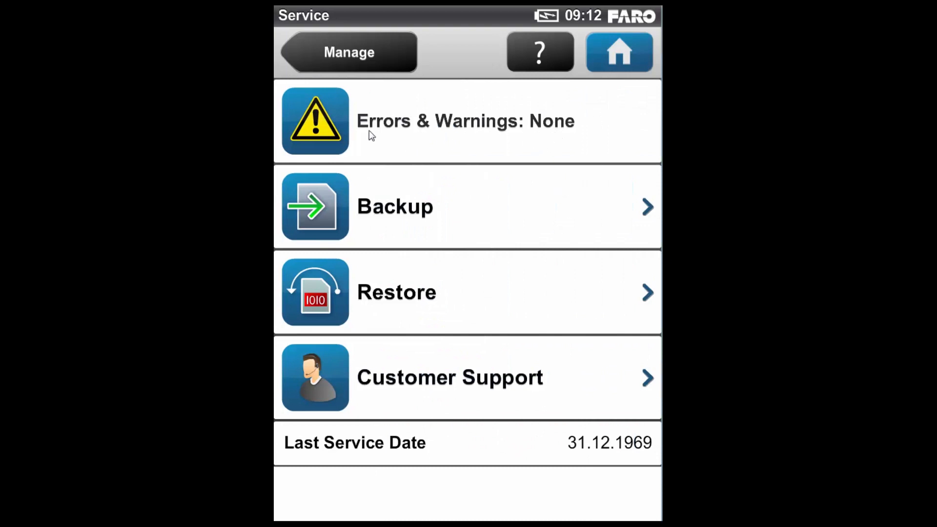
{"action": "mouse_move", "coordinate": [476, 308]}
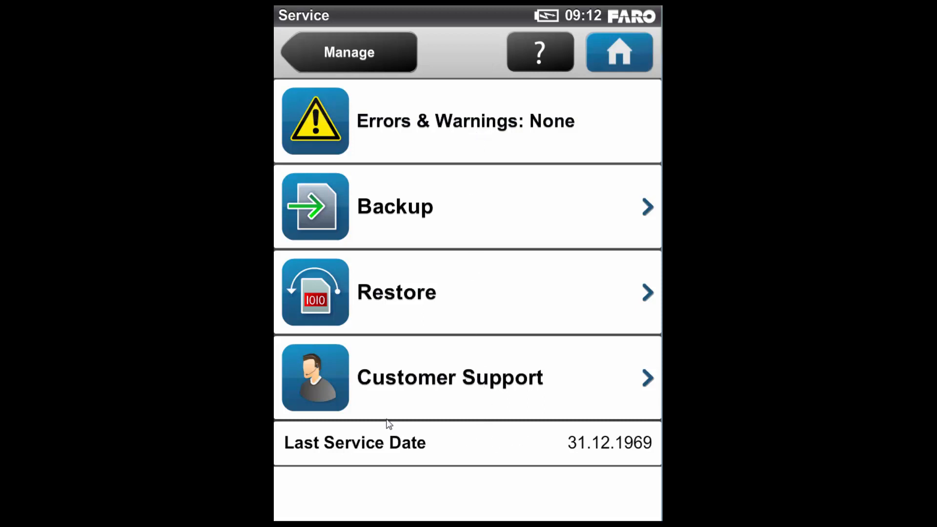
{"action": "mouse_move", "coordinate": [638, 436]}
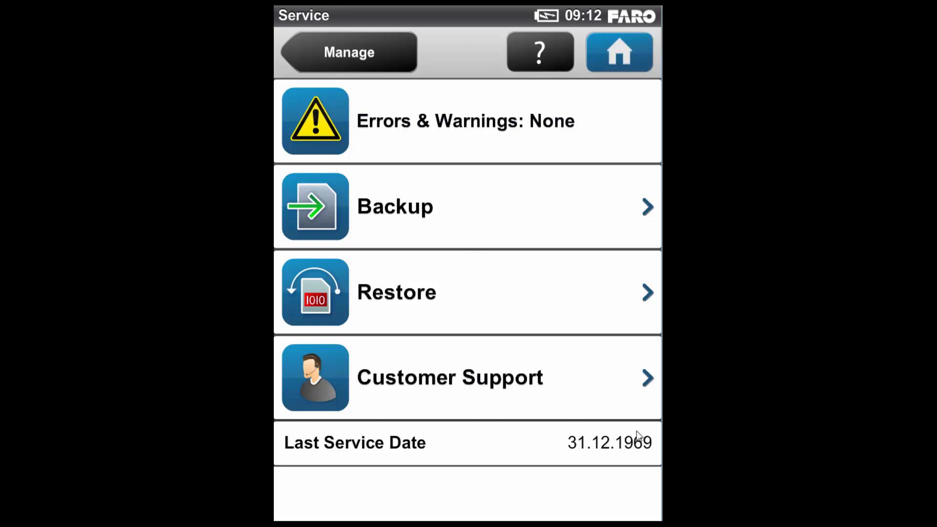
{"action": "mouse_move", "coordinate": [583, 483]}
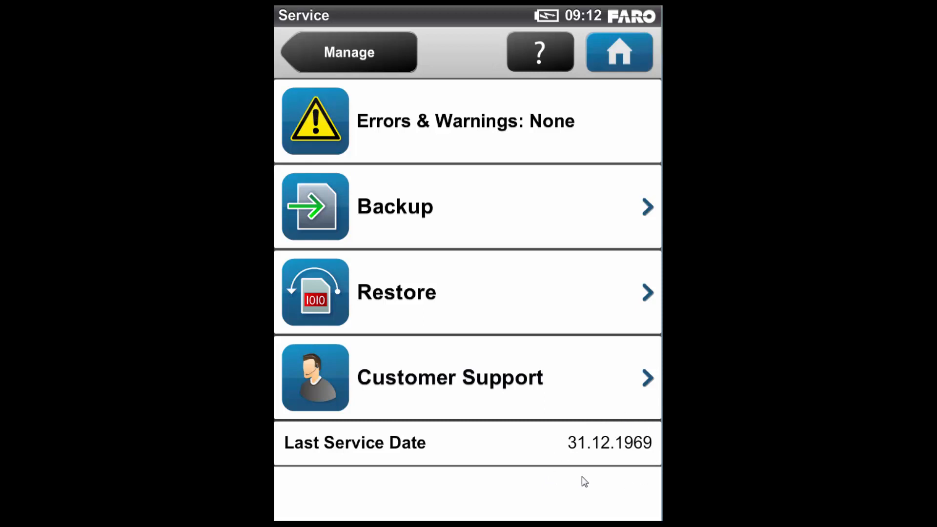
{"action": "left_click", "coordinate": [449, 377]}
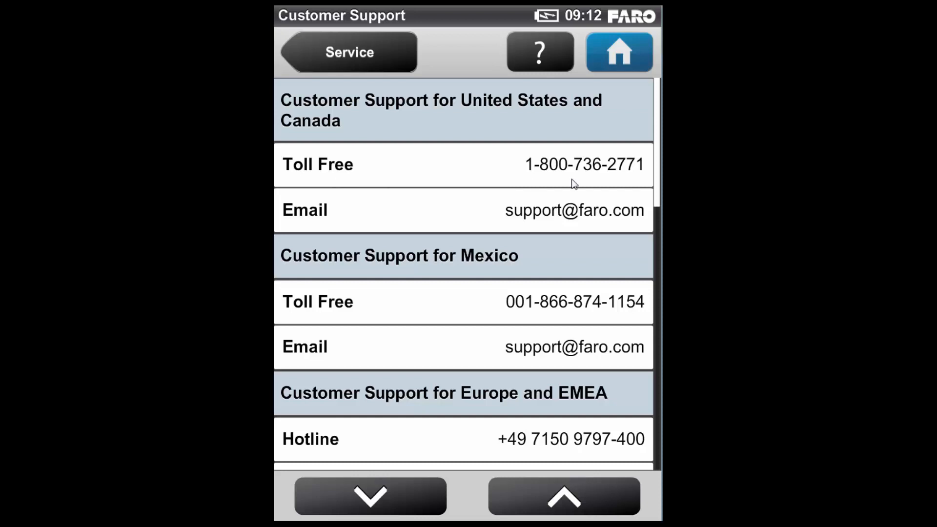
{"action": "mouse_move", "coordinate": [607, 221]}
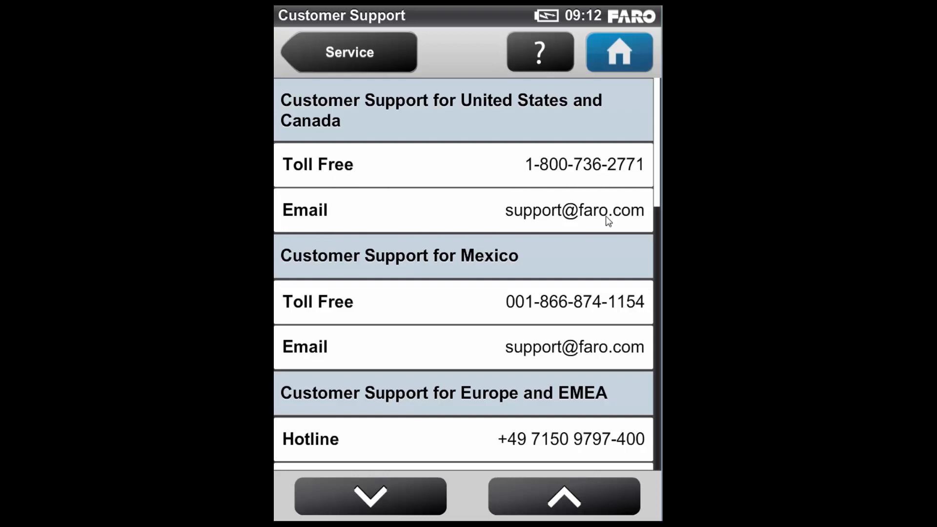
{"action": "mouse_move", "coordinate": [355, 422]}
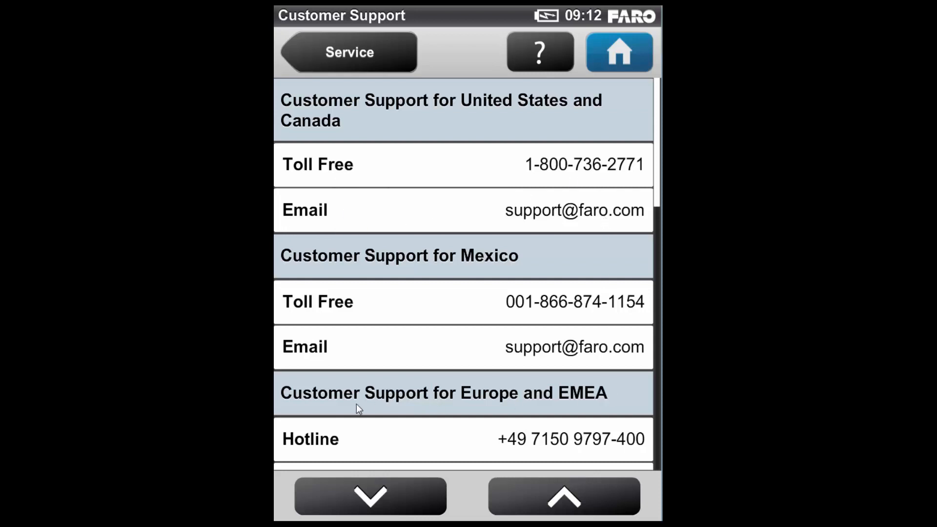
{"action": "left_click", "coordinate": [365, 504]}
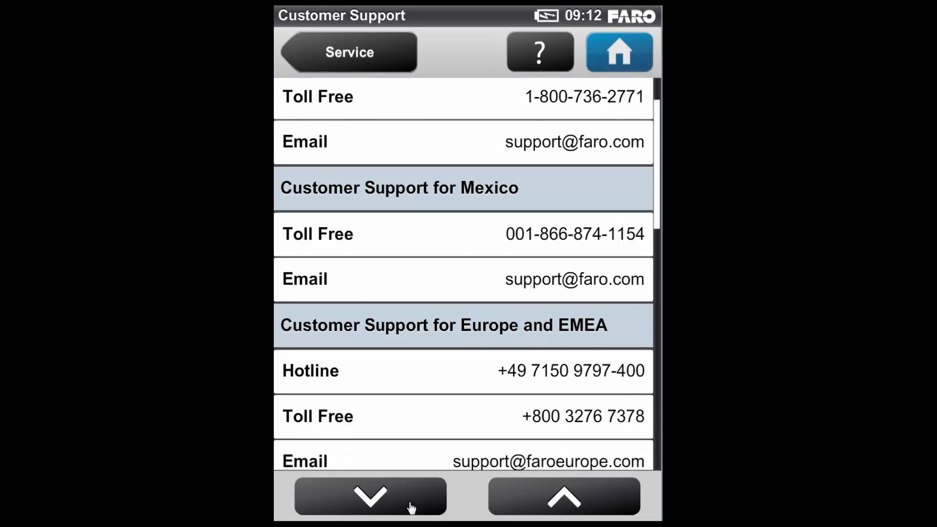
{"action": "left_click", "coordinate": [368, 495]}
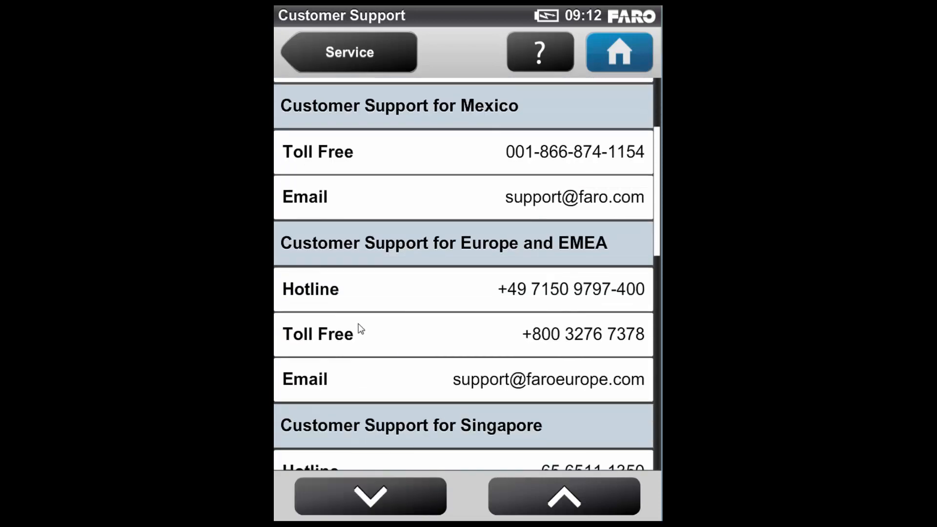
{"action": "mouse_move", "coordinate": [582, 365]}
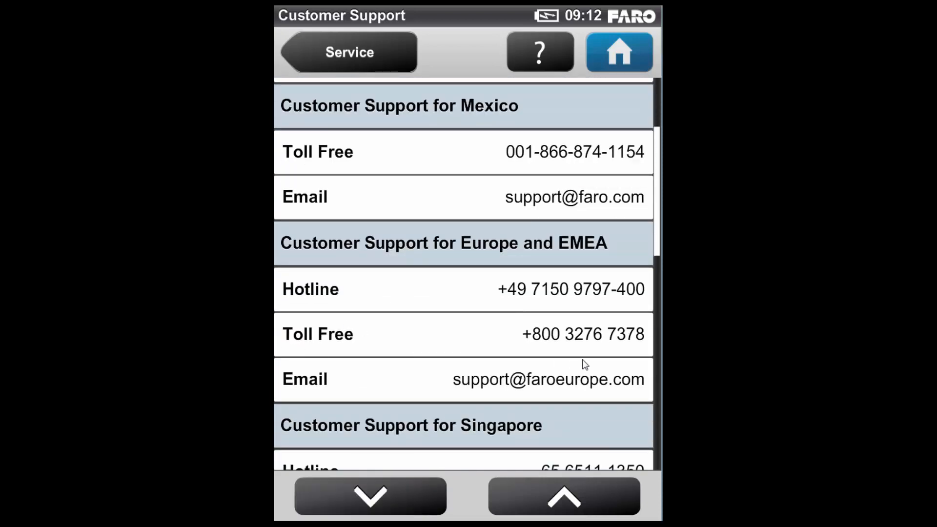
{"action": "mouse_move", "coordinate": [363, 206]}
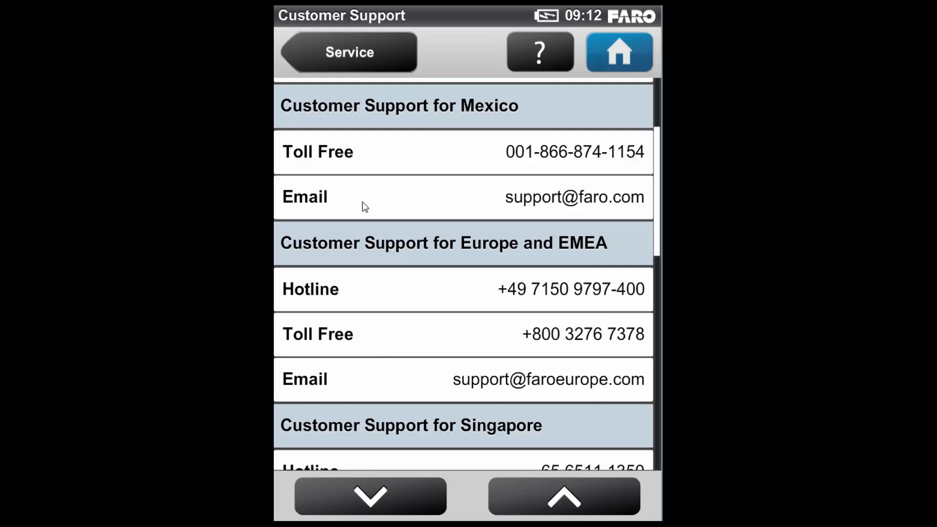
{"action": "left_click", "coordinate": [347, 52]}
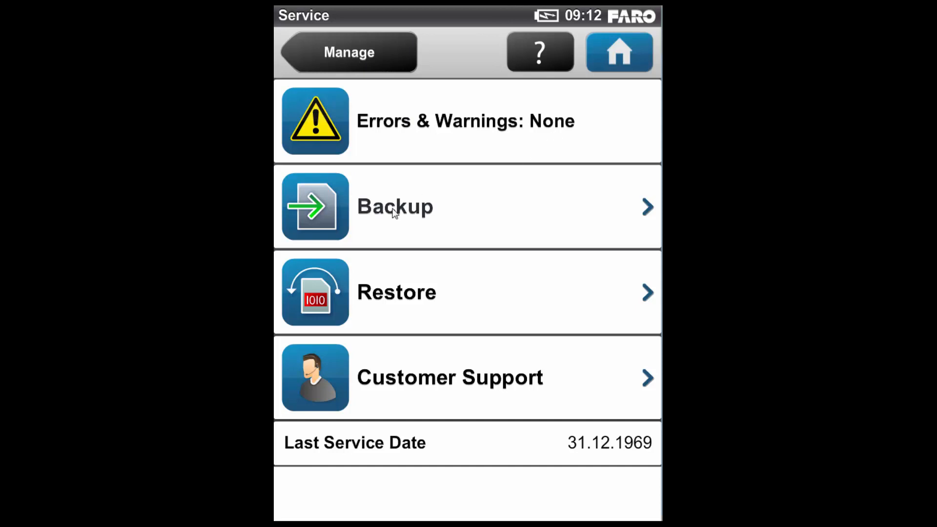
{"action": "left_click", "coordinate": [395, 207]}
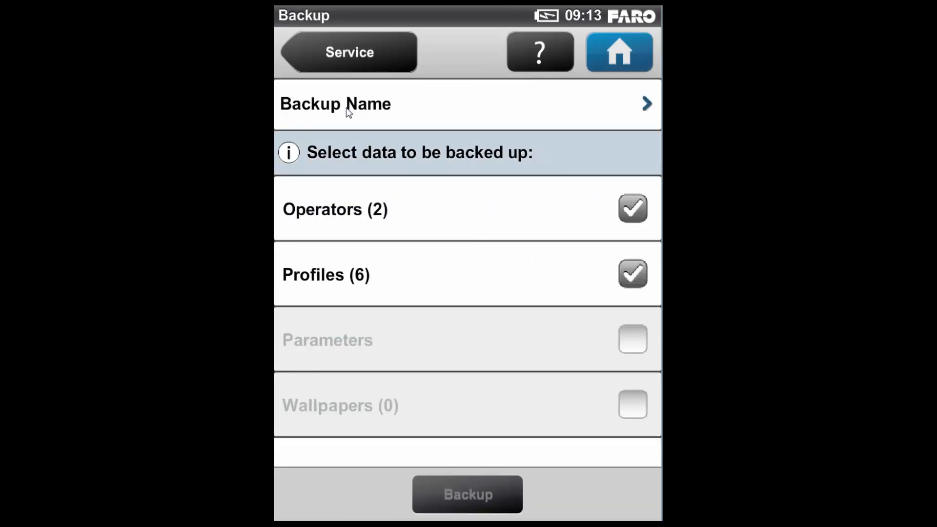
{"action": "mouse_move", "coordinate": [358, 288]}
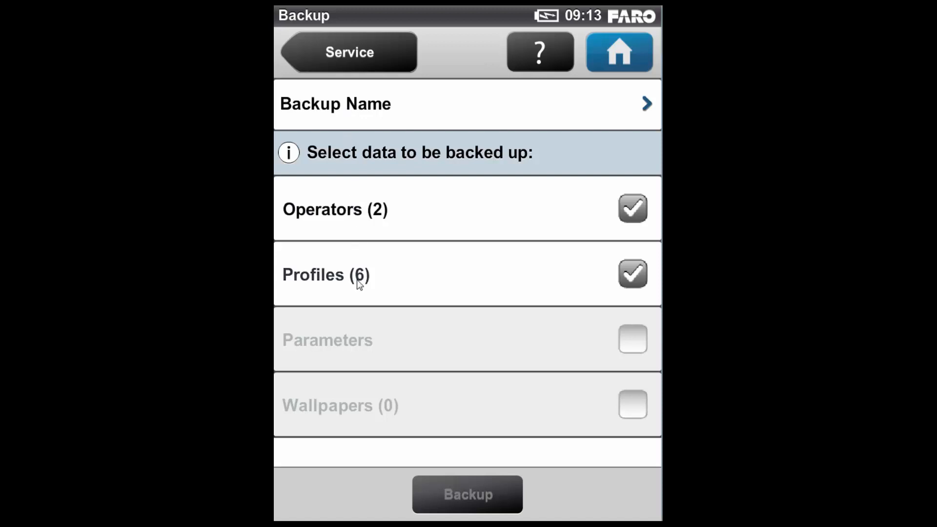
{"action": "left_click", "coordinate": [632, 274]}
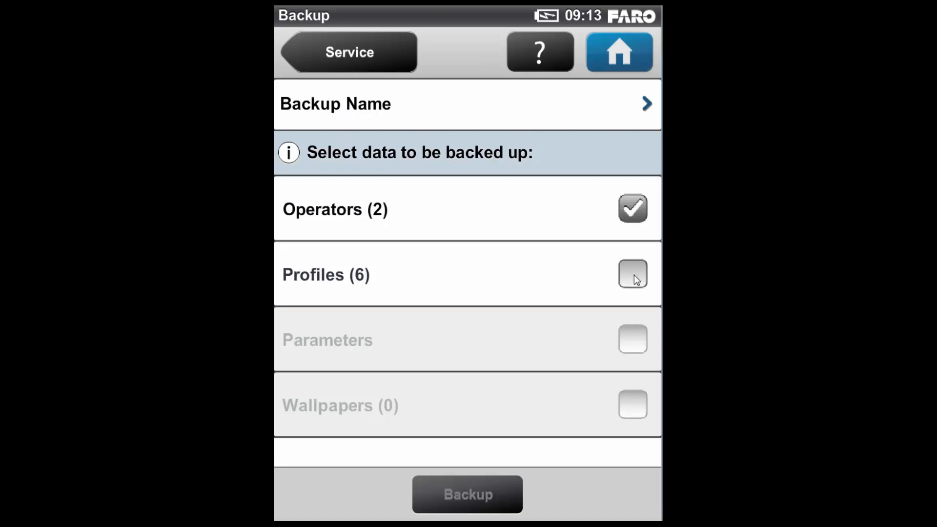
{"action": "left_click", "coordinate": [633, 274]}
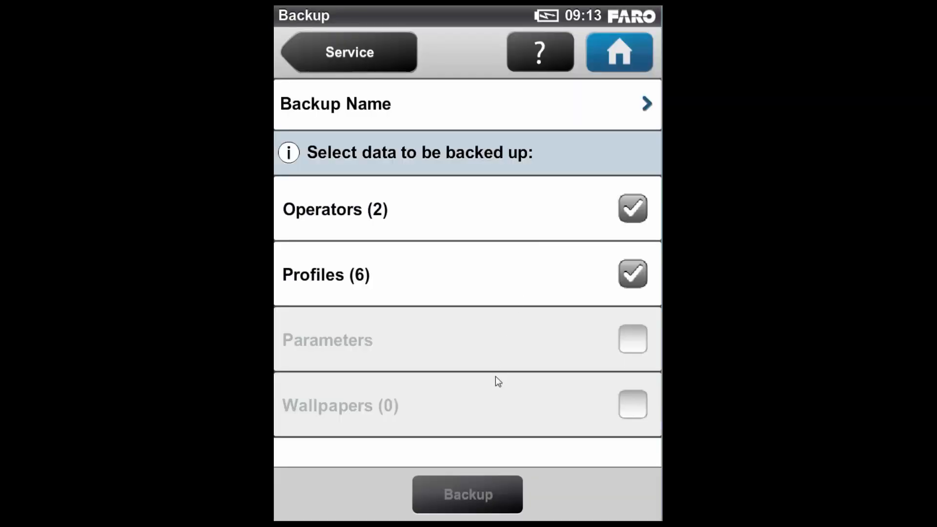
{"action": "mouse_move", "coordinate": [518, 478]}
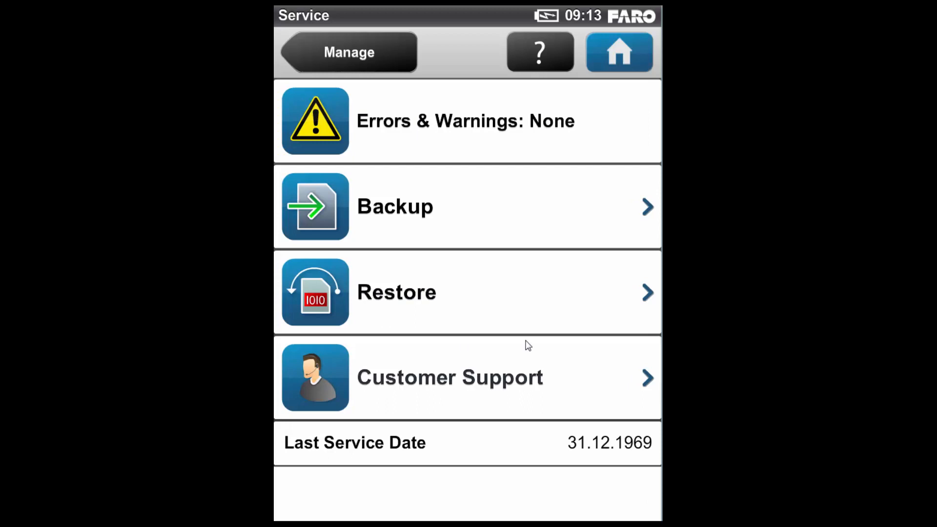
Check Restore, which needs an SD card backup, and leave the page
{"action": "left_click", "coordinate": [396, 292]}
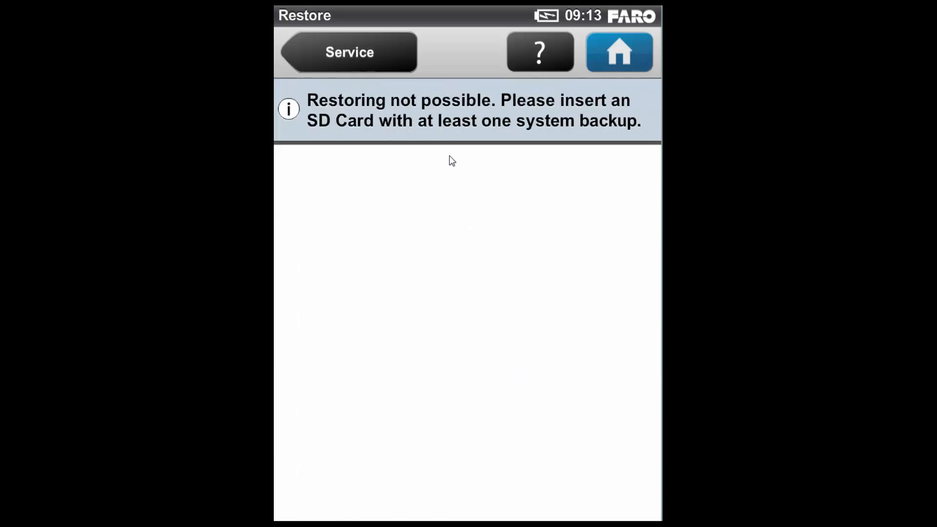
{"action": "mouse_move", "coordinate": [385, 155]}
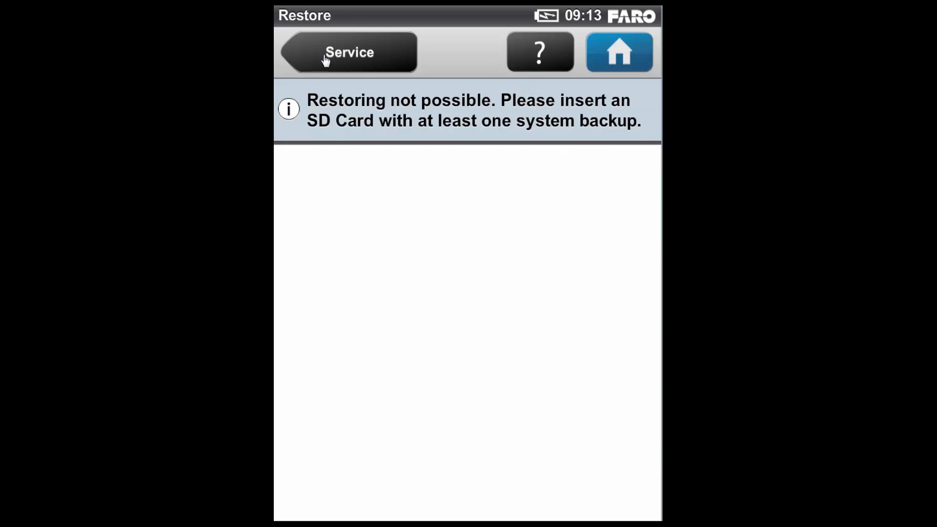
{"action": "left_click", "coordinate": [347, 53]}
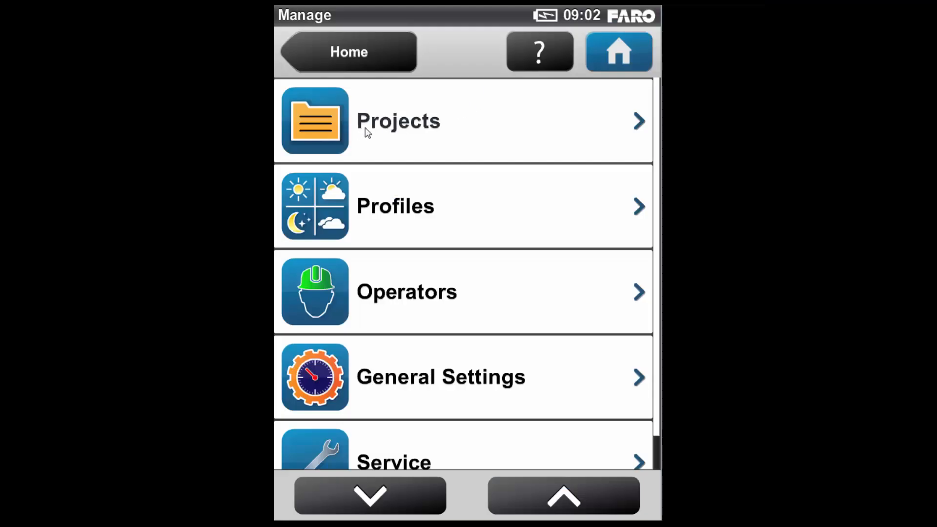
{"action": "left_click", "coordinate": [398, 122]}
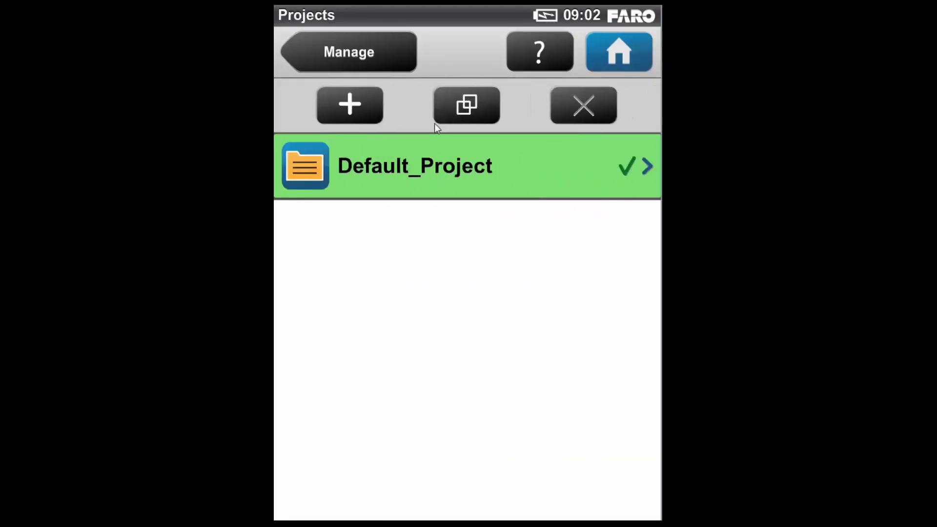
{"action": "mouse_move", "coordinate": [403, 248]}
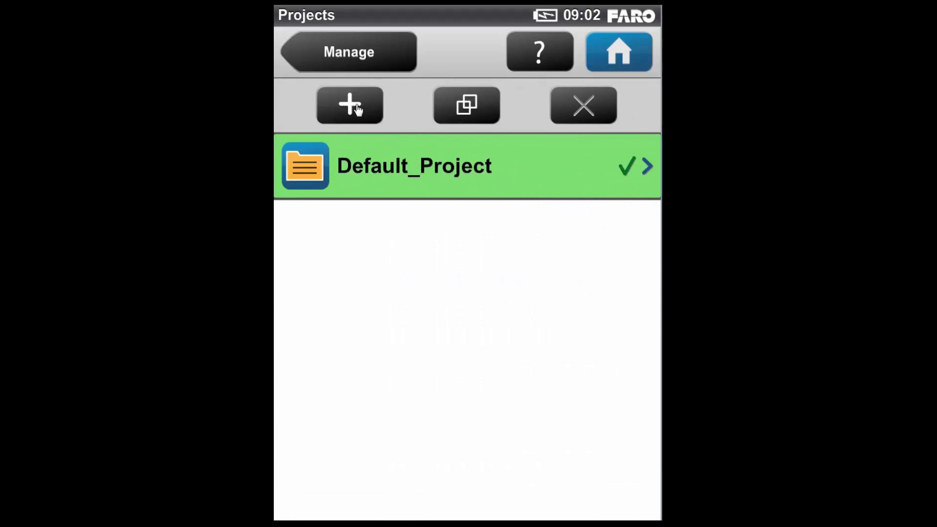
{"action": "left_click", "coordinate": [347, 105]}
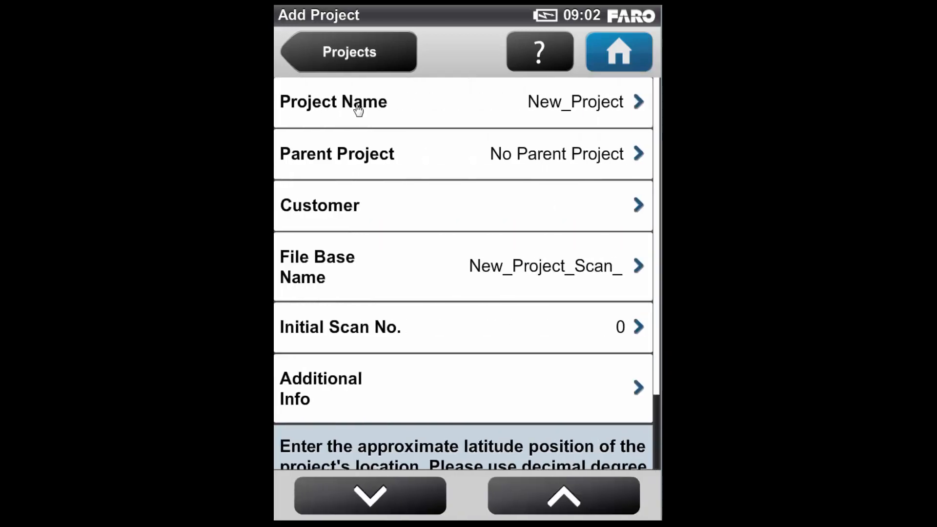
{"action": "mouse_move", "coordinate": [642, 106]}
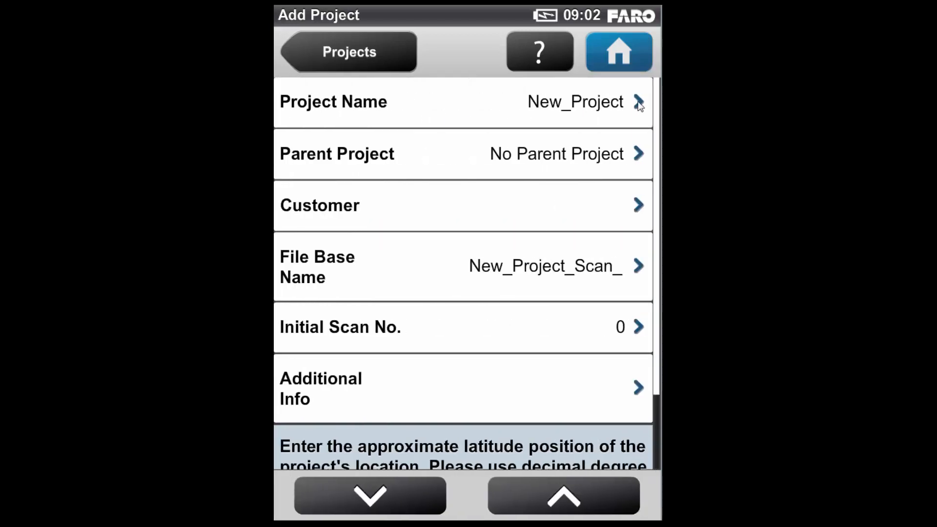
{"action": "mouse_move", "coordinate": [649, 109]}
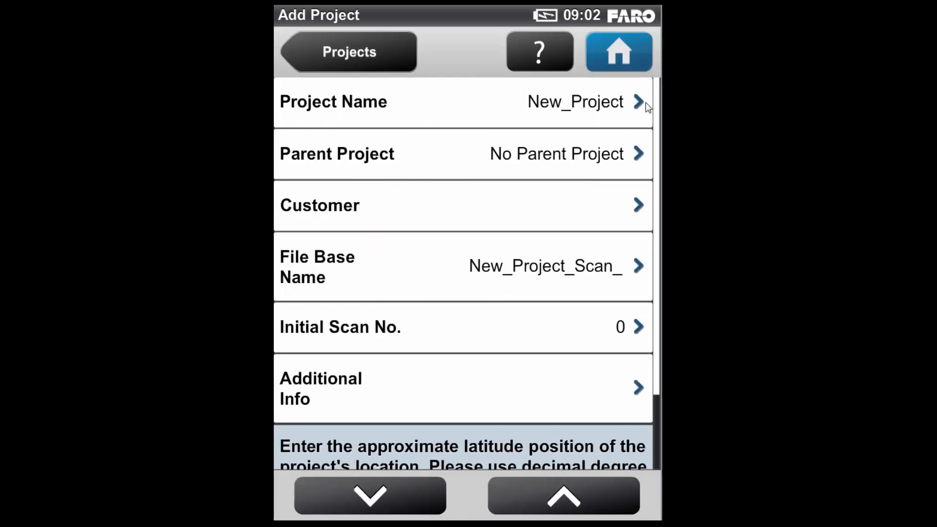
{"action": "mouse_move", "coordinate": [650, 176]}
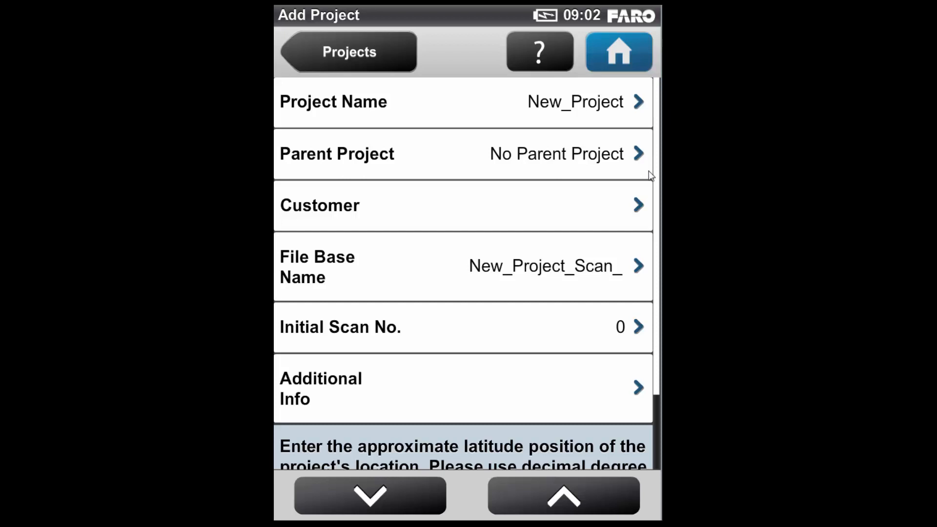
{"action": "mouse_move", "coordinate": [638, 263]}
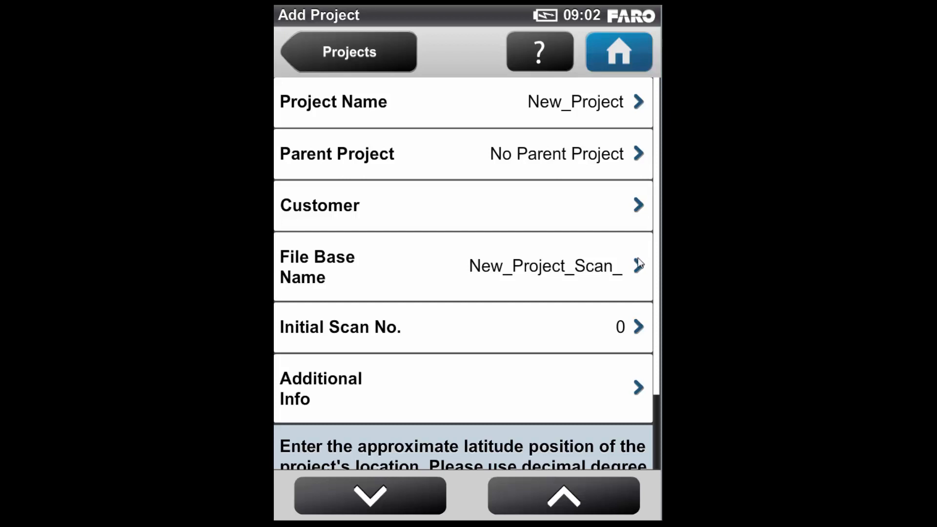
{"action": "mouse_move", "coordinate": [639, 273]}
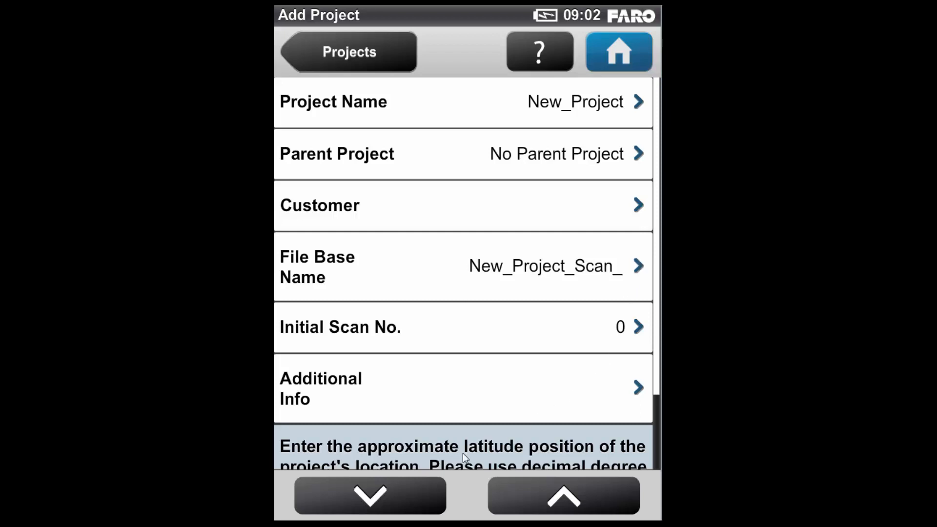
{"action": "scroll", "scroll_direction": "down", "scroll_amount": 3}
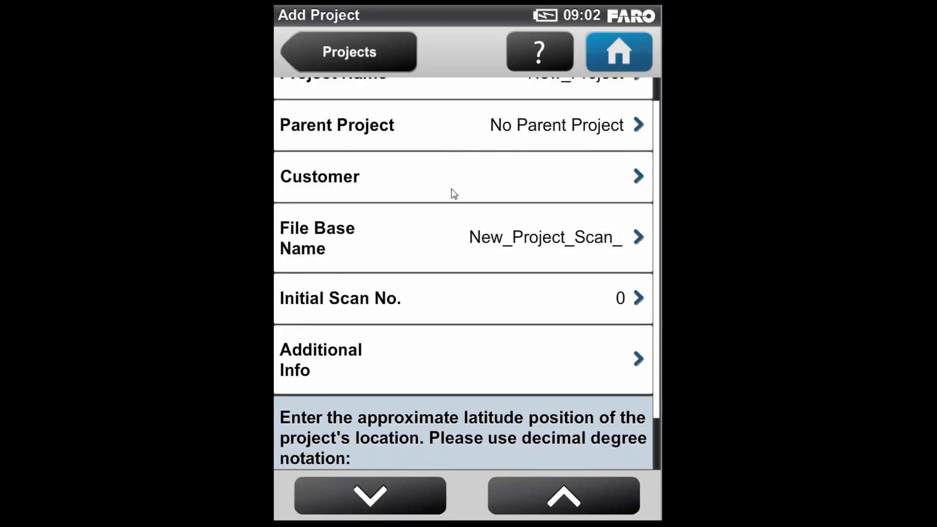
Replace the default project name with Office_Building
{"action": "left_click", "coordinate": [564, 500]}
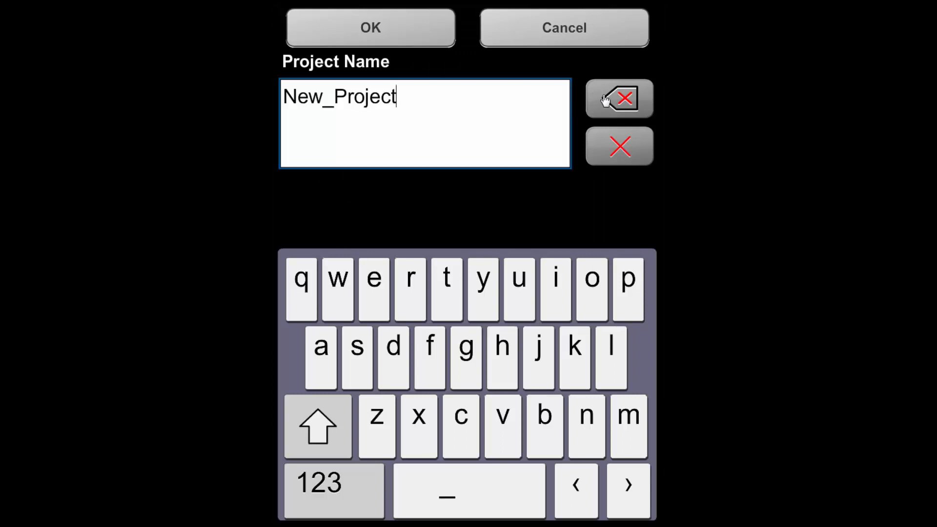
{"action": "left_click", "coordinate": [619, 97]}
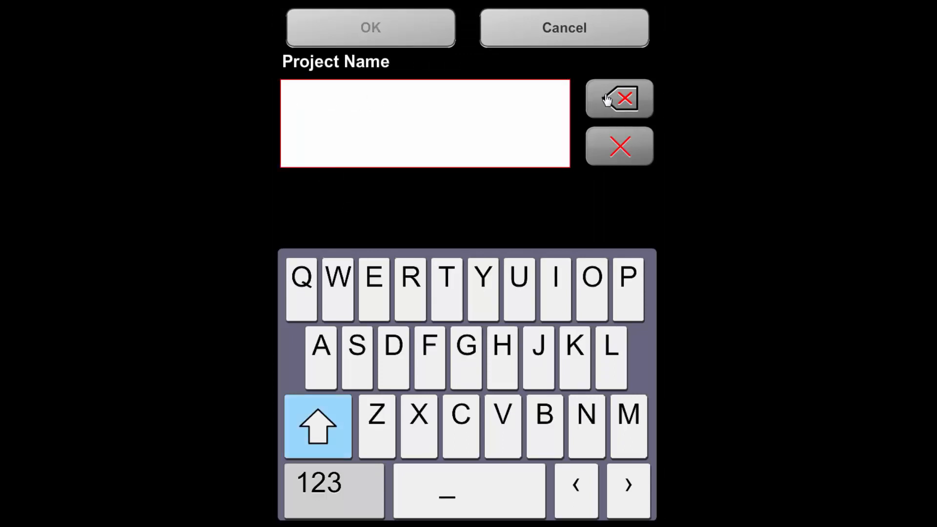
{"action": "mouse_move", "coordinate": [590, 297]}
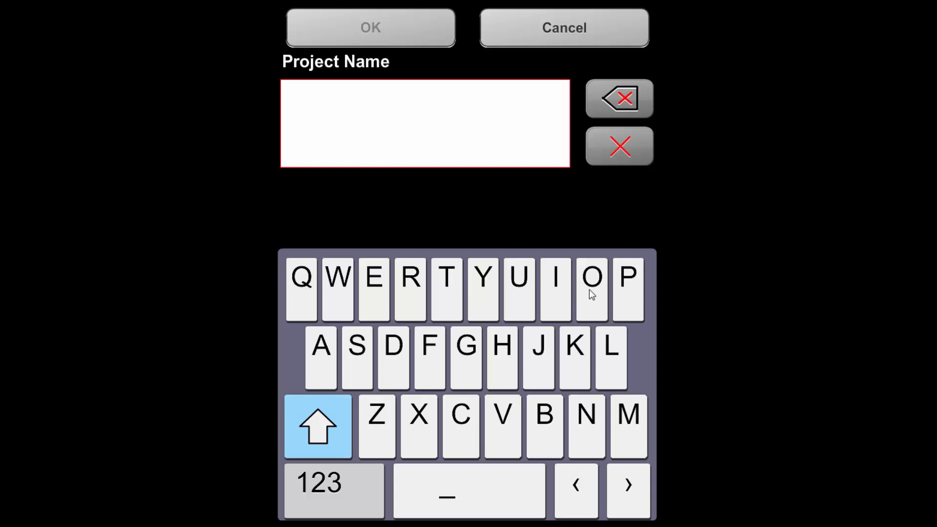
{"action": "left_click", "coordinate": [593, 288]}
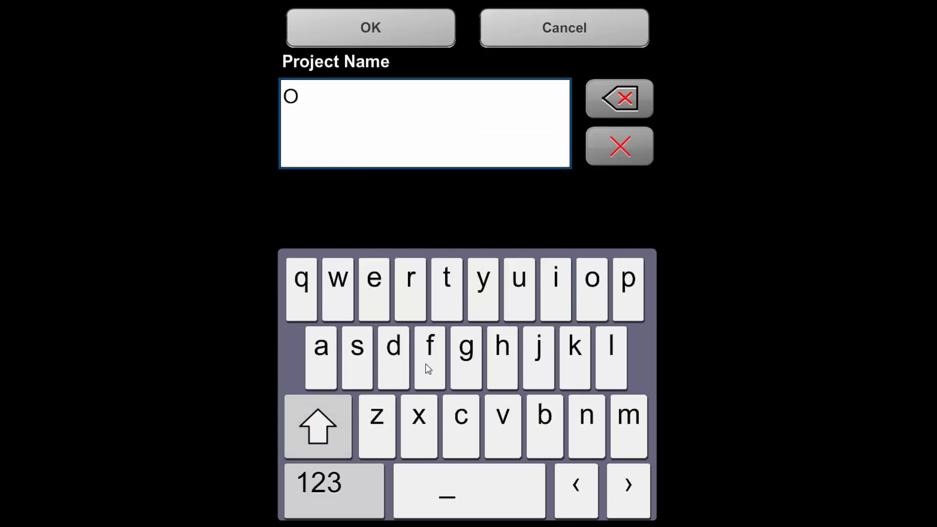
{"action": "left_click", "coordinate": [556, 283]}
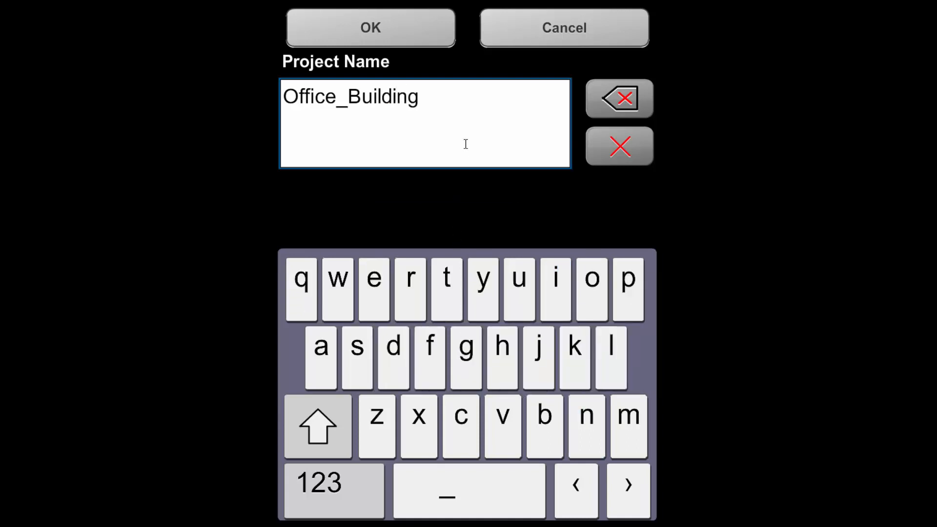
{"action": "left_click", "coordinate": [371, 26]}
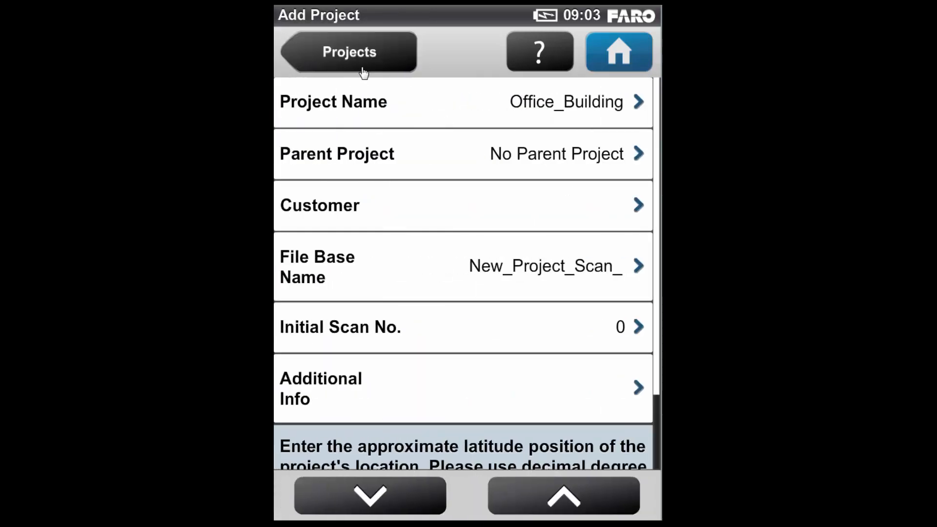
Save Office_Building and name a new sub-project under it Ground_Floor
{"action": "left_click", "coordinate": [347, 51]}
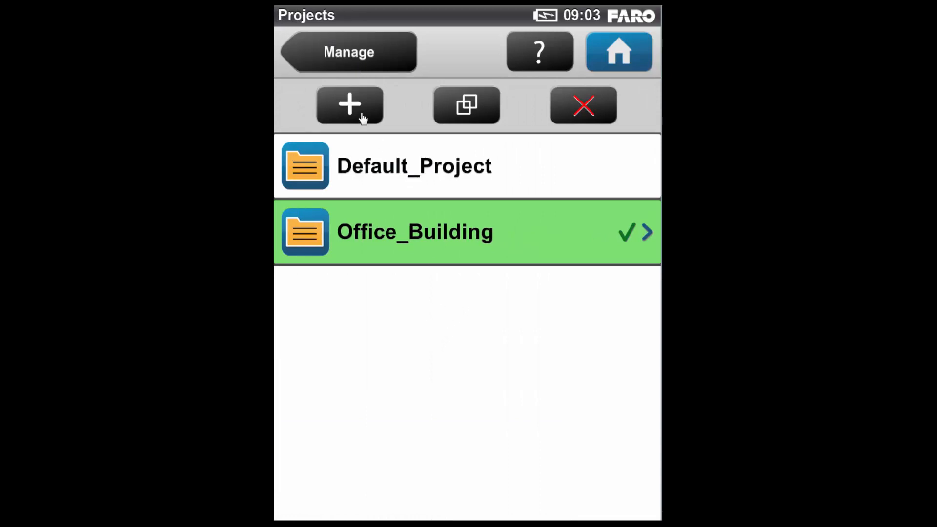
{"action": "left_click", "coordinate": [349, 106]}
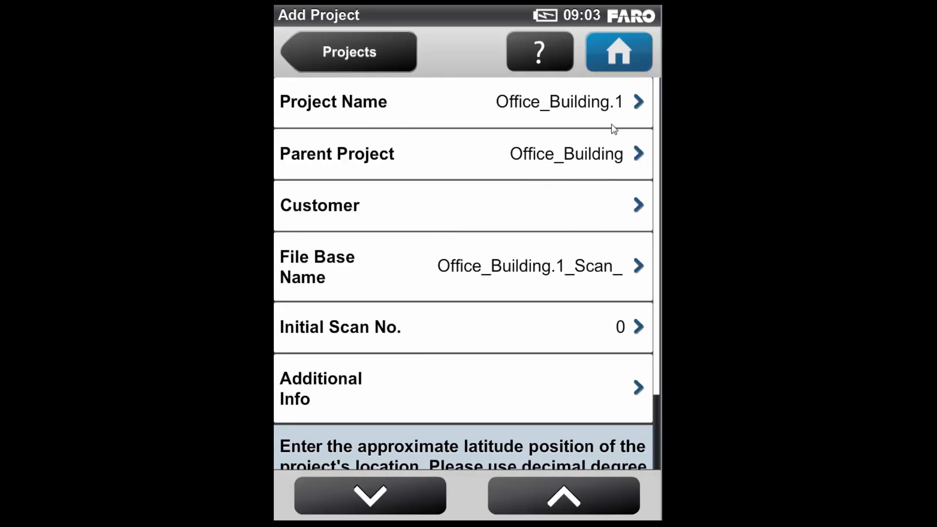
{"action": "mouse_move", "coordinate": [617, 114]}
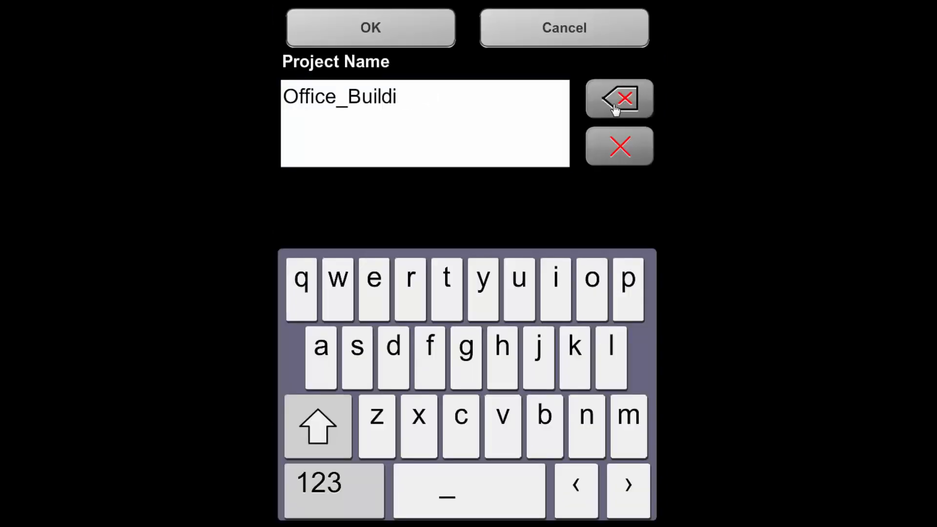
{"action": "left_click", "coordinate": [619, 98]}
{"action": "type", "text": "Ground_Floor"}
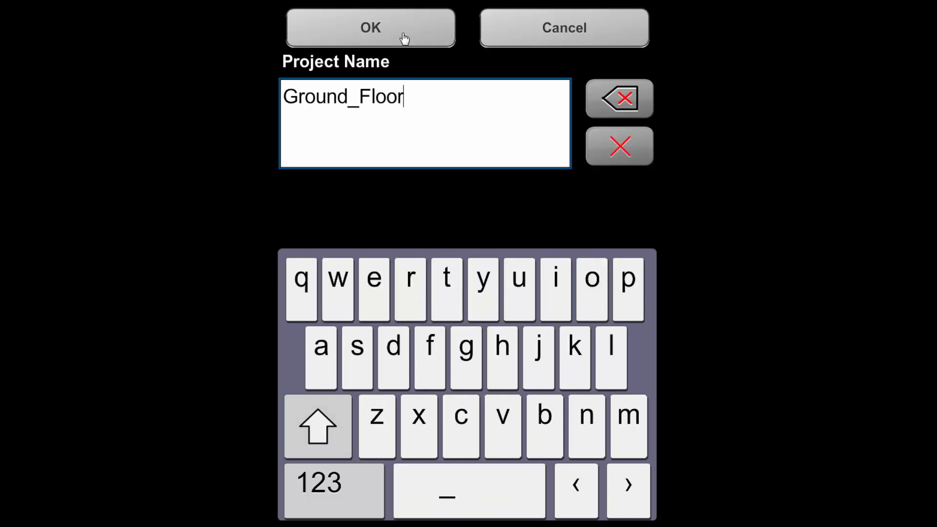
{"action": "left_click", "coordinate": [368, 27]}
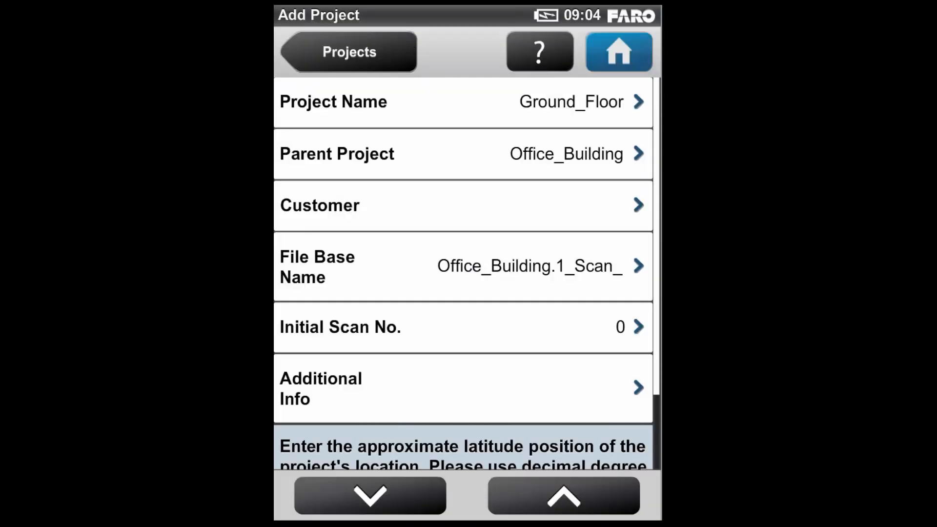
{"action": "mouse_move", "coordinate": [592, 111]}
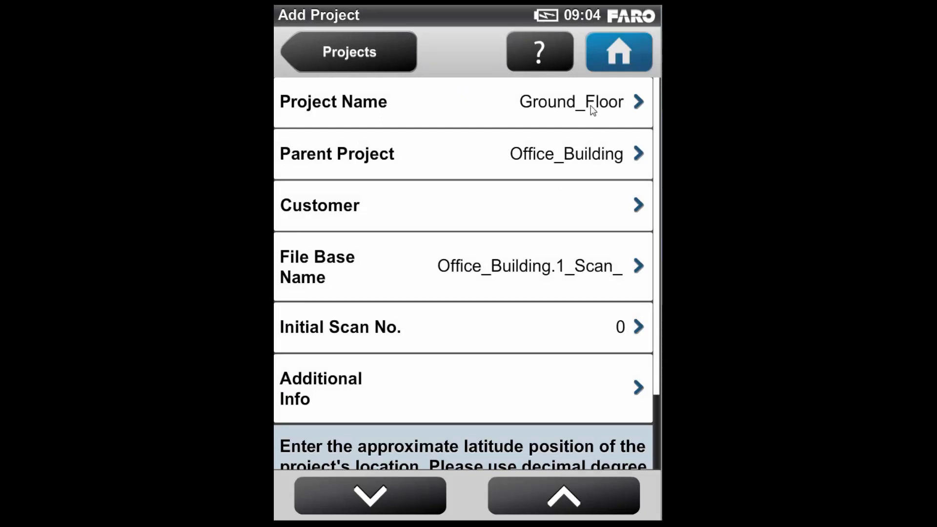
{"action": "mouse_move", "coordinate": [613, 210]}
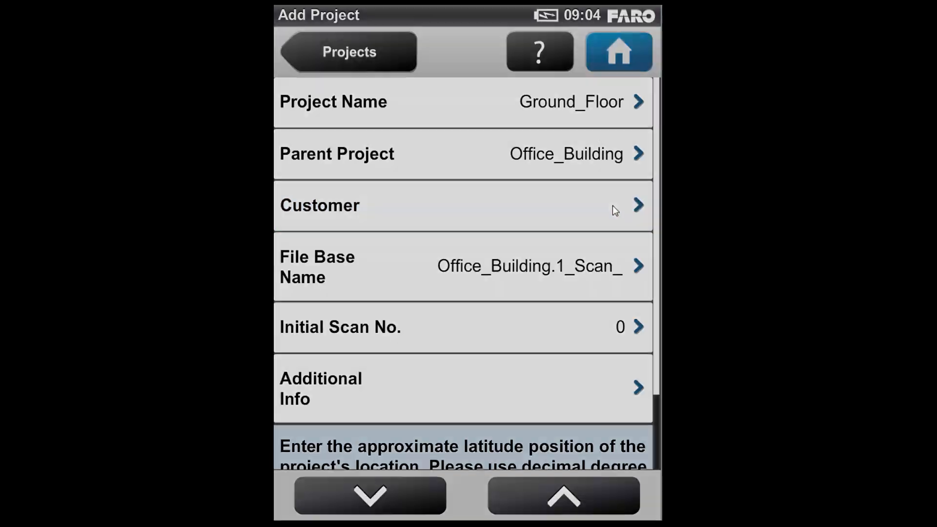
Set the Ground_Floor sub-project's customer to Faro
{"action": "left_click", "coordinate": [462, 205]}
{"action": "type", "text": "Far"}
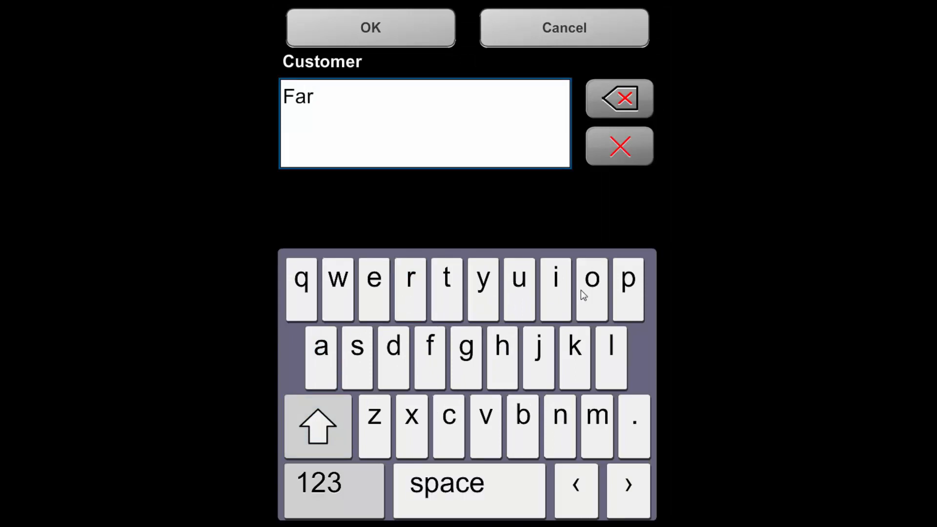
{"action": "left_click", "coordinate": [372, 25]}
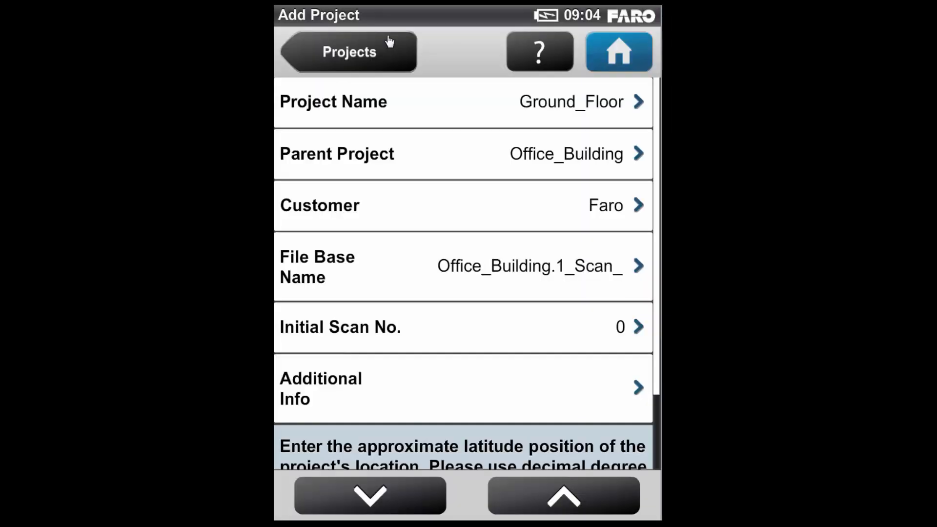
{"action": "mouse_move", "coordinate": [558, 274]}
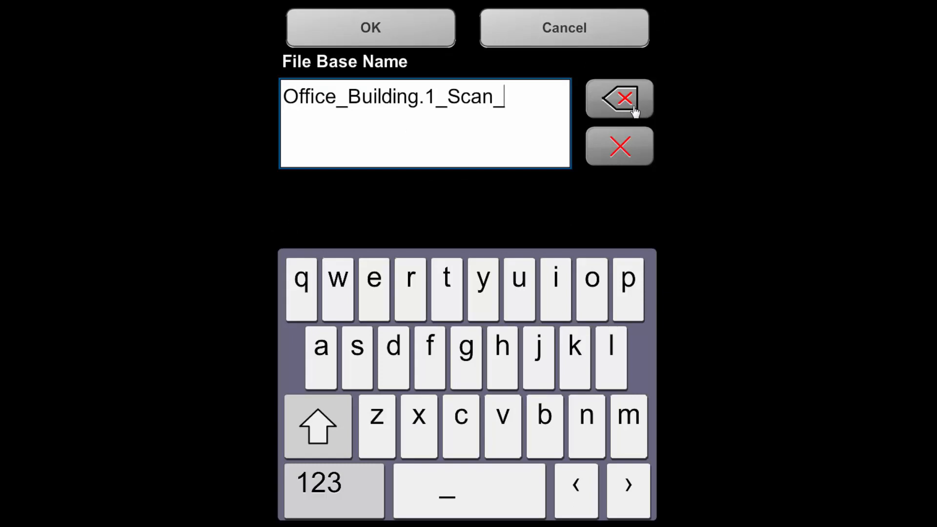
Replace the old file base name with Ground_Floor
{"action": "left_click", "coordinate": [619, 97]}
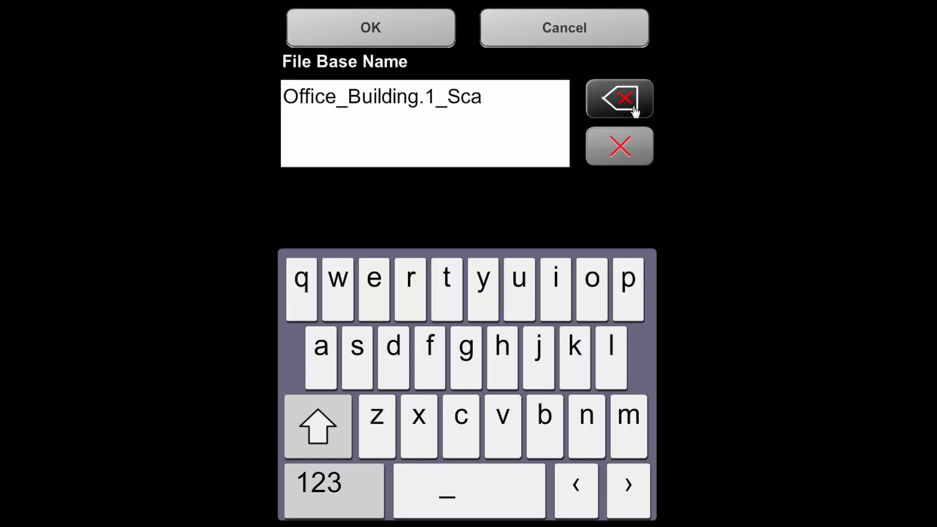
{"action": "left_click", "coordinate": [619, 97]}
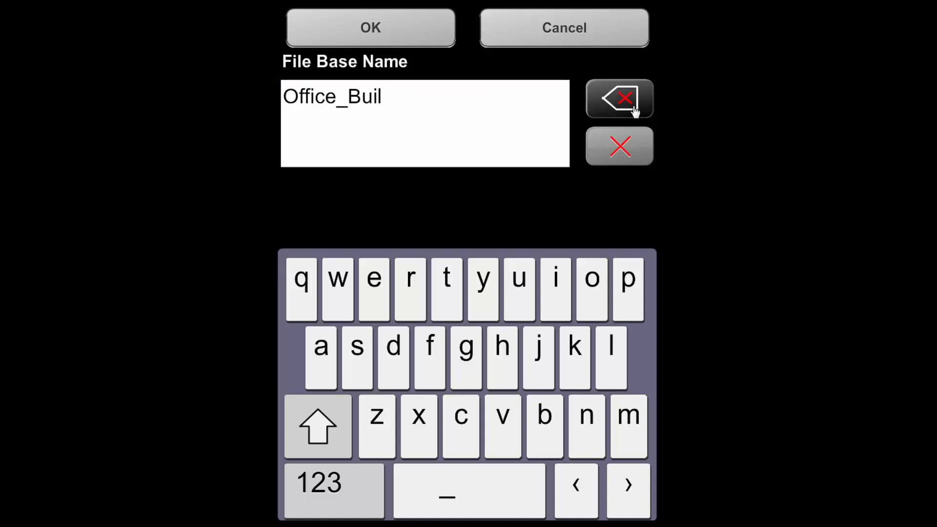
{"action": "left_click", "coordinate": [618, 97]}
{"action": "type", "text": "Ground_"}
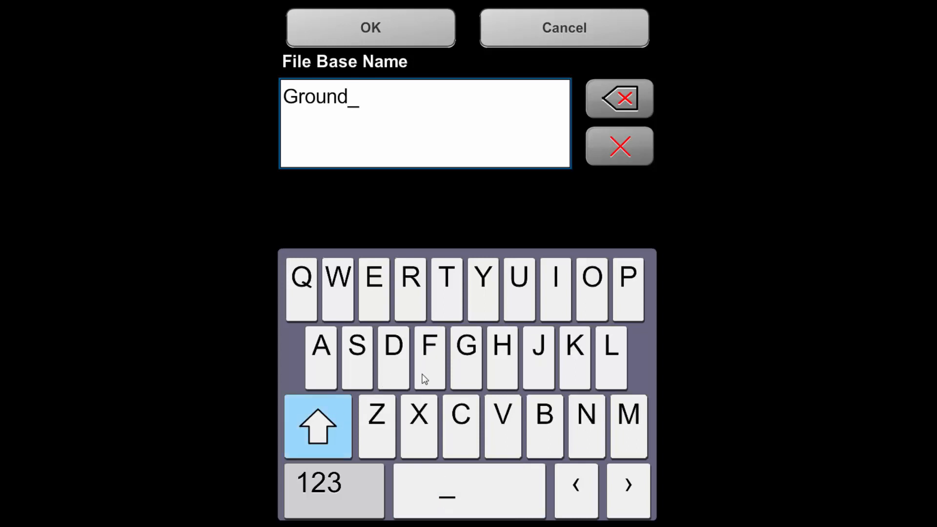
{"action": "left_click", "coordinate": [592, 279]}
{"action": "type", "text": "Floor"}
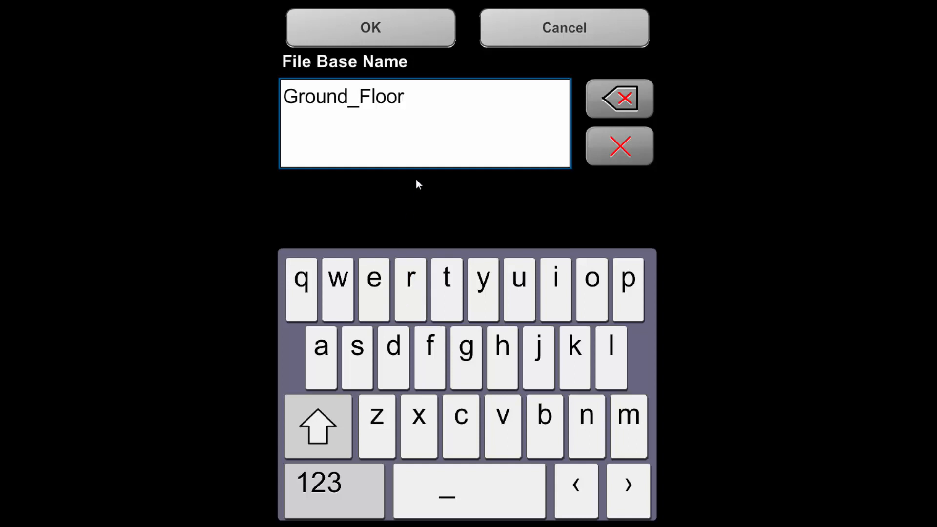
{"action": "left_click", "coordinate": [371, 27]}
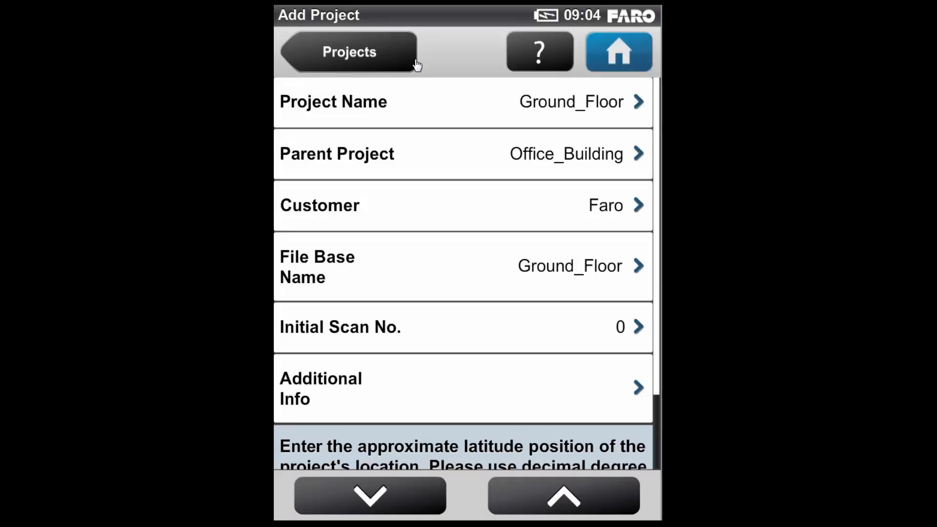
{"action": "mouse_move", "coordinate": [628, 386]}
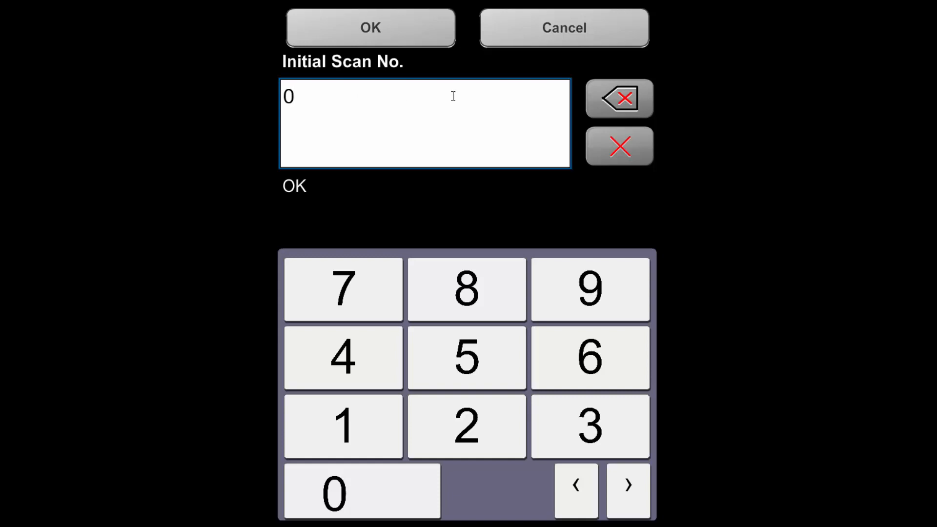
Confirm initial scan number 0 and empty additional info, then save Ground_Floor as the active sub-project
{"action": "left_click", "coordinate": [372, 26]}
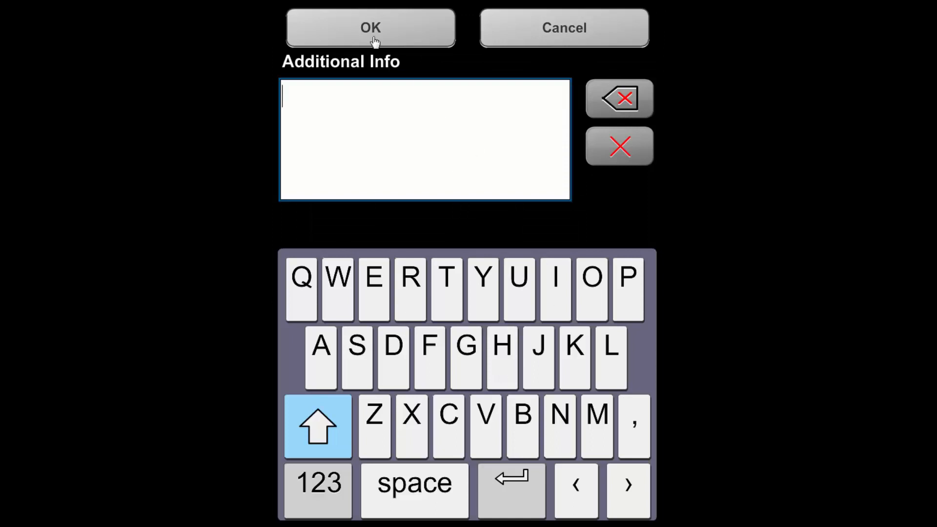
{"action": "left_click", "coordinate": [371, 25]}
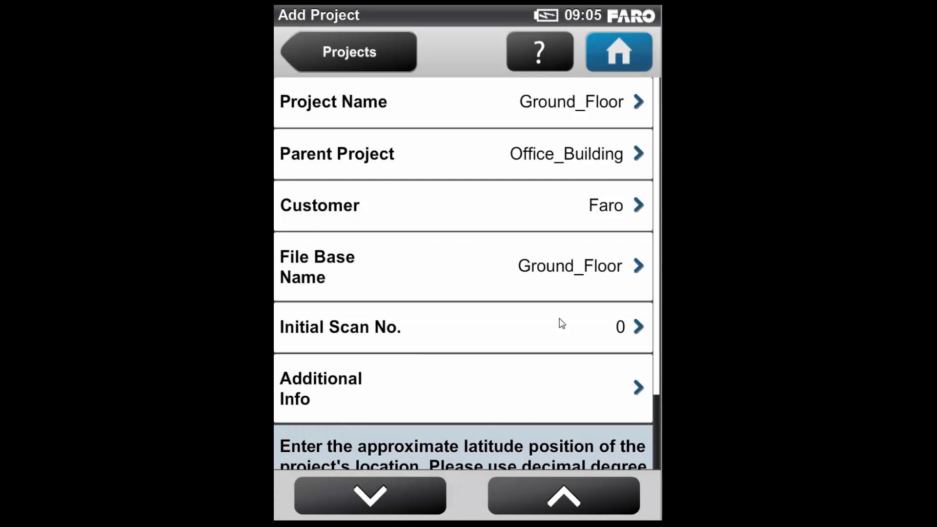
{"action": "mouse_move", "coordinate": [350, 58]}
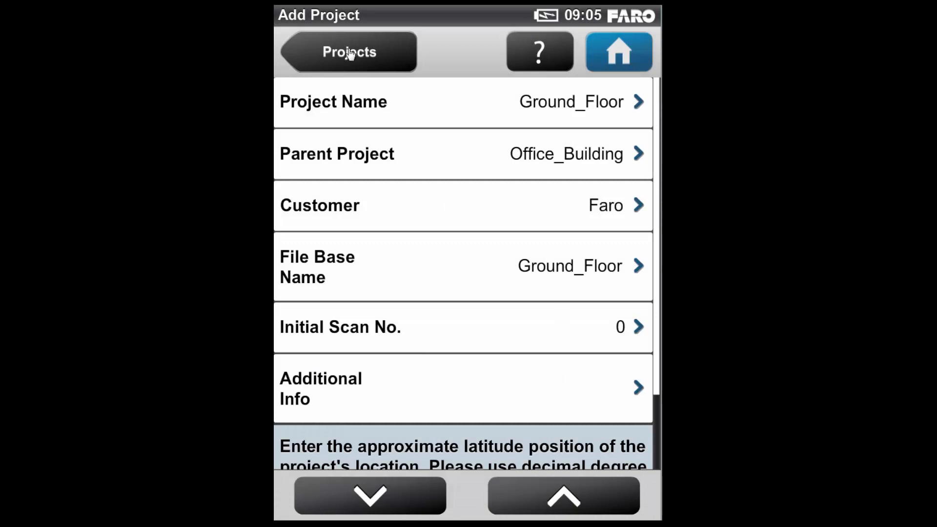
{"action": "left_click", "coordinate": [348, 51]}
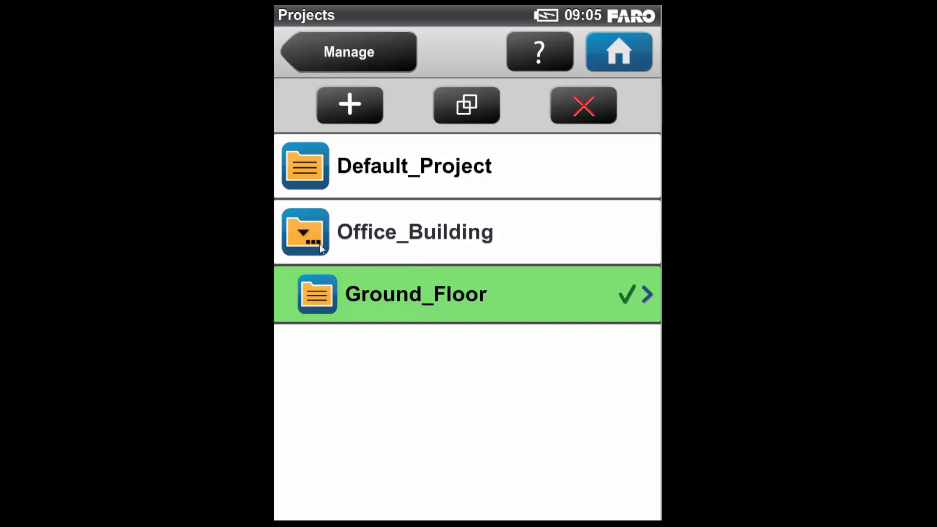
{"action": "mouse_move", "coordinate": [388, 312]}
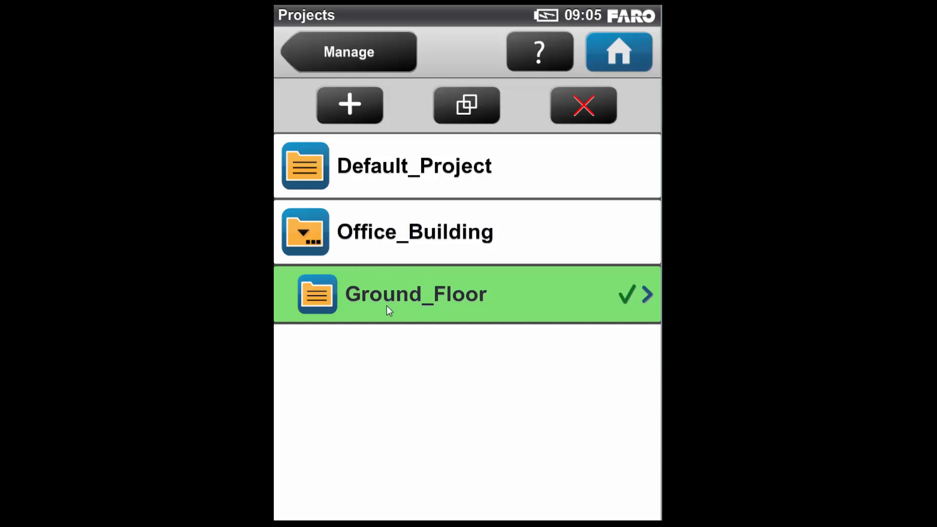
{"action": "mouse_move", "coordinate": [352, 59]}
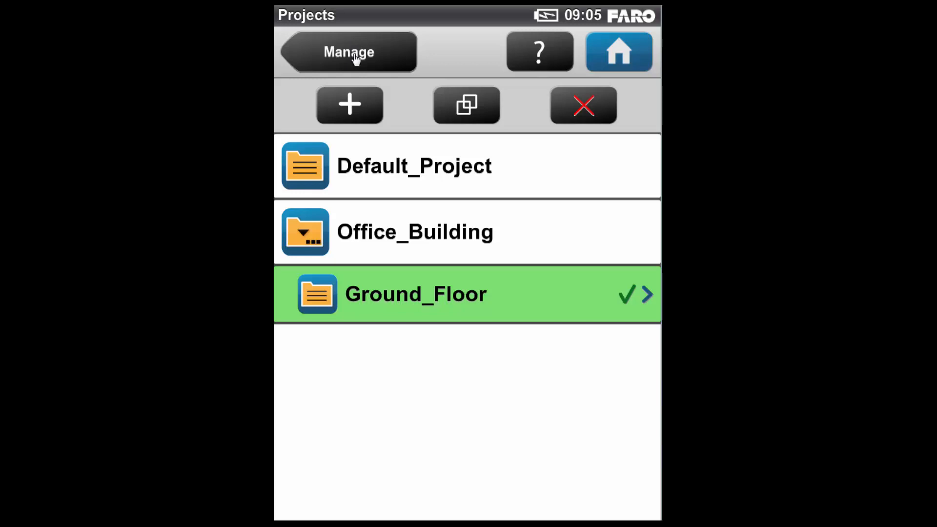
From the Manage menu, start adding a new operator in the Operators list
{"action": "left_click", "coordinate": [349, 52]}
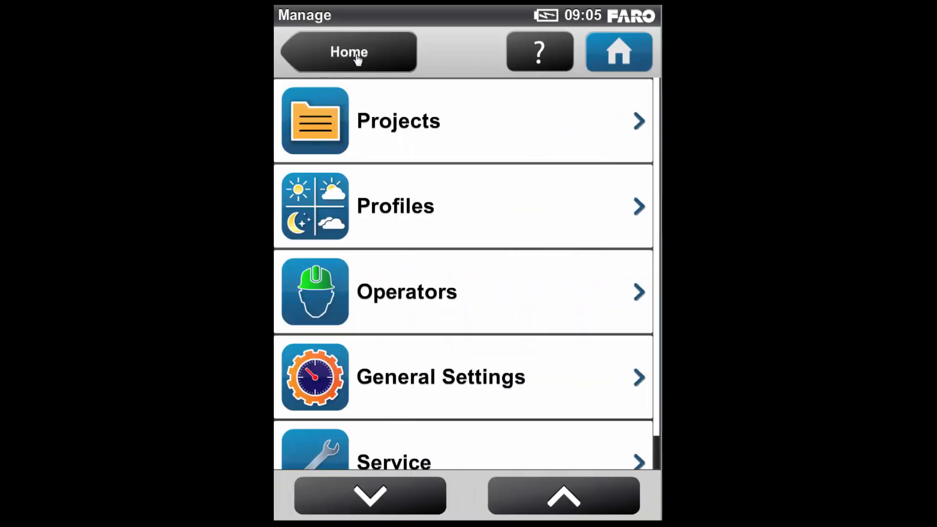
{"action": "mouse_move", "coordinate": [555, 237]}
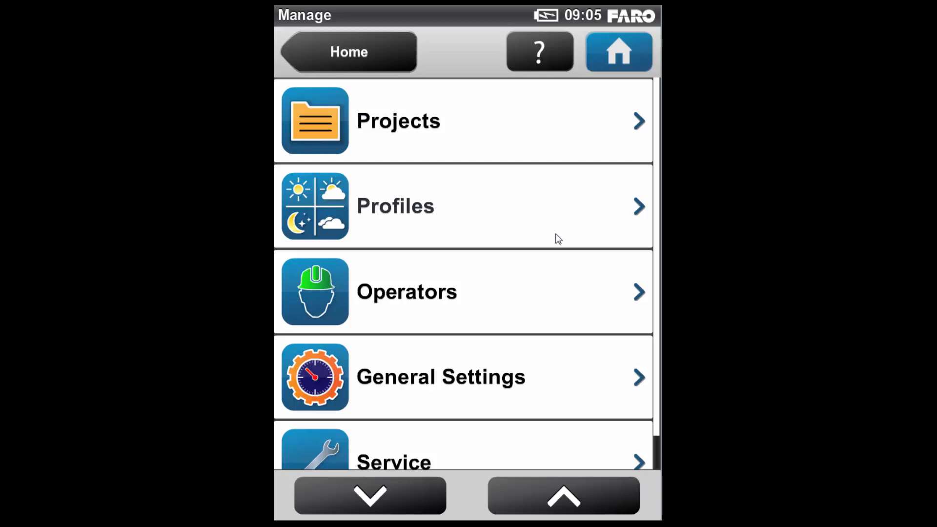
{"action": "mouse_move", "coordinate": [575, 289]}
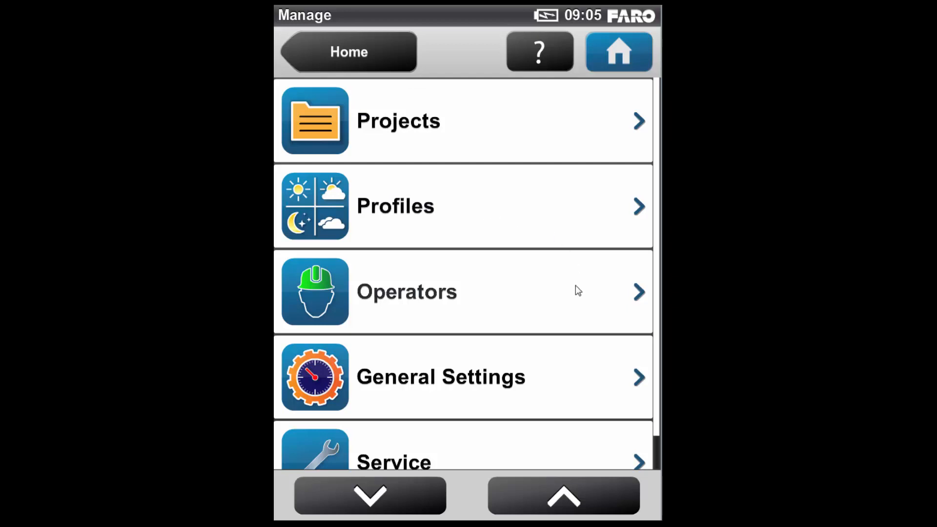
{"action": "left_click", "coordinate": [407, 290]}
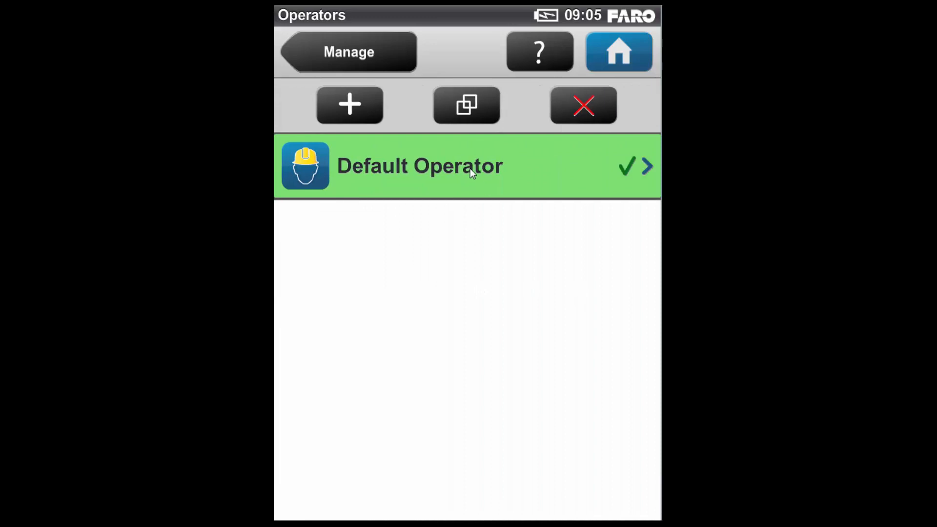
{"action": "left_click", "coordinate": [350, 106]}
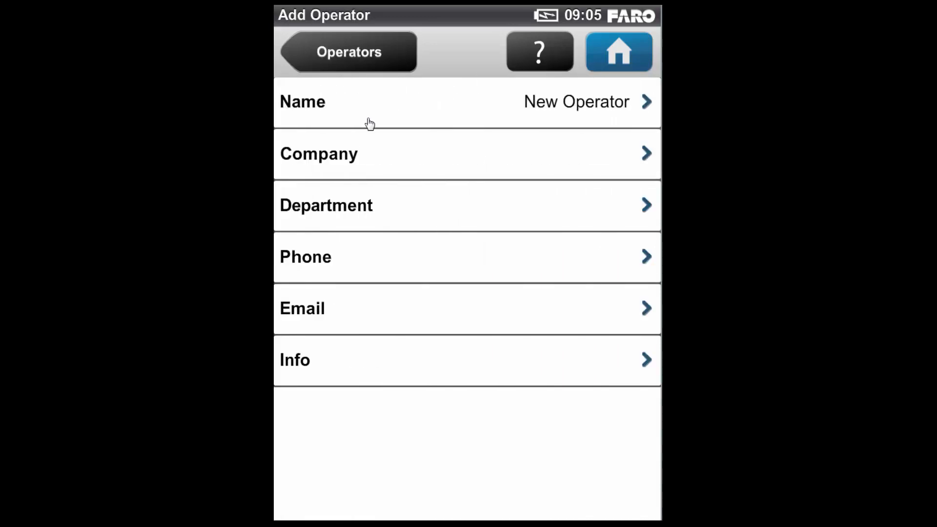
{"action": "mouse_move", "coordinate": [330, 221]}
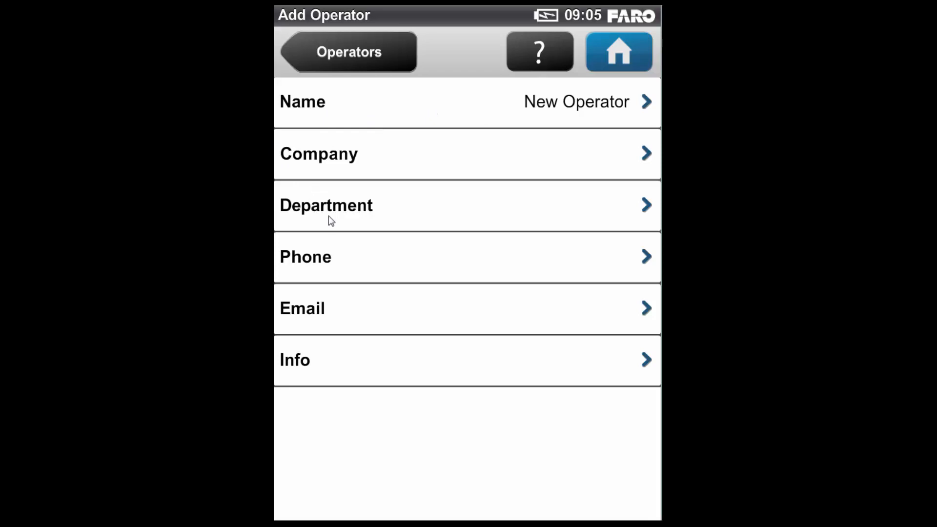
{"action": "mouse_move", "coordinate": [455, 193]}
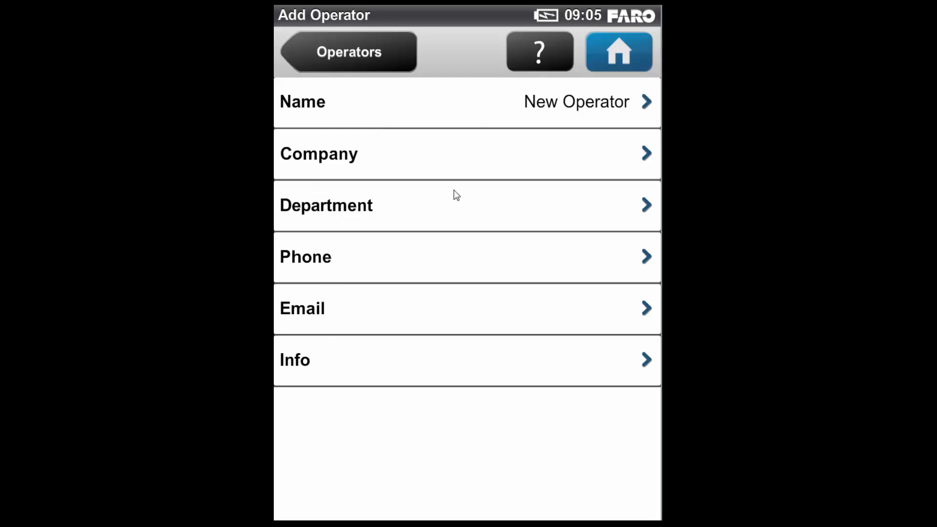
{"action": "mouse_move", "coordinate": [540, 110]}
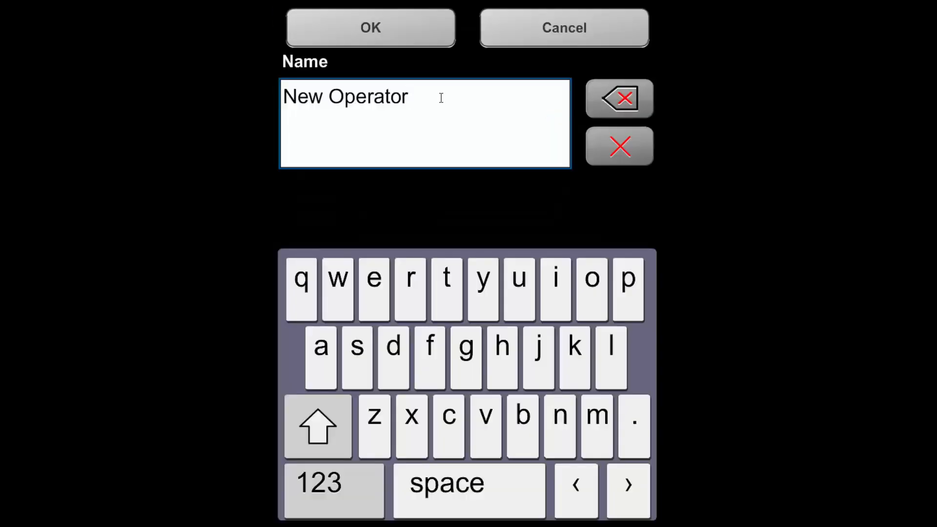
Enter 'Faro staff' as the operator name and 'Faro' as the company
{"action": "left_click", "coordinate": [619, 98]}
{"action": "type", "text": "Faro"}
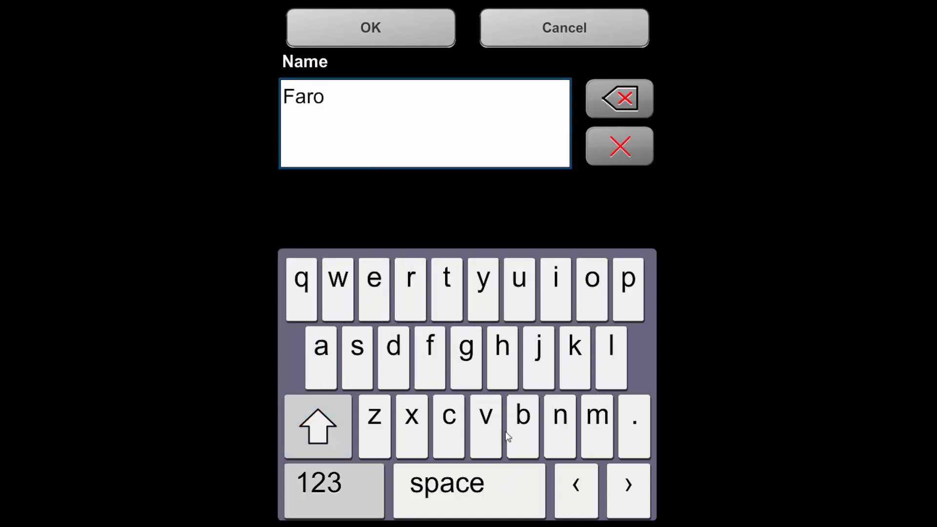
{"action": "left_click", "coordinate": [461, 493]}
{"action": "type", "text": " staff"}
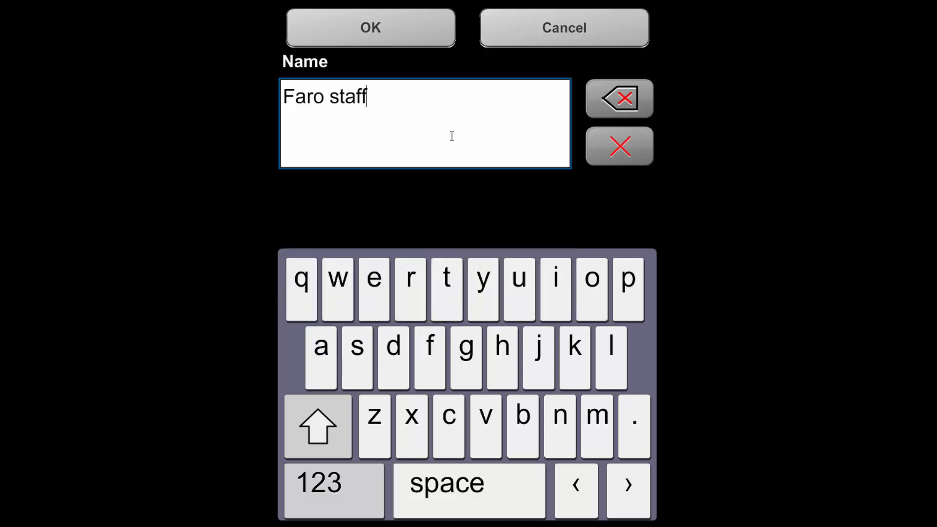
{"action": "left_click", "coordinate": [371, 26]}
{"action": "type", "text": "F"}
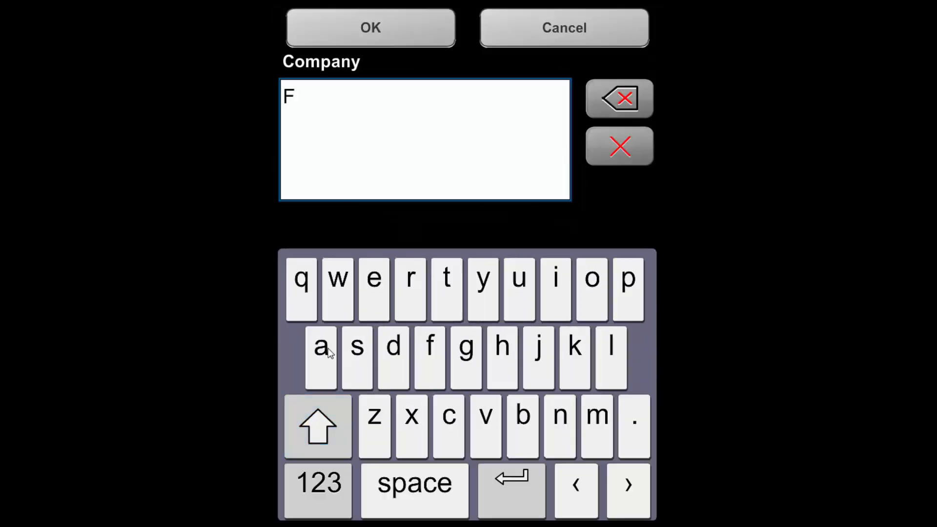
{"action": "type", "text": "aro"}
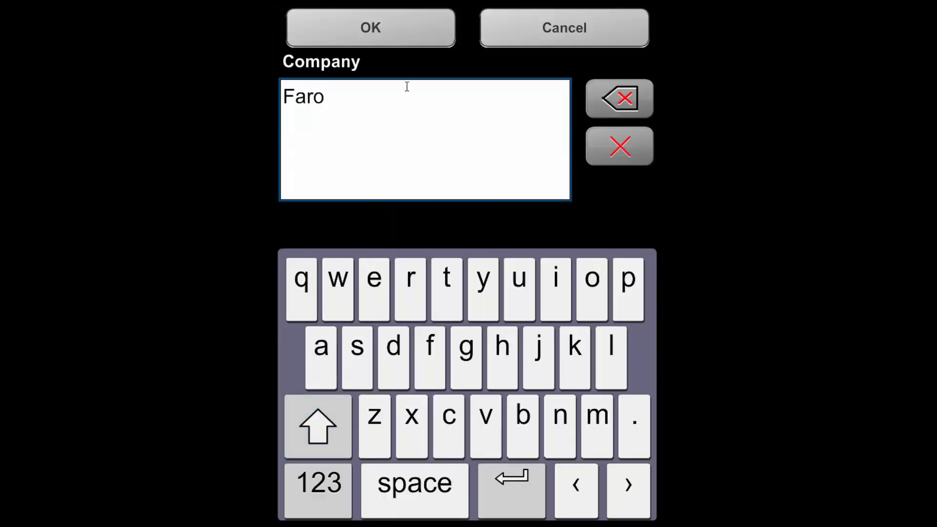
{"action": "left_click", "coordinate": [371, 27]}
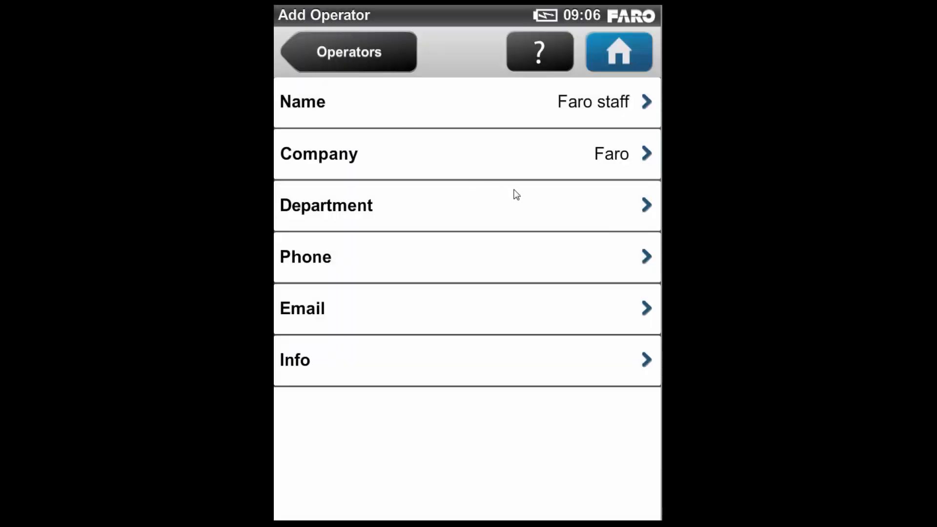
{"action": "mouse_move", "coordinate": [508, 365]}
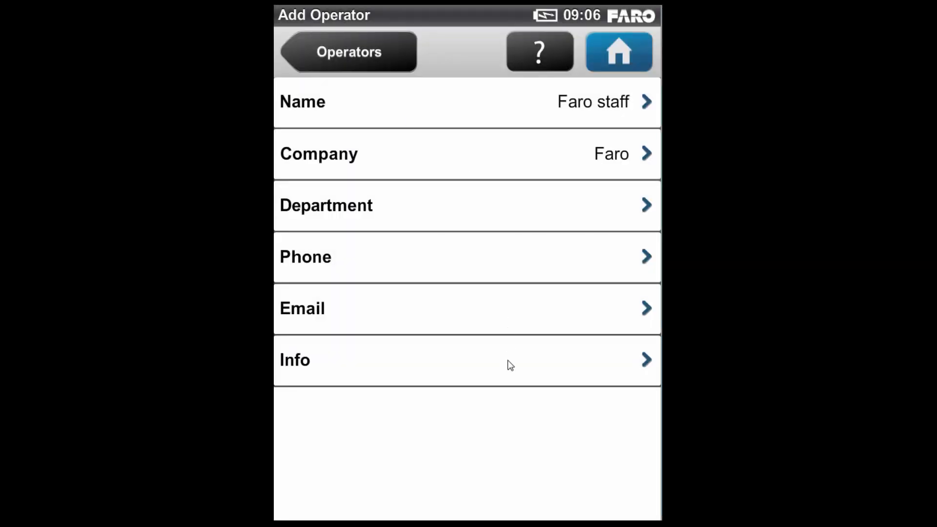
Save Faro staff as the active operator and return to the Manage menu
{"action": "left_click", "coordinate": [346, 51]}
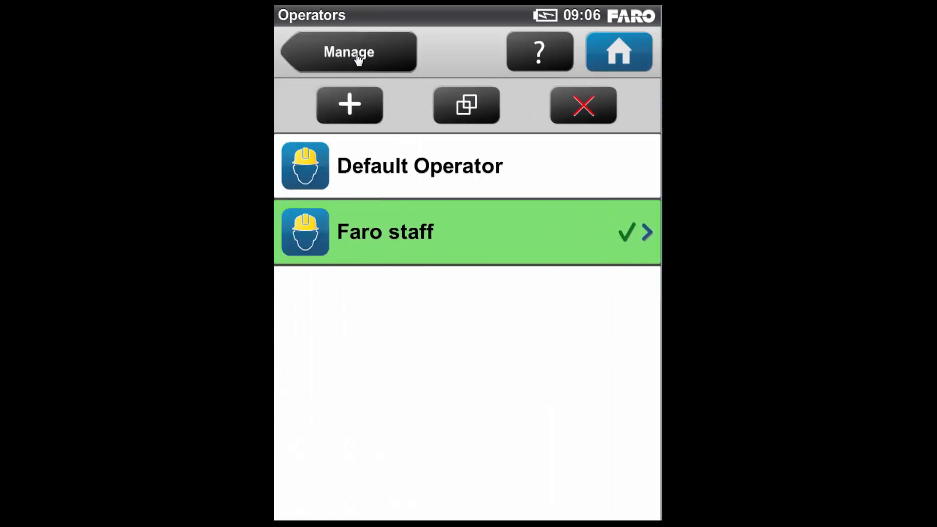
{"action": "mouse_move", "coordinate": [496, 256]}
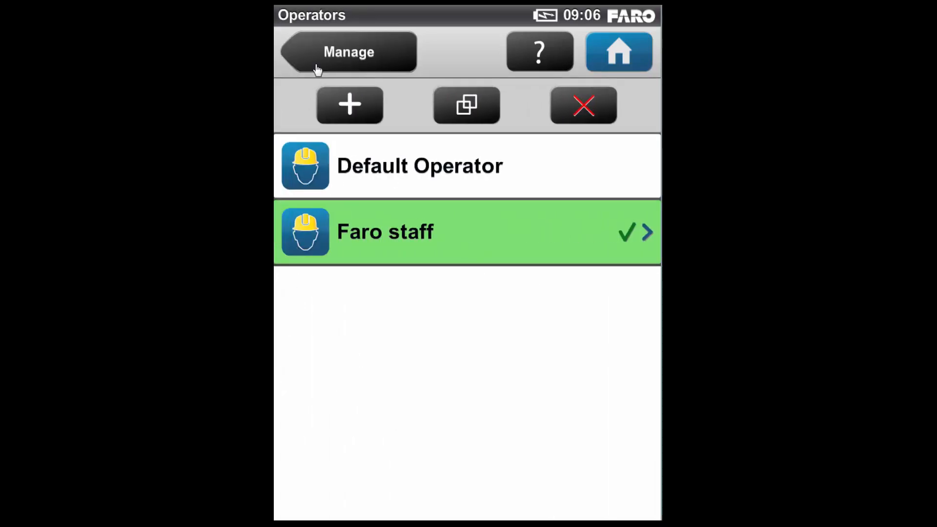
{"action": "left_click", "coordinate": [349, 51]}
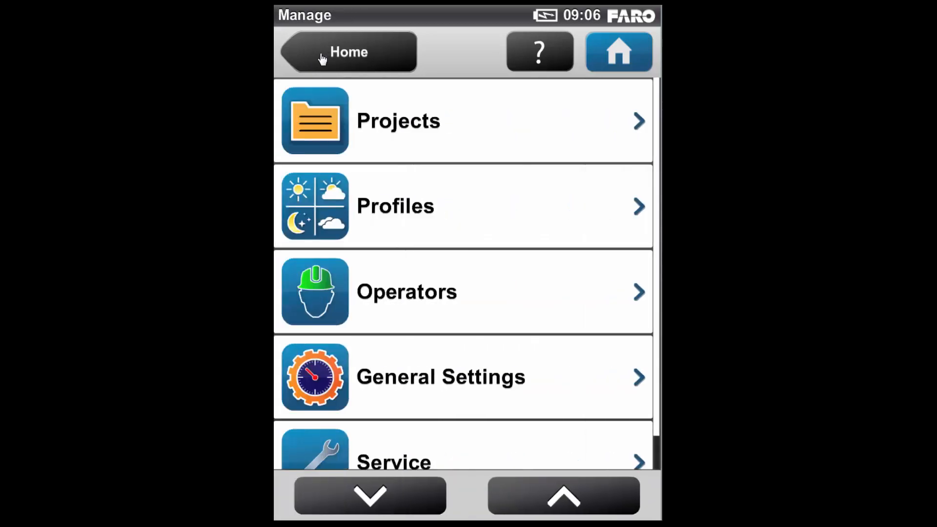
{"action": "mouse_move", "coordinate": [462, 384]}
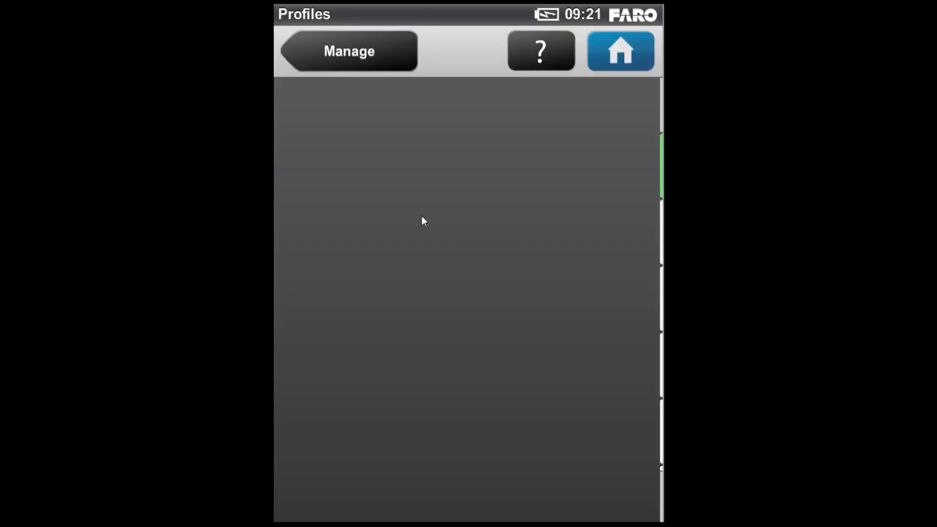
Step through both Indoor 10m and Outdoor 20m profiles, then select Object HD
{"action": "left_click", "coordinate": [349, 50]}
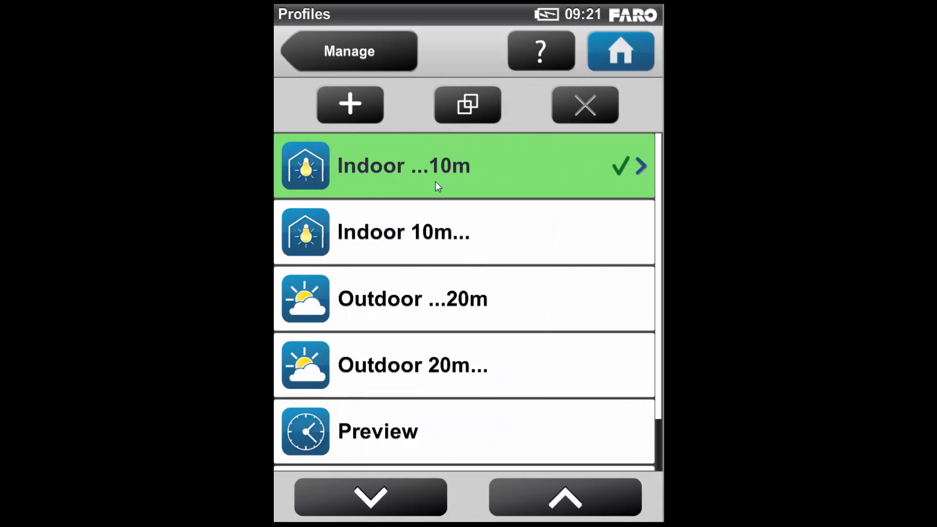
{"action": "left_click", "coordinate": [423, 233]}
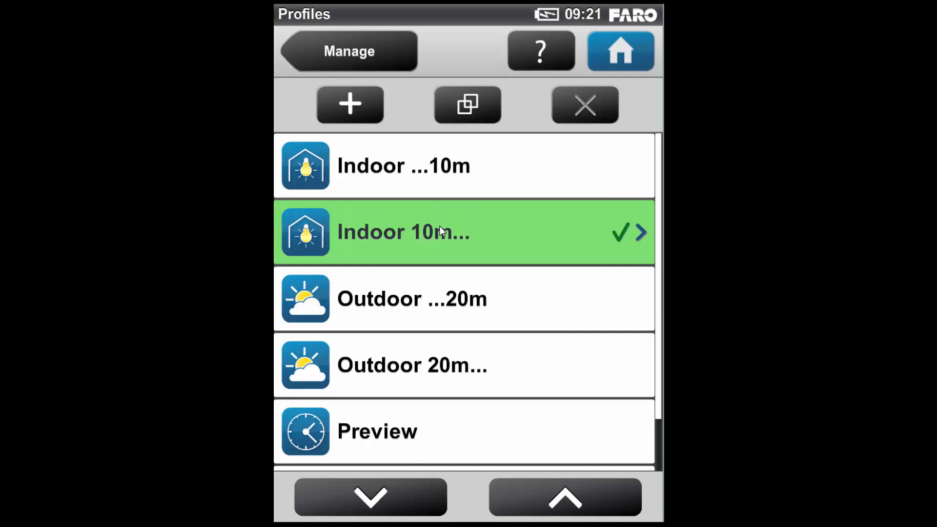
{"action": "mouse_move", "coordinate": [440, 256]}
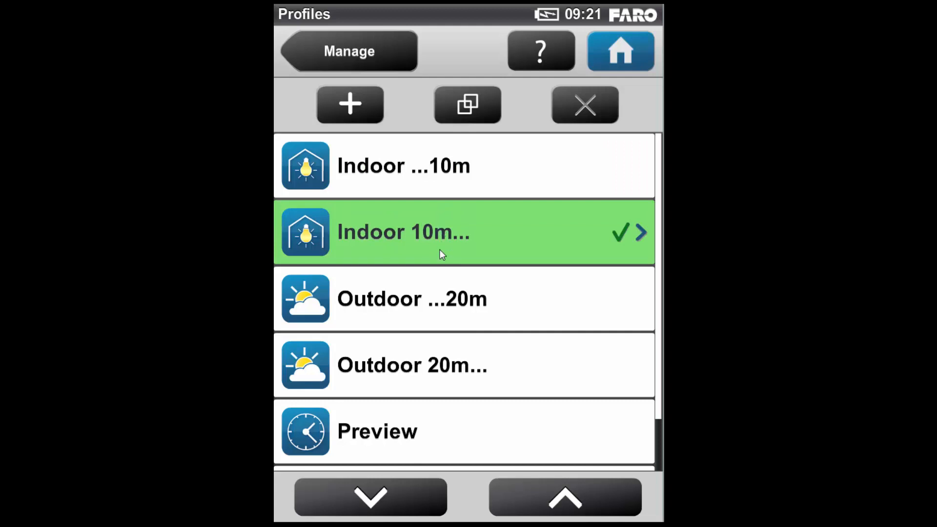
{"action": "left_click", "coordinate": [412, 299]}
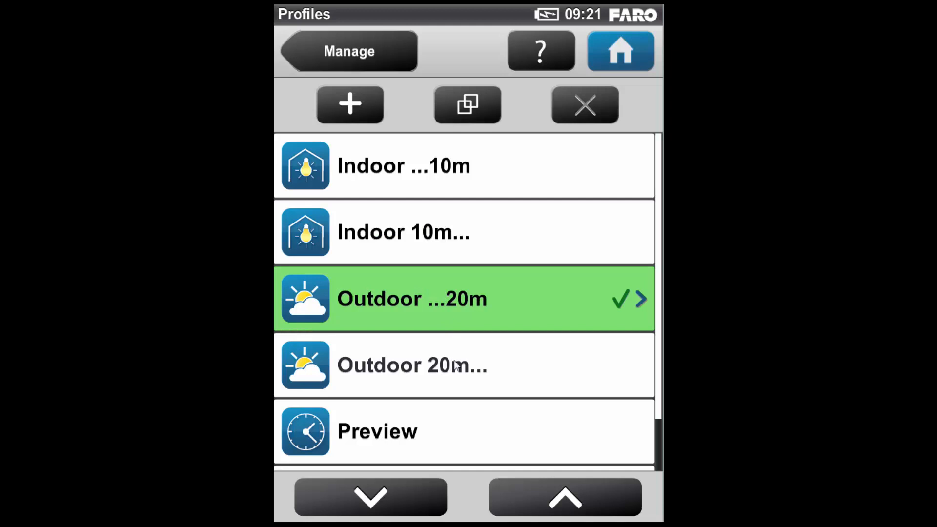
{"action": "left_click", "coordinate": [369, 504]}
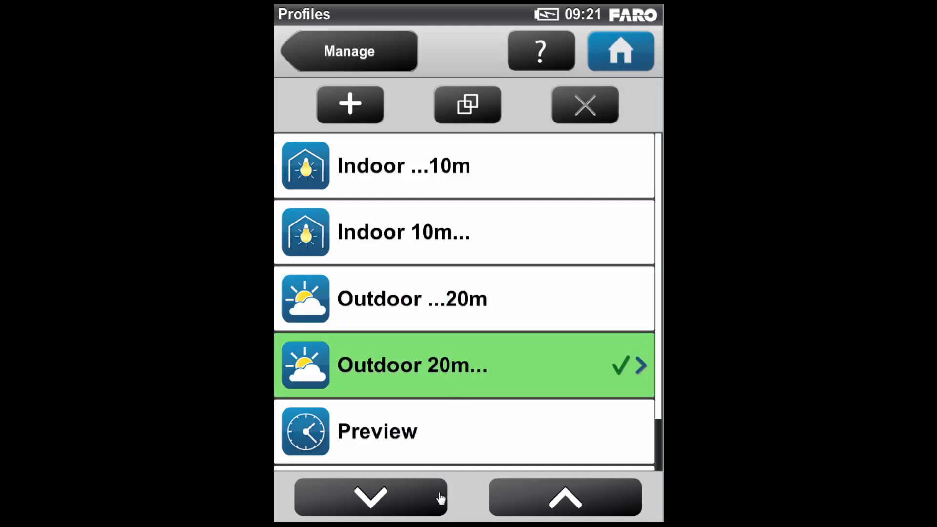
{"action": "left_click", "coordinate": [367, 502]}
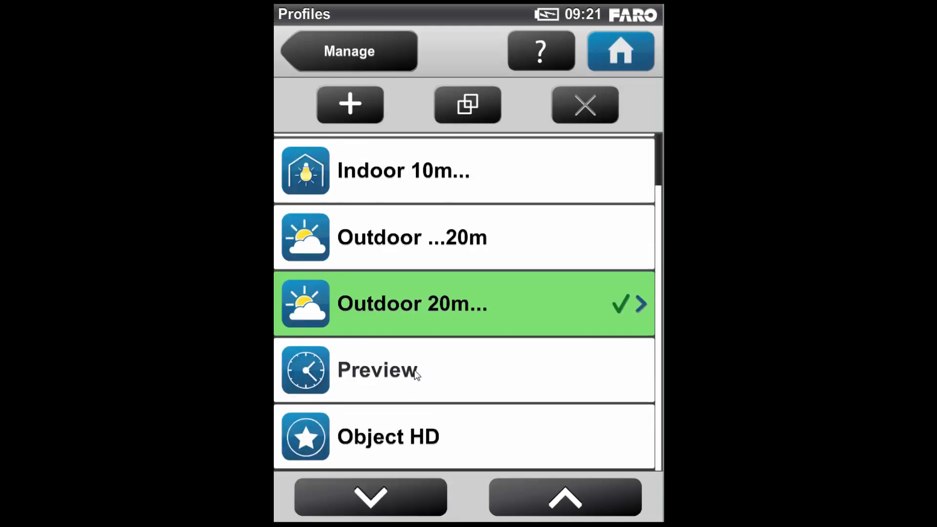
{"action": "left_click", "coordinate": [377, 370]}
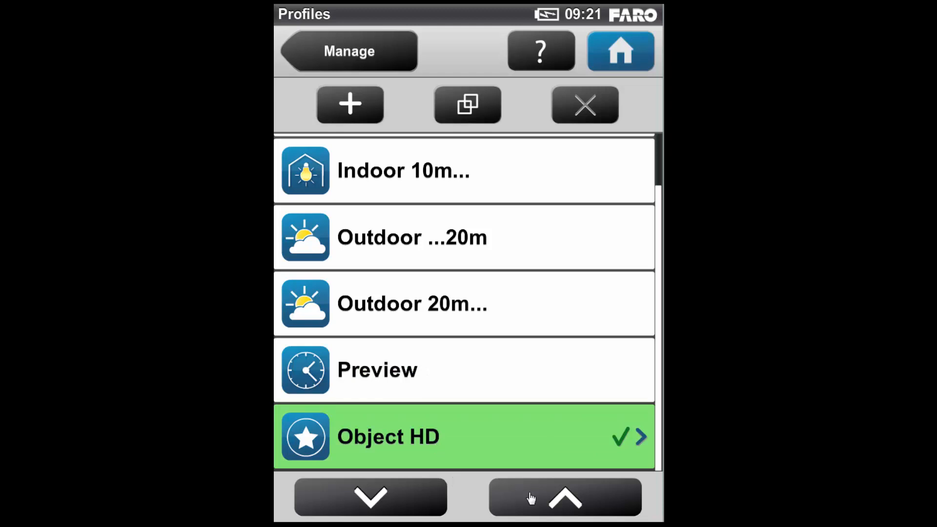
{"action": "left_click", "coordinate": [564, 501]}
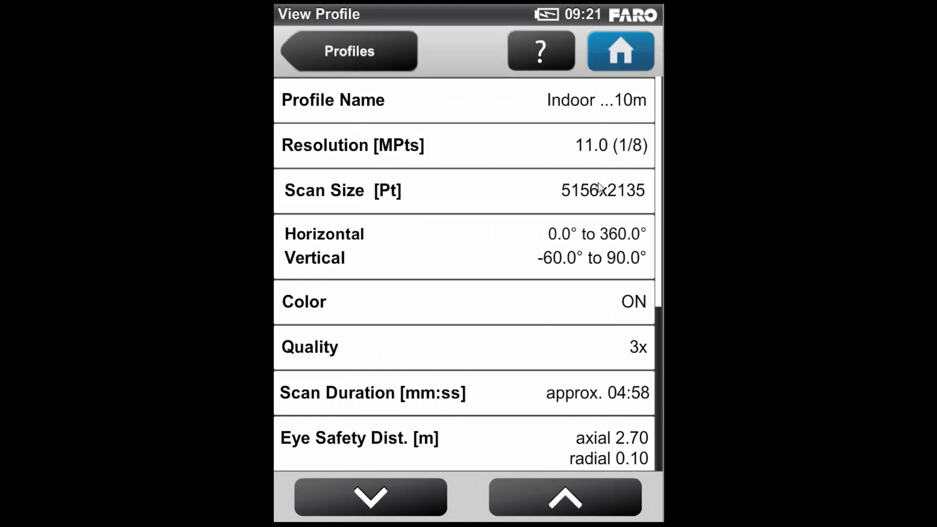
{"action": "mouse_move", "coordinate": [613, 246]}
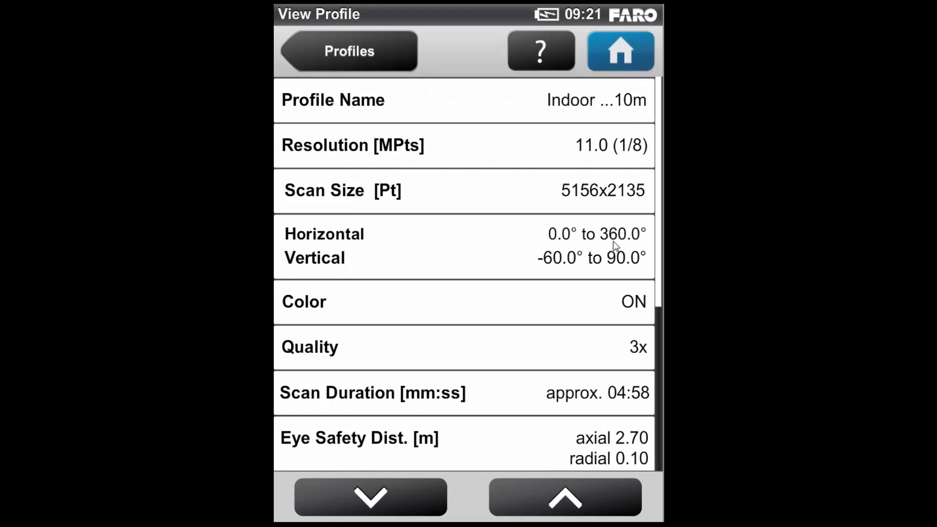
{"action": "mouse_move", "coordinate": [605, 381]}
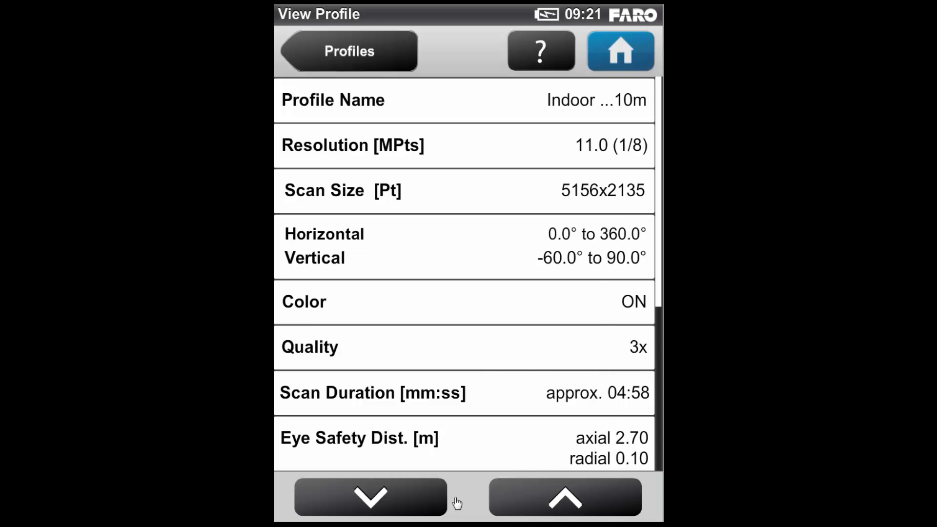
Page down through the profile's sensor and Clear Contour/Clear Sky settings, back up, and return to Profiles
{"action": "left_click", "coordinate": [368, 504]}
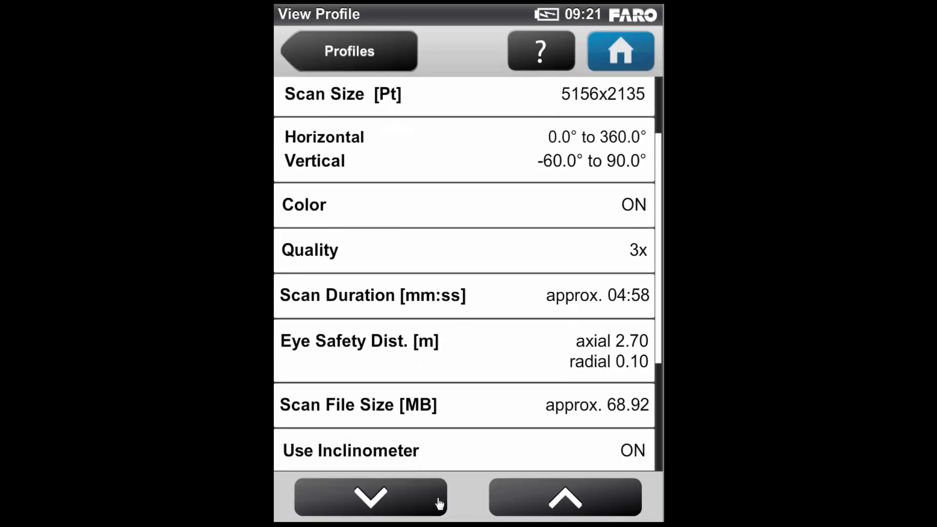
{"action": "left_click", "coordinate": [371, 504]}
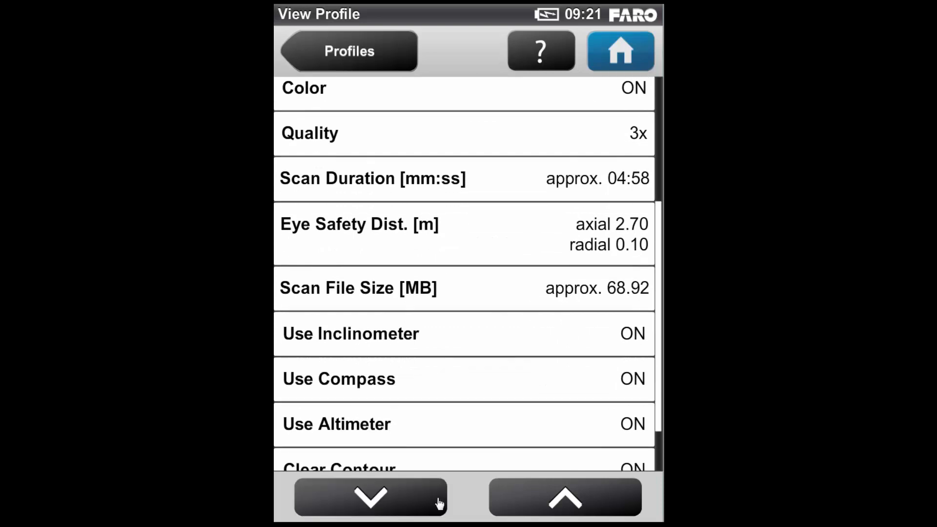
{"action": "left_click", "coordinate": [371, 503]}
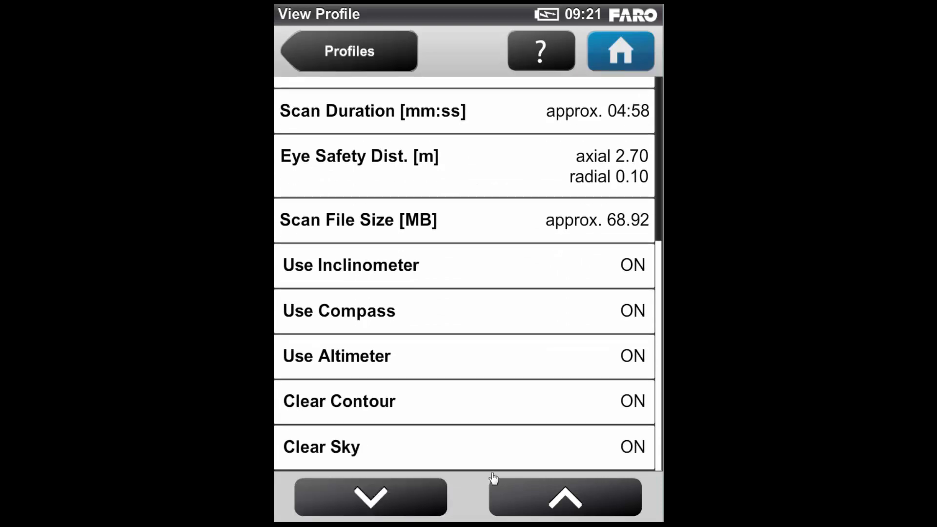
{"action": "mouse_move", "coordinate": [582, 155]}
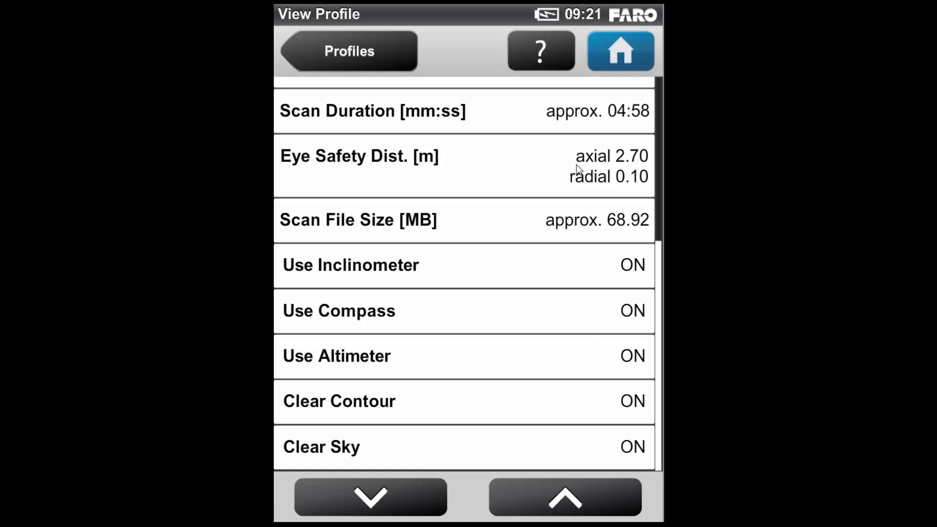
{"action": "mouse_move", "coordinate": [596, 450]}
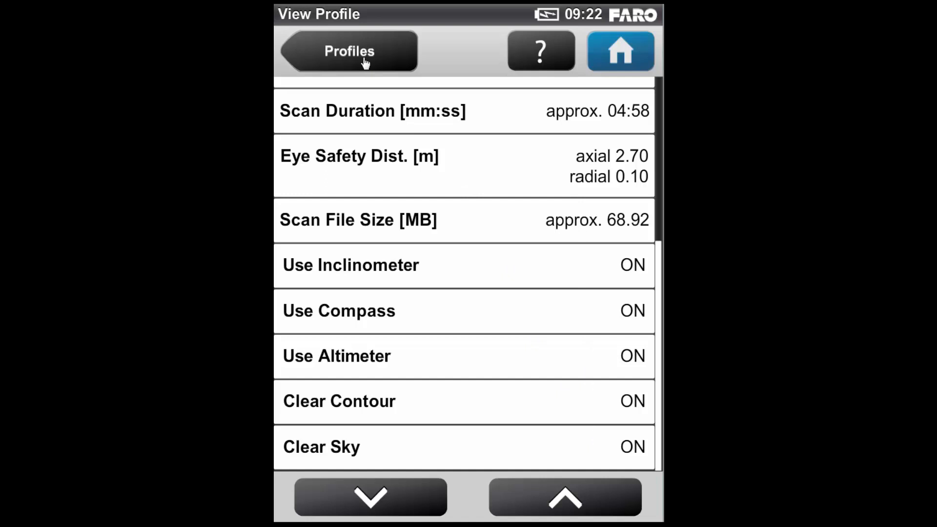
{"action": "left_click", "coordinate": [567, 507]}
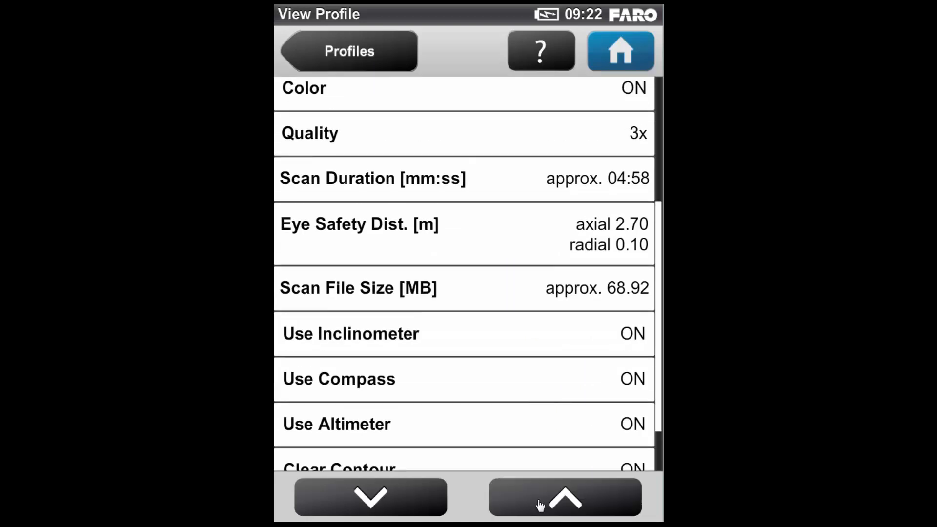
{"action": "left_click", "coordinate": [564, 508]}
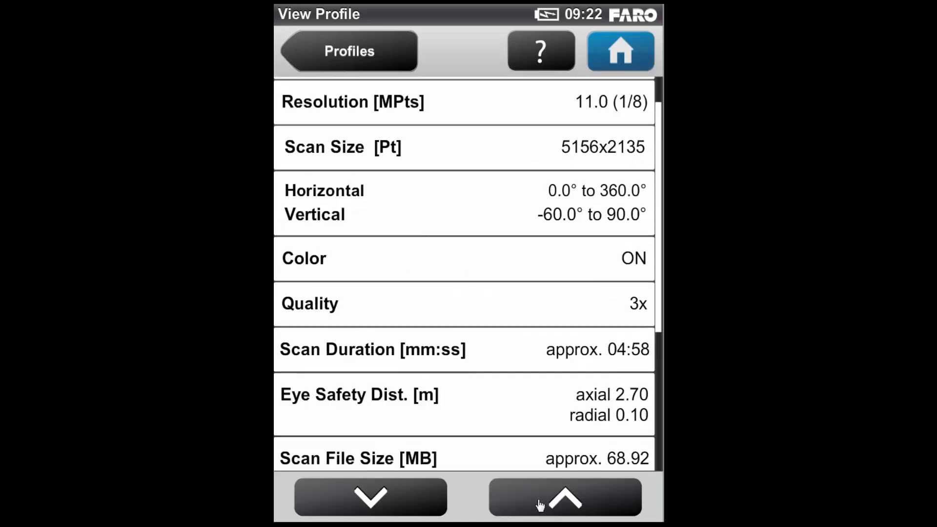
{"action": "left_click", "coordinate": [566, 503]}
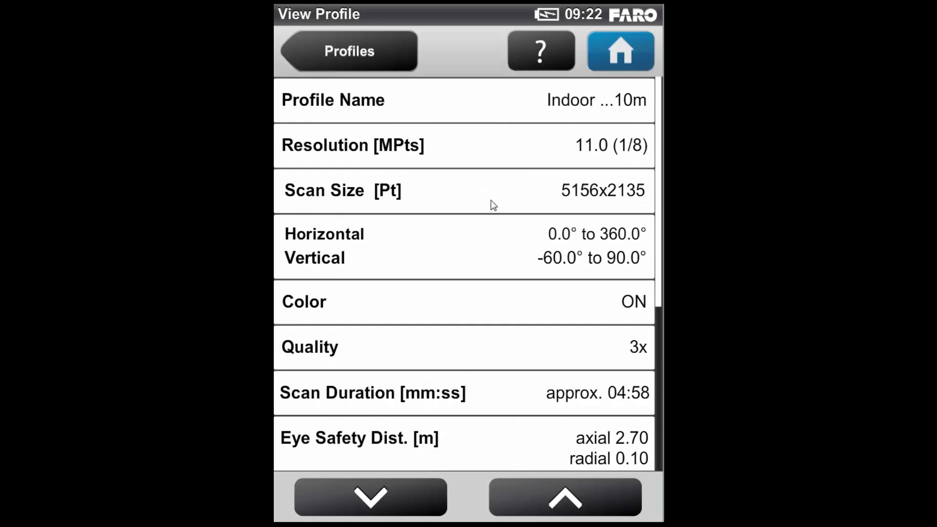
{"action": "mouse_move", "coordinate": [356, 59]}
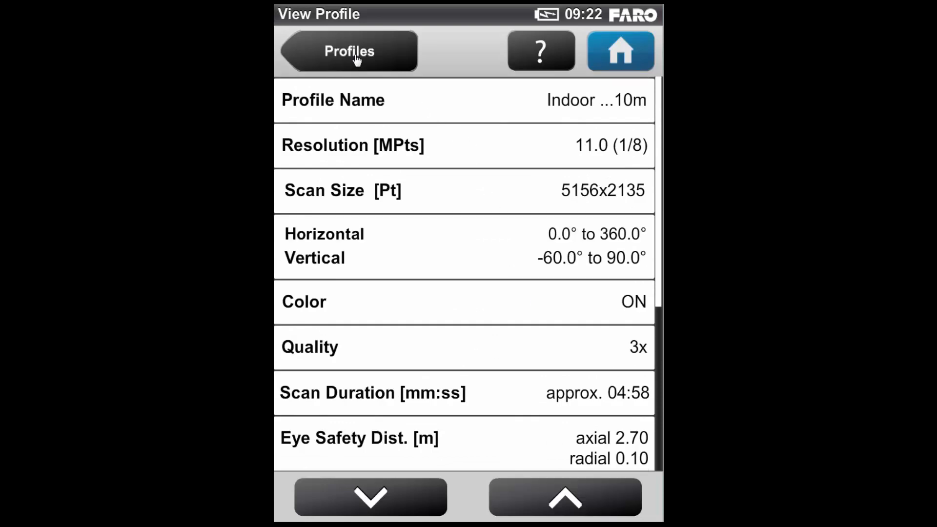
{"action": "left_click", "coordinate": [349, 51]}
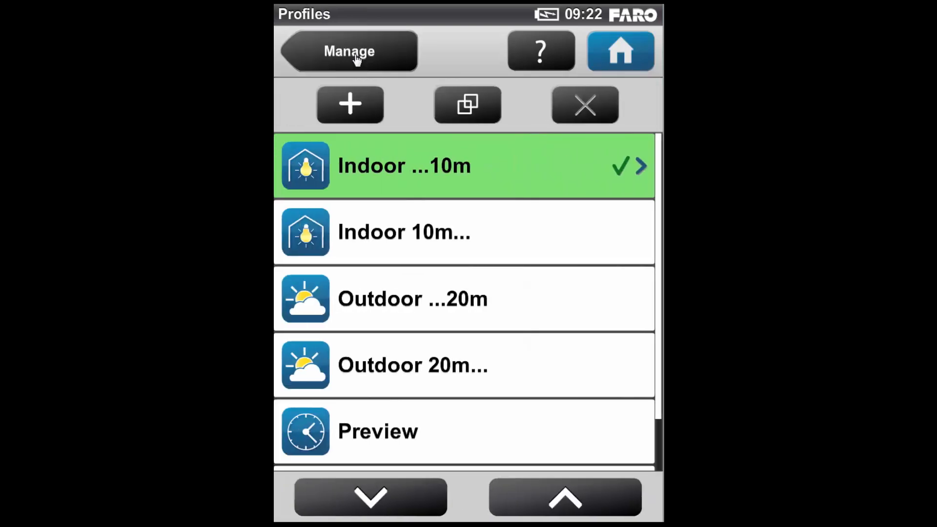
Return from Manage to the Home screen
{"action": "left_click", "coordinate": [347, 51]}
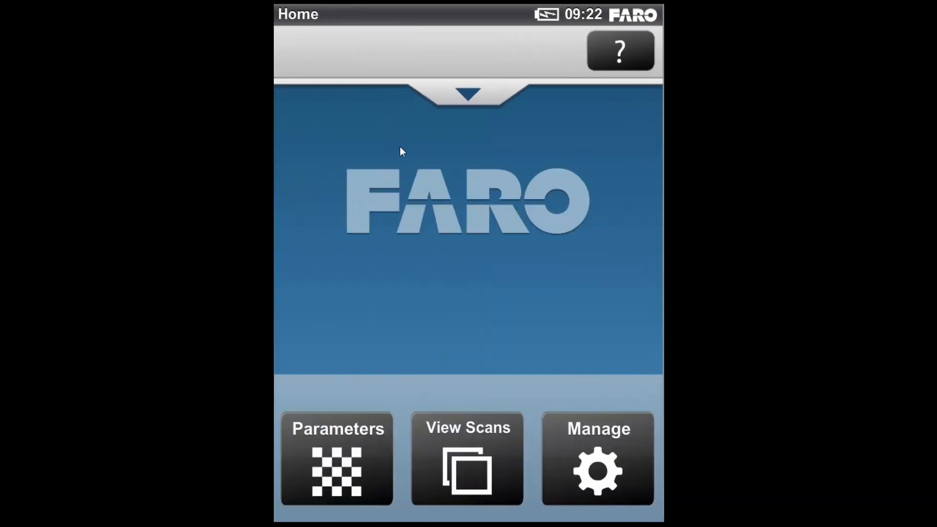
{"action": "mouse_move", "coordinate": [507, 253]}
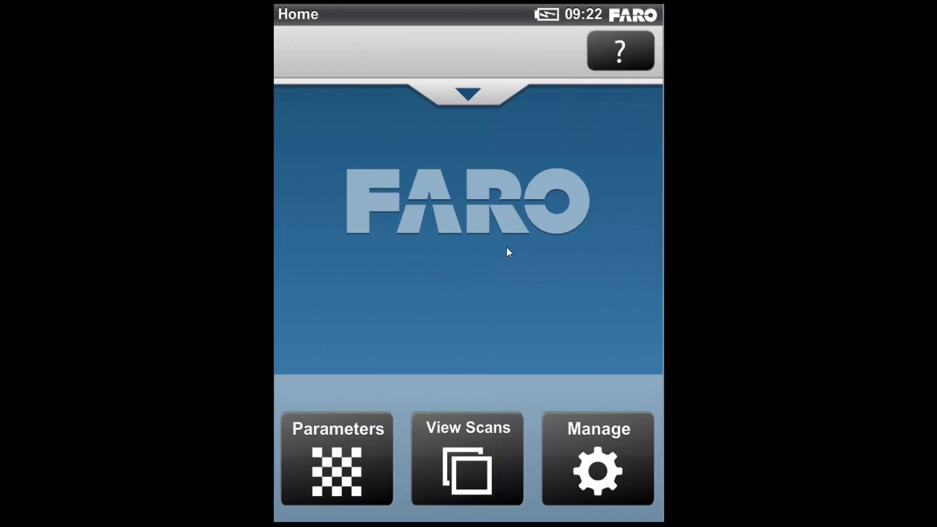
{"action": "mouse_move", "coordinate": [461, 102]}
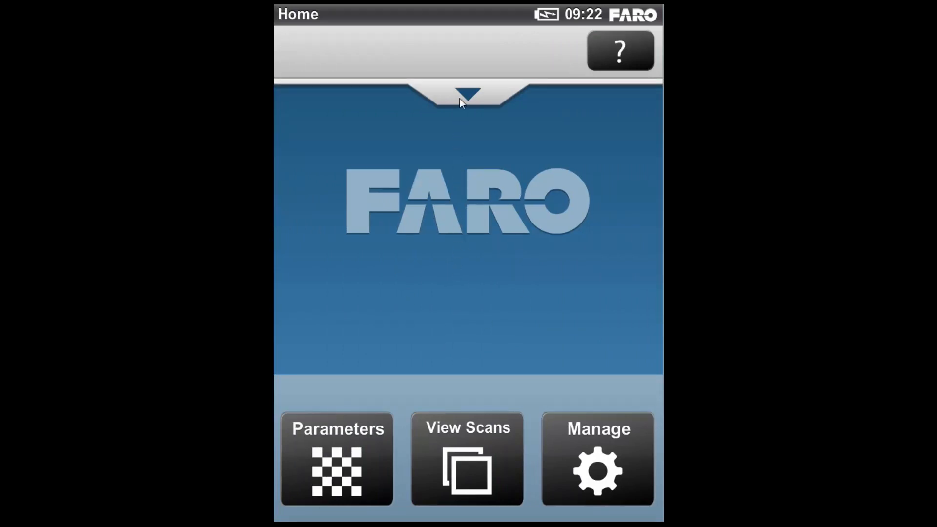
Expand the Home status panel showing operator Faro staff, project Ground_Floor, profile Indoor 10m
{"action": "left_click", "coordinate": [466, 92]}
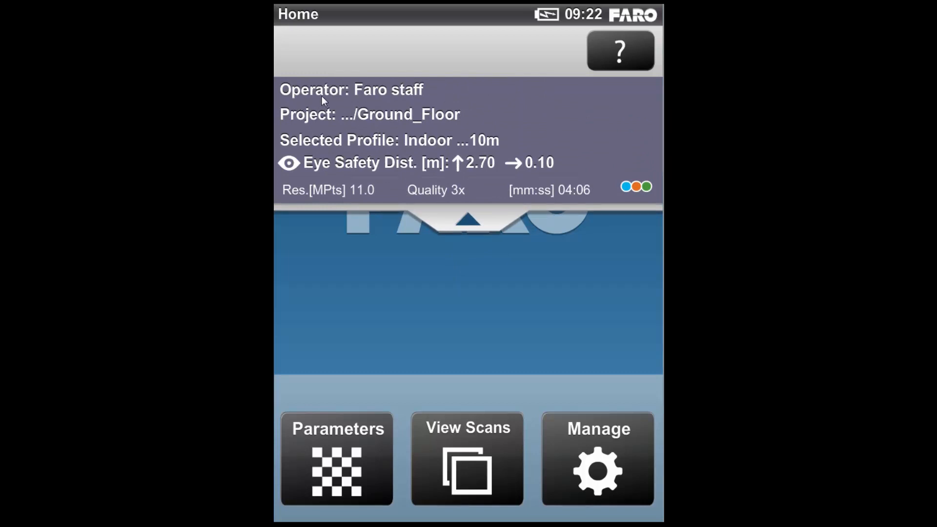
{"action": "mouse_move", "coordinate": [326, 129]}
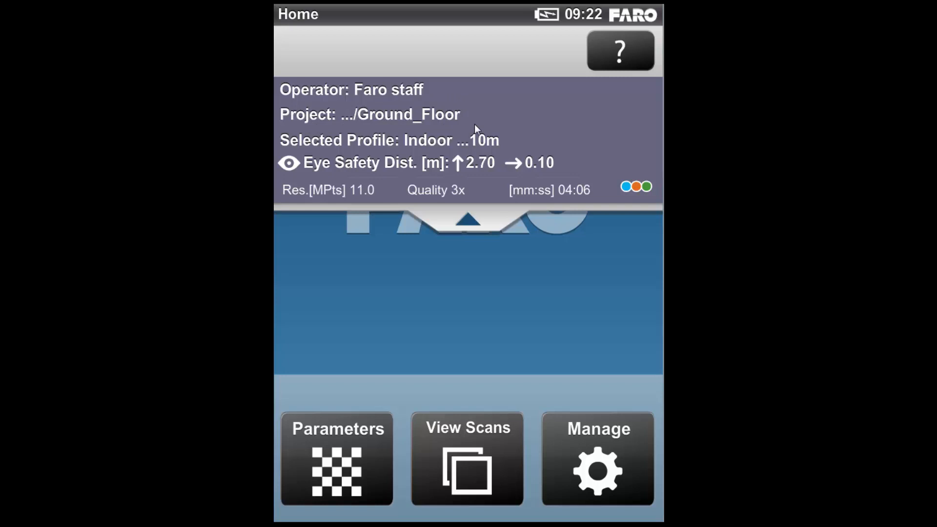
{"action": "mouse_move", "coordinate": [416, 160]}
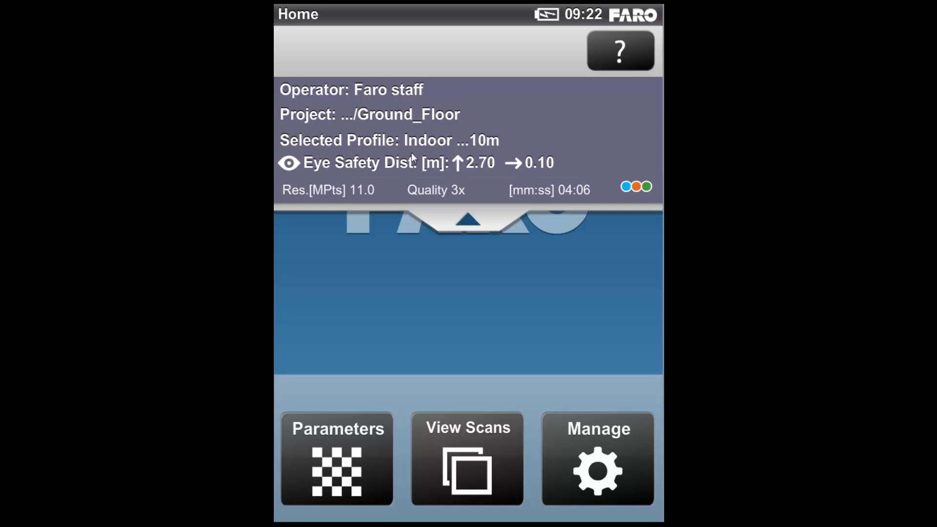
{"action": "mouse_move", "coordinate": [300, 180]}
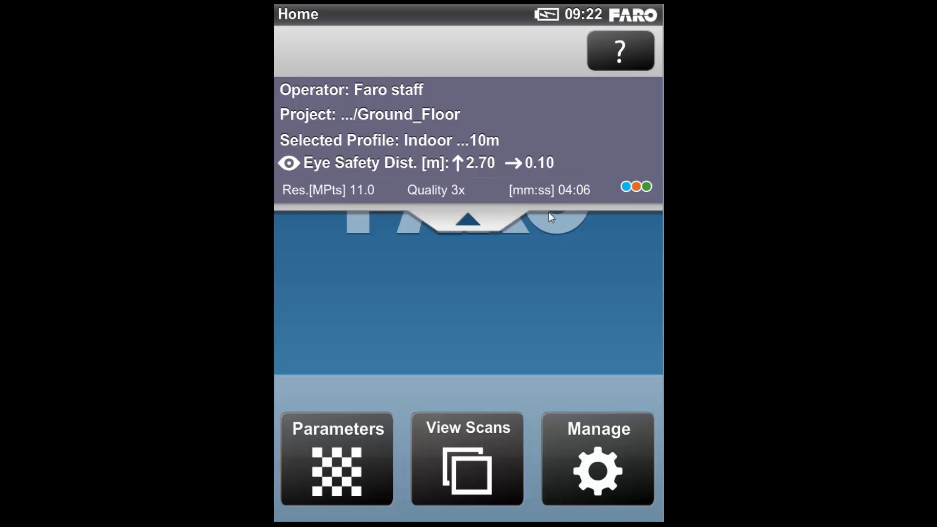
{"action": "mouse_move", "coordinate": [548, 194]}
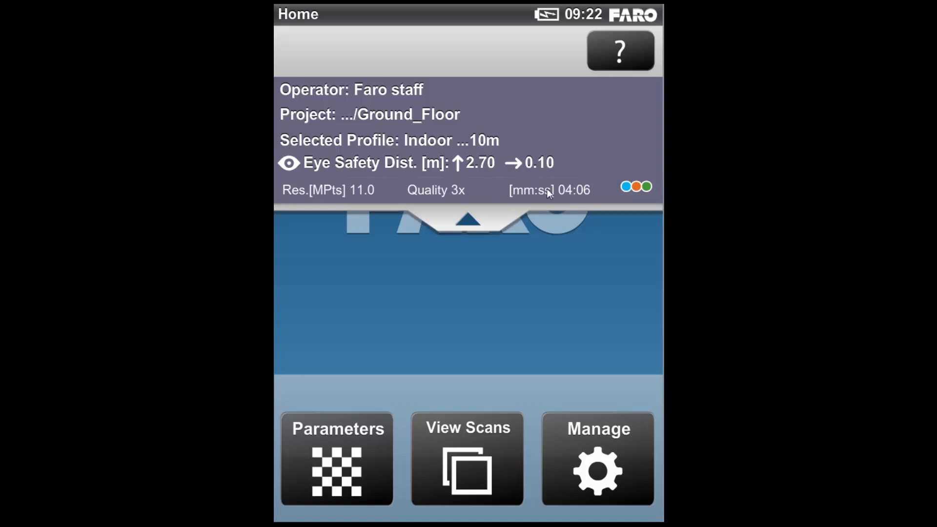
{"action": "mouse_move", "coordinate": [392, 203]}
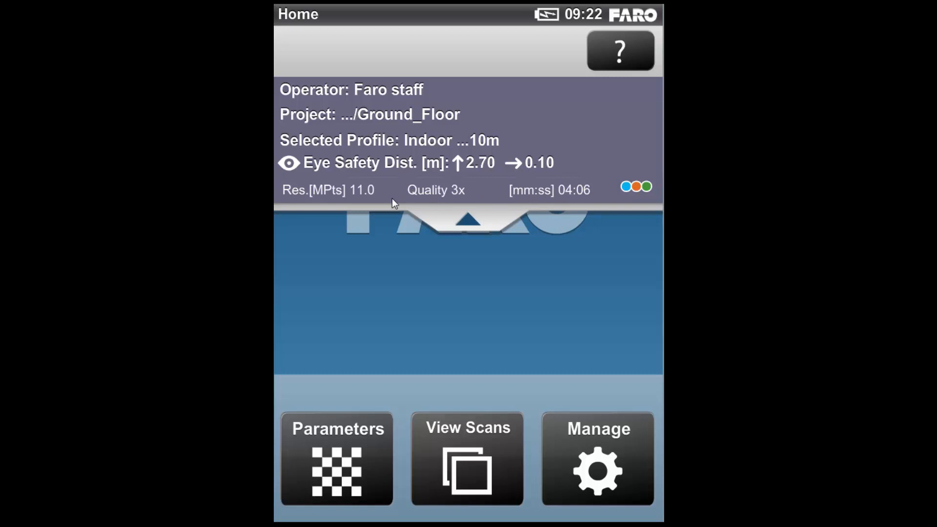
{"action": "mouse_move", "coordinate": [410, 226]}
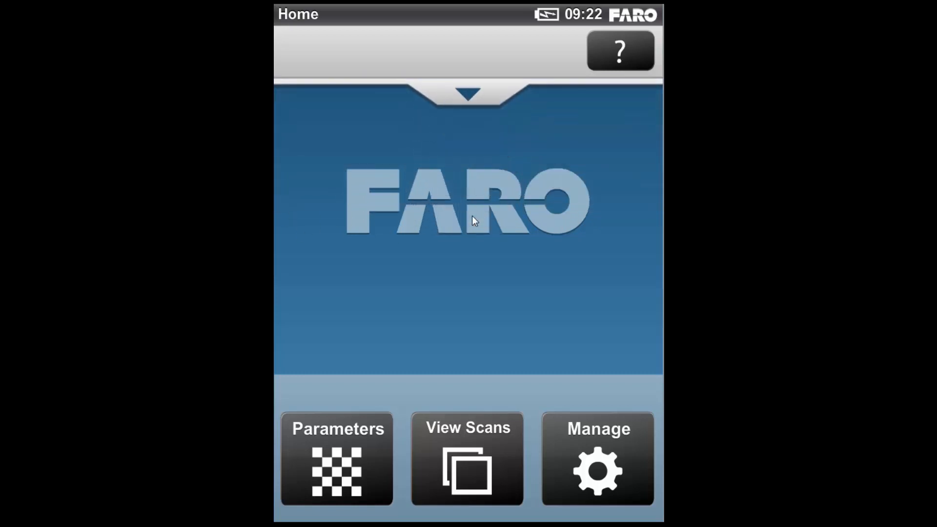
{"action": "mouse_move", "coordinate": [373, 457]}
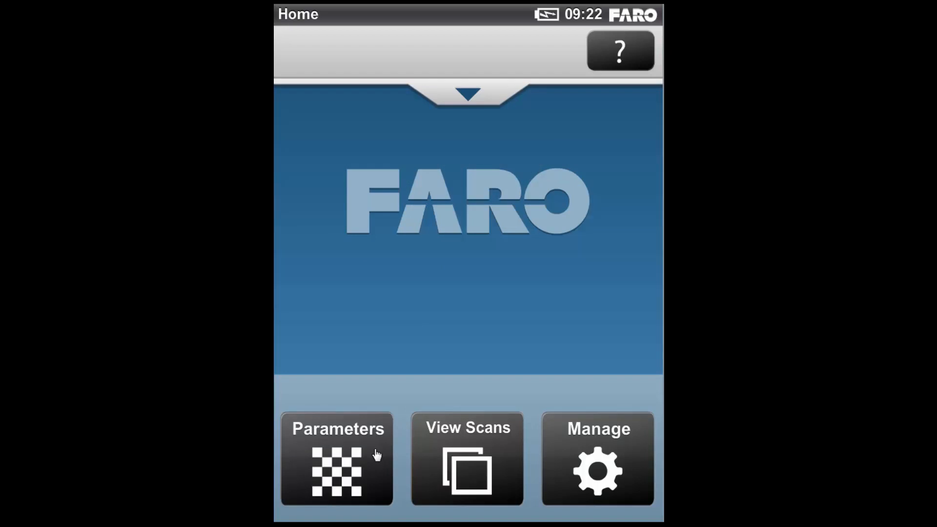
Show the Scan Parameters page listing Indoor 10m profile, 11.0 MPt resolution, 3x quality, color on
{"action": "left_click", "coordinate": [336, 459]}
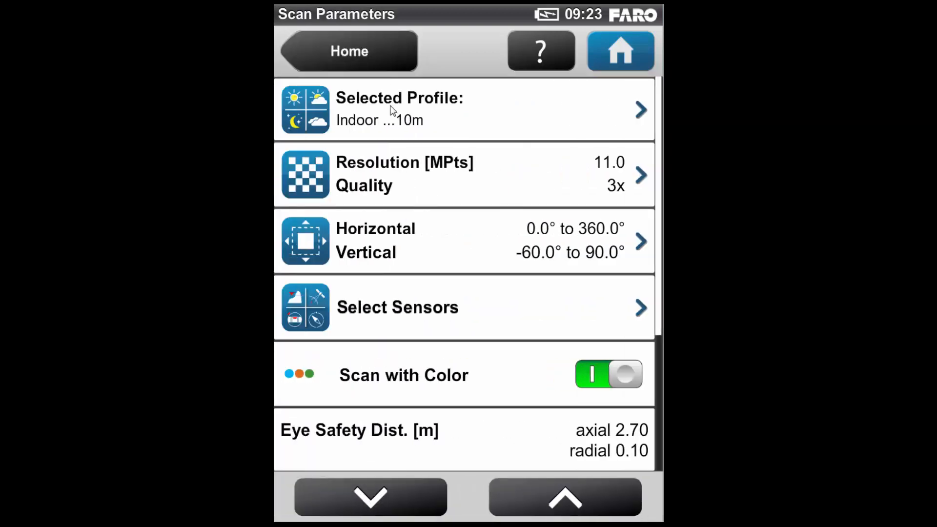
{"action": "mouse_move", "coordinate": [391, 177]}
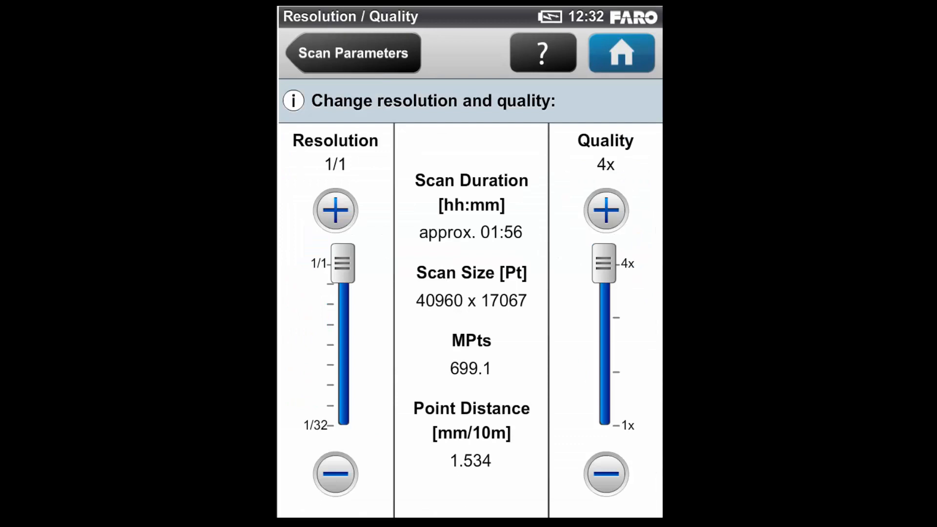
{"action": "mouse_move", "coordinate": [417, 110]}
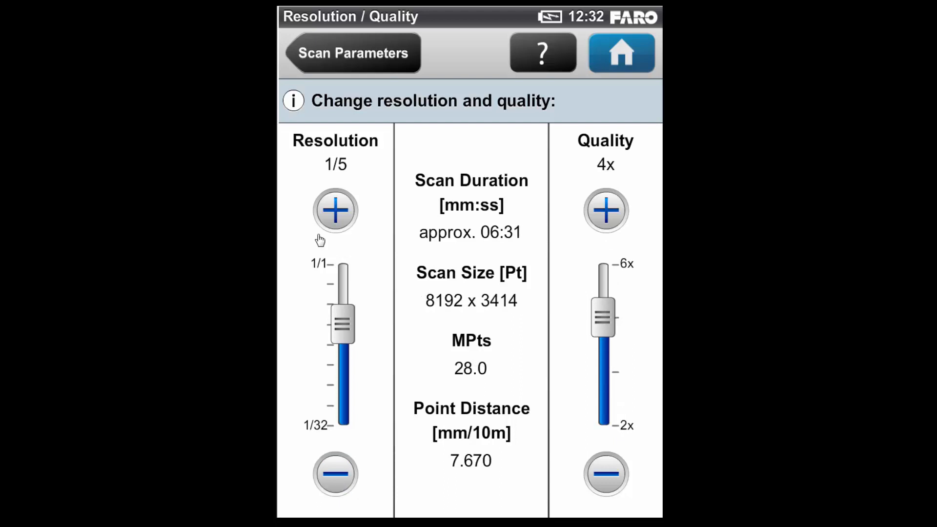
{"action": "left_click_drag", "start_coordinate": [335, 326], "coordinate": [343, 364]}
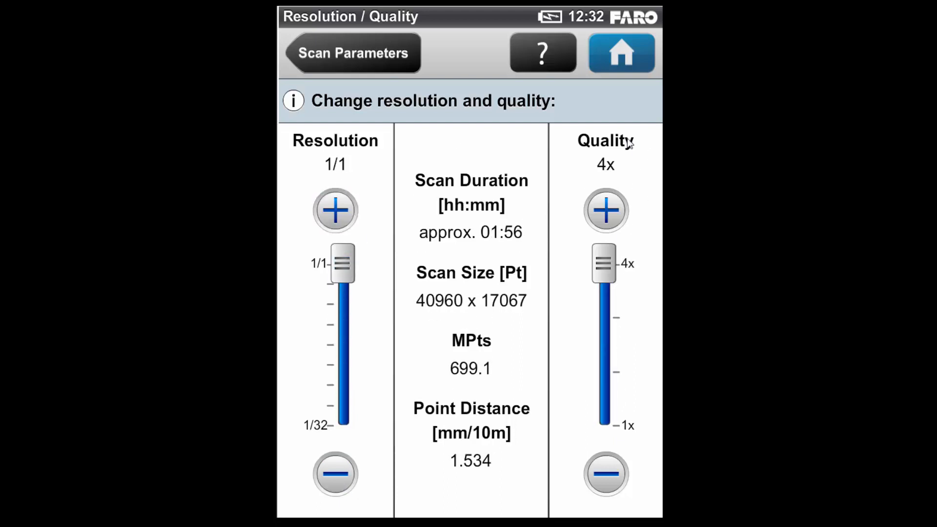
{"action": "mouse_move", "coordinate": [656, 379]}
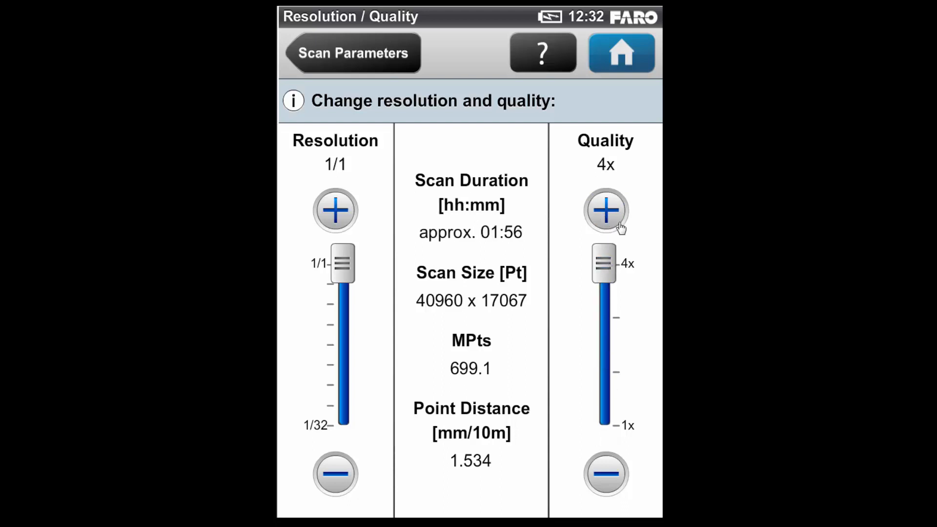
{"action": "mouse_move", "coordinate": [322, 129]}
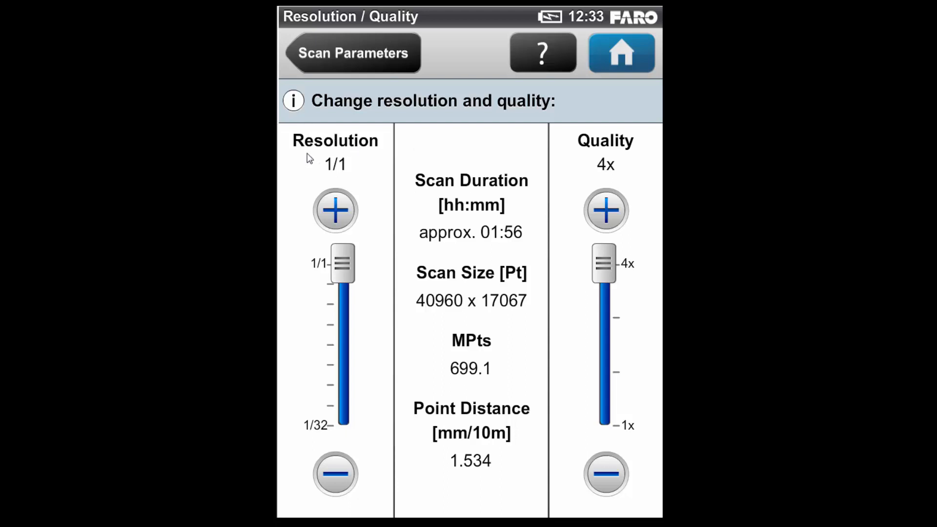
{"action": "mouse_move", "coordinate": [340, 194]}
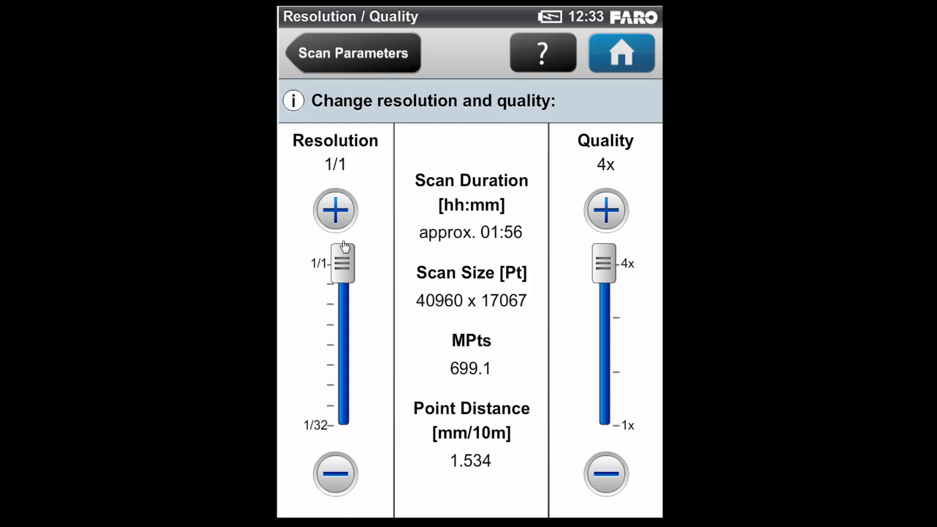
{"action": "mouse_move", "coordinate": [449, 479]}
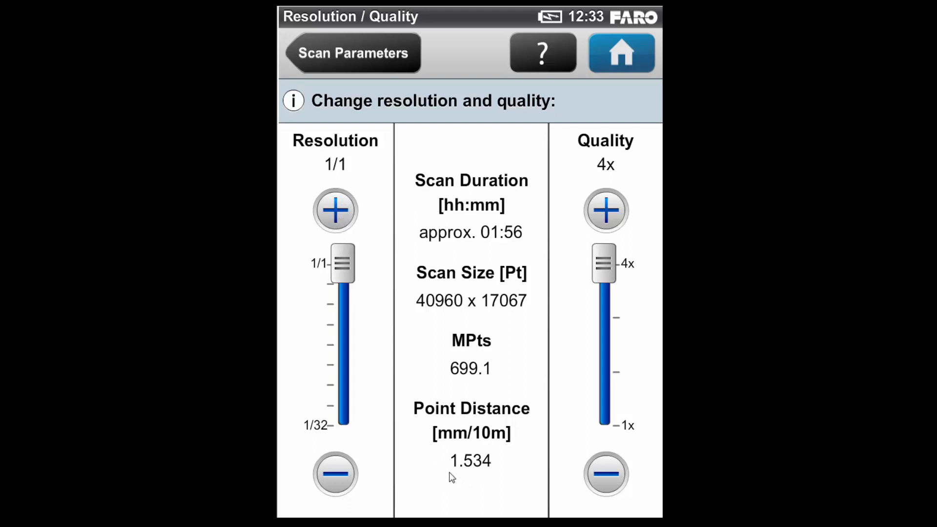
{"action": "mouse_move", "coordinate": [472, 498]}
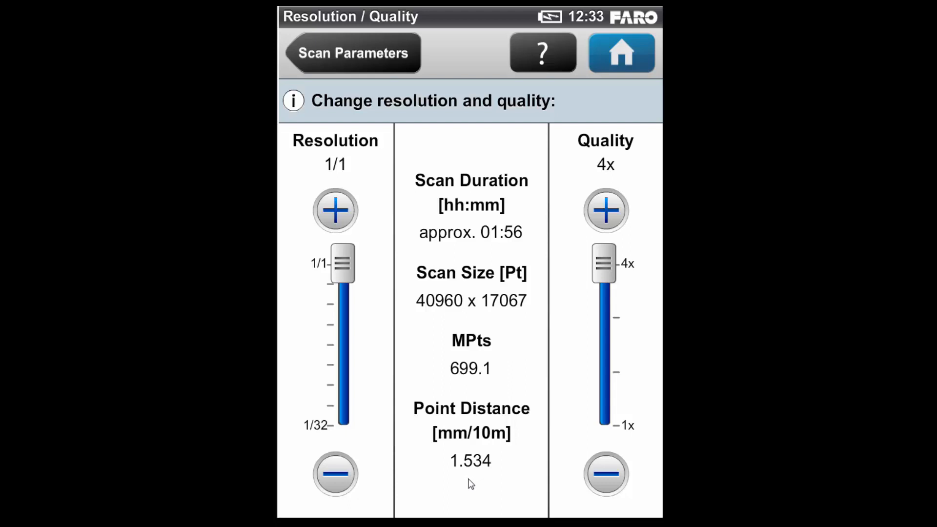
{"action": "mouse_move", "coordinate": [371, 206]}
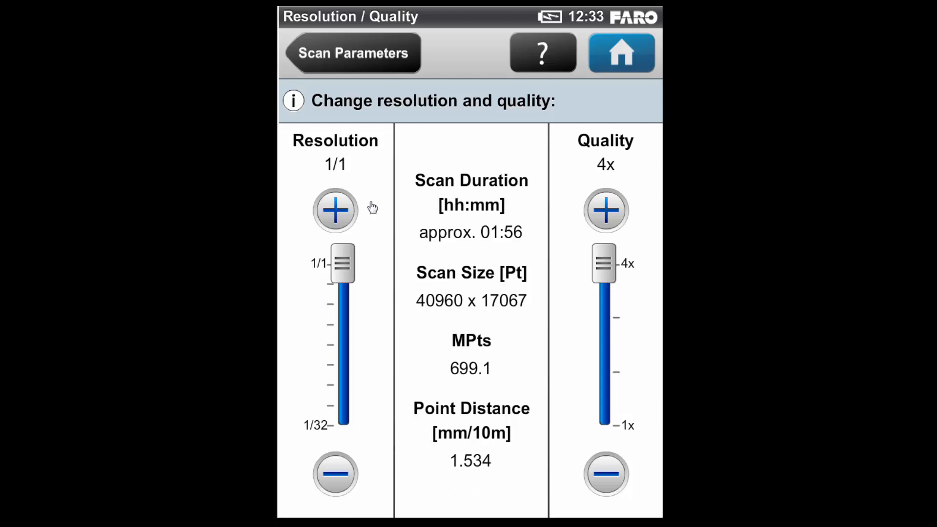
{"action": "mouse_move", "coordinate": [509, 450]}
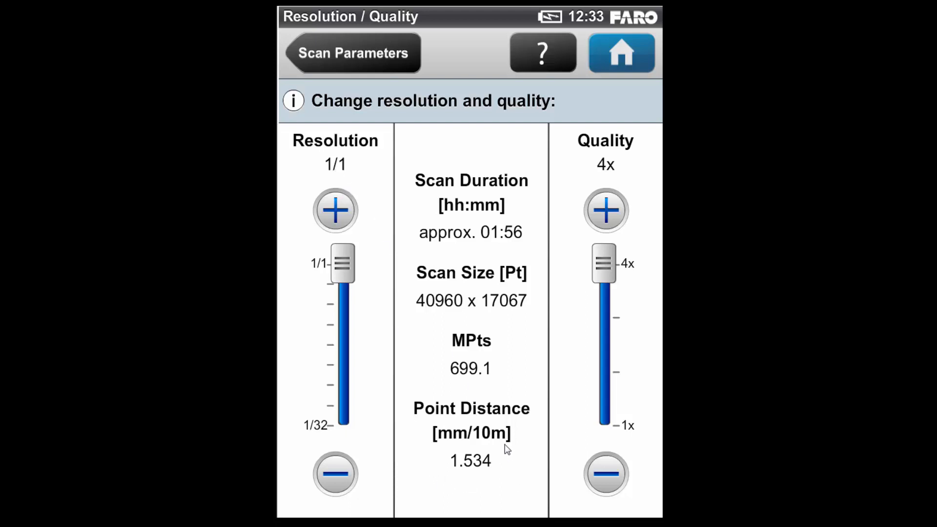
{"action": "mouse_move", "coordinate": [458, 465]}
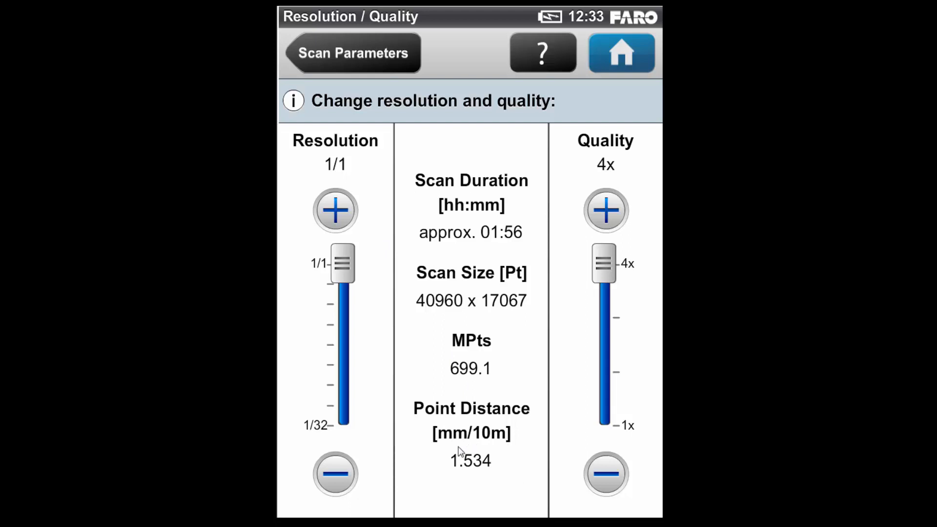
{"action": "mouse_move", "coordinate": [479, 480]}
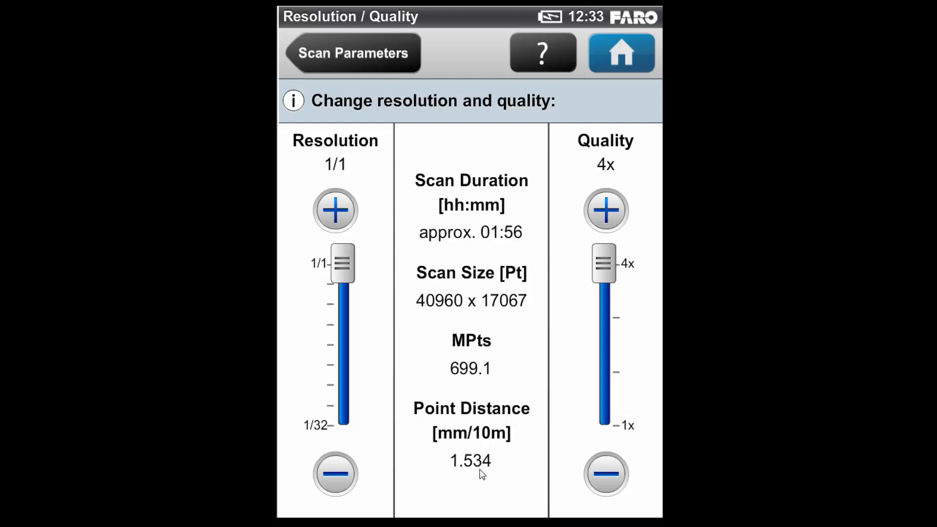
{"action": "mouse_move", "coordinate": [452, 447]}
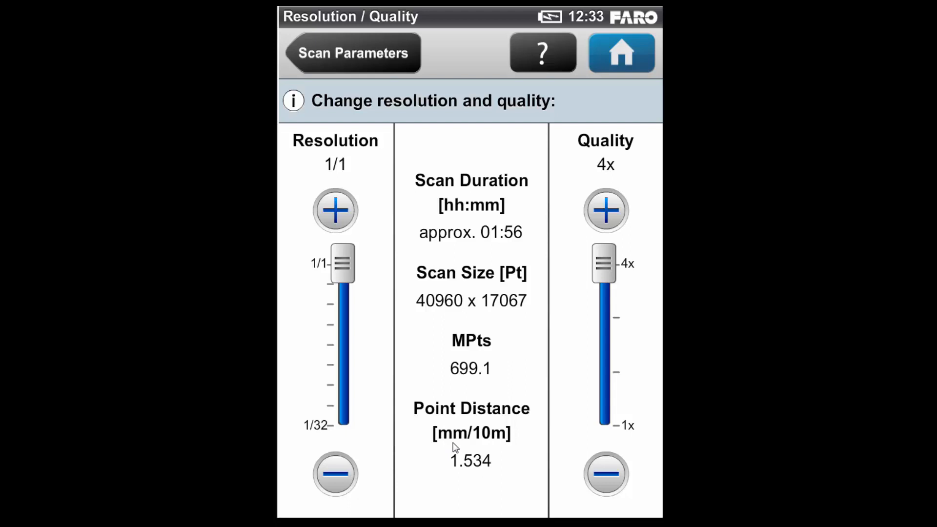
{"action": "mouse_move", "coordinate": [478, 459]}
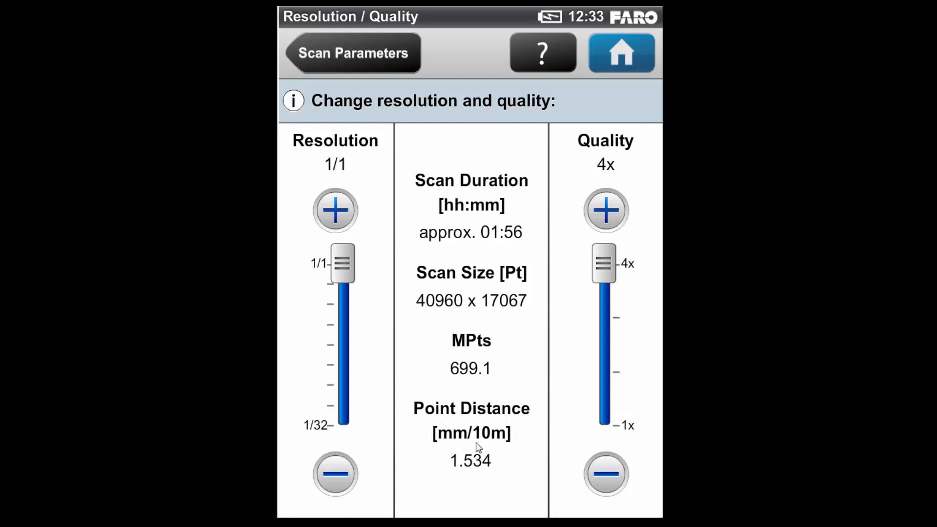
{"action": "mouse_move", "coordinate": [334, 371]}
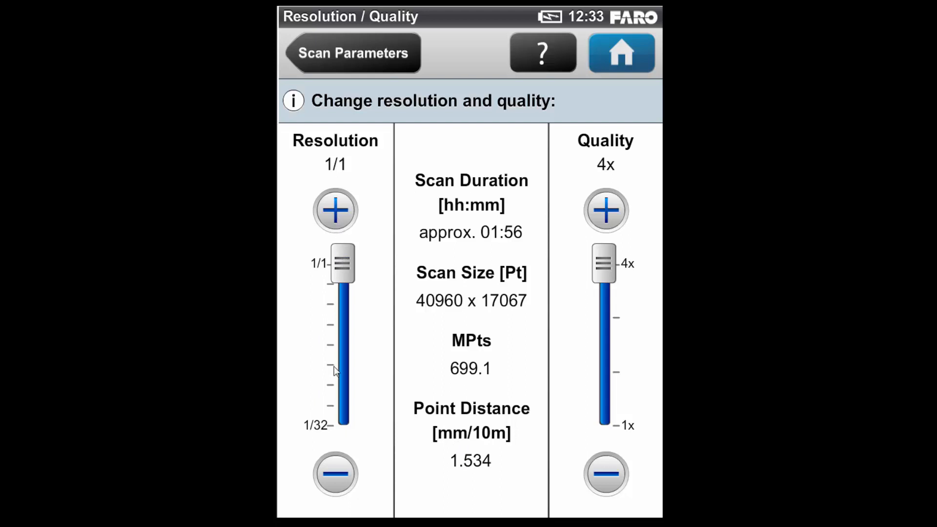
Lower the resolution to 1/32 at 4x quality, giving 1280 x 534 points (0.7 MPts)
{"action": "left_click", "coordinate": [336, 474]}
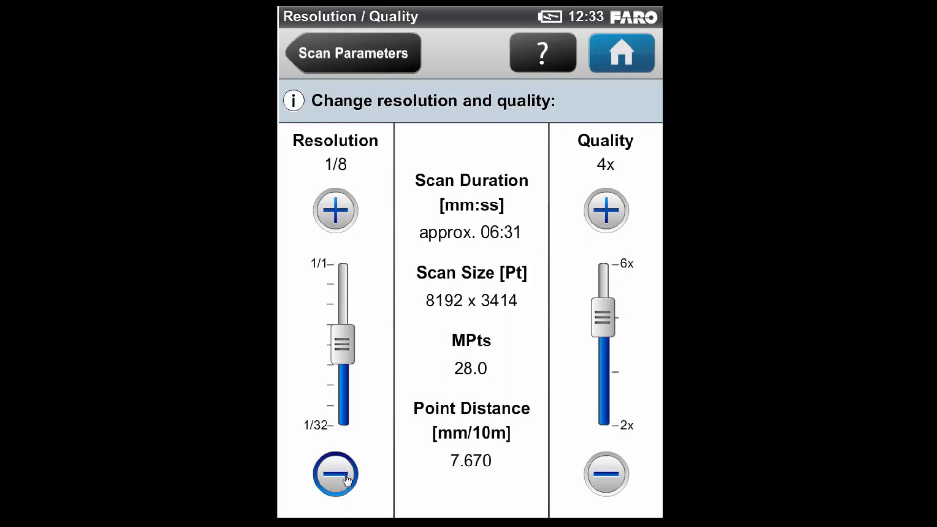
{"action": "left_click", "coordinate": [333, 477]}
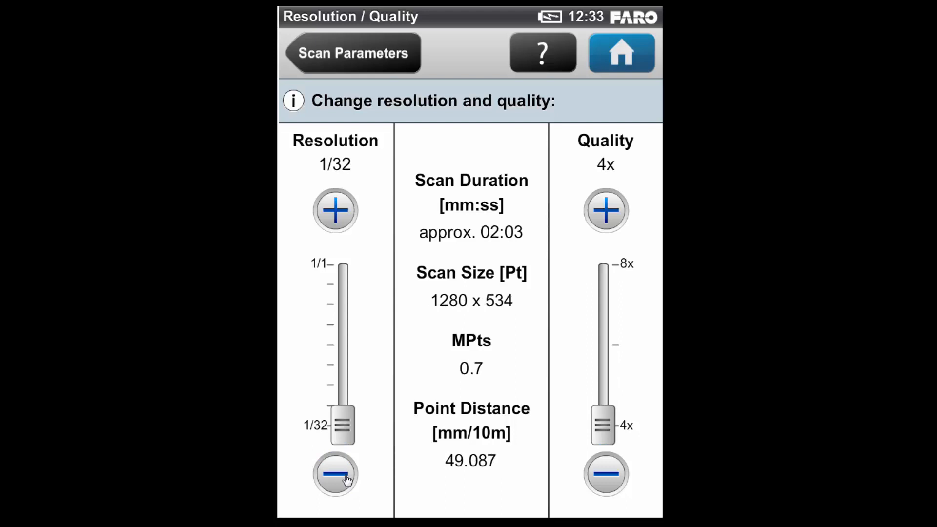
{"action": "mouse_move", "coordinate": [357, 173]}
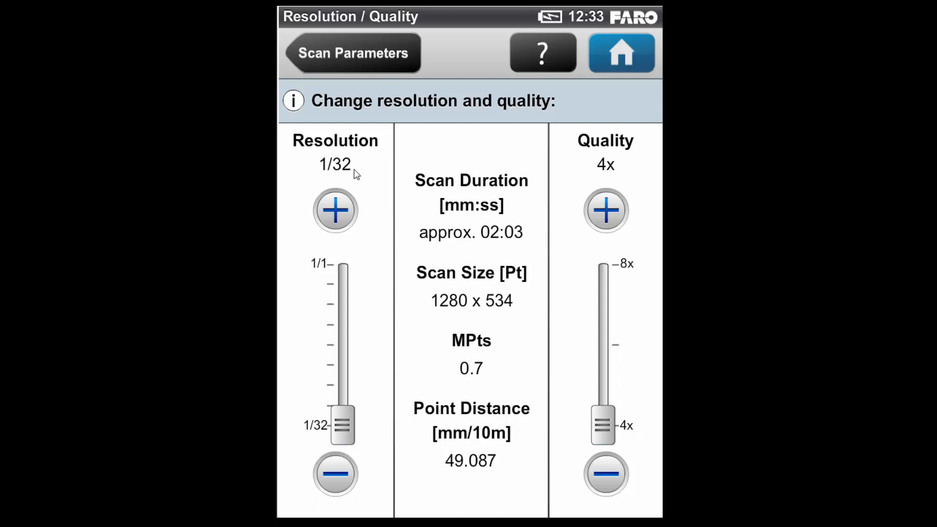
{"action": "mouse_move", "coordinate": [497, 445]}
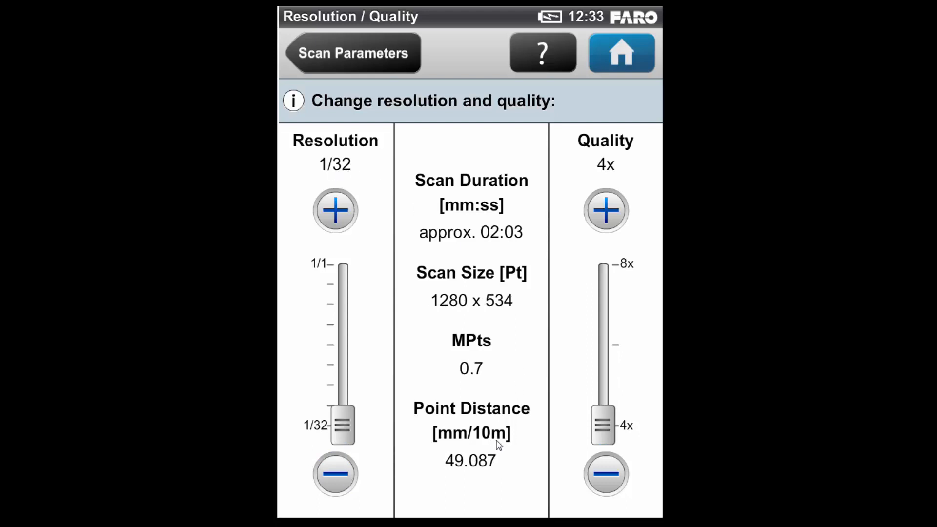
{"action": "mouse_move", "coordinate": [452, 490]}
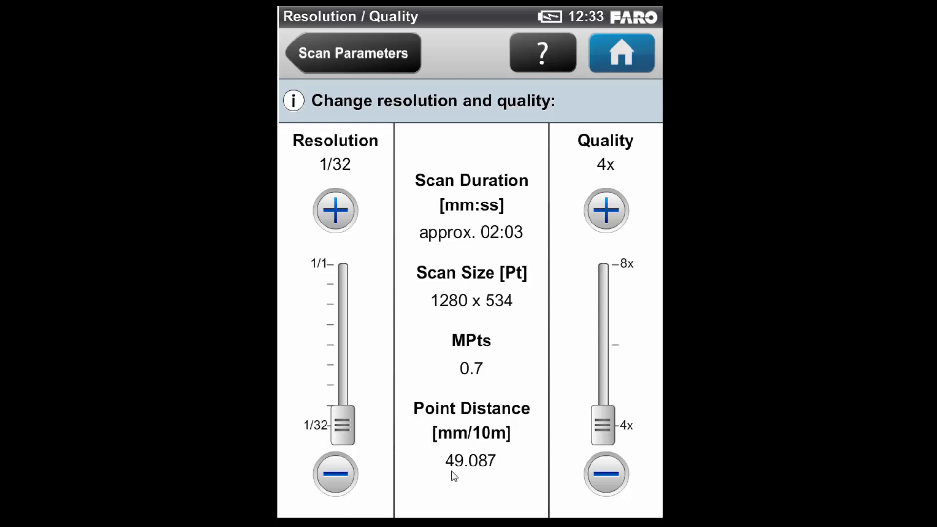
{"action": "mouse_move", "coordinate": [490, 479]}
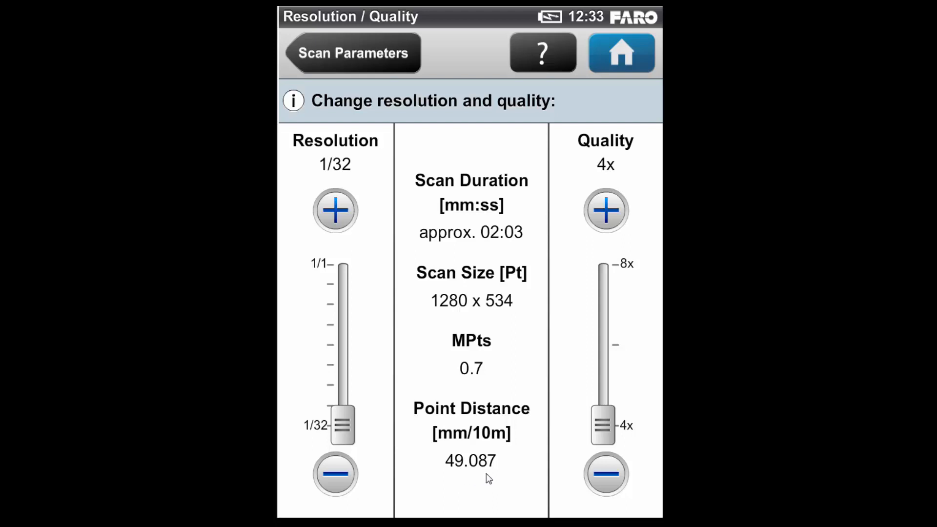
{"action": "mouse_move", "coordinate": [500, 490]}
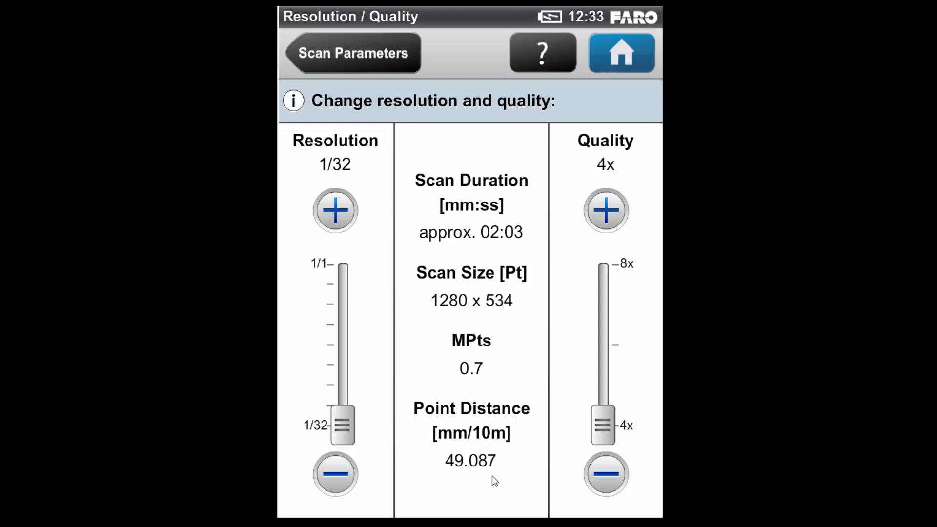
{"action": "mouse_move", "coordinate": [525, 226]}
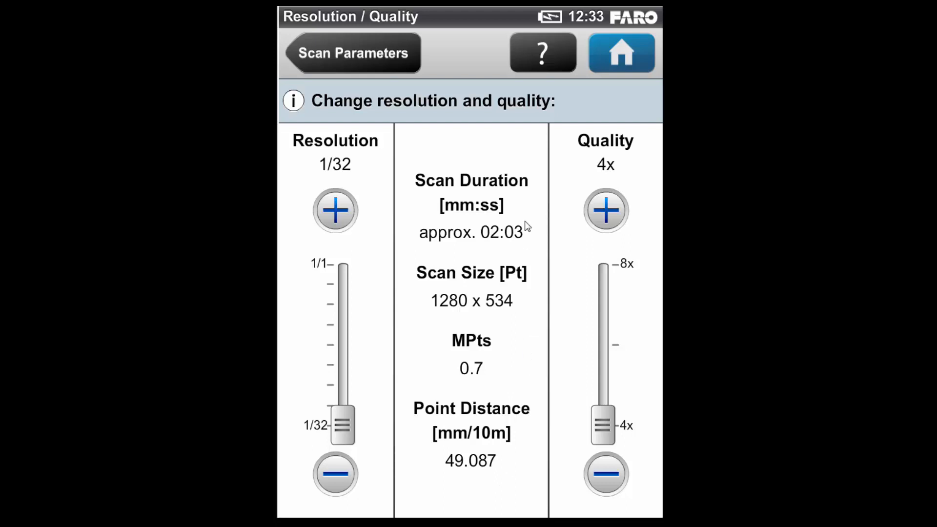
{"action": "mouse_move", "coordinate": [410, 323]}
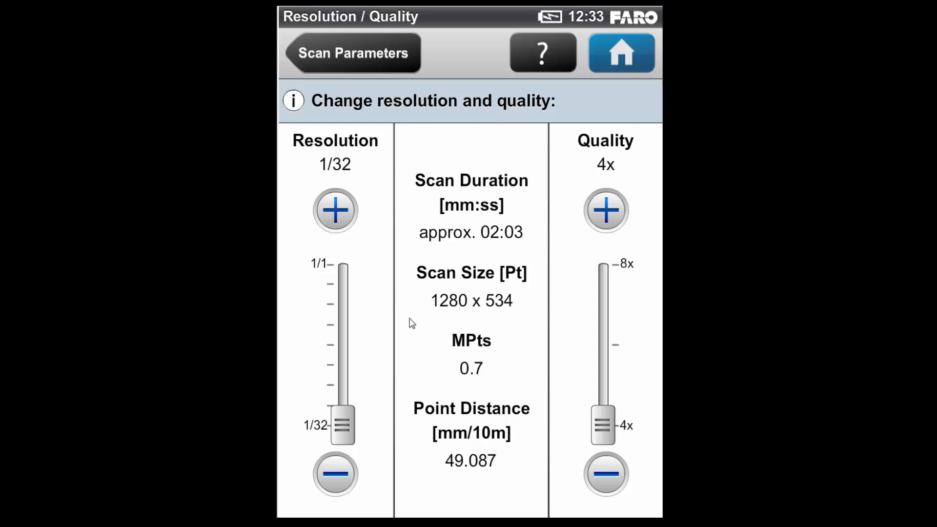
{"action": "mouse_move", "coordinate": [415, 442]}
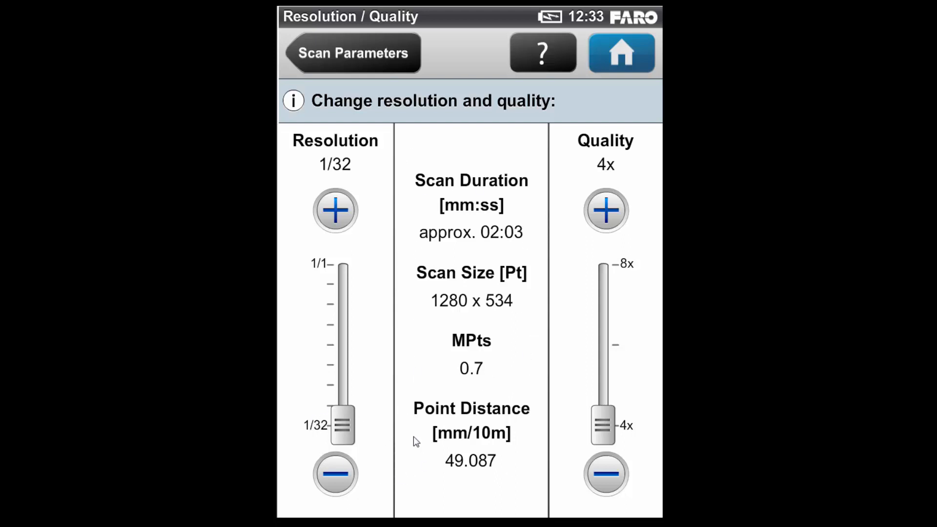
{"action": "mouse_move", "coordinate": [515, 455]}
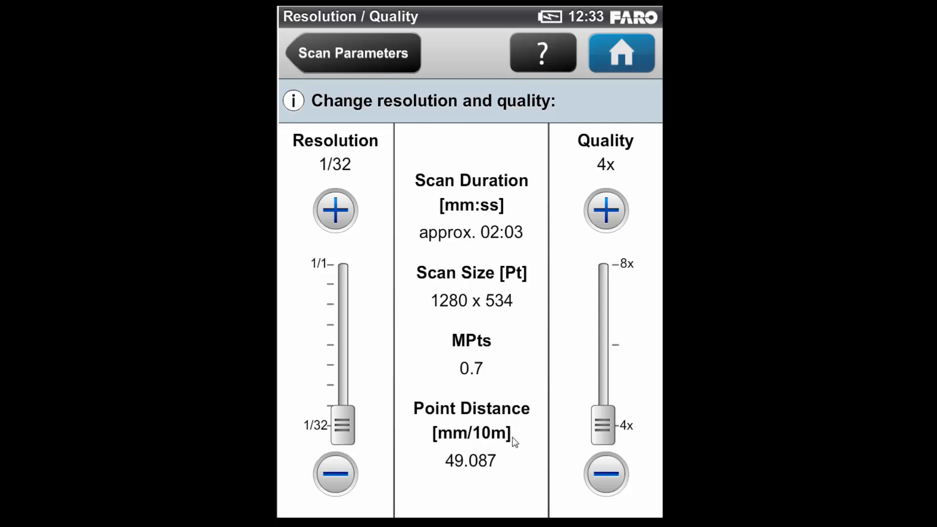
{"action": "mouse_move", "coordinate": [488, 254]}
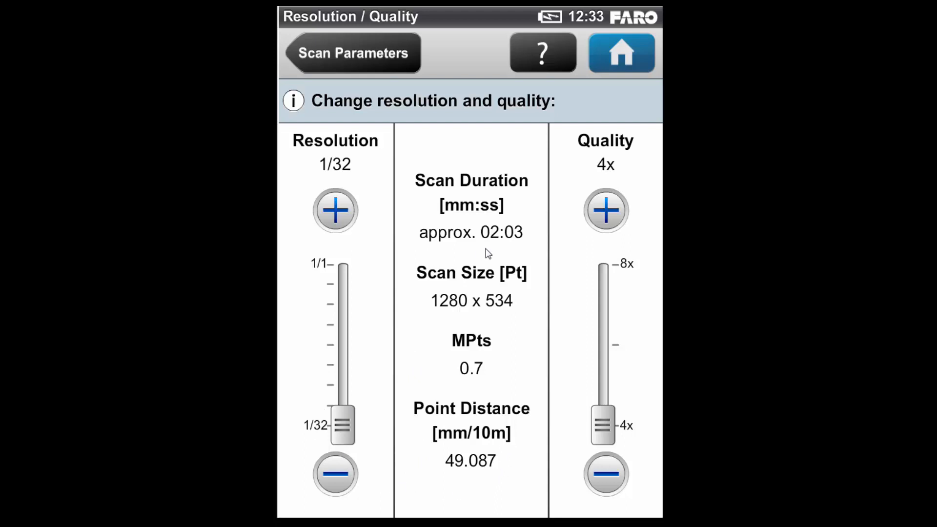
{"action": "mouse_move", "coordinate": [521, 229]}
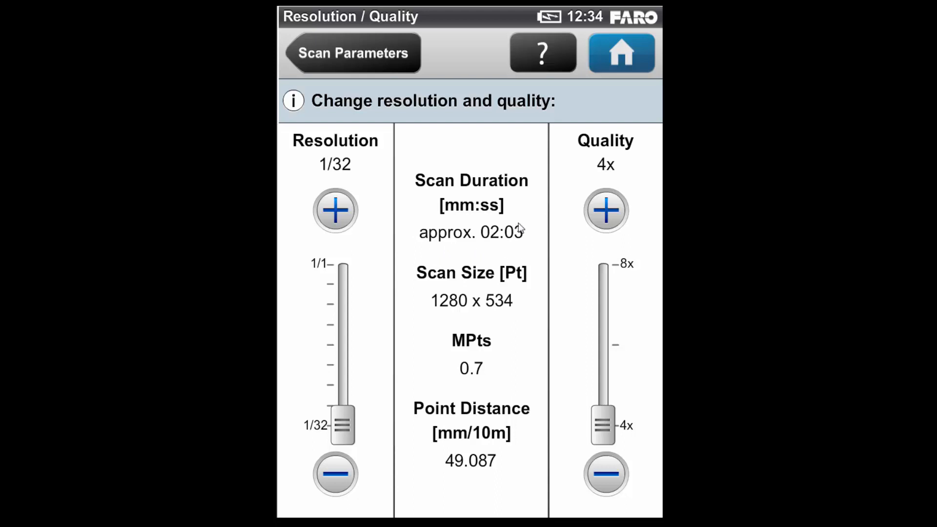
{"action": "mouse_move", "coordinate": [440, 307]}
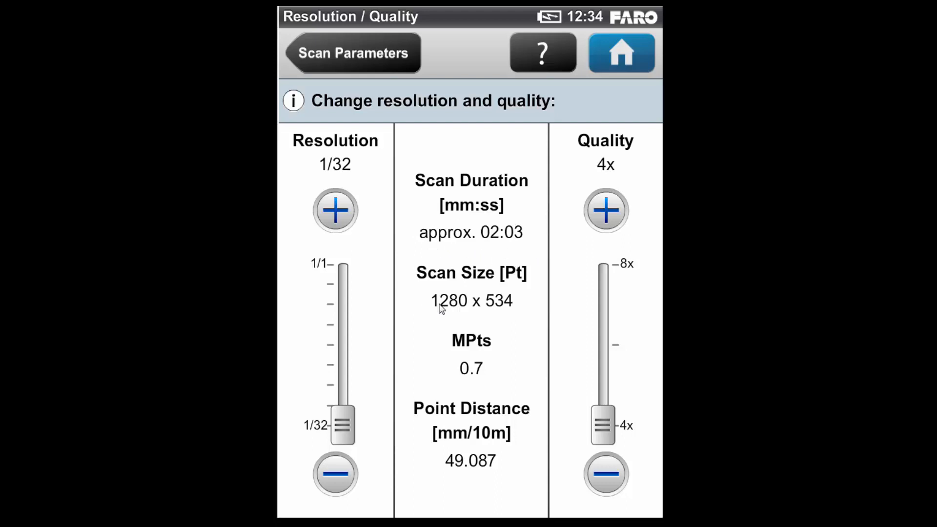
{"action": "mouse_move", "coordinate": [442, 319]}
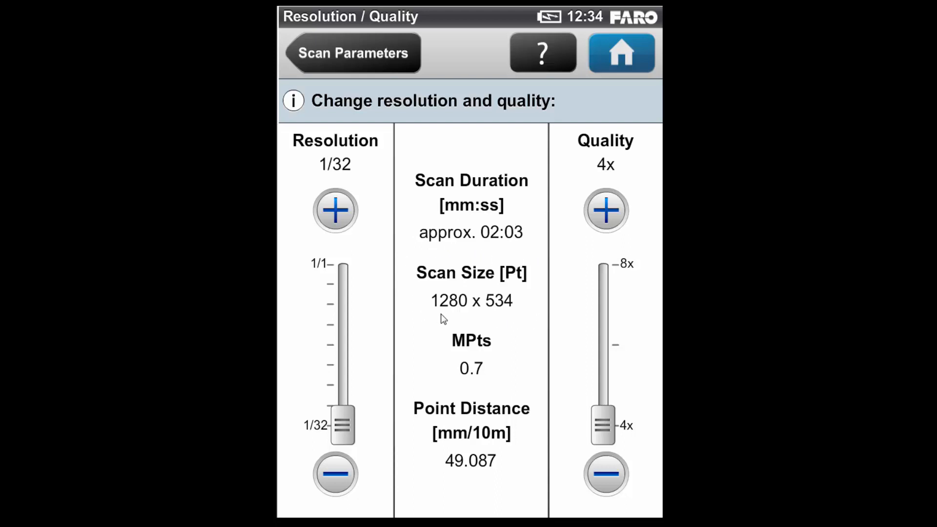
{"action": "mouse_move", "coordinate": [459, 317]}
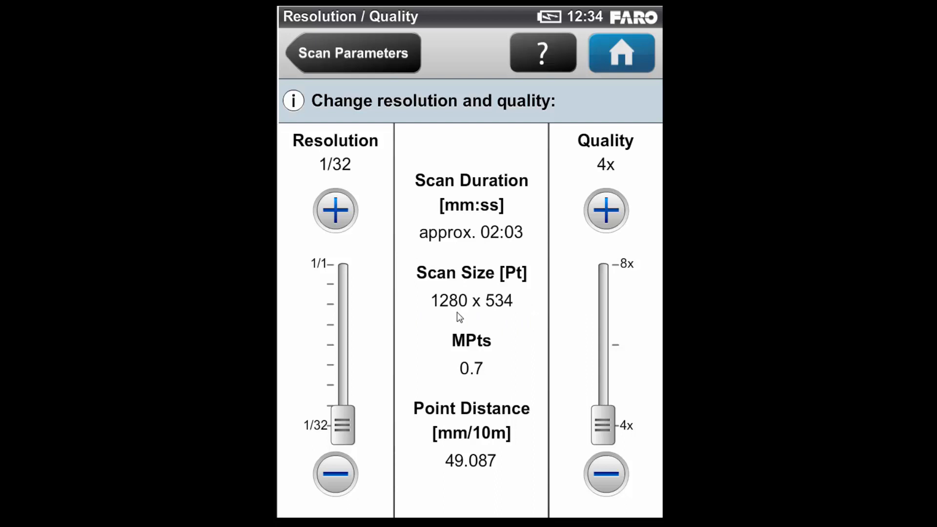
{"action": "mouse_move", "coordinate": [496, 316]}
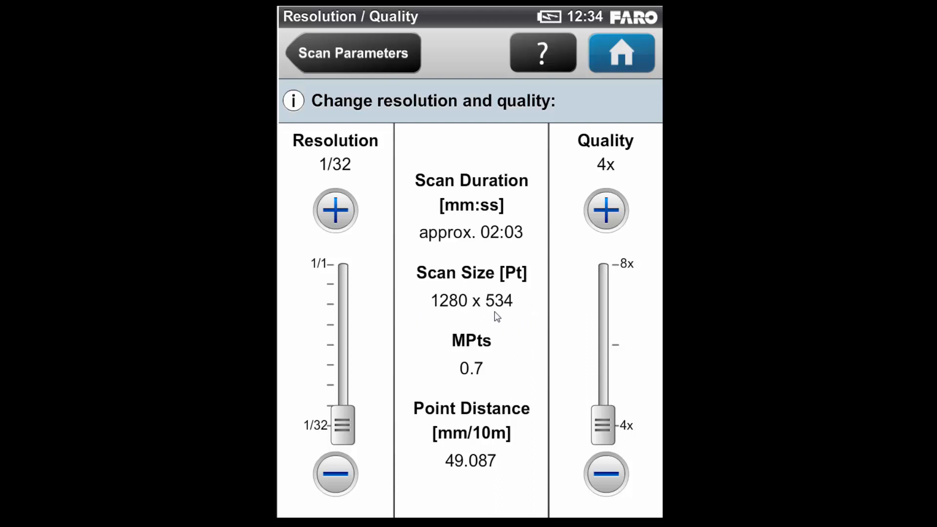
{"action": "mouse_move", "coordinate": [491, 314]}
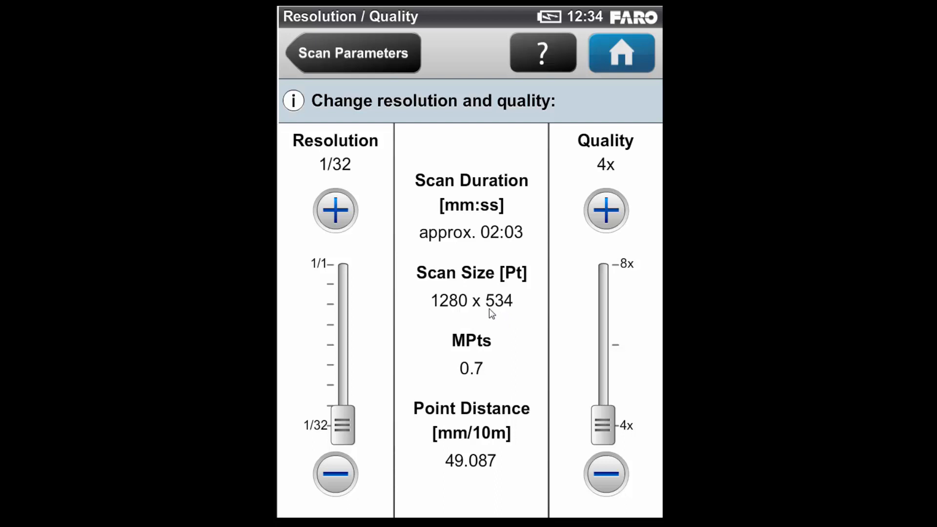
{"action": "mouse_move", "coordinate": [510, 314]}
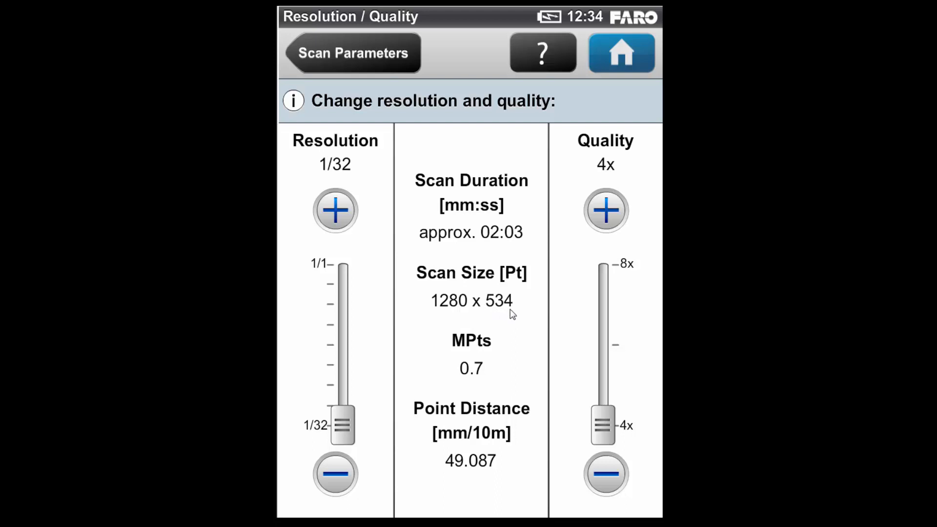
{"action": "mouse_move", "coordinate": [490, 320]}
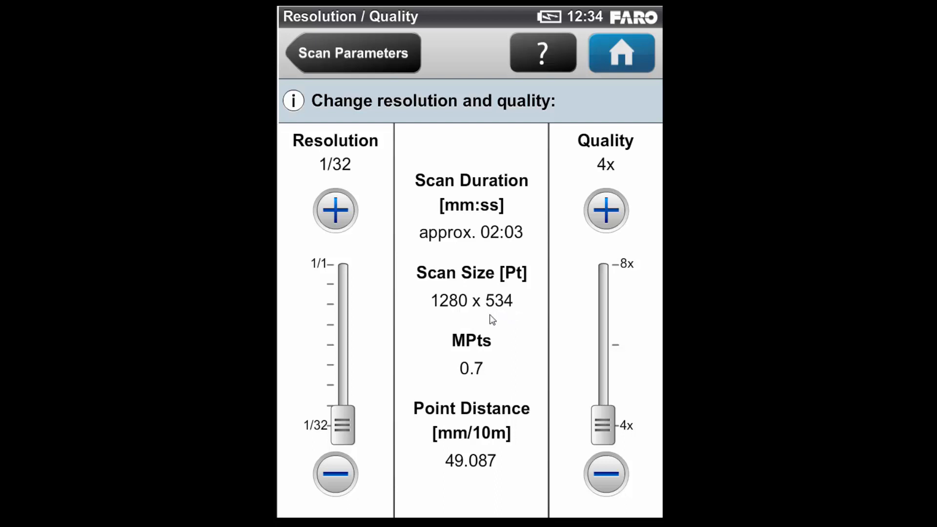
Raise the resolution back to 1/1 at 4x quality, giving 40960 x 17067 points (699.1 MPts)
{"action": "left_click", "coordinate": [335, 209]}
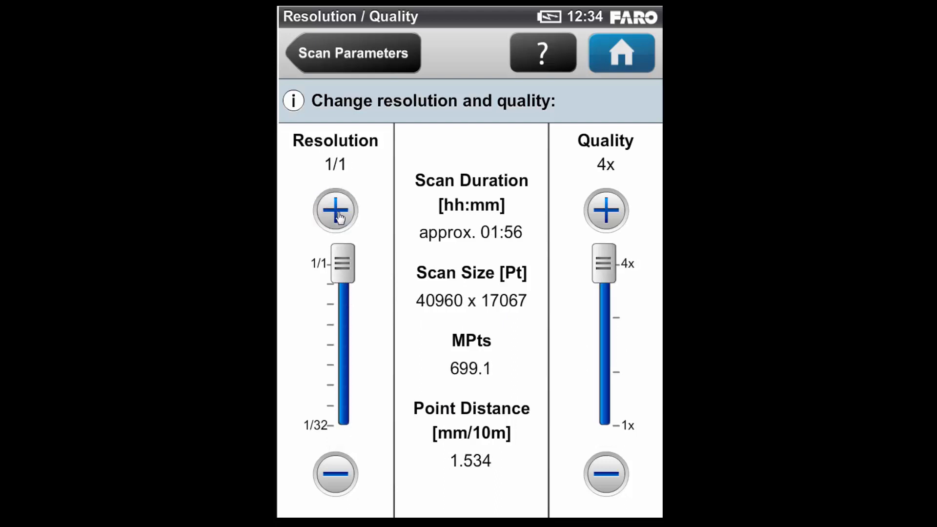
{"action": "mouse_move", "coordinate": [500, 251]}
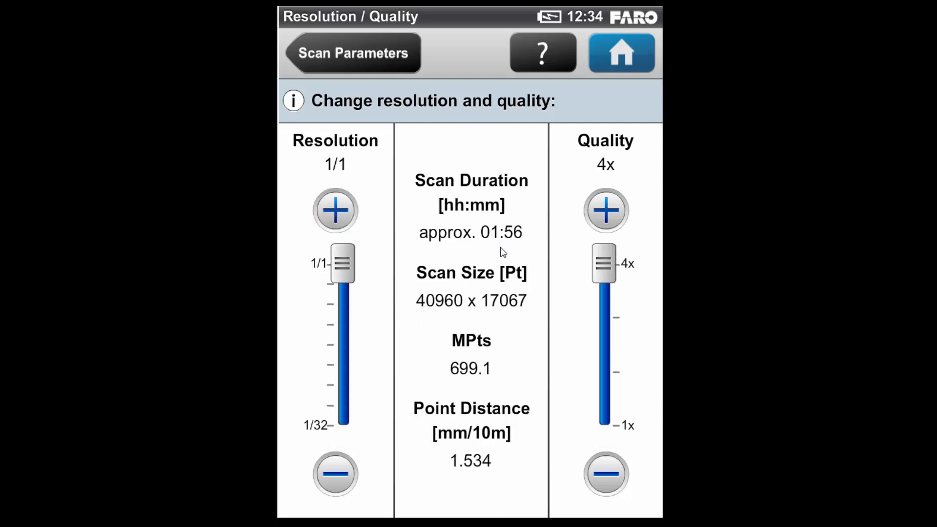
{"action": "mouse_move", "coordinate": [522, 250]}
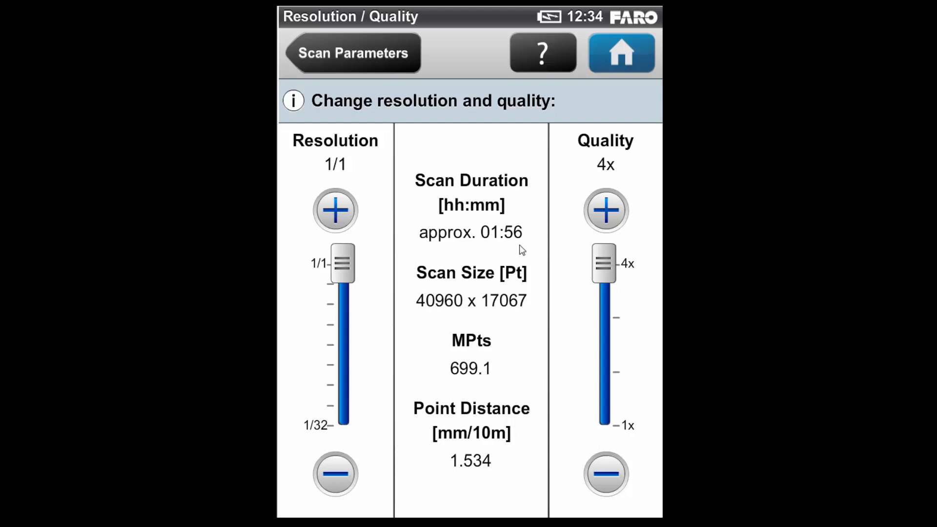
{"action": "mouse_move", "coordinate": [527, 314]}
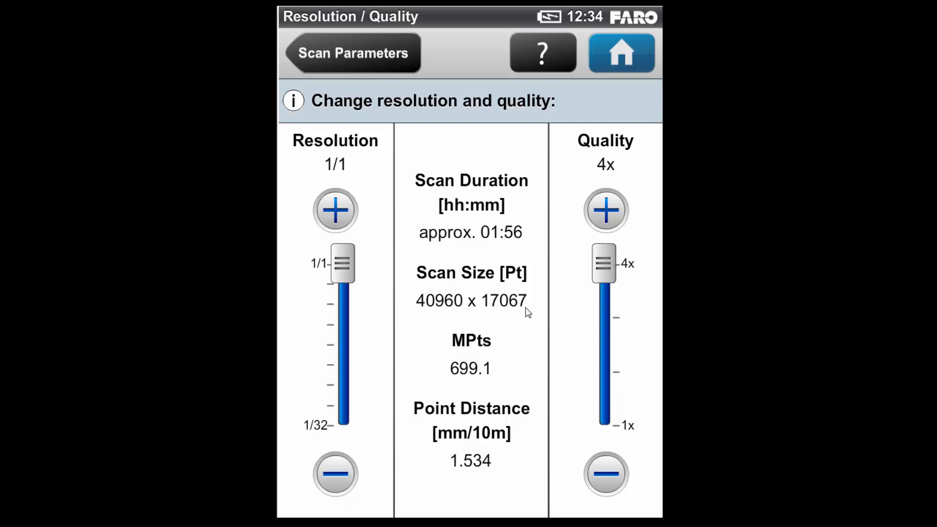
{"action": "mouse_move", "coordinate": [535, 292]}
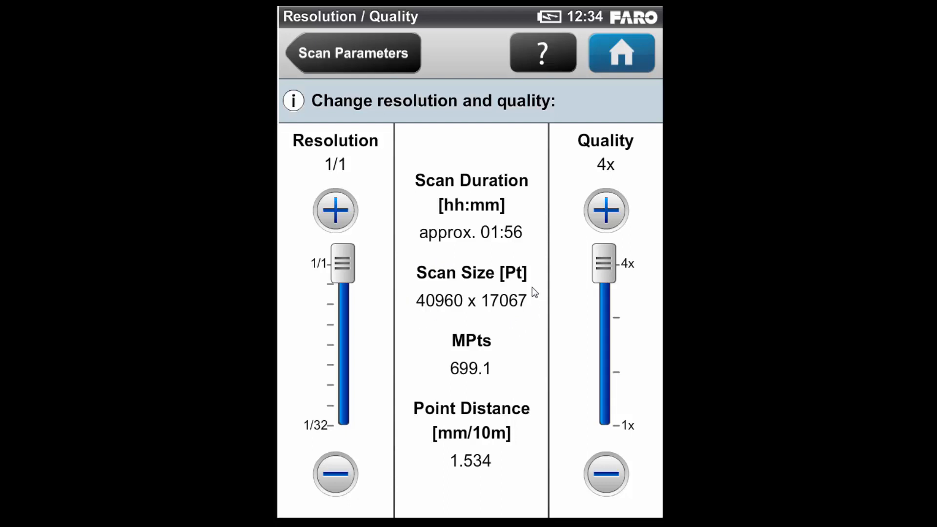
{"action": "mouse_move", "coordinate": [430, 316]}
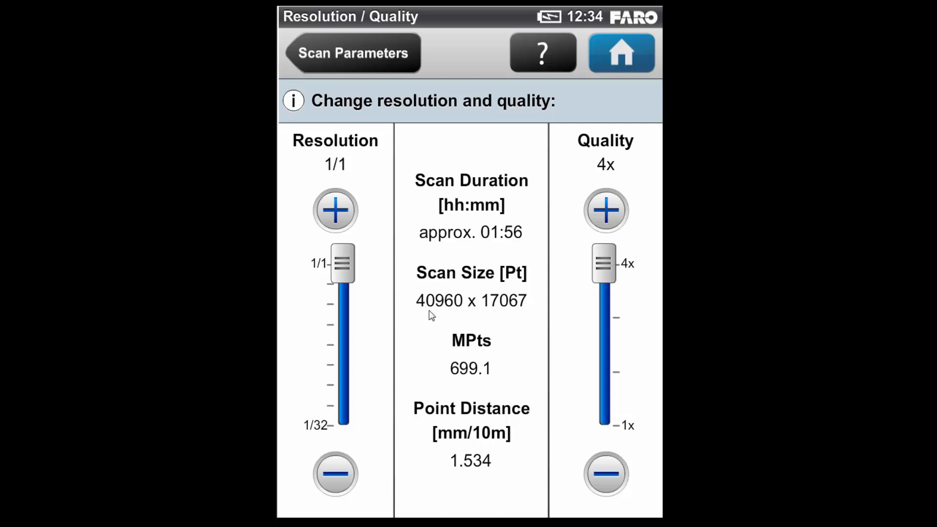
{"action": "mouse_move", "coordinate": [447, 316]}
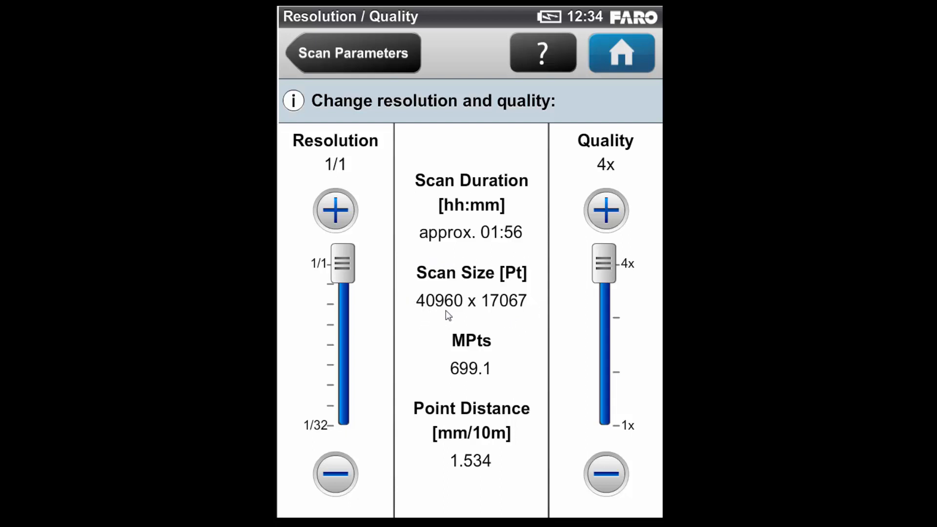
{"action": "mouse_move", "coordinate": [495, 312]}
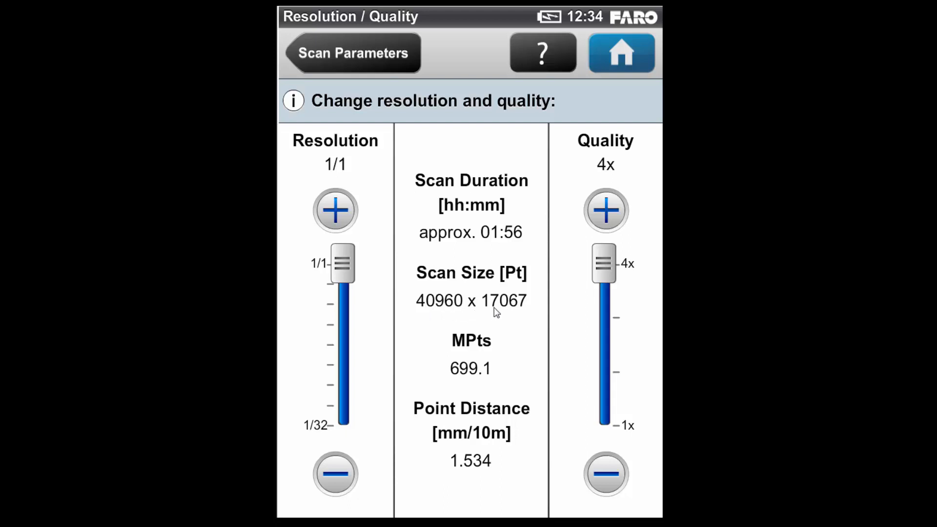
{"action": "mouse_move", "coordinate": [519, 317]}
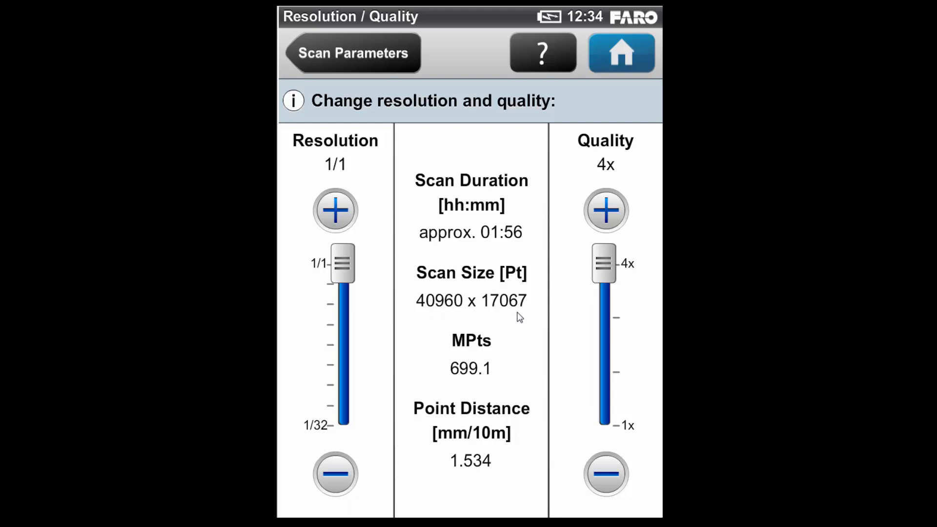
{"action": "mouse_move", "coordinate": [484, 302]}
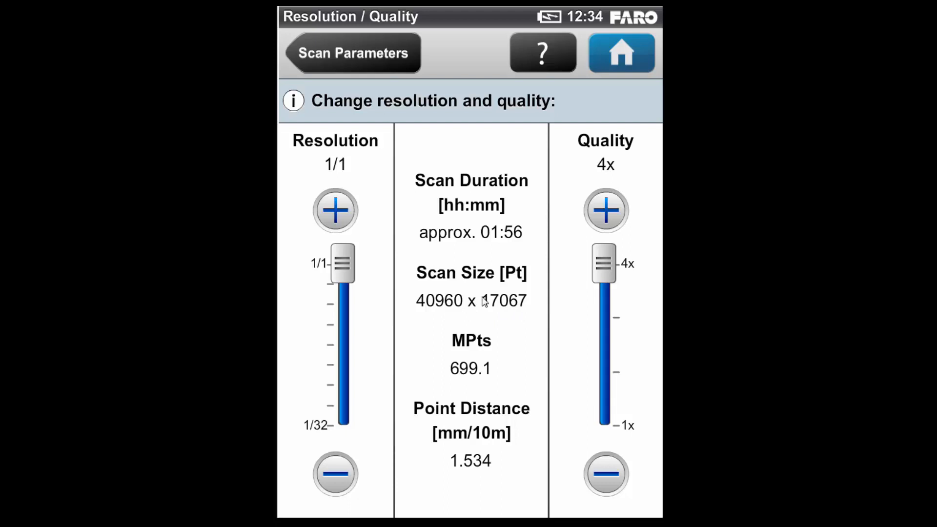
{"action": "mouse_move", "coordinate": [495, 336]}
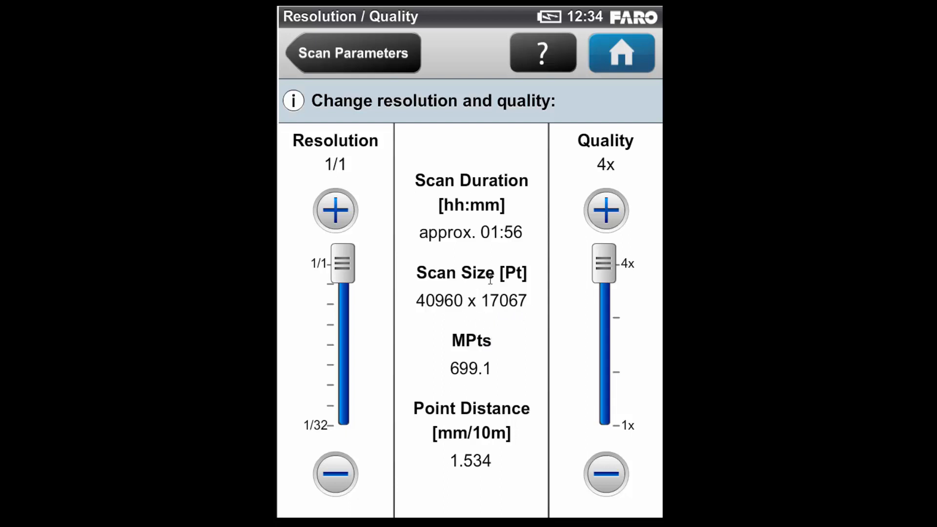
{"action": "mouse_move", "coordinate": [551, 494]}
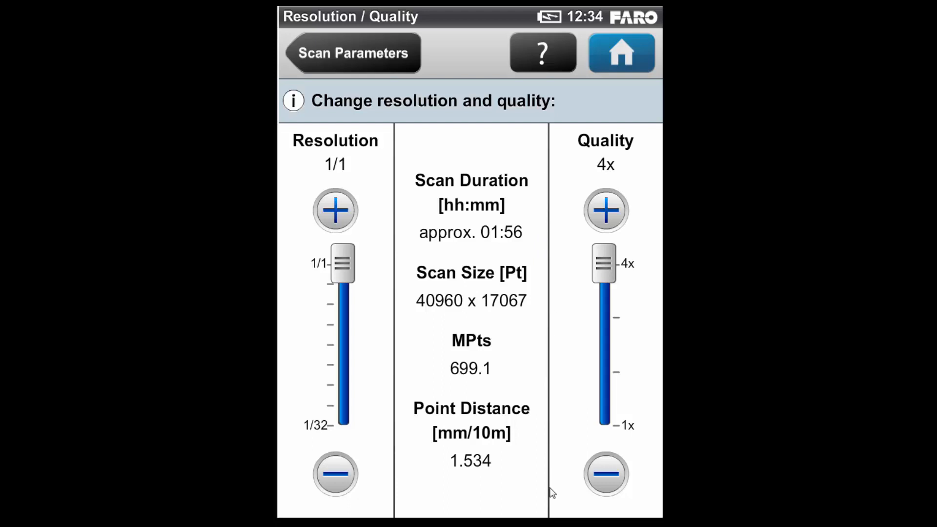
{"action": "mouse_move", "coordinate": [559, 269]}
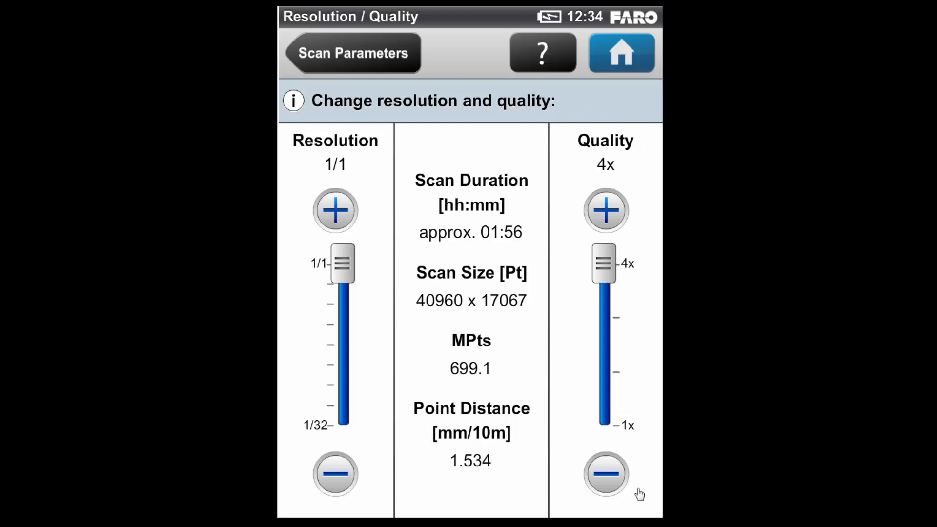
{"action": "mouse_move", "coordinate": [632, 481]}
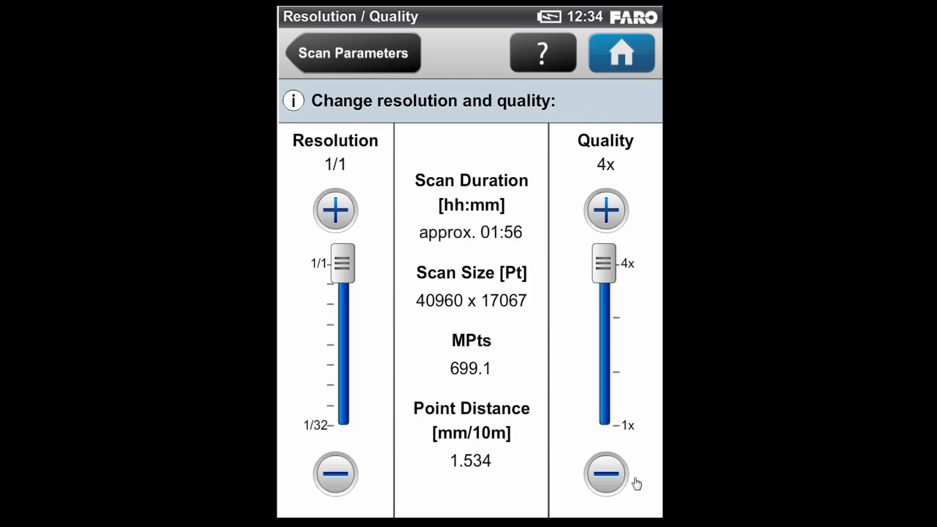
{"action": "mouse_move", "coordinate": [642, 499]}
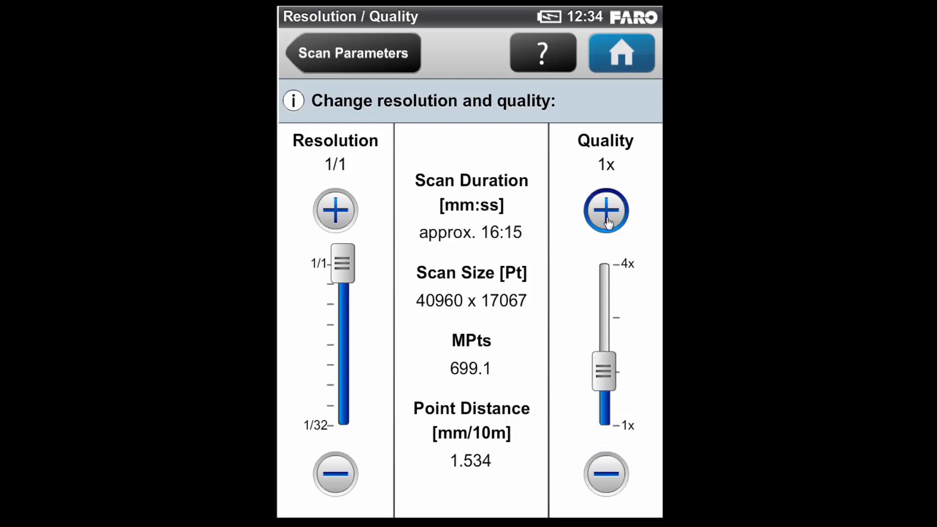
Lower the scan quality to 1x, then raise it to 2x (about 30:34 duration)
{"action": "left_click", "coordinate": [605, 211]}
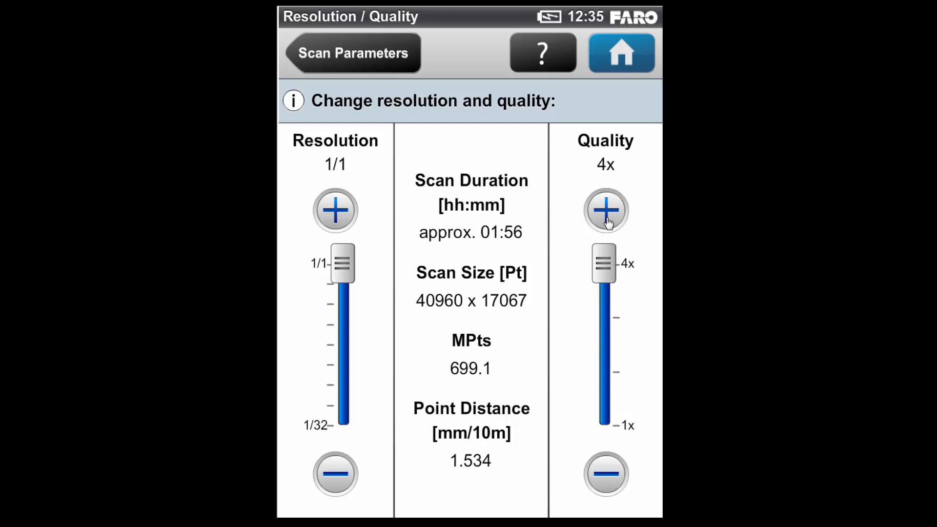
{"action": "mouse_move", "coordinate": [560, 186]}
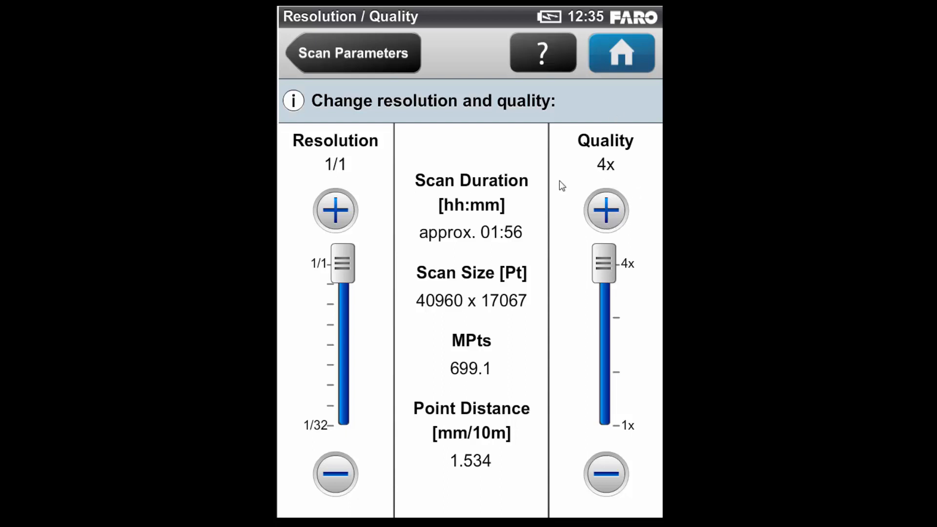
{"action": "mouse_move", "coordinate": [363, 174]}
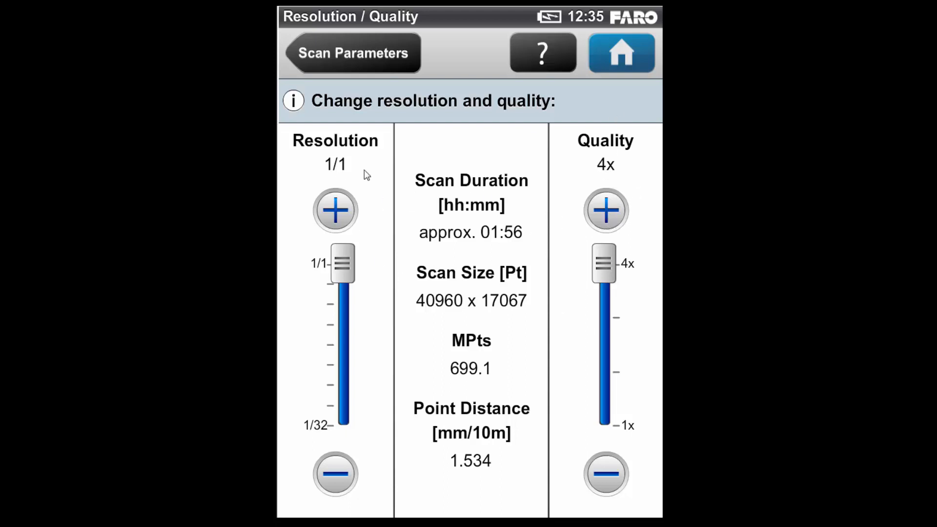
{"action": "mouse_move", "coordinate": [613, 195]}
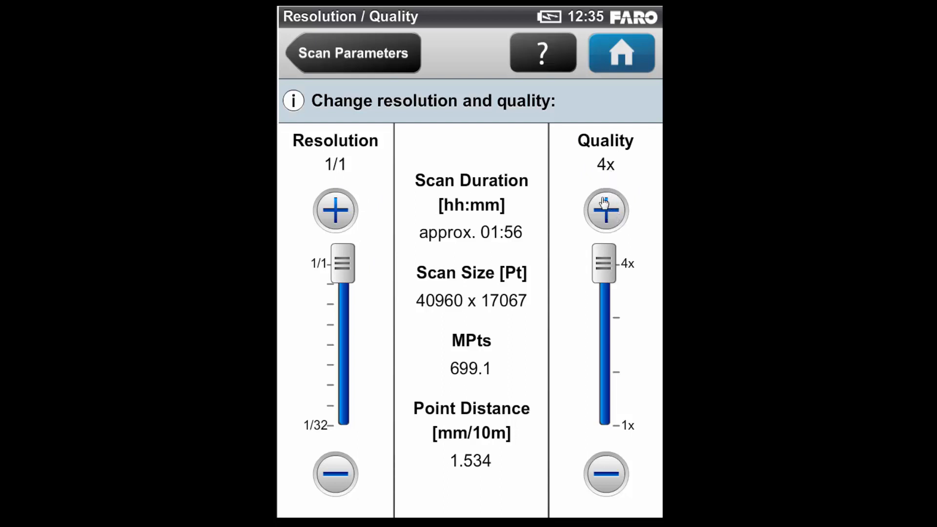
{"action": "left_click", "coordinate": [605, 478]}
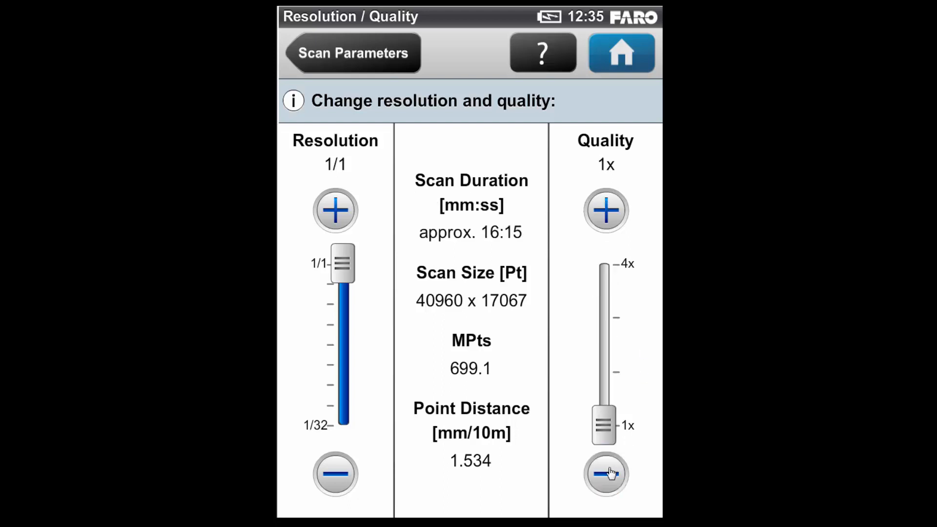
{"action": "mouse_move", "coordinate": [471, 220]}
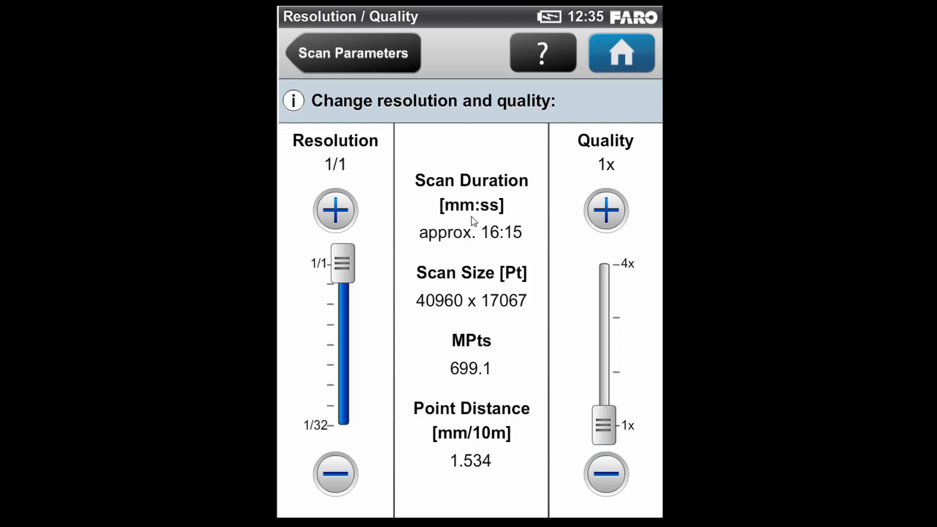
{"action": "mouse_move", "coordinate": [494, 446]}
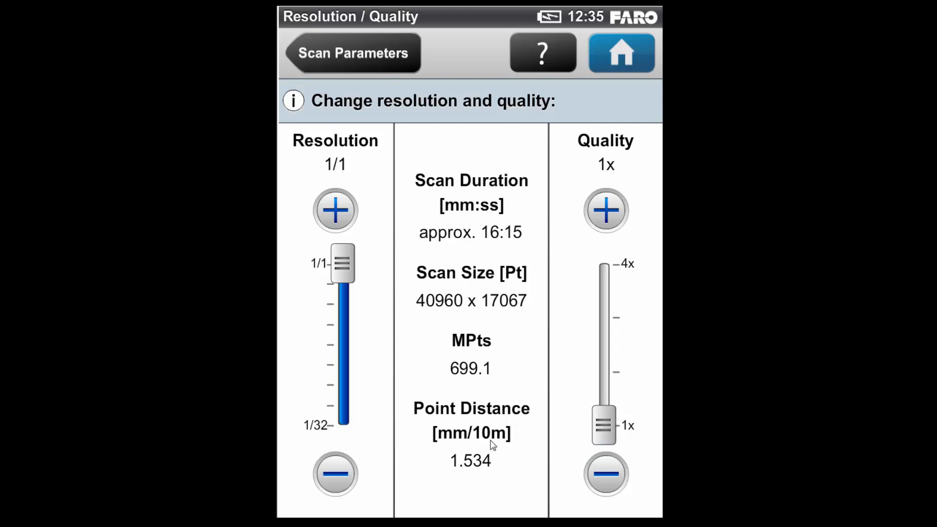
{"action": "mouse_move", "coordinate": [531, 301]}
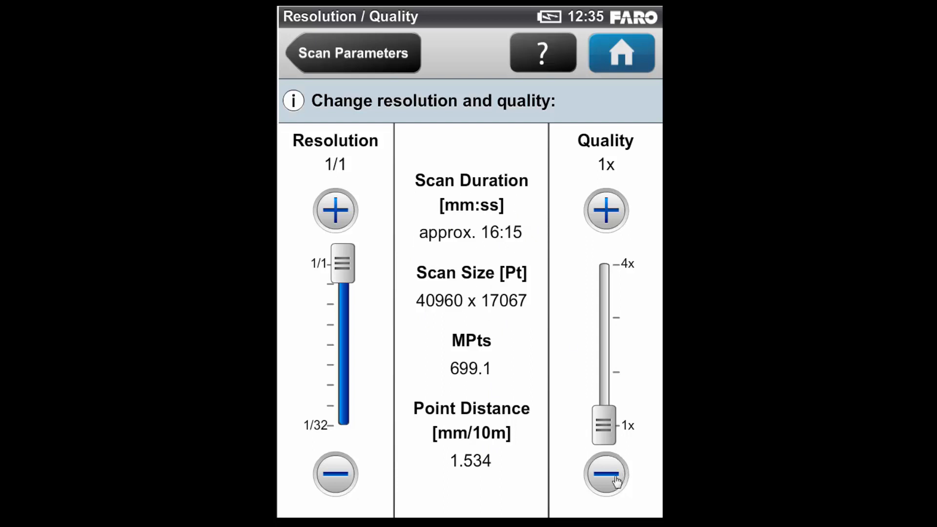
{"action": "mouse_move", "coordinate": [605, 211]}
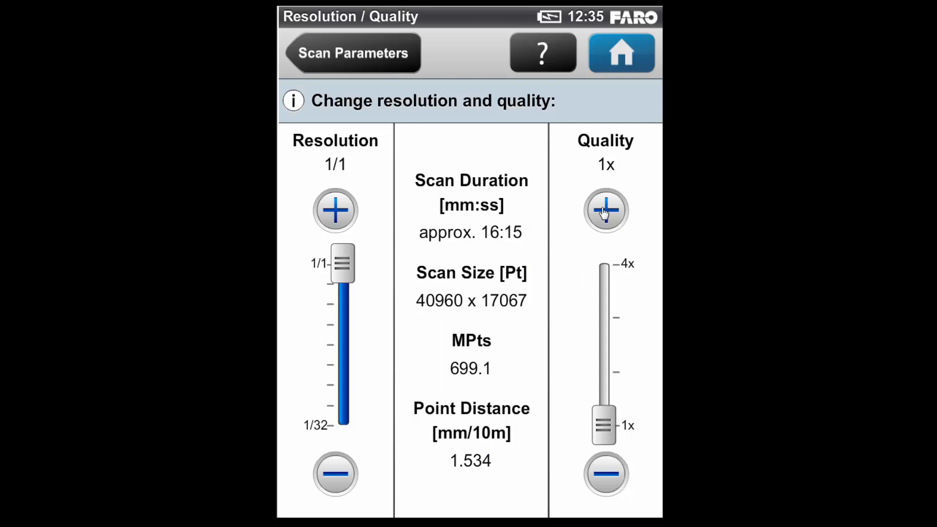
{"action": "left_click", "coordinate": [605, 211]}
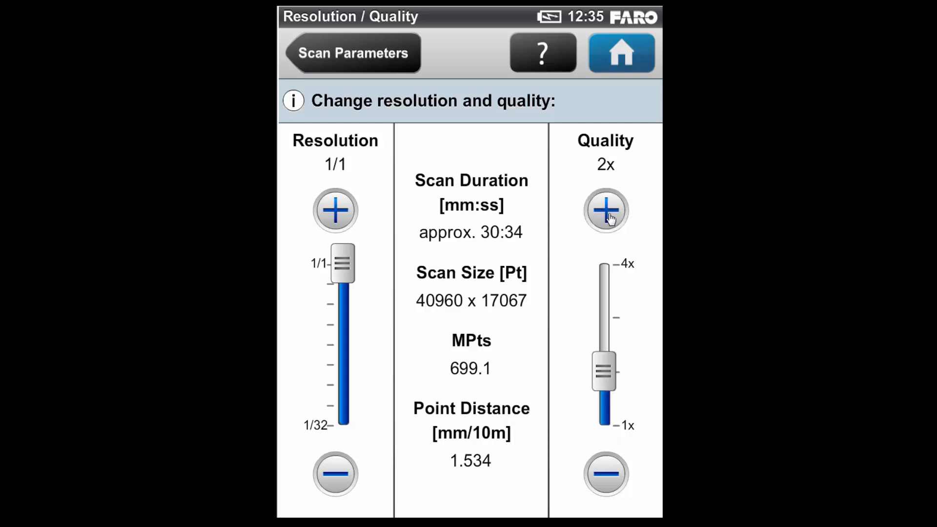
Raise resolution from 1/8 to 1/4 and quality to 4x (about 43.7 MPts)
{"action": "left_click", "coordinate": [605, 210]}
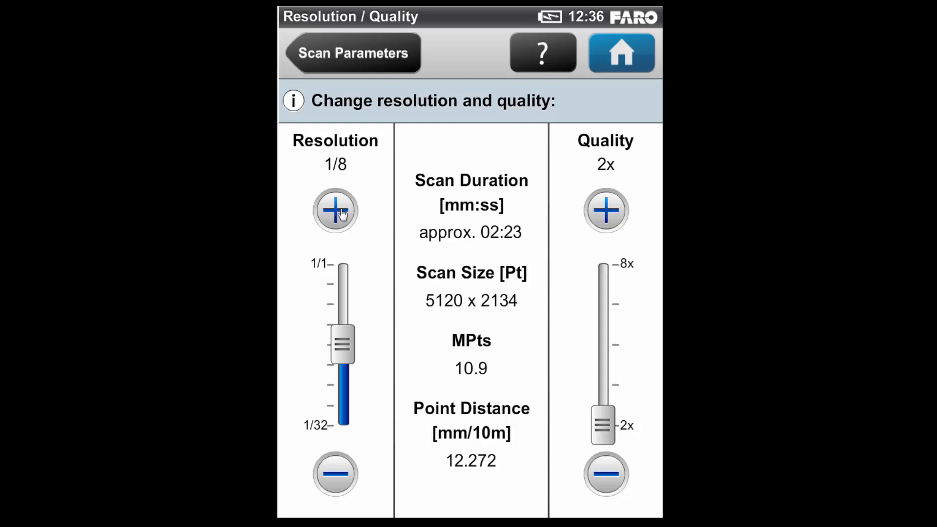
{"action": "left_click_drag", "start_coordinate": [341, 344], "coordinate": [341, 281]}
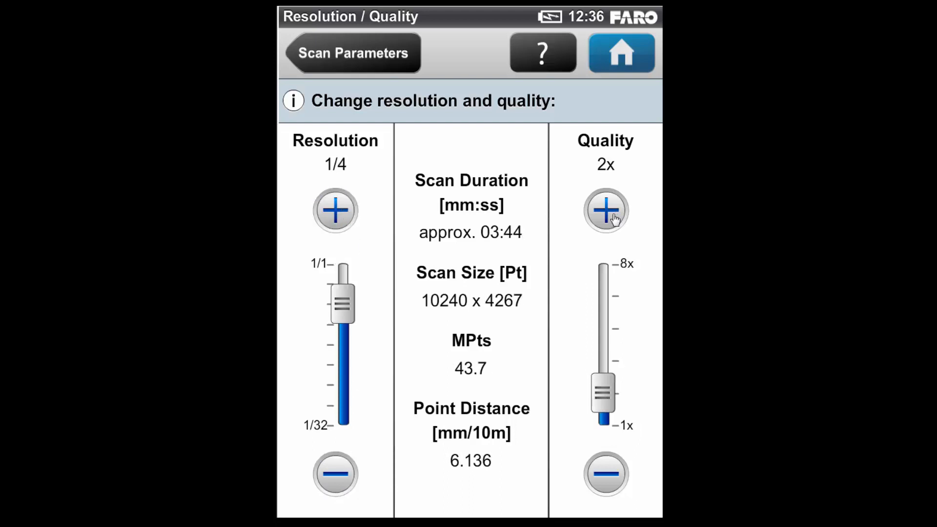
{"action": "left_click", "coordinate": [605, 210]}
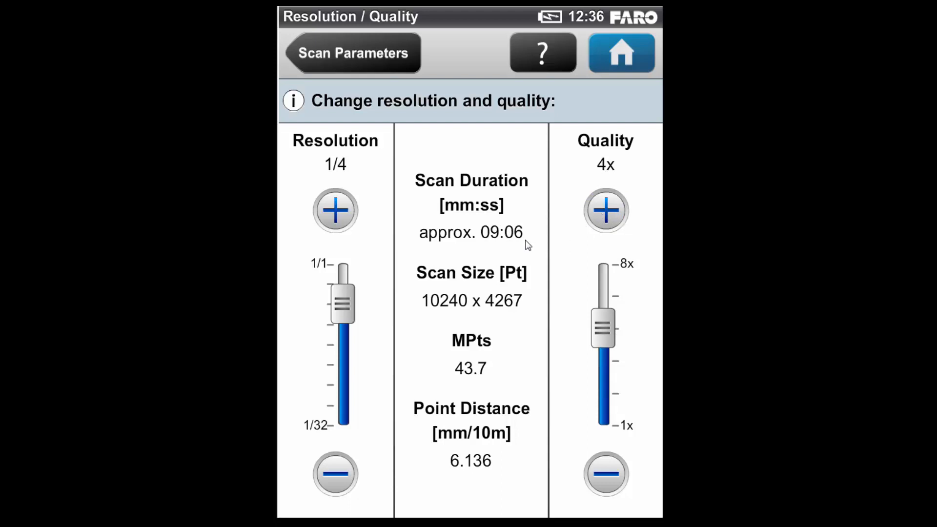
{"action": "mouse_move", "coordinate": [464, 317]}
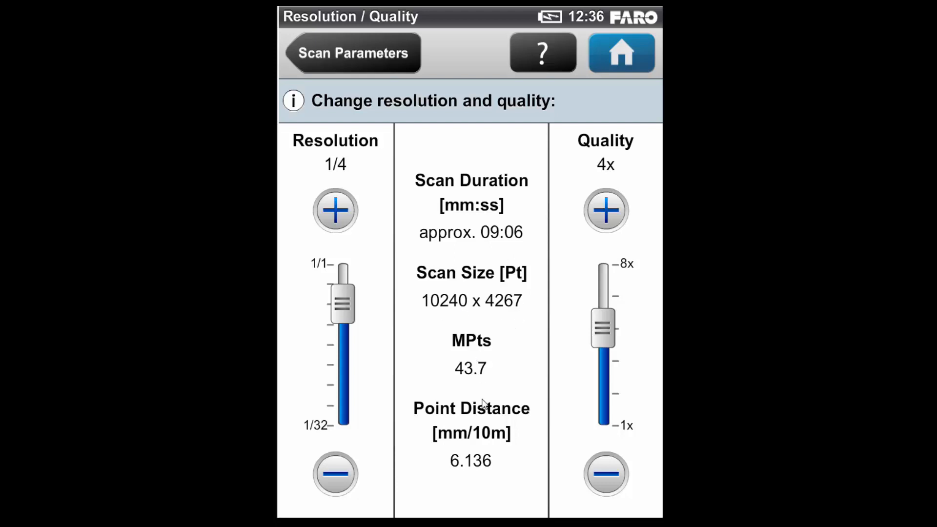
{"action": "mouse_move", "coordinate": [464, 447]}
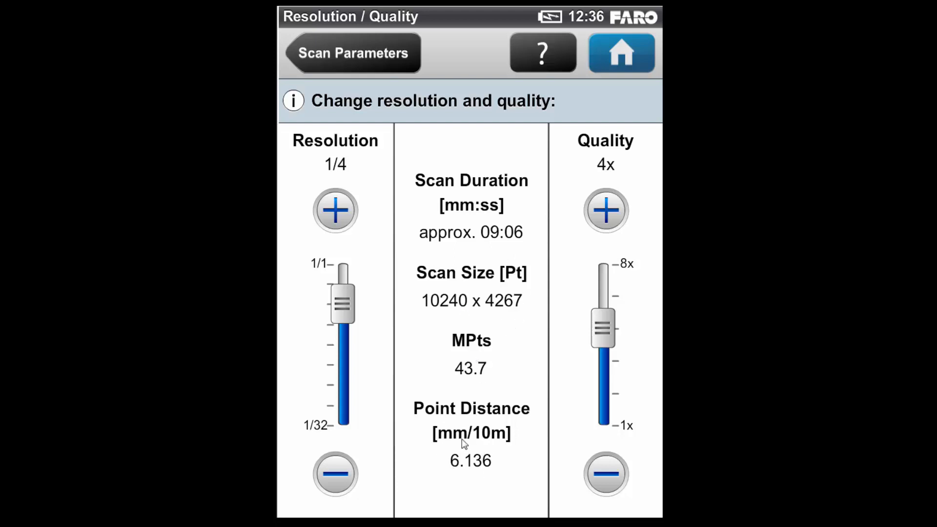
{"action": "mouse_move", "coordinate": [495, 484]}
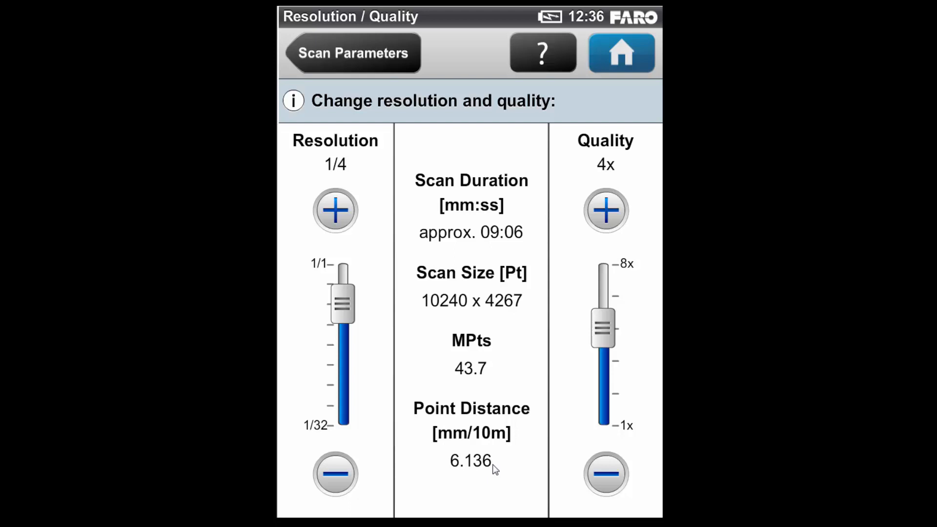
{"action": "mouse_move", "coordinate": [384, 242]}
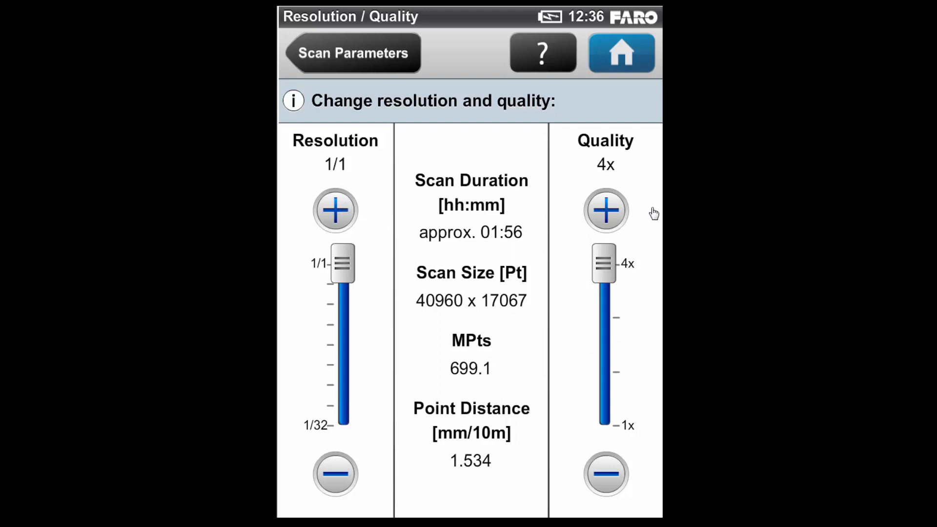
{"action": "mouse_move", "coordinate": [625, 175]}
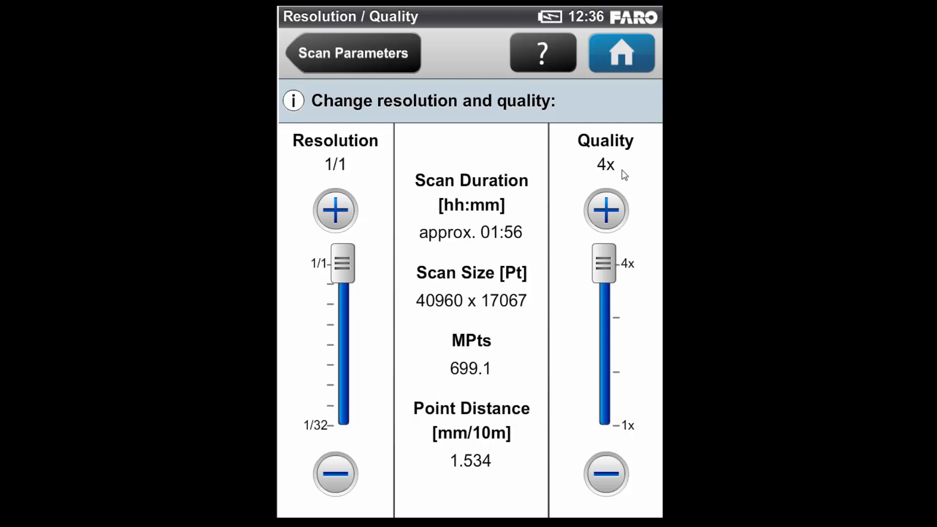
{"action": "mouse_move", "coordinate": [525, 201]}
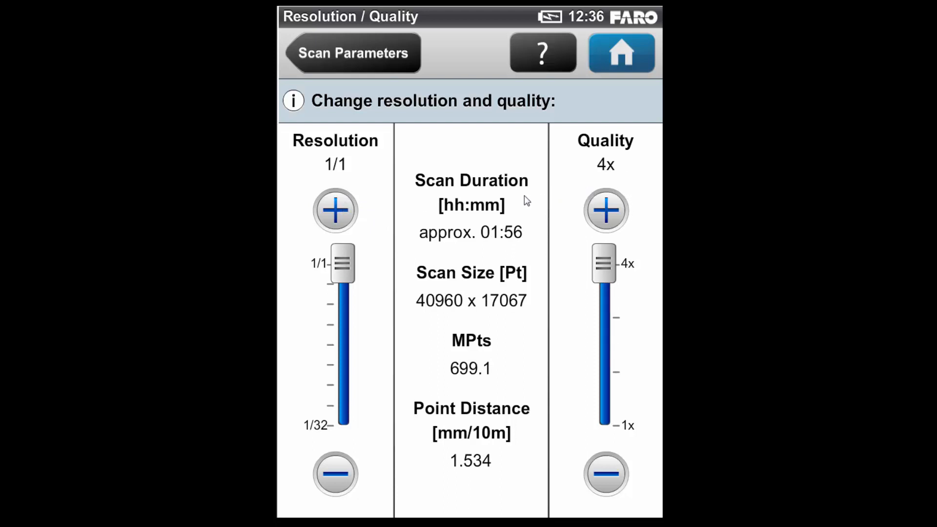
{"action": "mouse_move", "coordinate": [518, 246]}
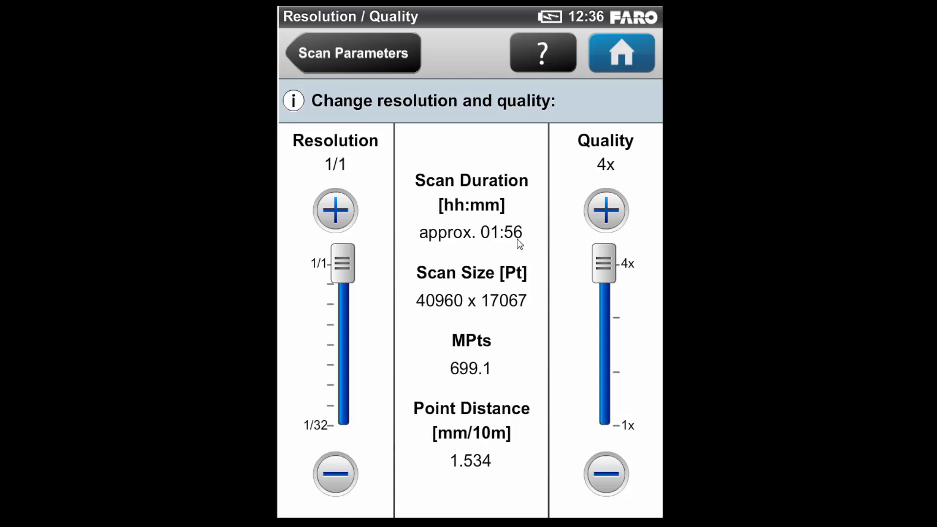
{"action": "mouse_move", "coordinate": [505, 257]}
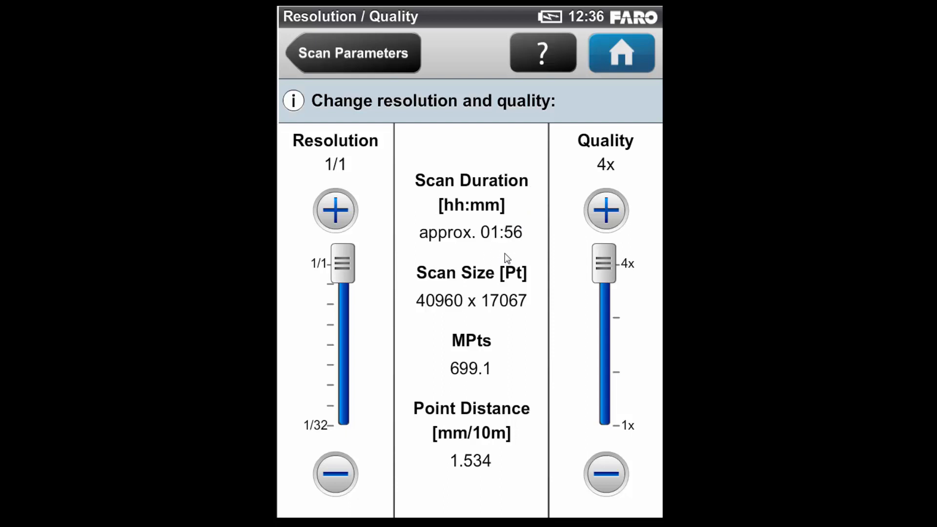
{"action": "mouse_move", "coordinate": [507, 256]}
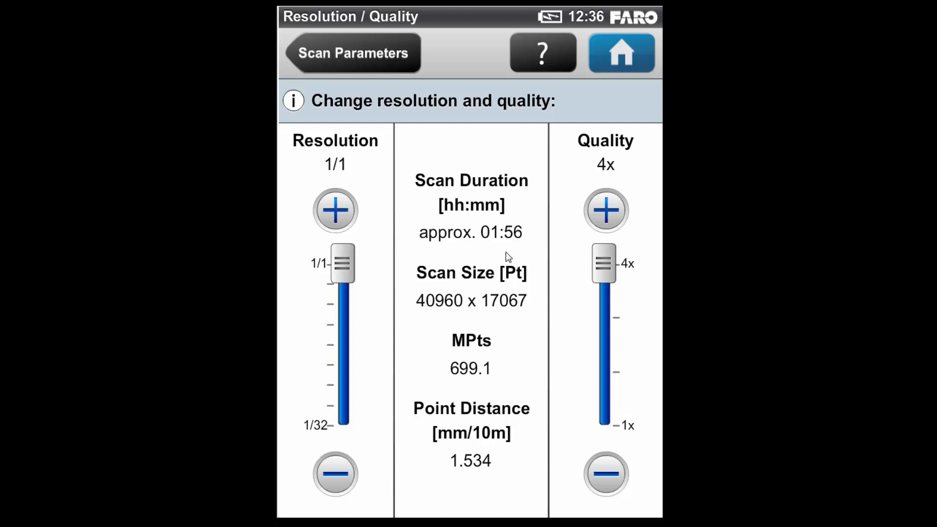
{"action": "mouse_move", "coordinate": [383, 259]}
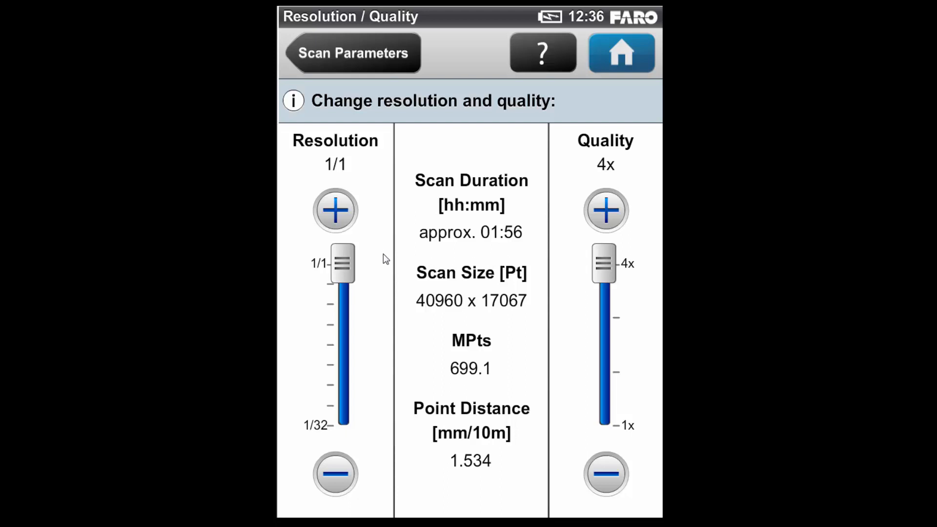
{"action": "mouse_move", "coordinate": [490, 307]}
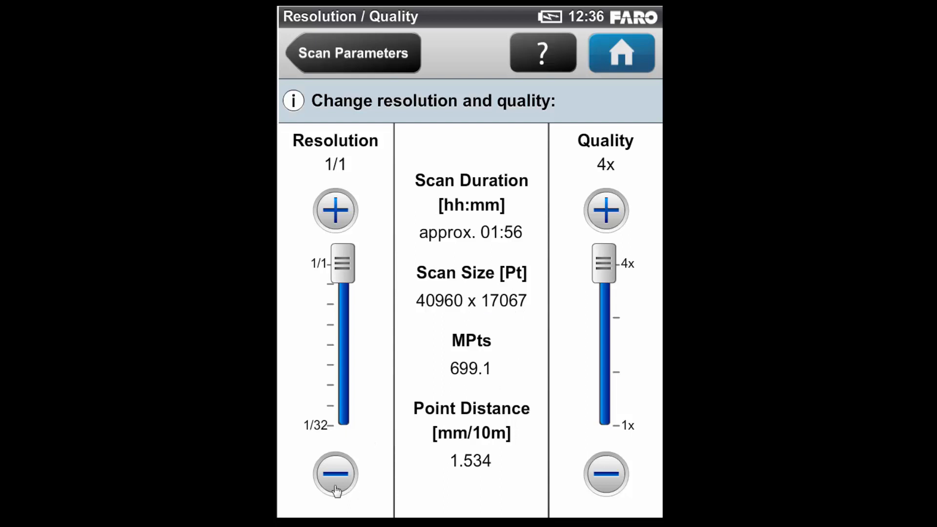
Drop resolution to 1/32, bring it back to 1/4 at 4x, and return to Scan Parameters
{"action": "left_click", "coordinate": [333, 474]}
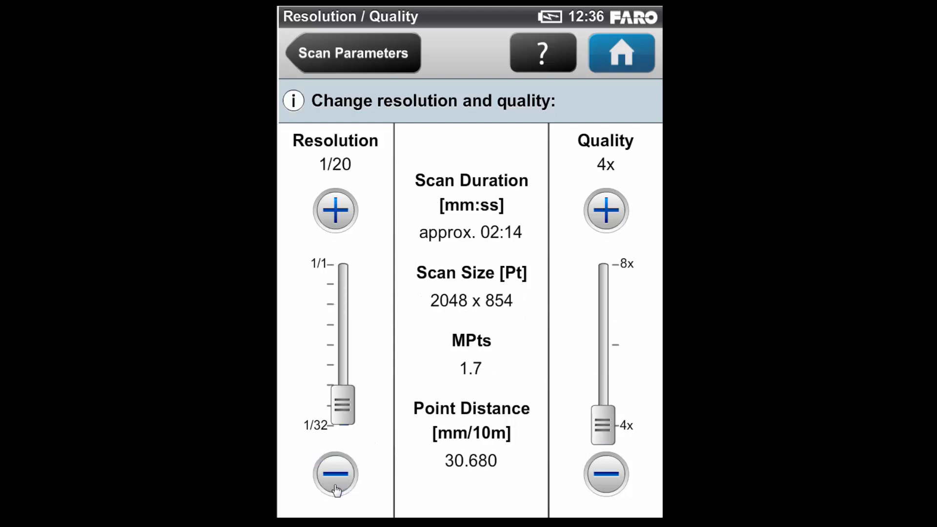
{"action": "left_click", "coordinate": [333, 474]}
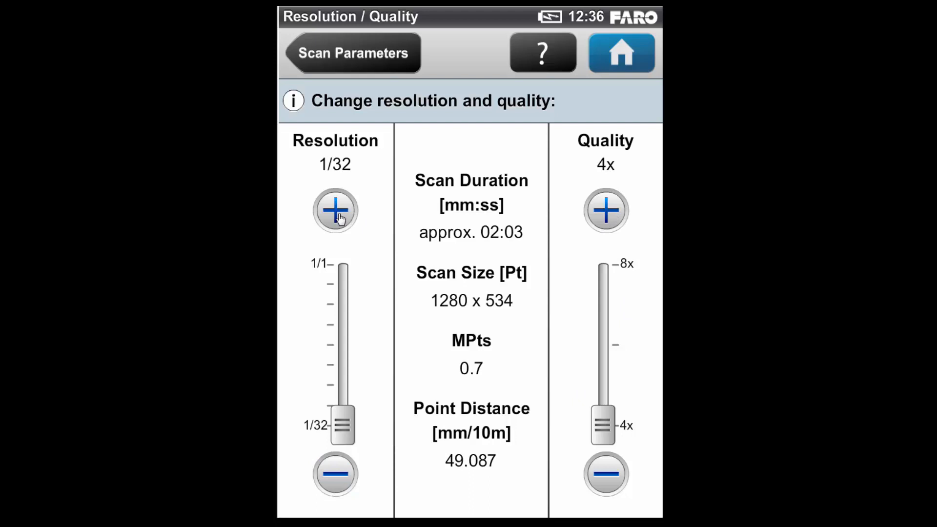
{"action": "left_click", "coordinate": [335, 211]}
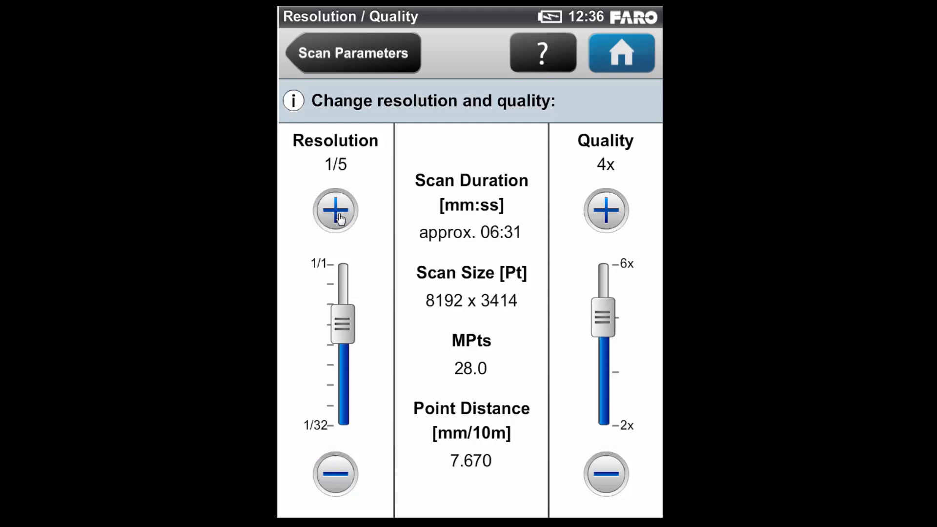
{"action": "left_click", "coordinate": [335, 211]}
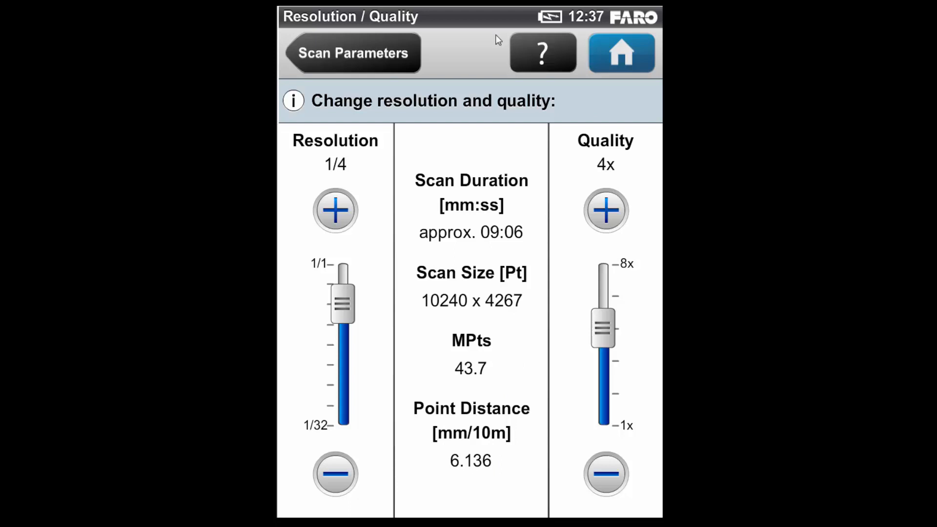
{"action": "left_click", "coordinate": [351, 54]}
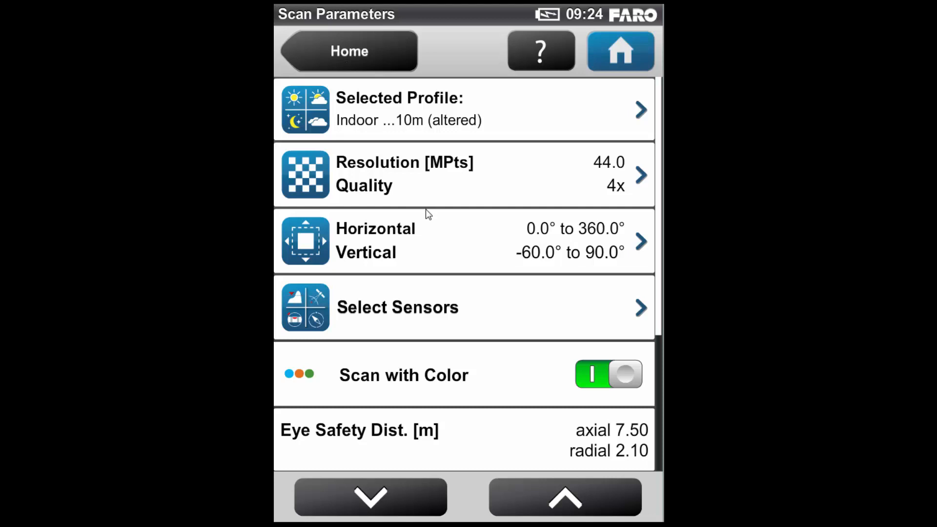
{"action": "mouse_move", "coordinate": [396, 390]}
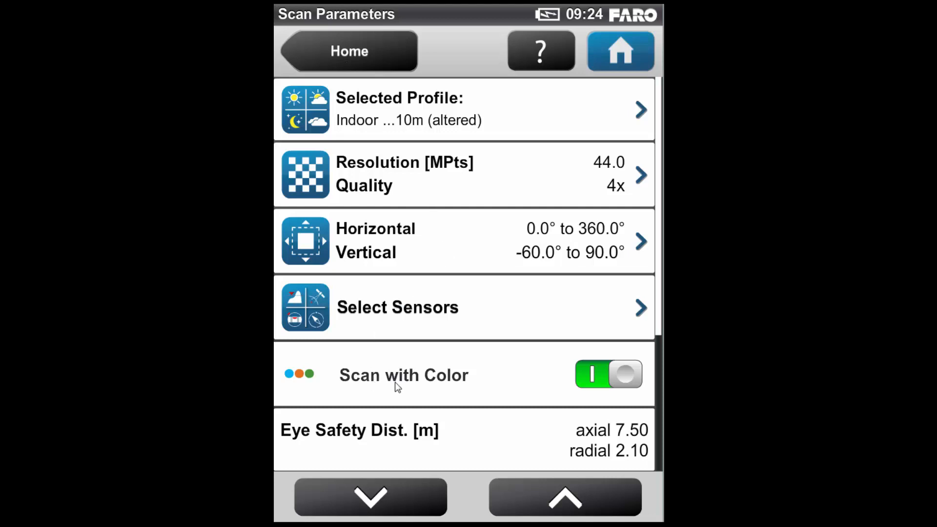
{"action": "left_click", "coordinate": [609, 375]}
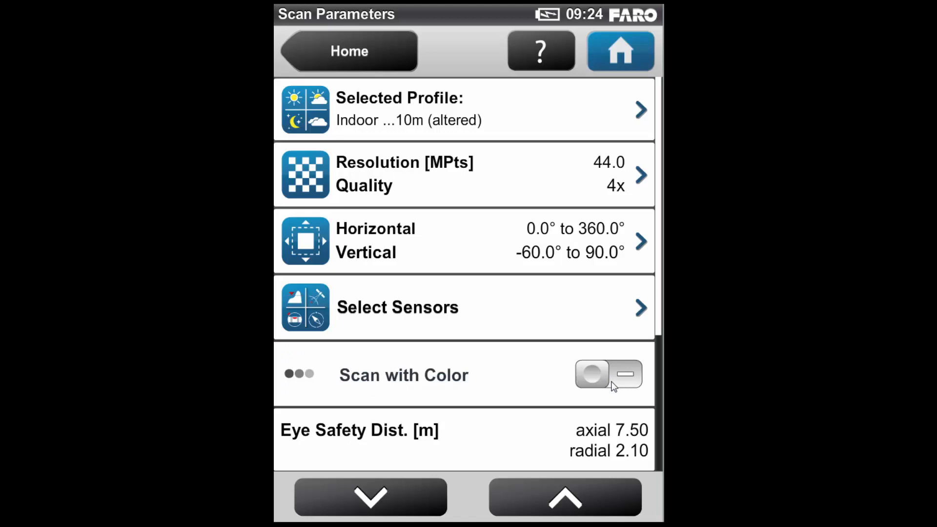
{"action": "left_click", "coordinate": [610, 375]}
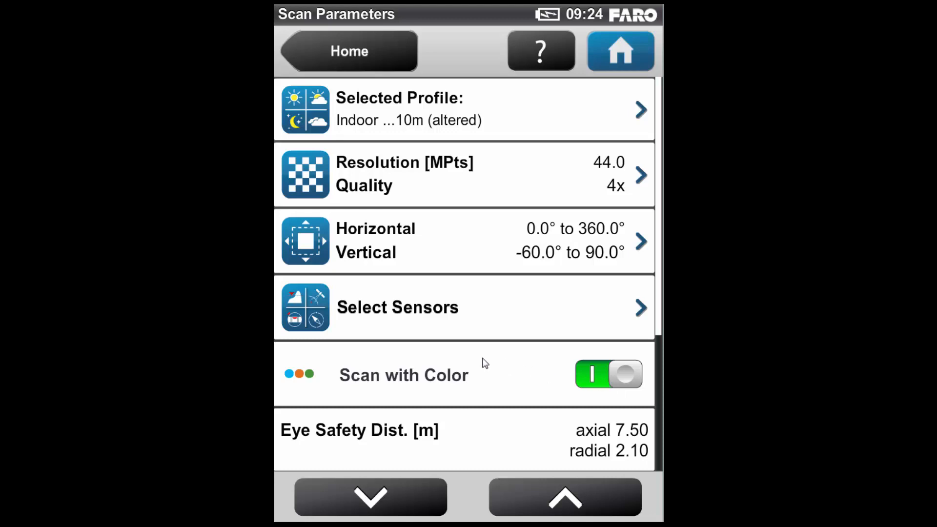
{"action": "mouse_move", "coordinate": [484, 314]}
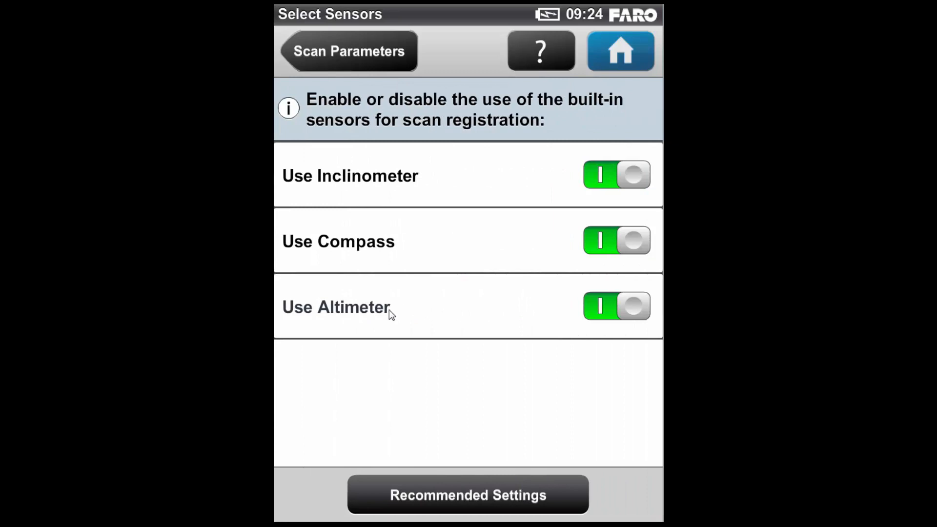
{"action": "mouse_move", "coordinate": [469, 267]}
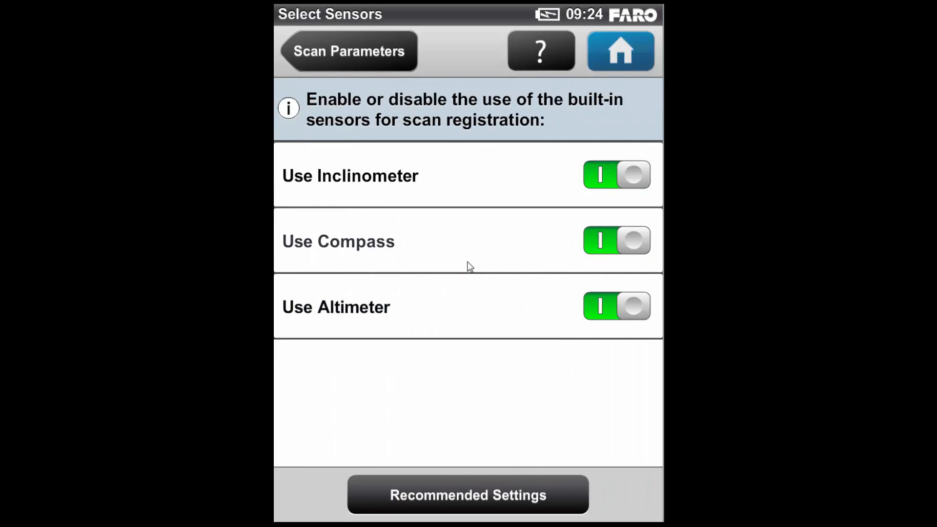
{"action": "mouse_move", "coordinate": [601, 202]}
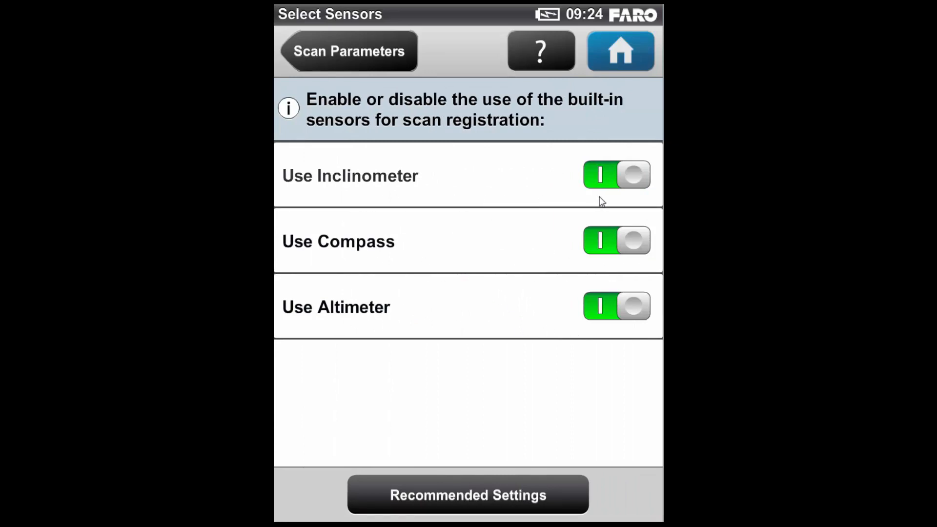
{"action": "mouse_move", "coordinate": [612, 189]}
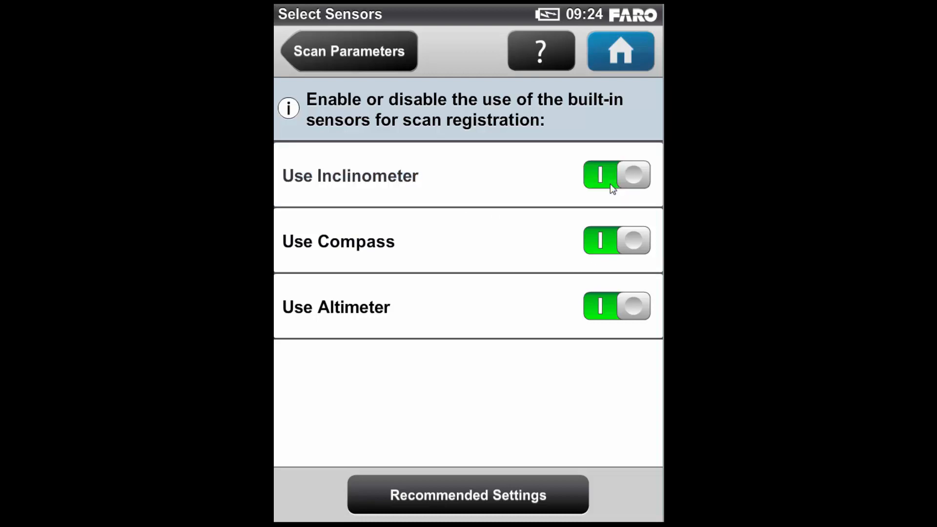
Toggle Use Altimeter off and back on, keeping all three sensors enabled
{"action": "left_click", "coordinate": [615, 306]}
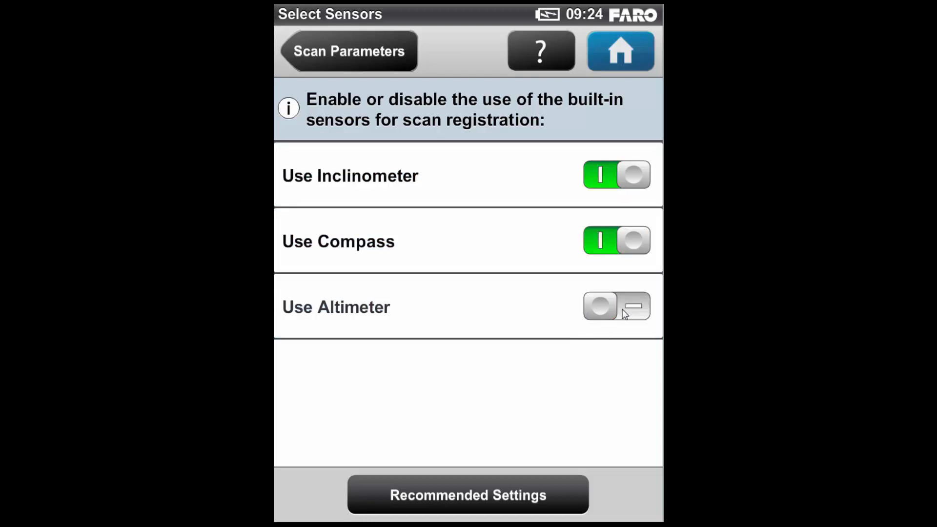
{"action": "left_click", "coordinate": [616, 307]}
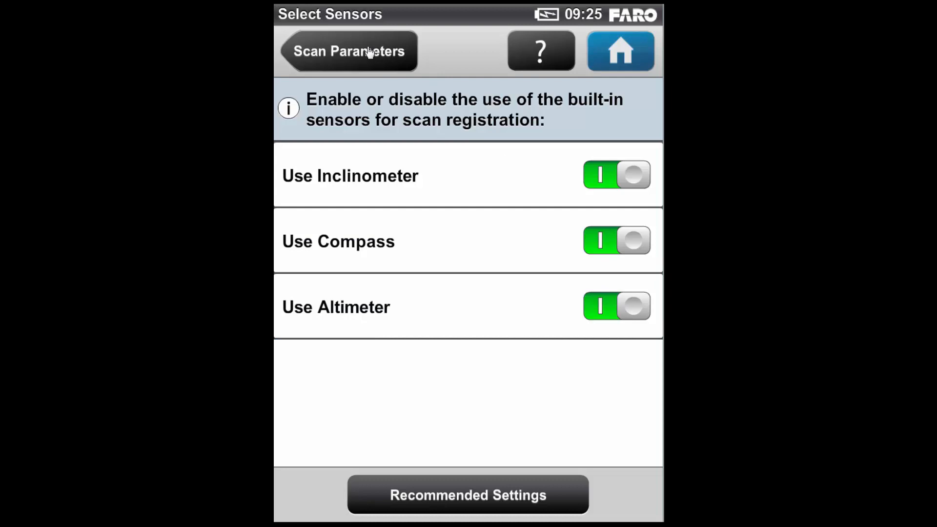
{"action": "left_click", "coordinate": [348, 51]}
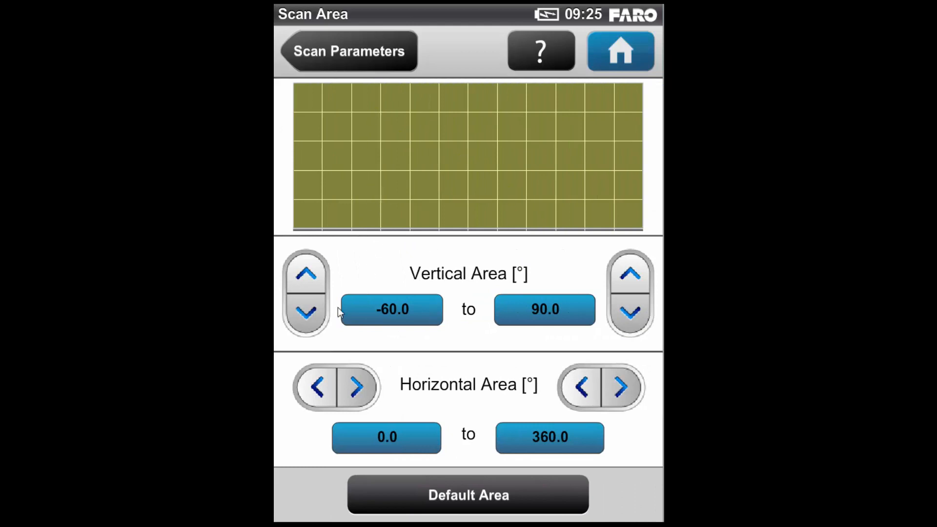
Narrow the vertical scan area, lowering the upper limit to about 58°
{"action": "left_click", "coordinate": [307, 274]}
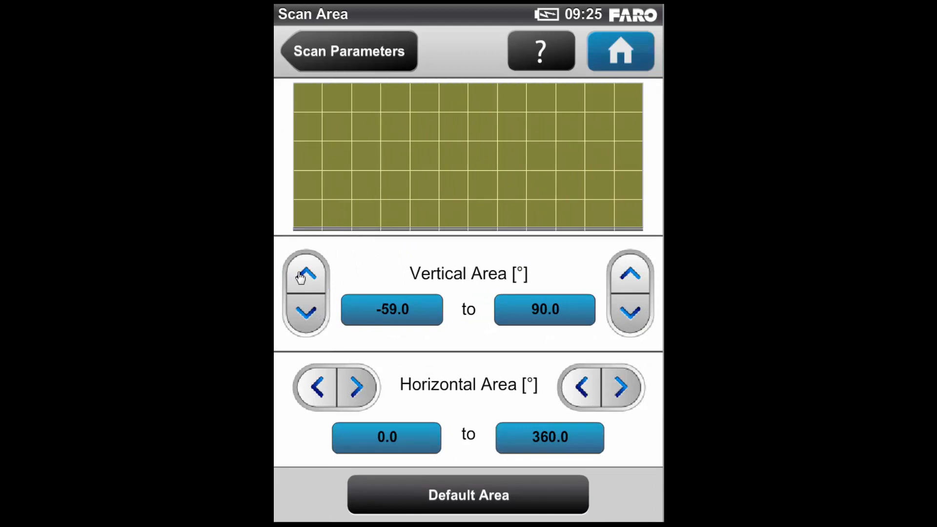
{"action": "left_click", "coordinate": [306, 275]}
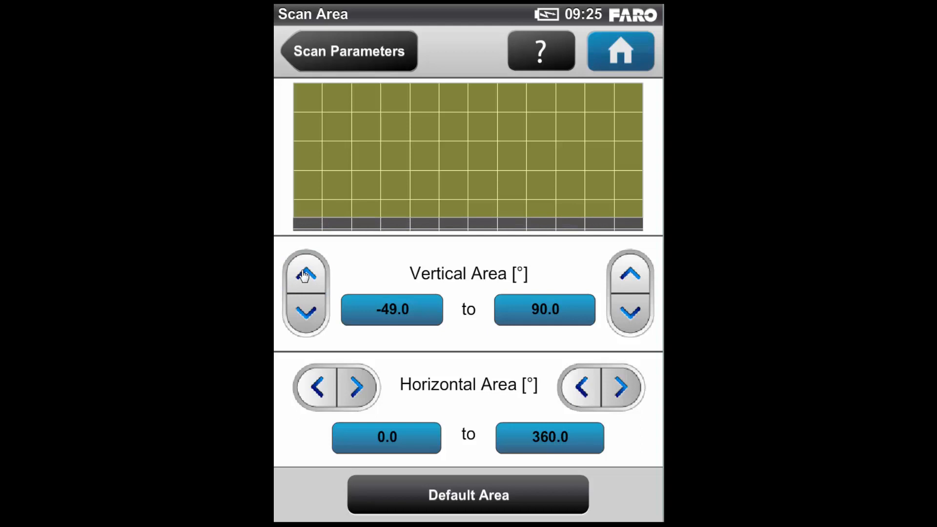
{"action": "left_click", "coordinate": [306, 275]}
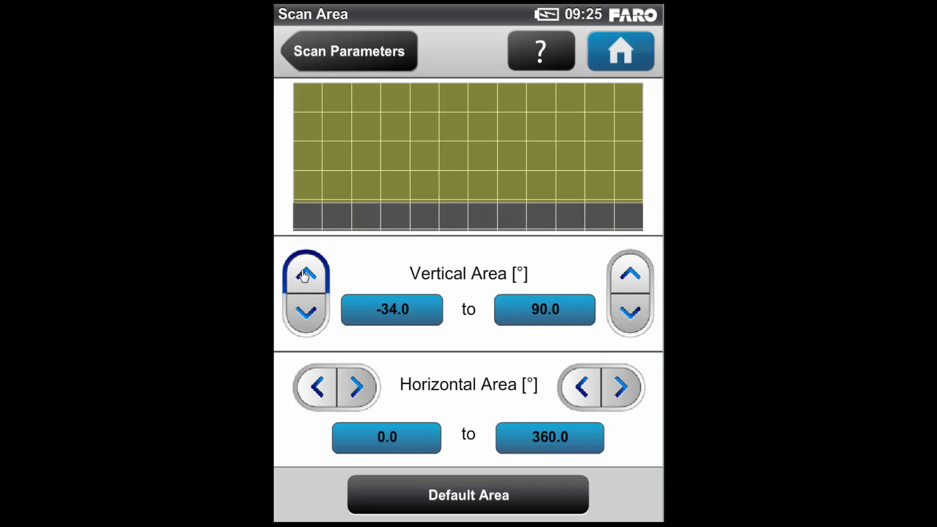
{"action": "left_click", "coordinate": [630, 312]}
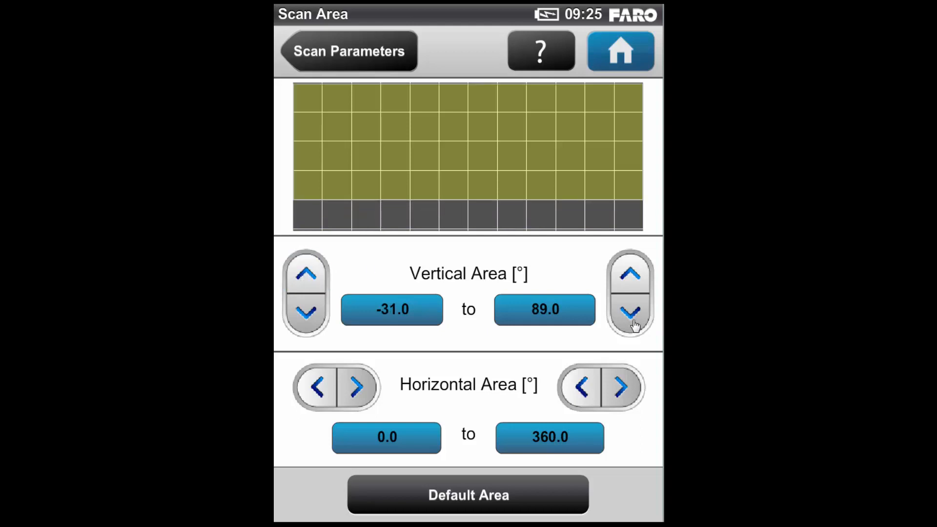
{"action": "left_click", "coordinate": [631, 311]}
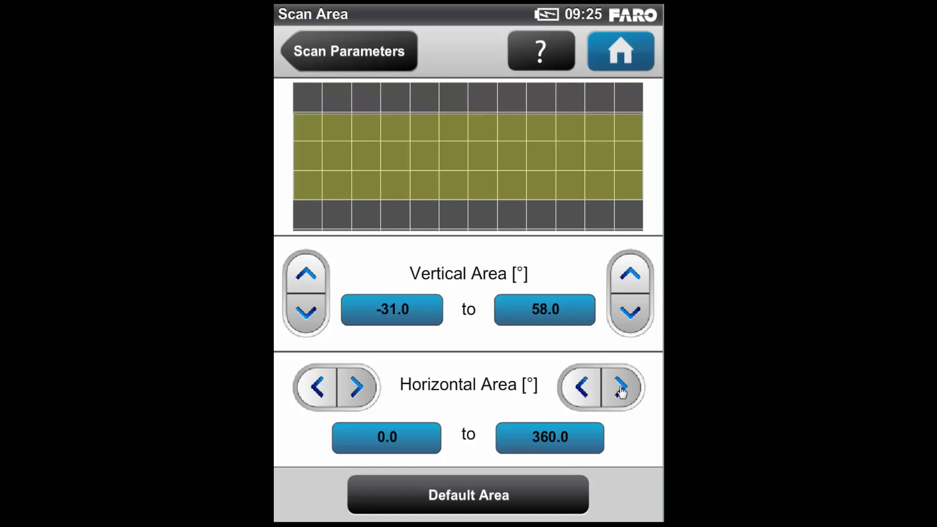
Narrow the horizontal scan area to roughly 90° start and 272° end
{"action": "left_click", "coordinate": [581, 389]}
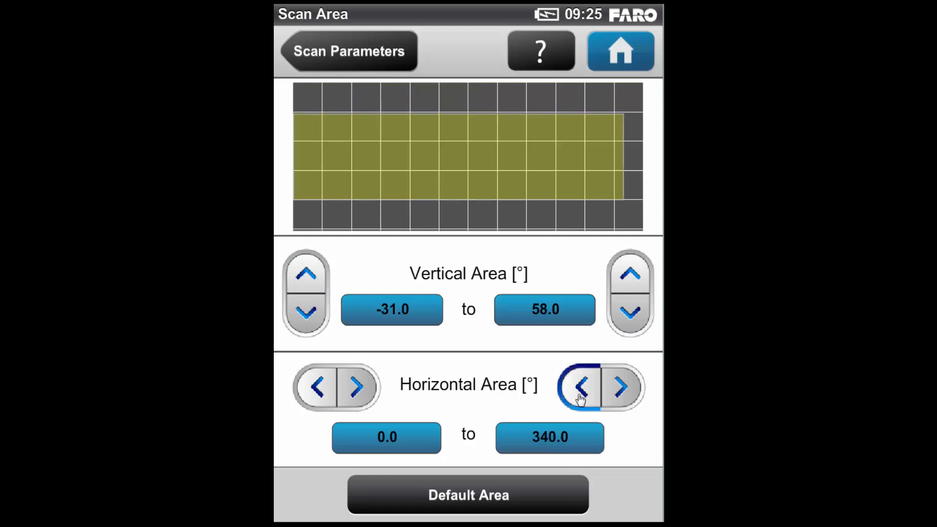
{"action": "left_click", "coordinate": [581, 388]}
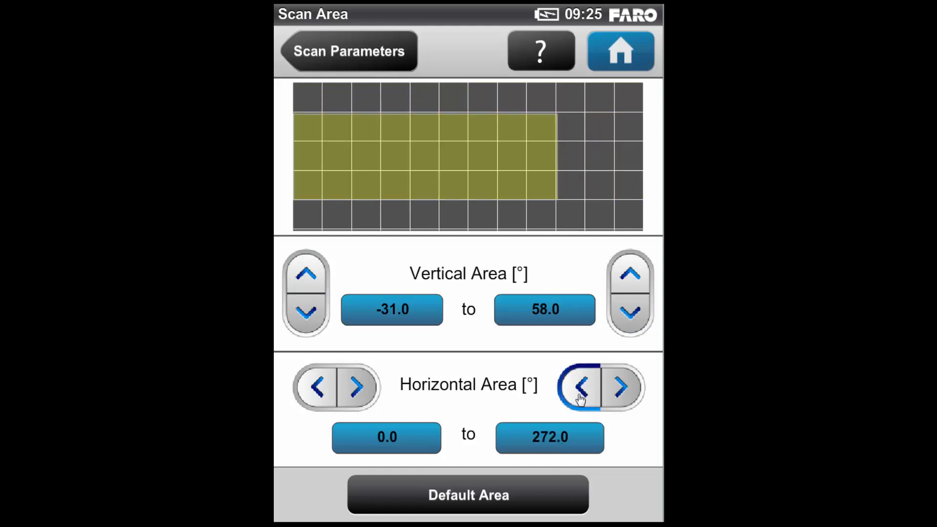
{"action": "left_click", "coordinate": [353, 389]}
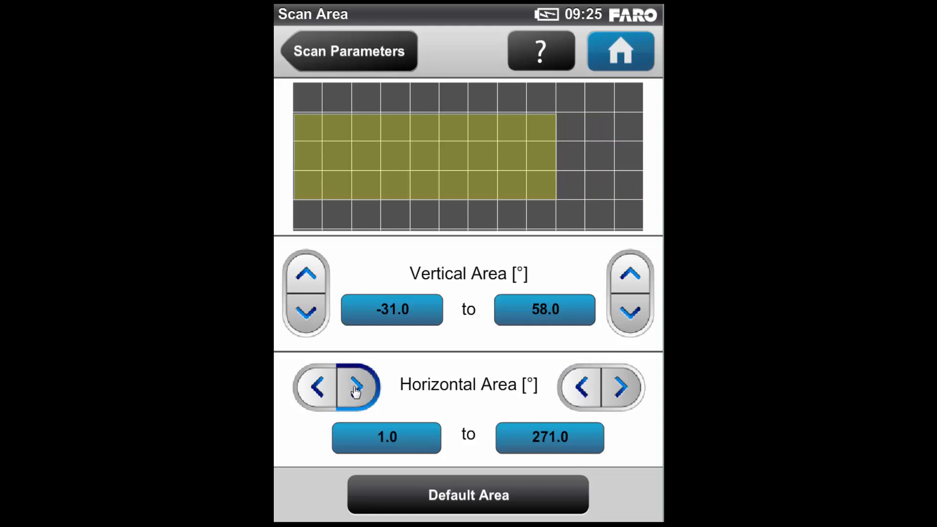
{"action": "left_click", "coordinate": [353, 388]}
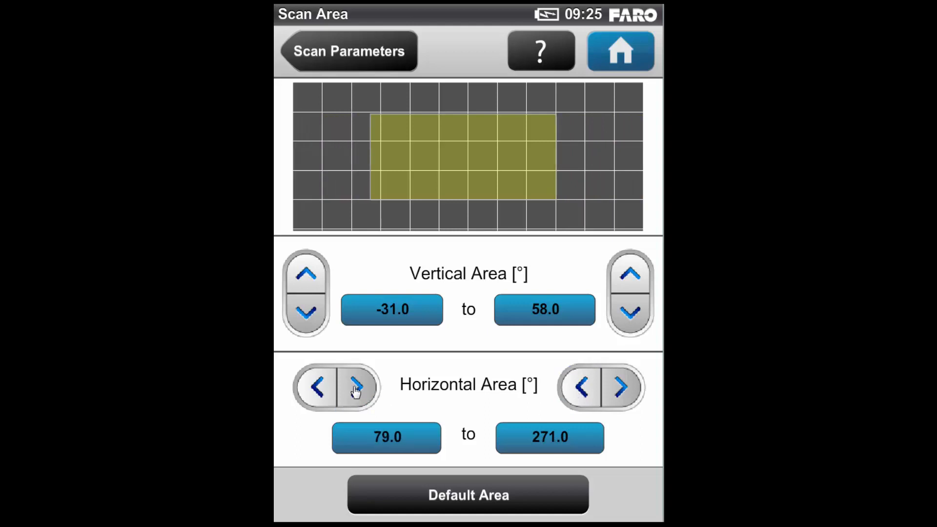
{"action": "left_click", "coordinate": [354, 389]}
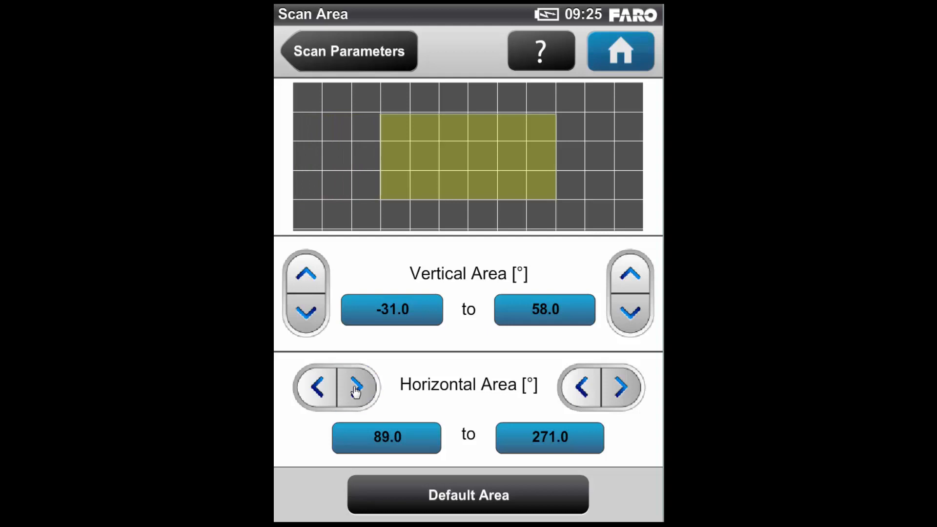
{"action": "left_click", "coordinate": [355, 387]}
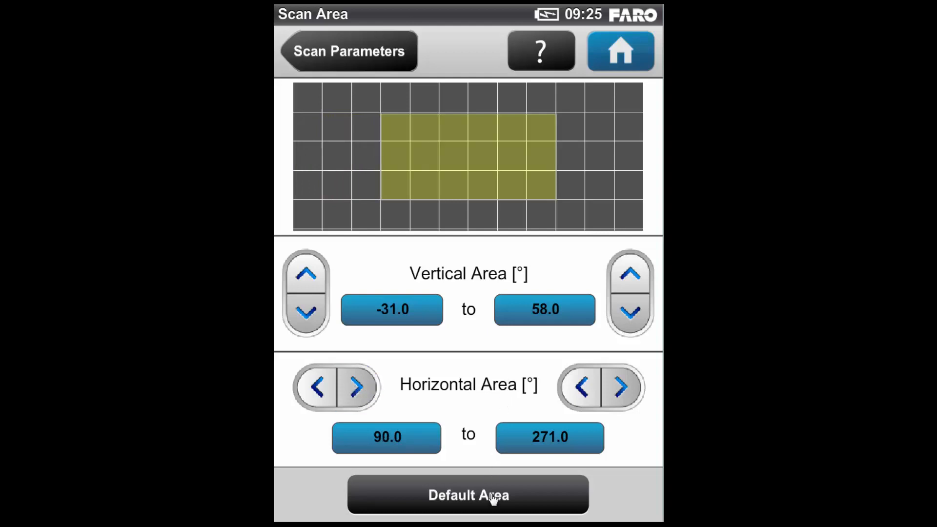
Reset the scan area to default (-60° to 90°, 0° to 360°) and return to Scan Parameters
{"action": "left_click", "coordinate": [469, 495]}
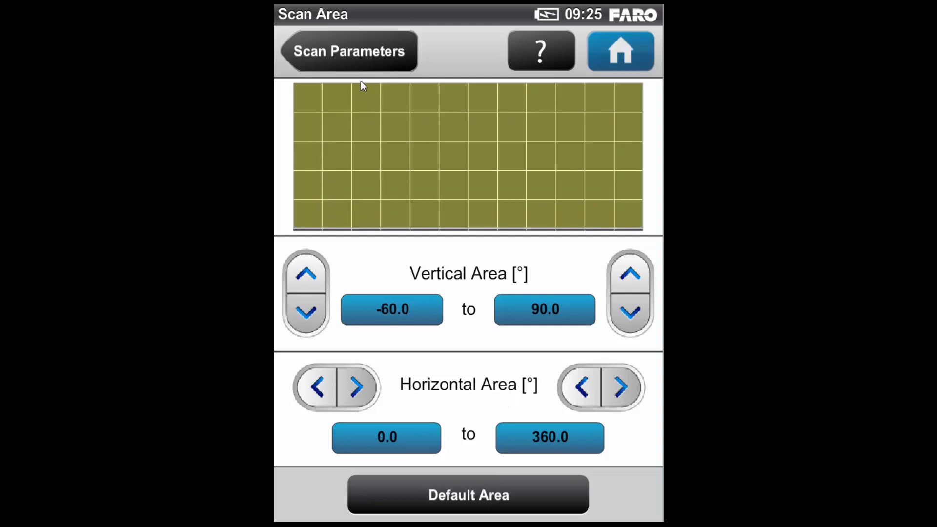
{"action": "left_click", "coordinate": [347, 50]}
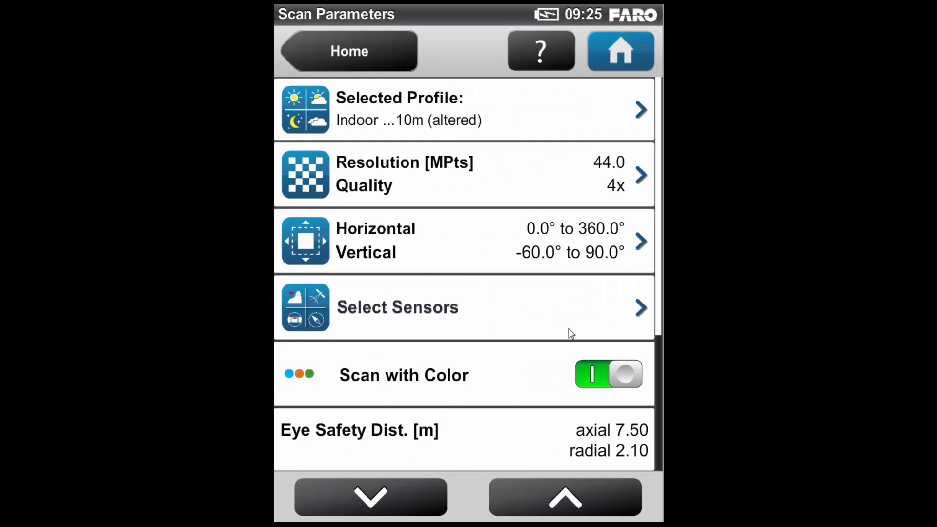
Scroll to the estimates: about 10:21 duration, 171.18 MB file, 10310 x 4268 points
{"action": "left_click", "coordinate": [369, 498]}
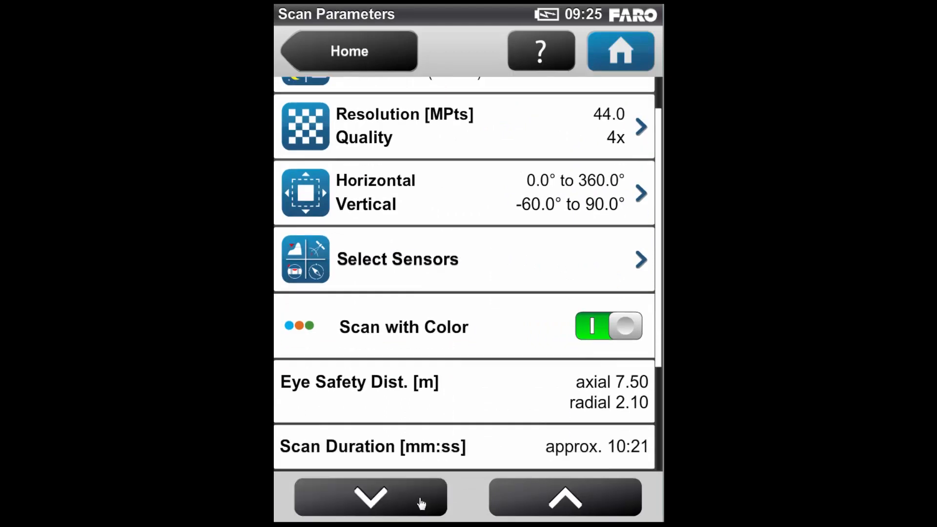
{"action": "left_click", "coordinate": [369, 498]}
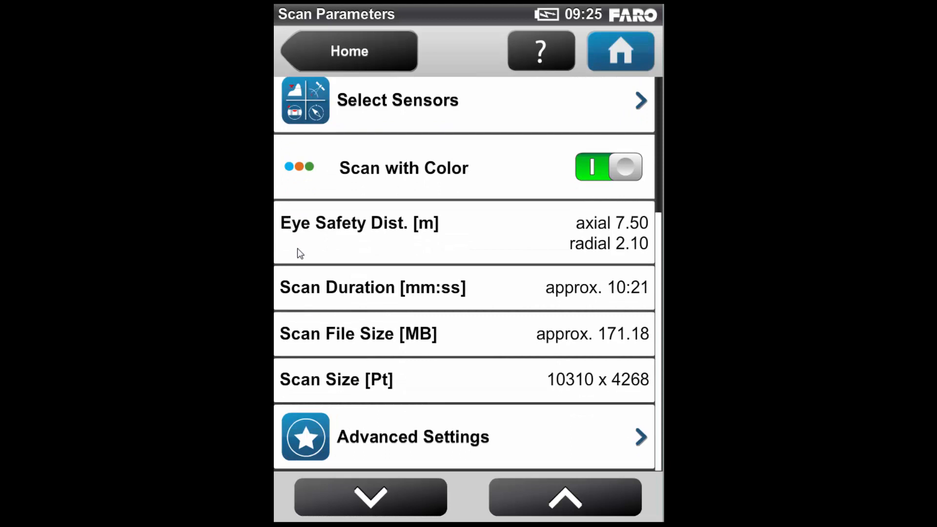
{"action": "mouse_move", "coordinate": [310, 274]}
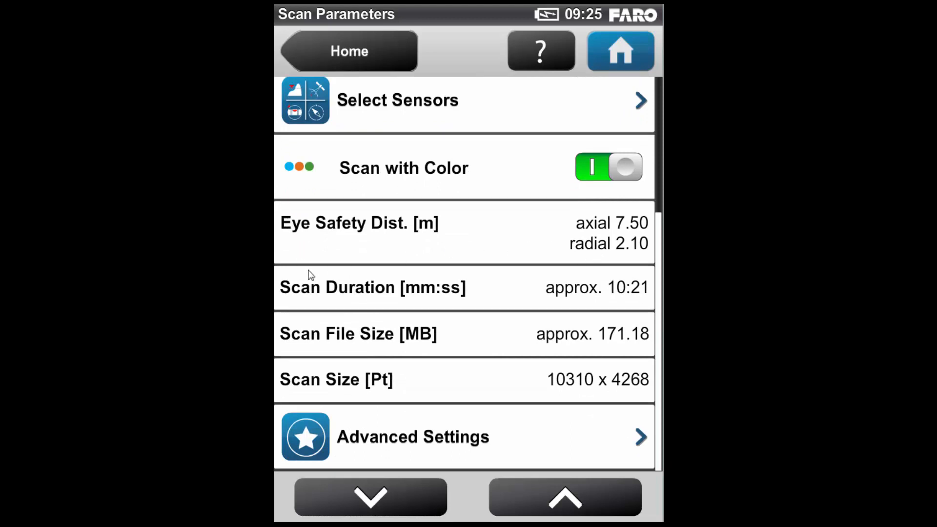
{"action": "mouse_move", "coordinate": [650, 378]}
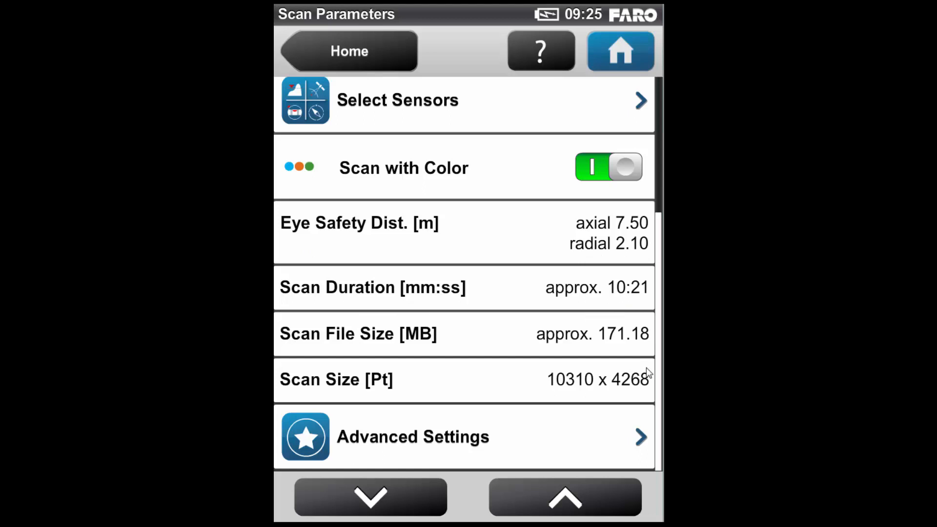
{"action": "mouse_move", "coordinate": [526, 344]}
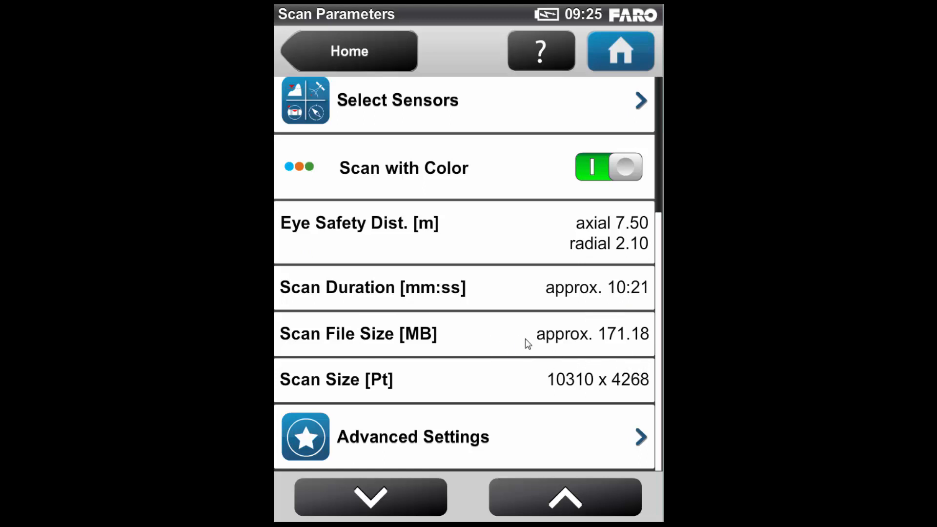
{"action": "mouse_move", "coordinate": [329, 398]}
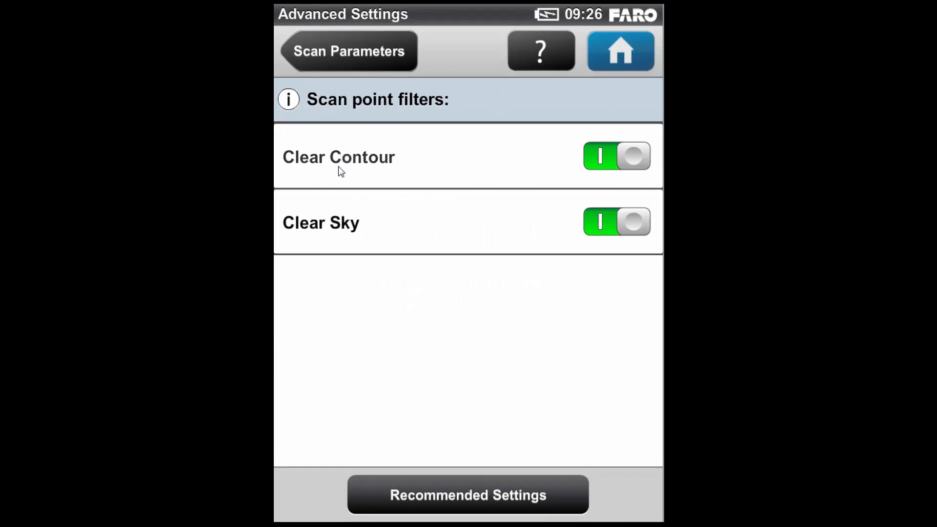
{"action": "mouse_move", "coordinate": [388, 230]}
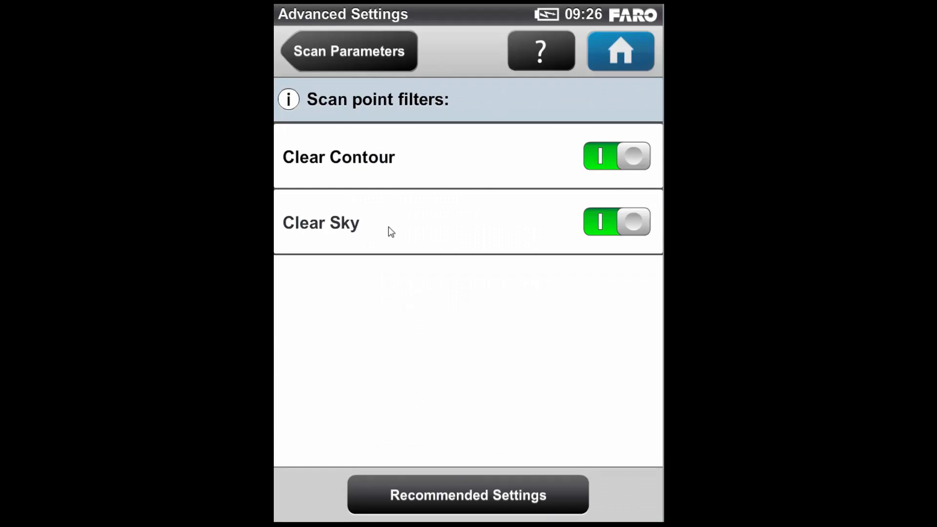
{"action": "mouse_move", "coordinate": [438, 274]}
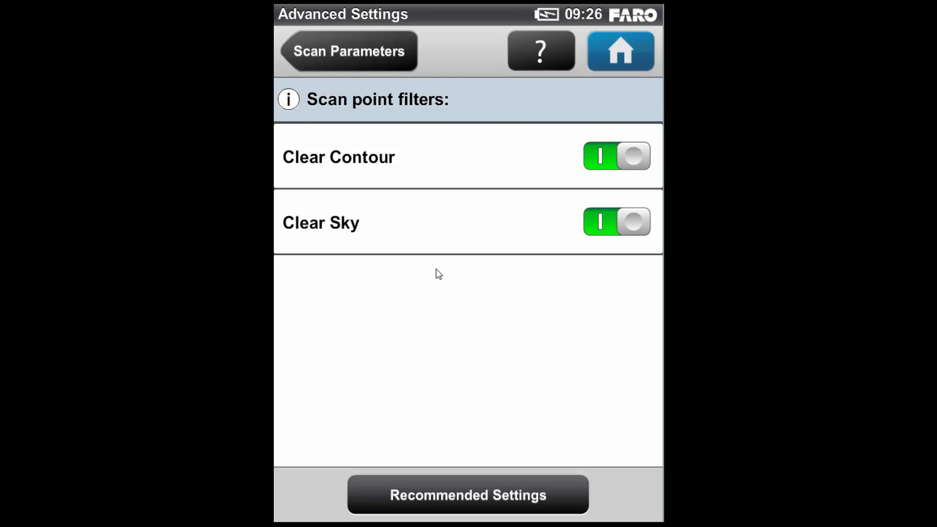
{"action": "mouse_move", "coordinate": [361, 59]}
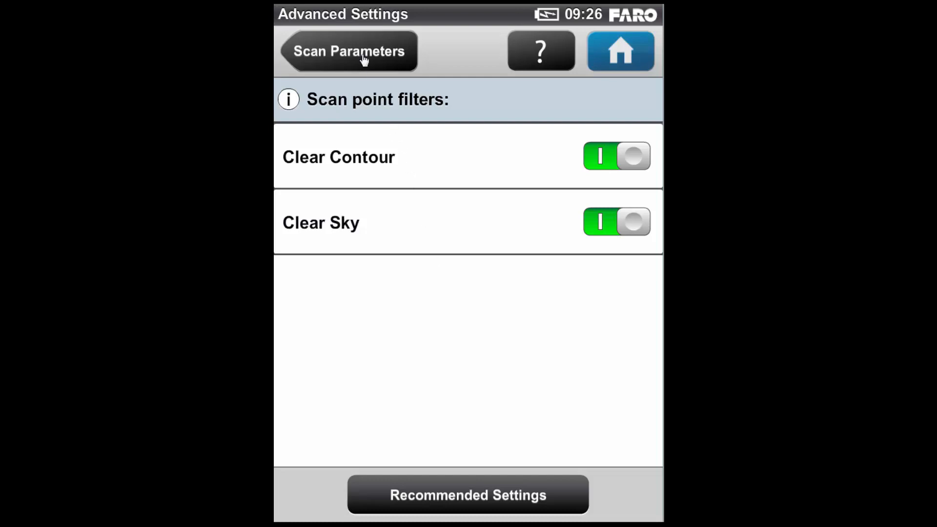
{"action": "left_click", "coordinate": [348, 51]}
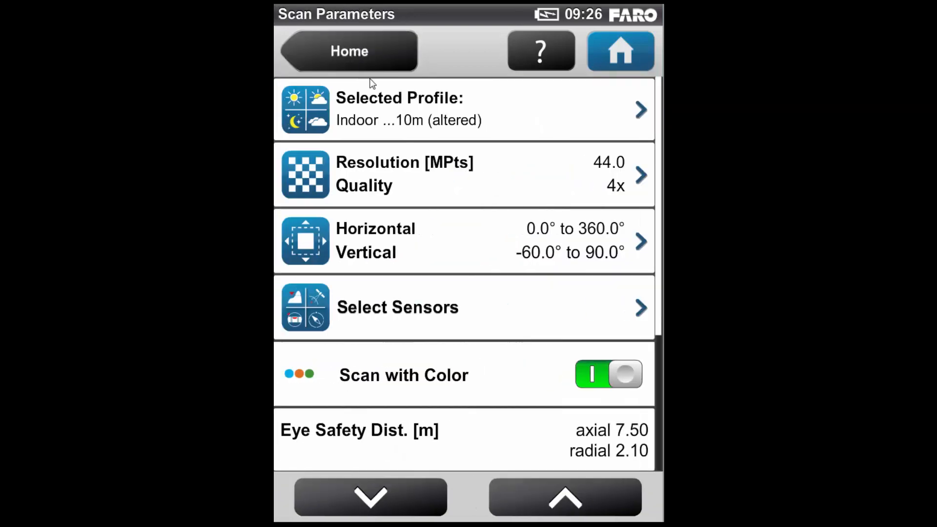
{"action": "mouse_move", "coordinate": [532, 492]}
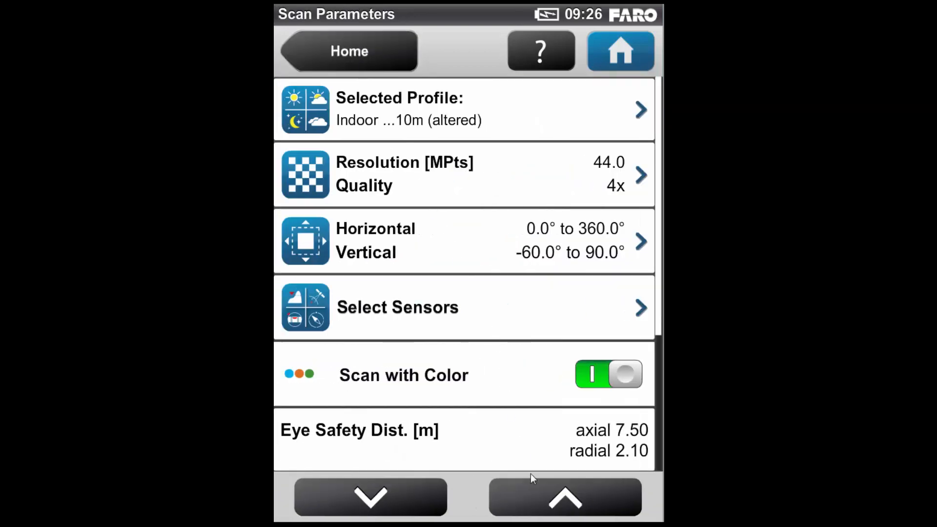
Scroll the parameters list once more and return to the Home screen
{"action": "left_click", "coordinate": [369, 500]}
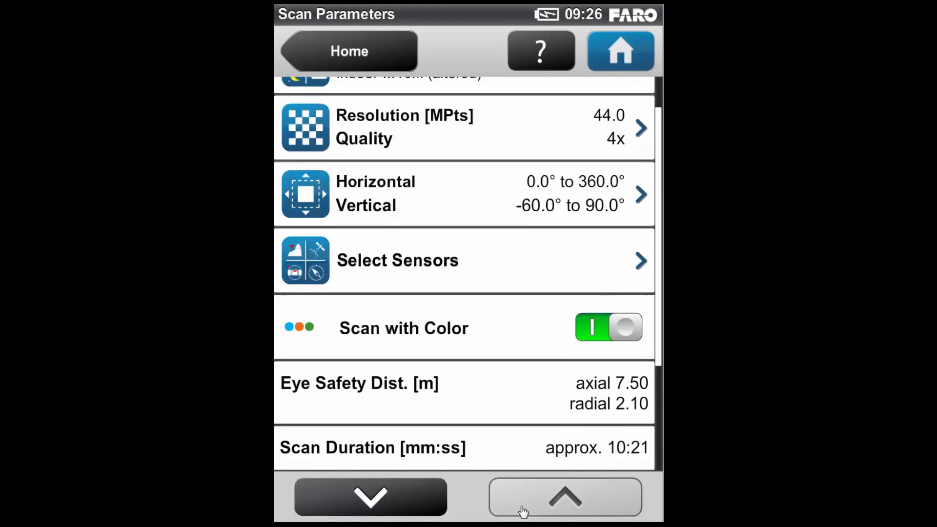
{"action": "left_click", "coordinate": [564, 499]}
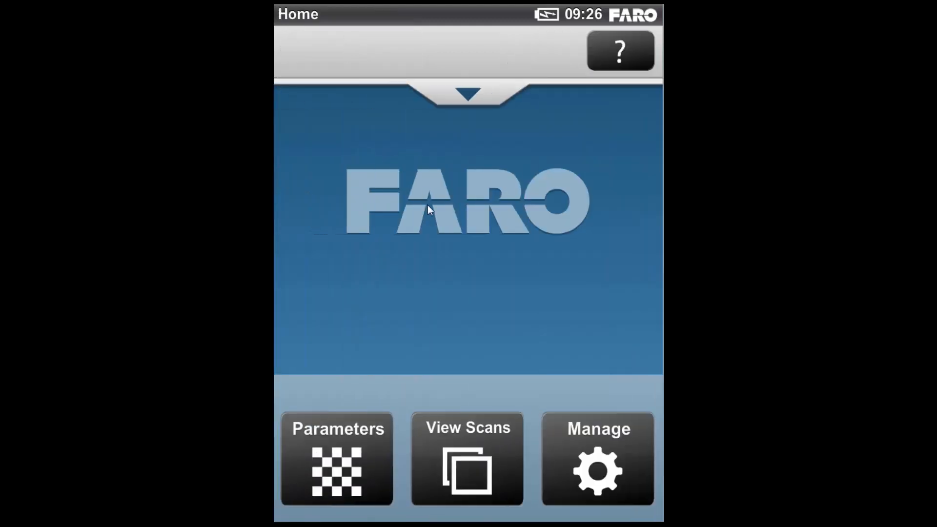
{"action": "mouse_move", "coordinate": [460, 100]}
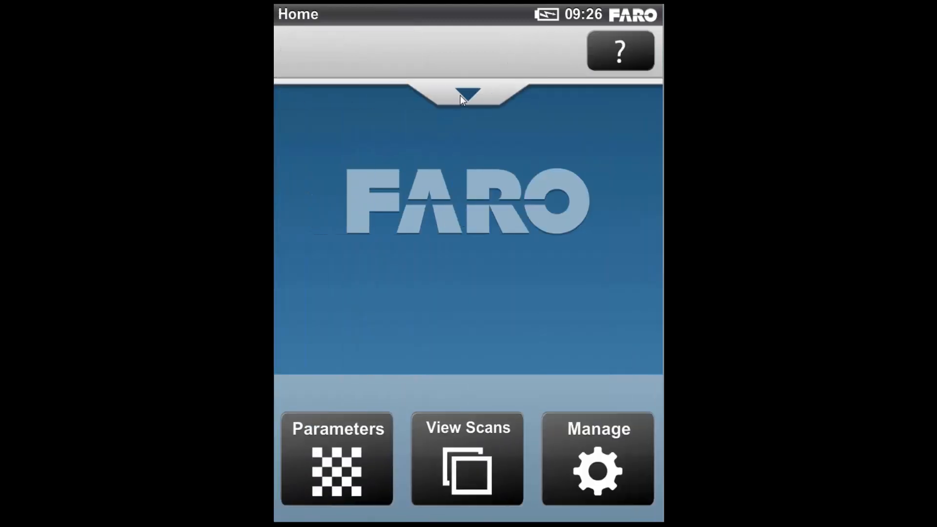
Expand the Home summary panel: Ground_Floor, Indoor ...10m (altered), 44.0 MPts, 4x, 10:21
{"action": "left_click", "coordinate": [467, 93]}
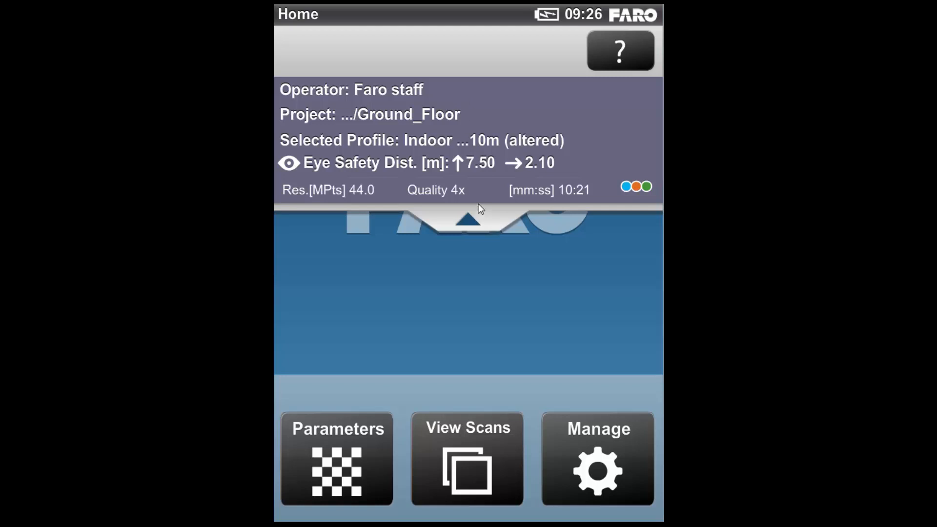
{"action": "mouse_move", "coordinate": [417, 203]}
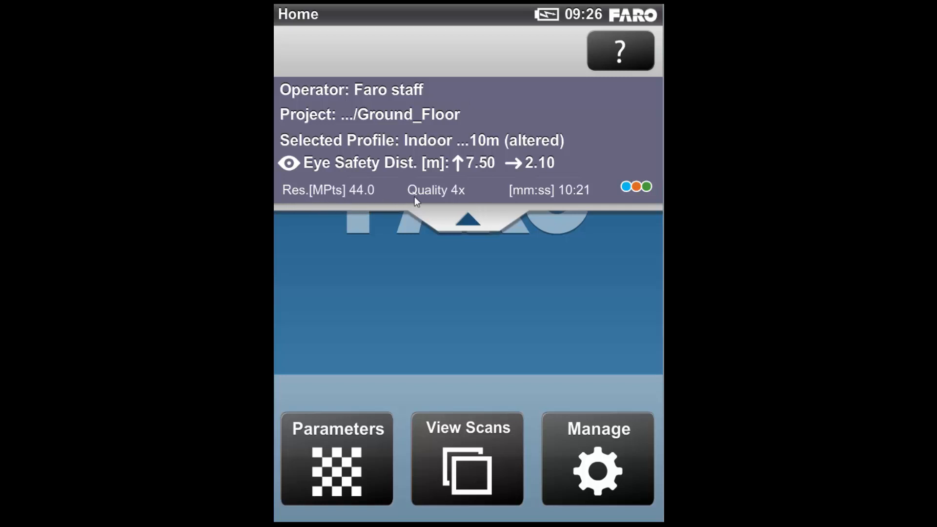
{"action": "mouse_move", "coordinate": [591, 203]}
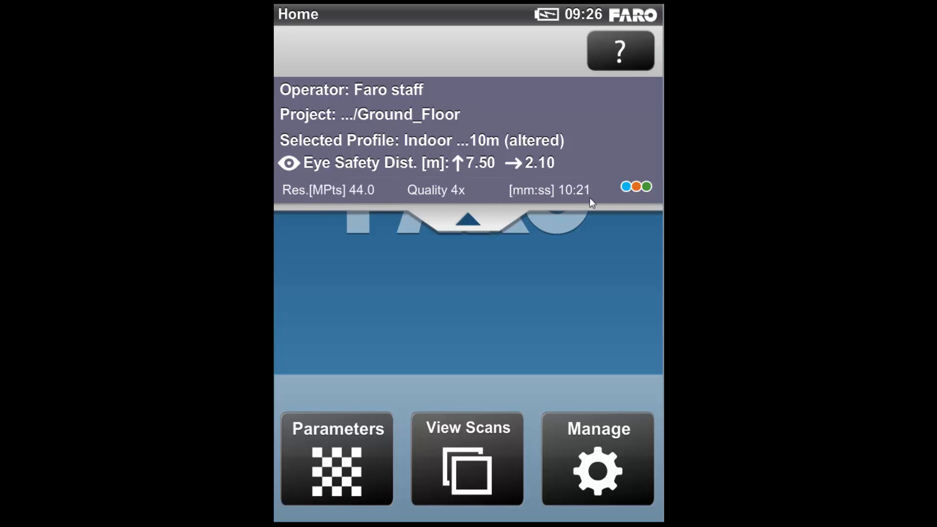
{"action": "mouse_move", "coordinate": [342, 147]}
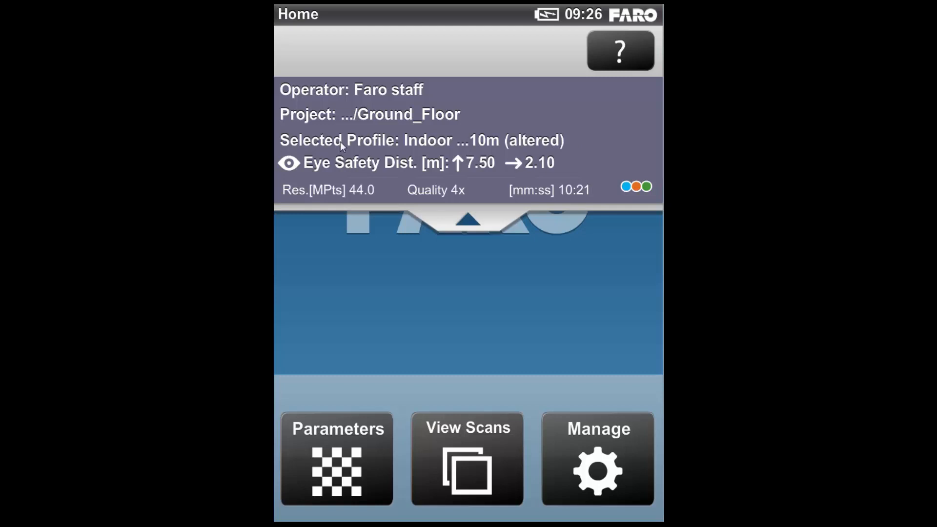